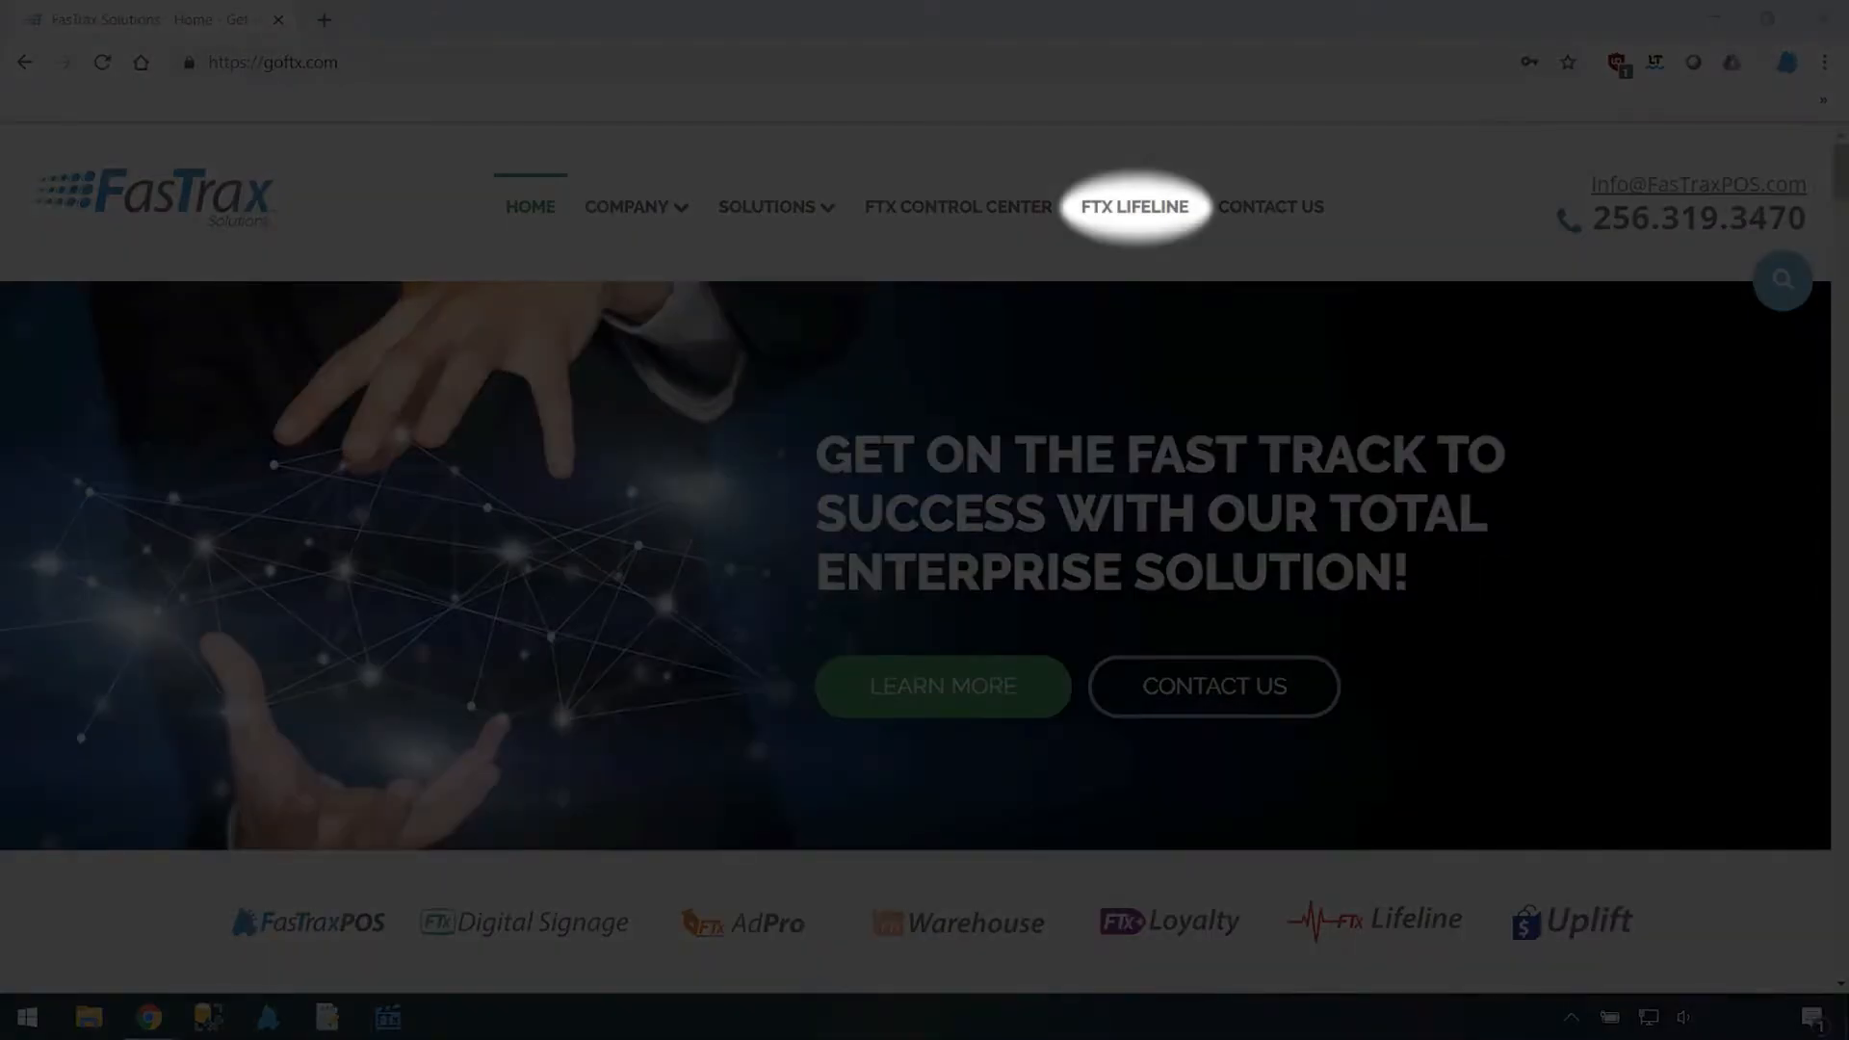
# Load goftx.com/webinars and scroll through the weekly training webinar recordings.
pyautogui.click(1134, 206)
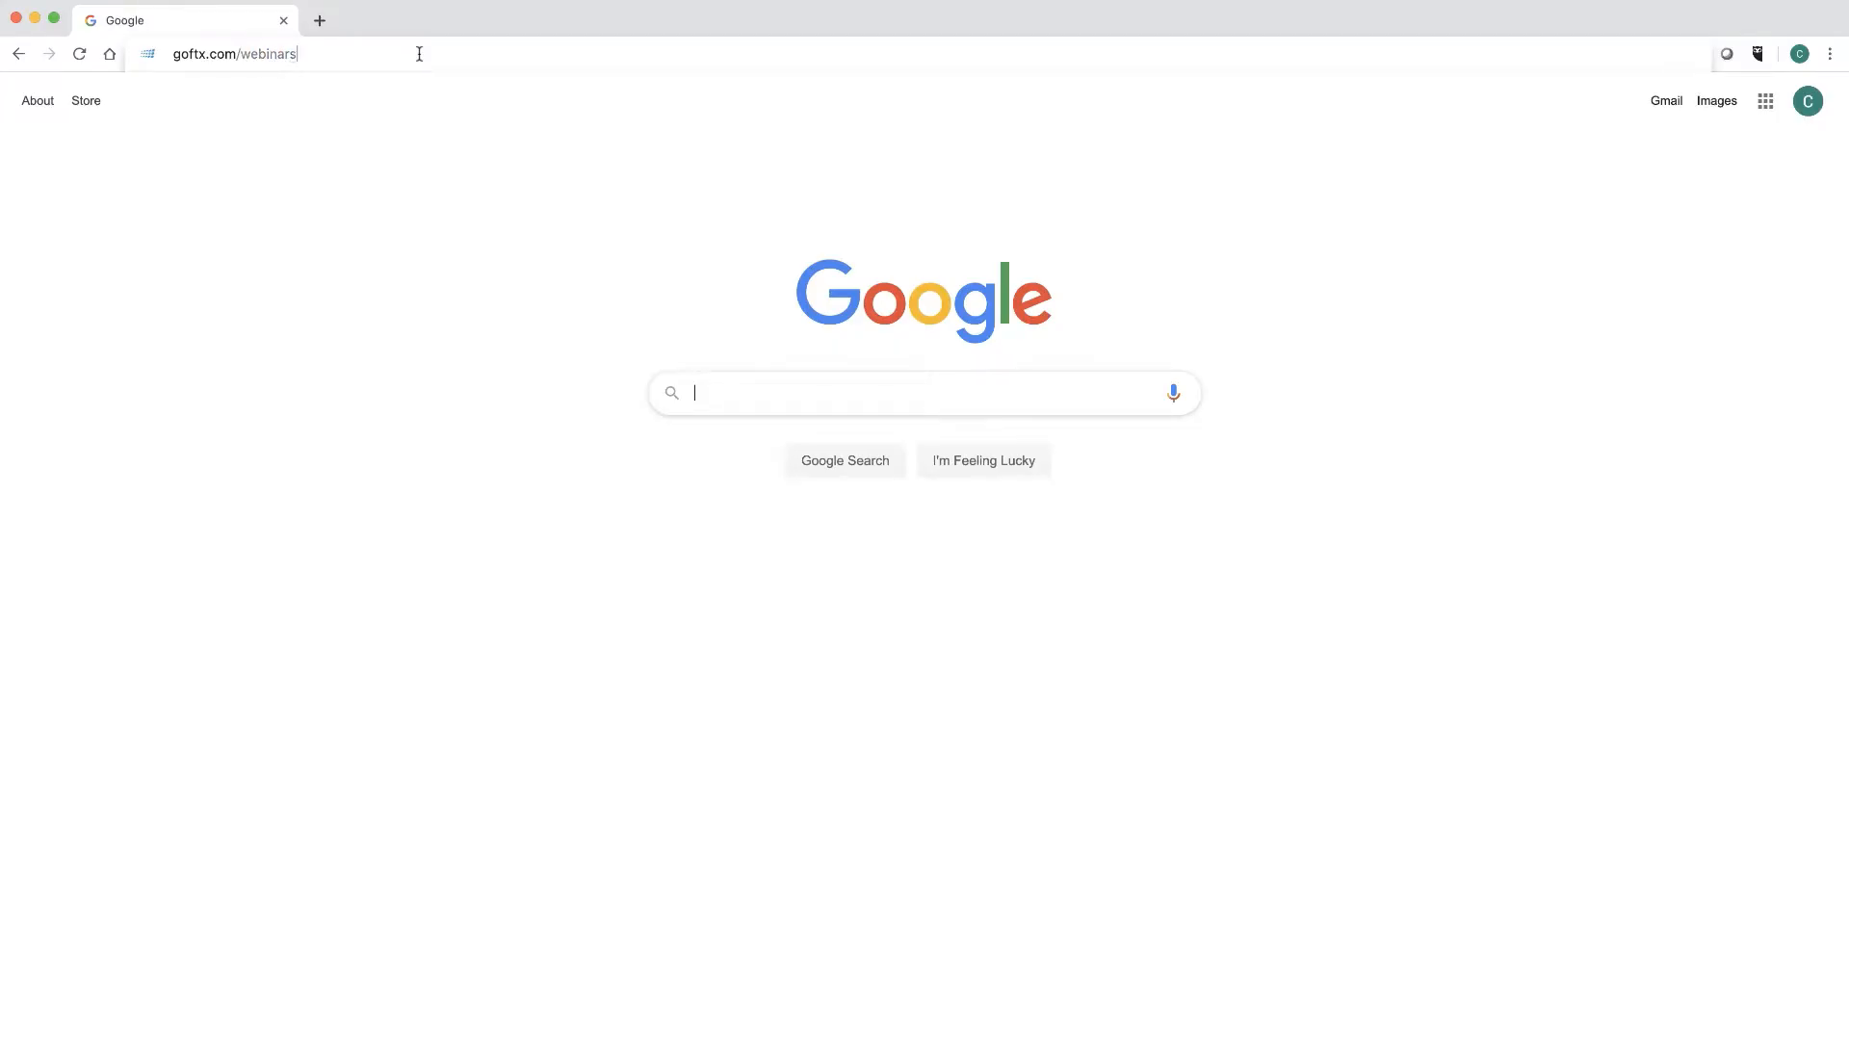
pyautogui.press('Return')
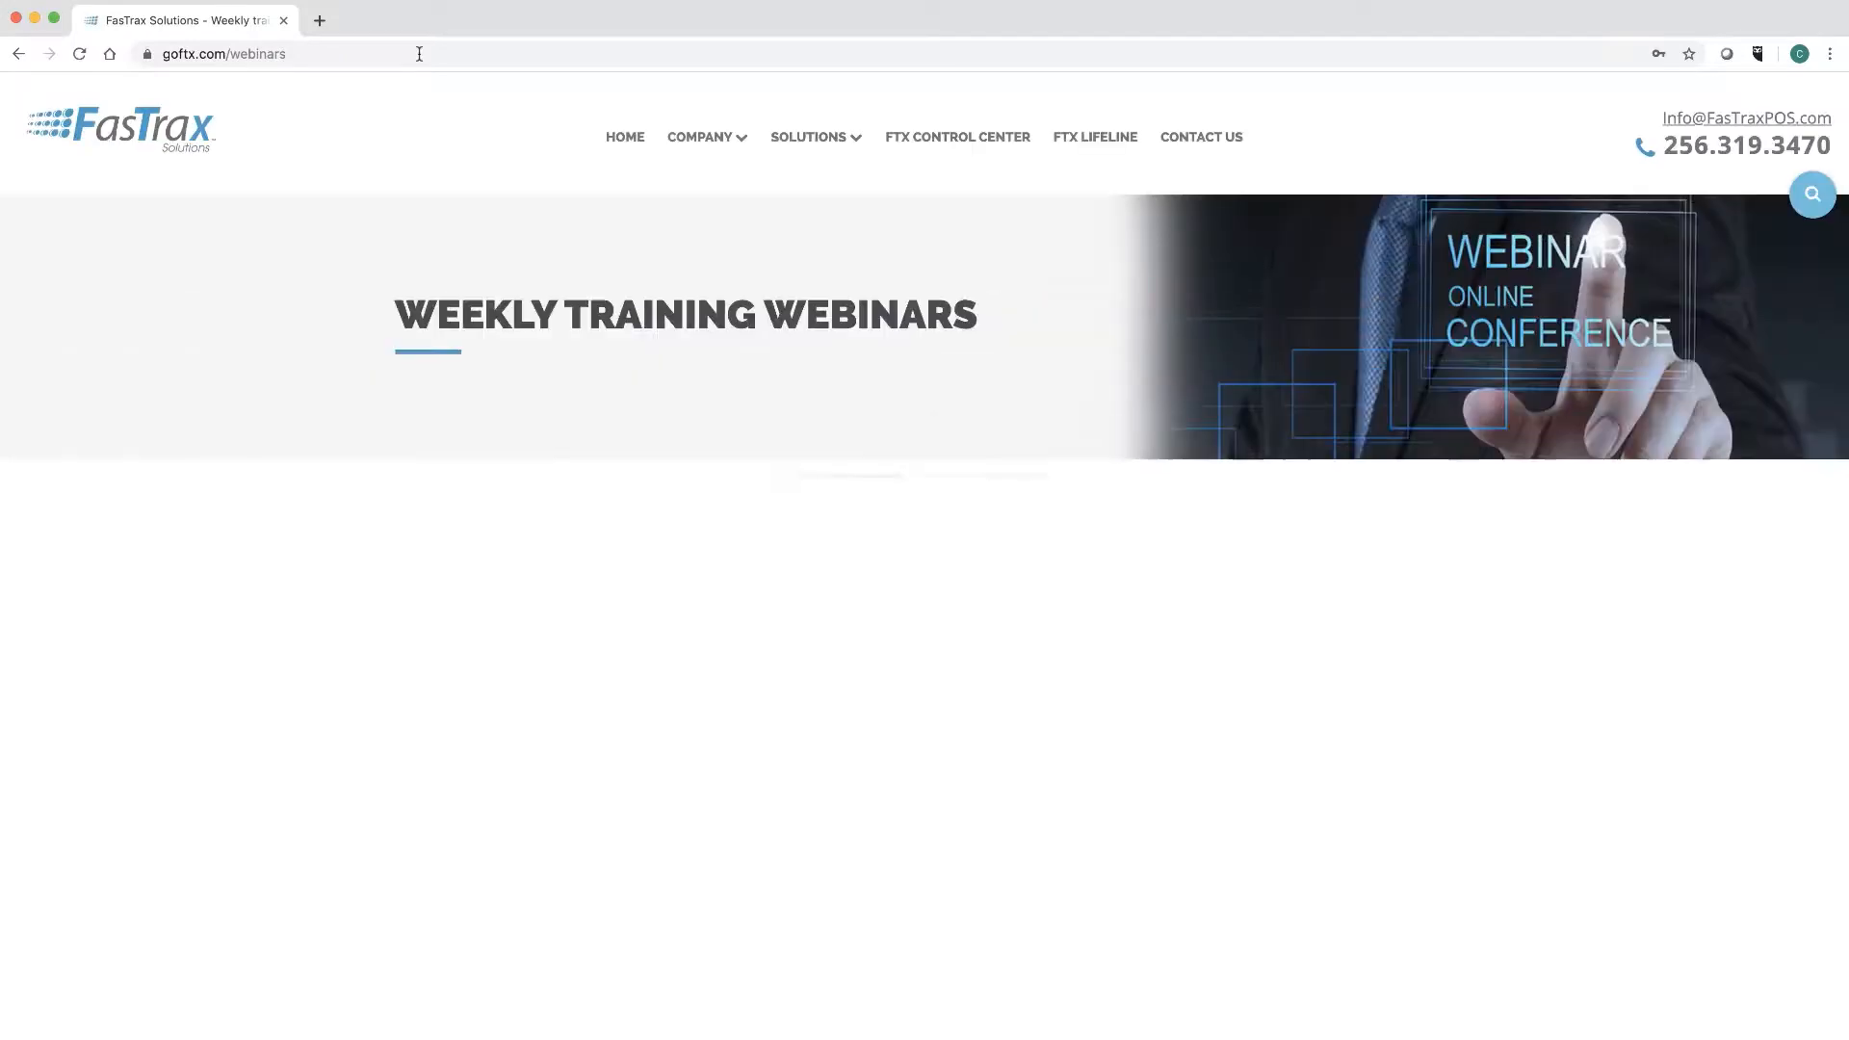
pyautogui.scroll(-3)
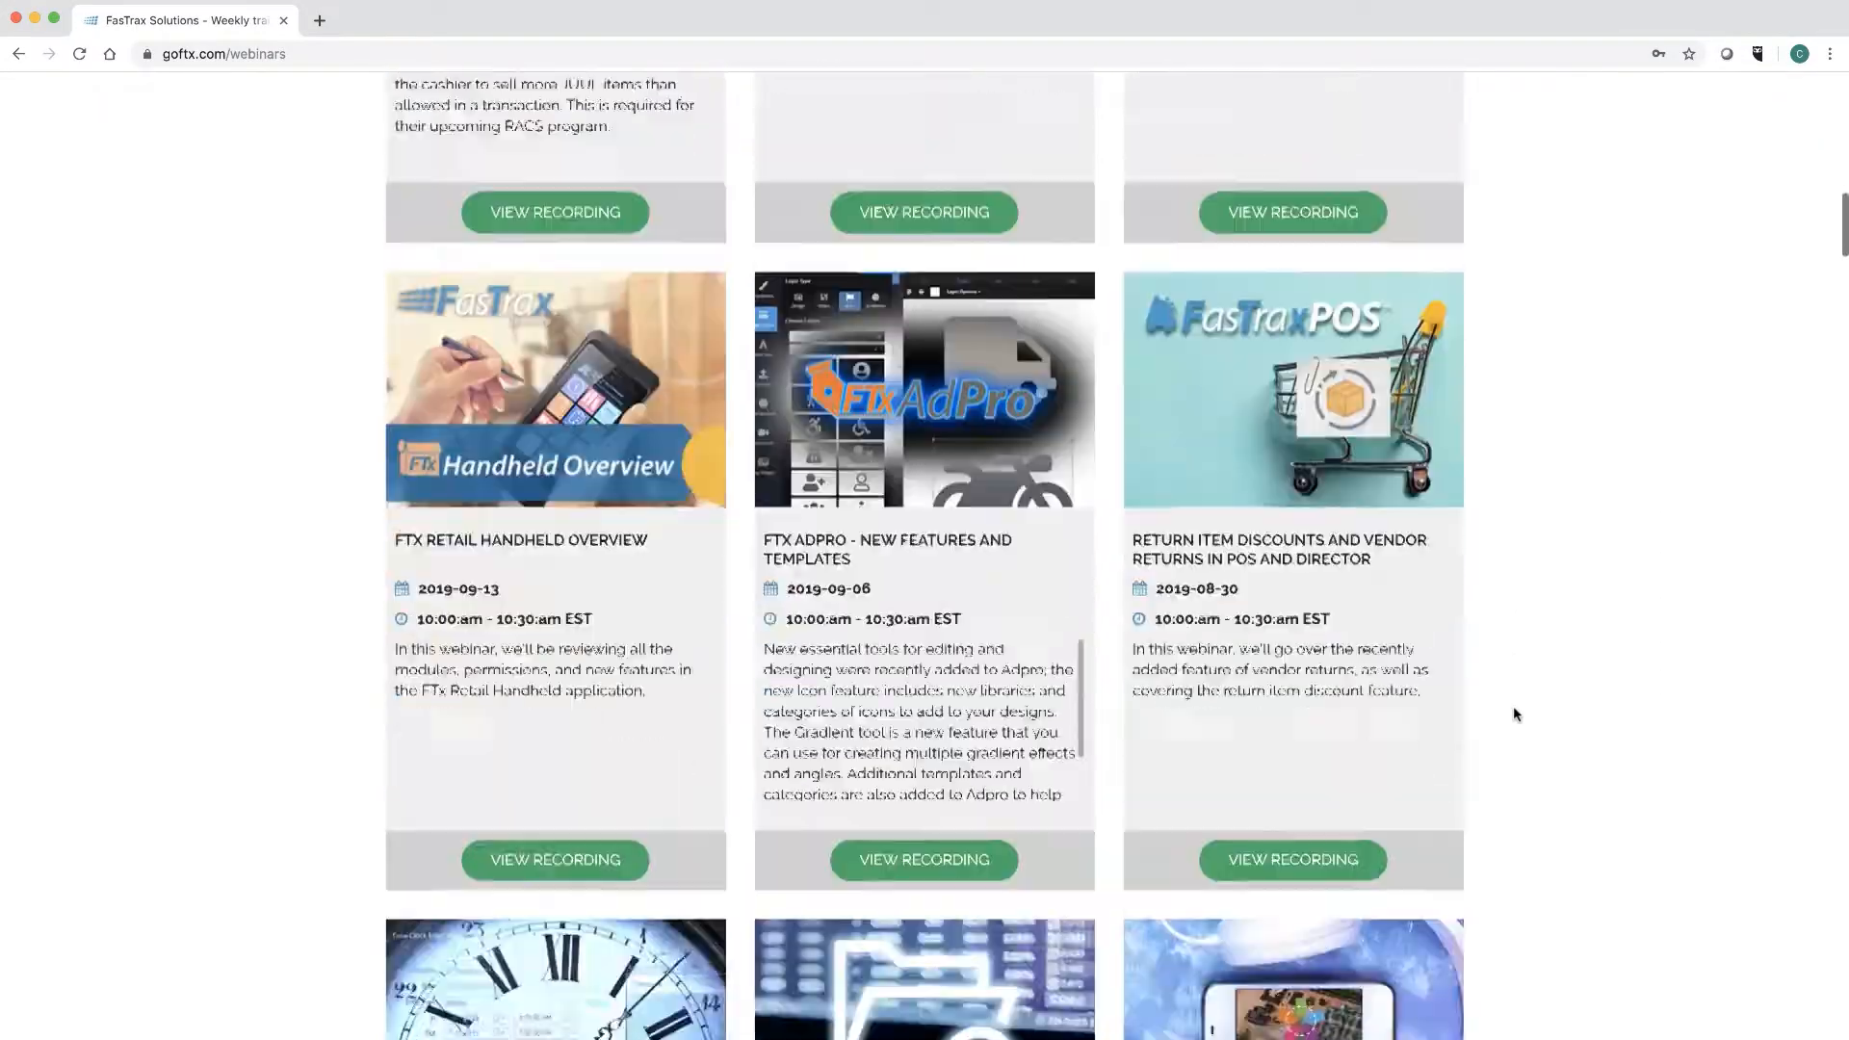
pyautogui.scroll(-3)
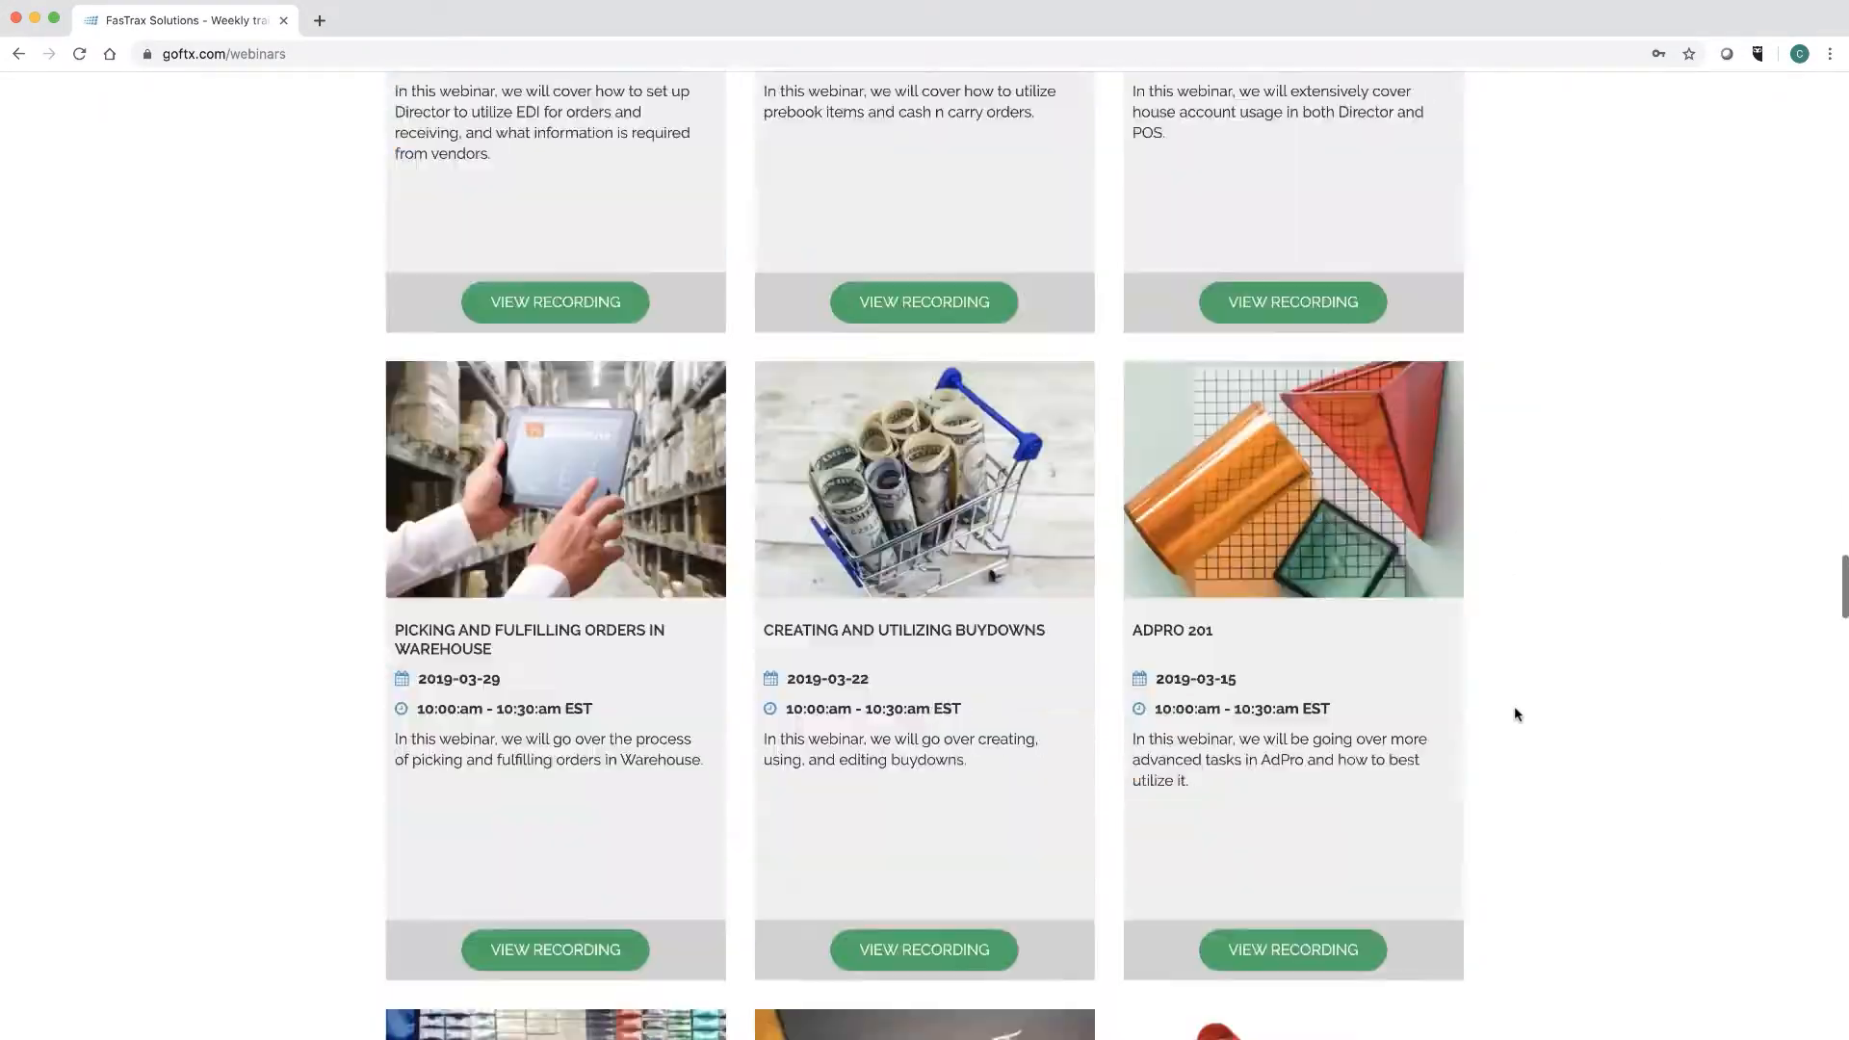
pyautogui.scroll(-3)
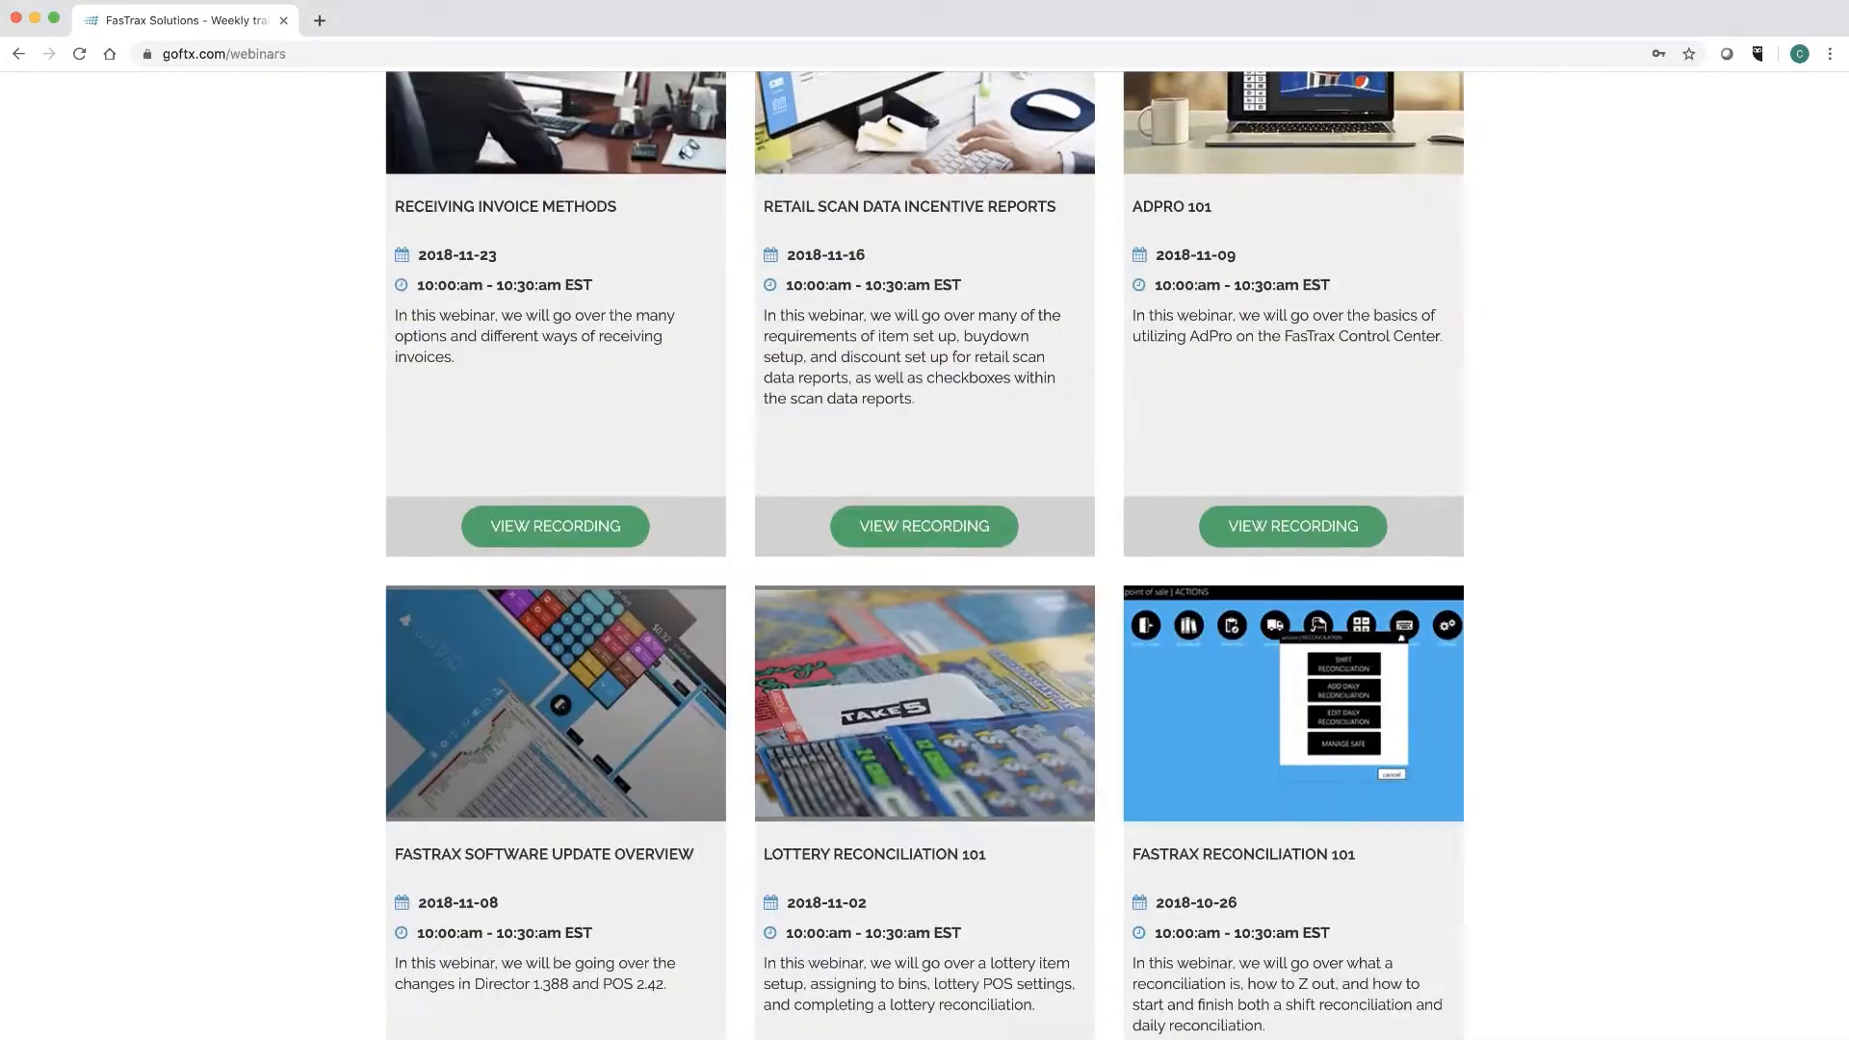
pyautogui.scroll(-3)
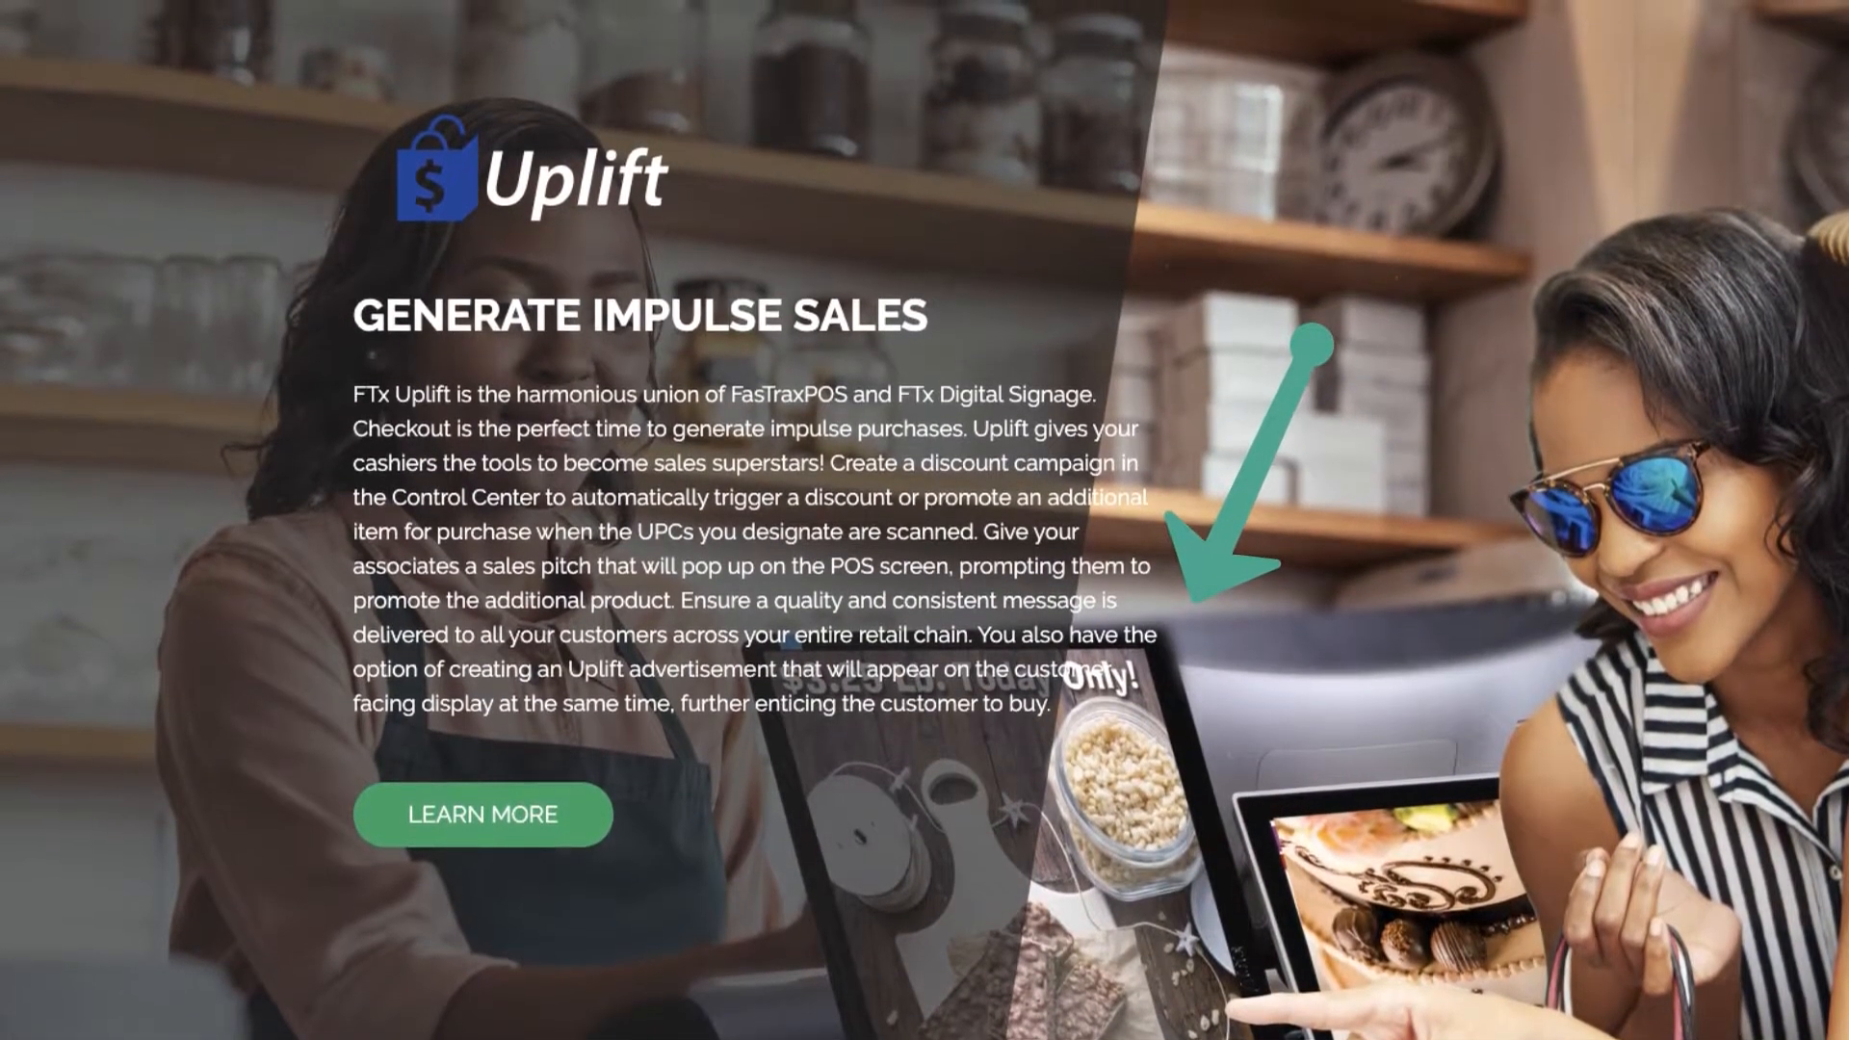
# Scroll through the Uplift product overview page.
pyautogui.scroll(-3)
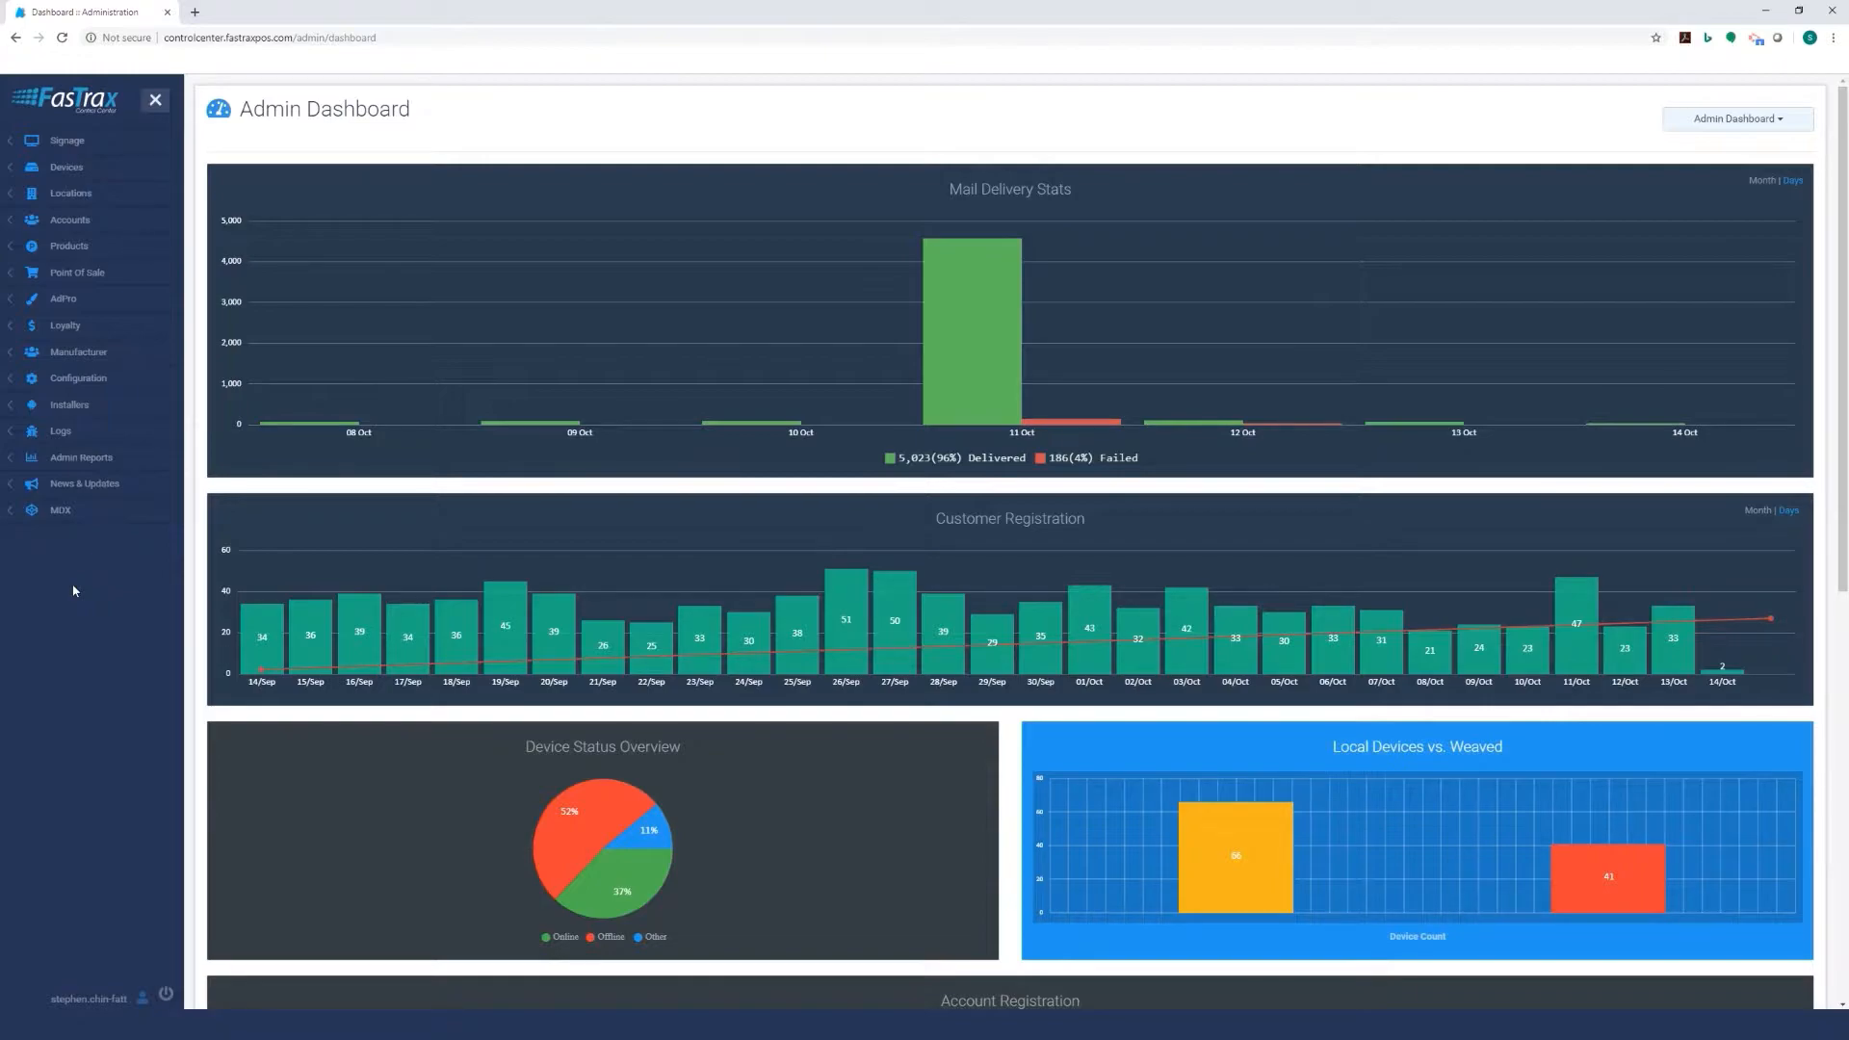
pyautogui.moveTo(78, 261)
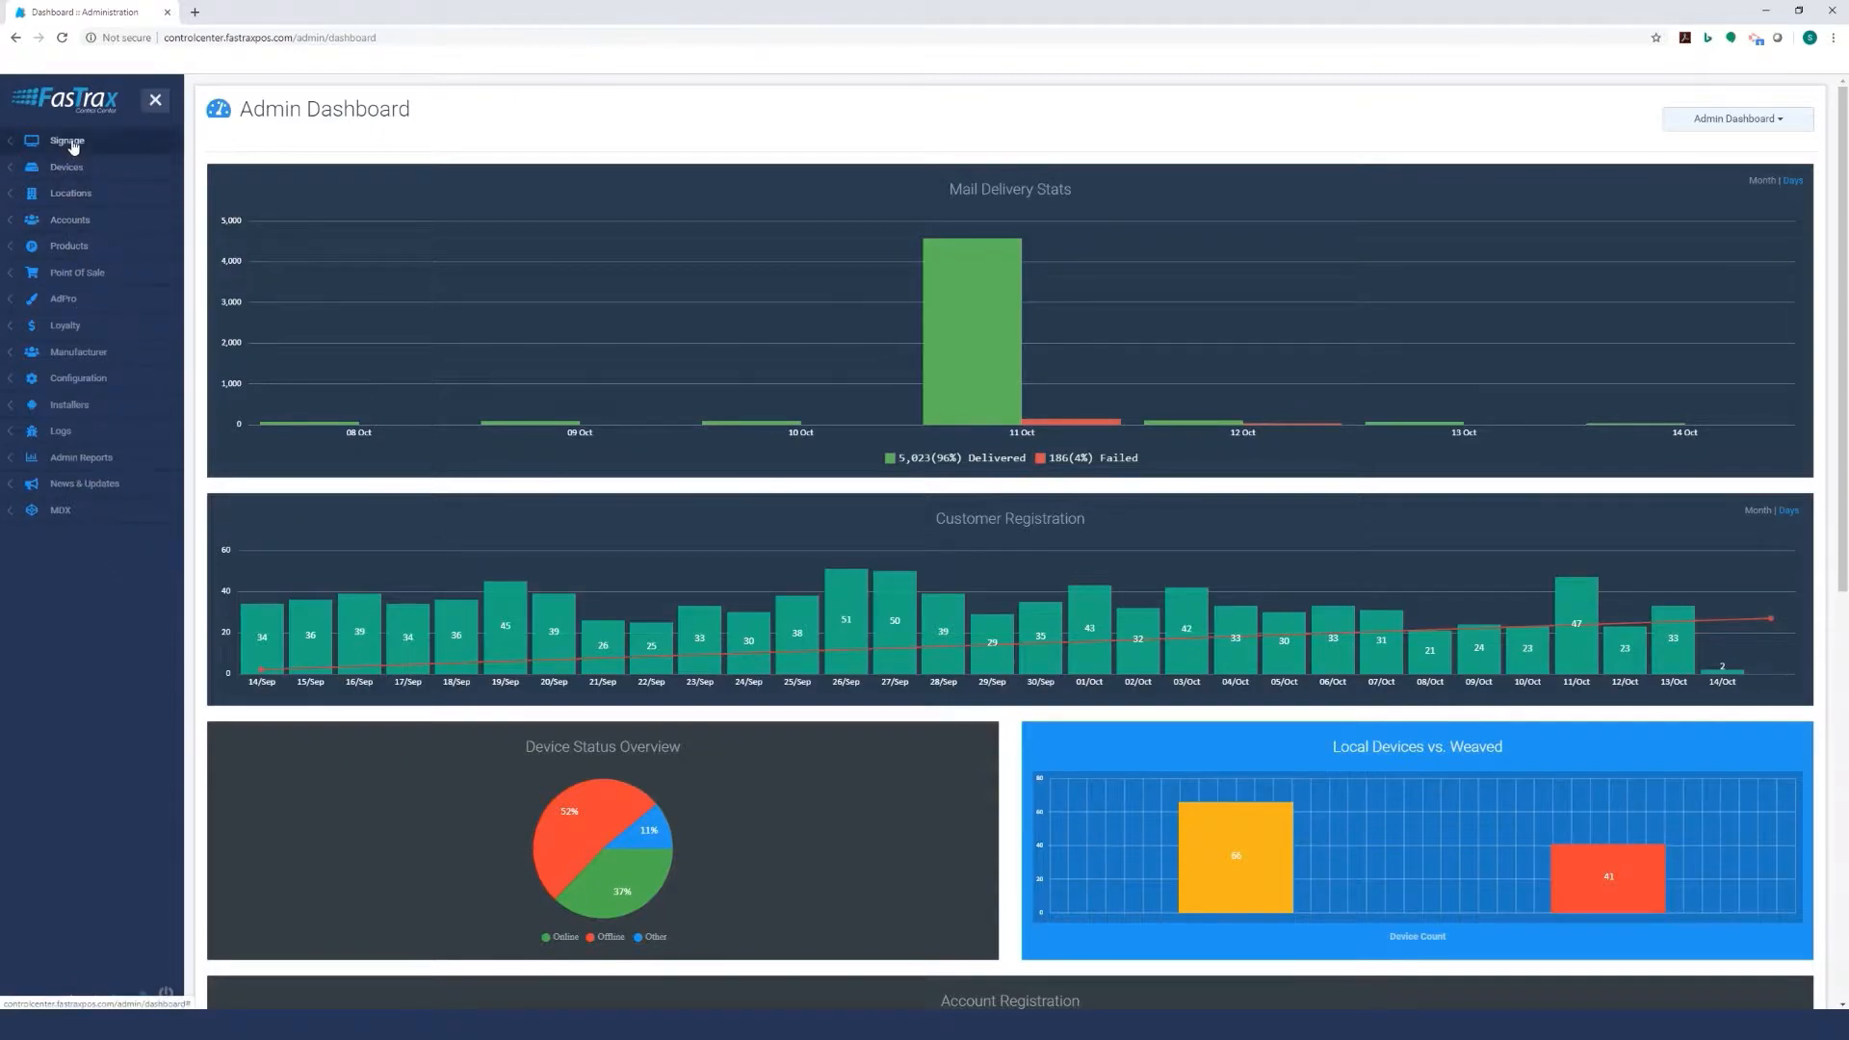
# From Signage's Uplifts list, start a blank Create Uplift form with Add New.
pyautogui.click(68, 140)
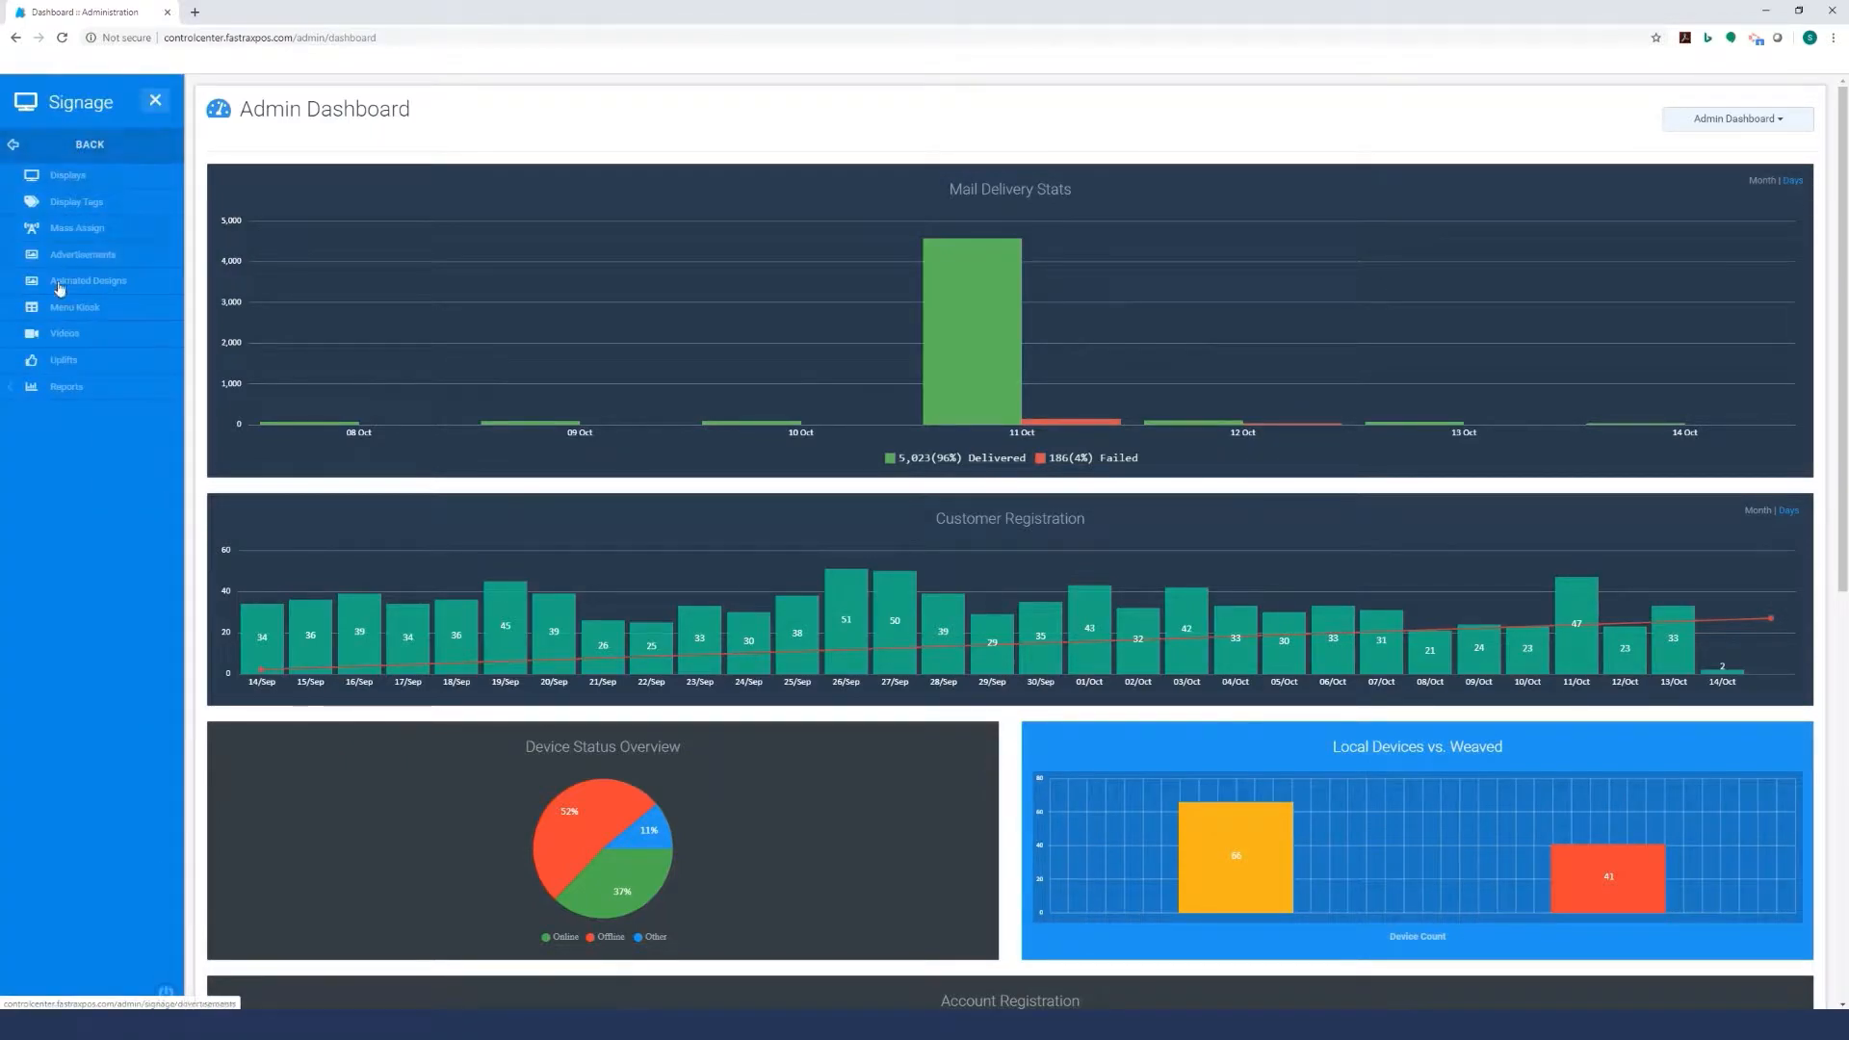
pyautogui.click(64, 360)
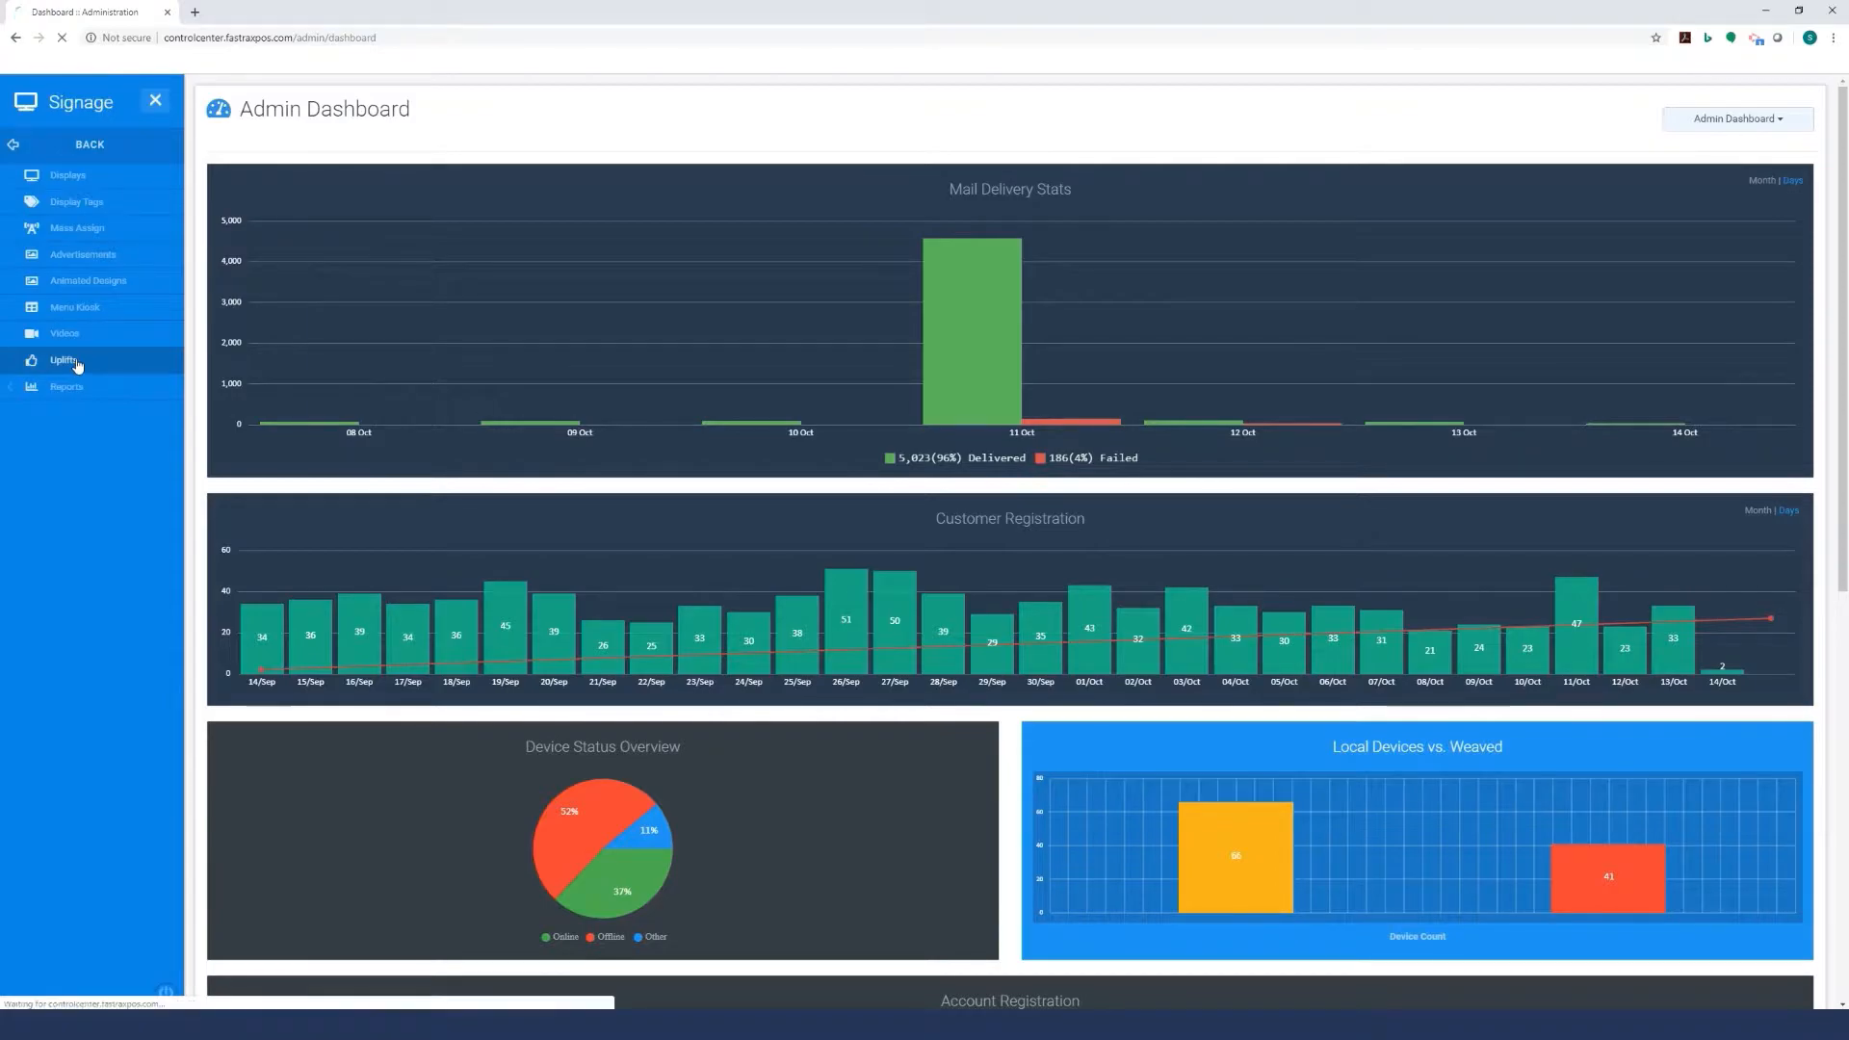
pyautogui.click(63, 359)
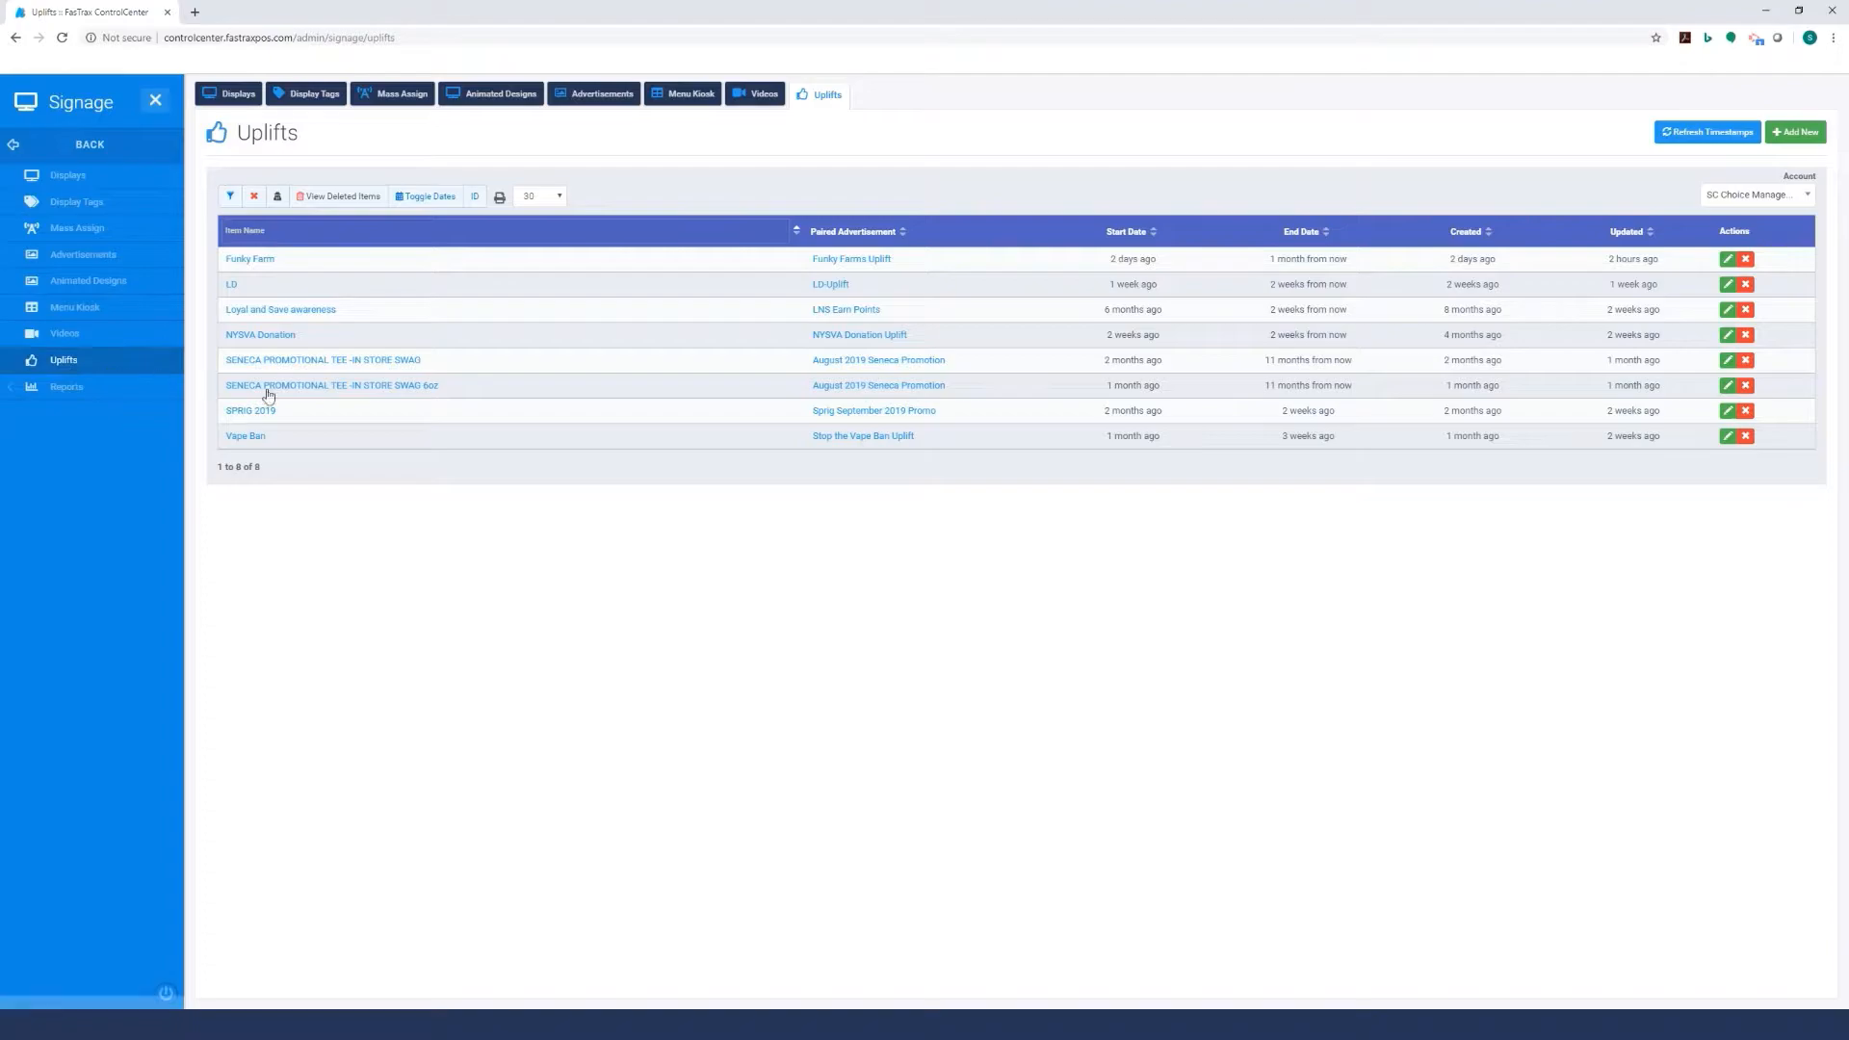
pyautogui.moveTo(1795, 131)
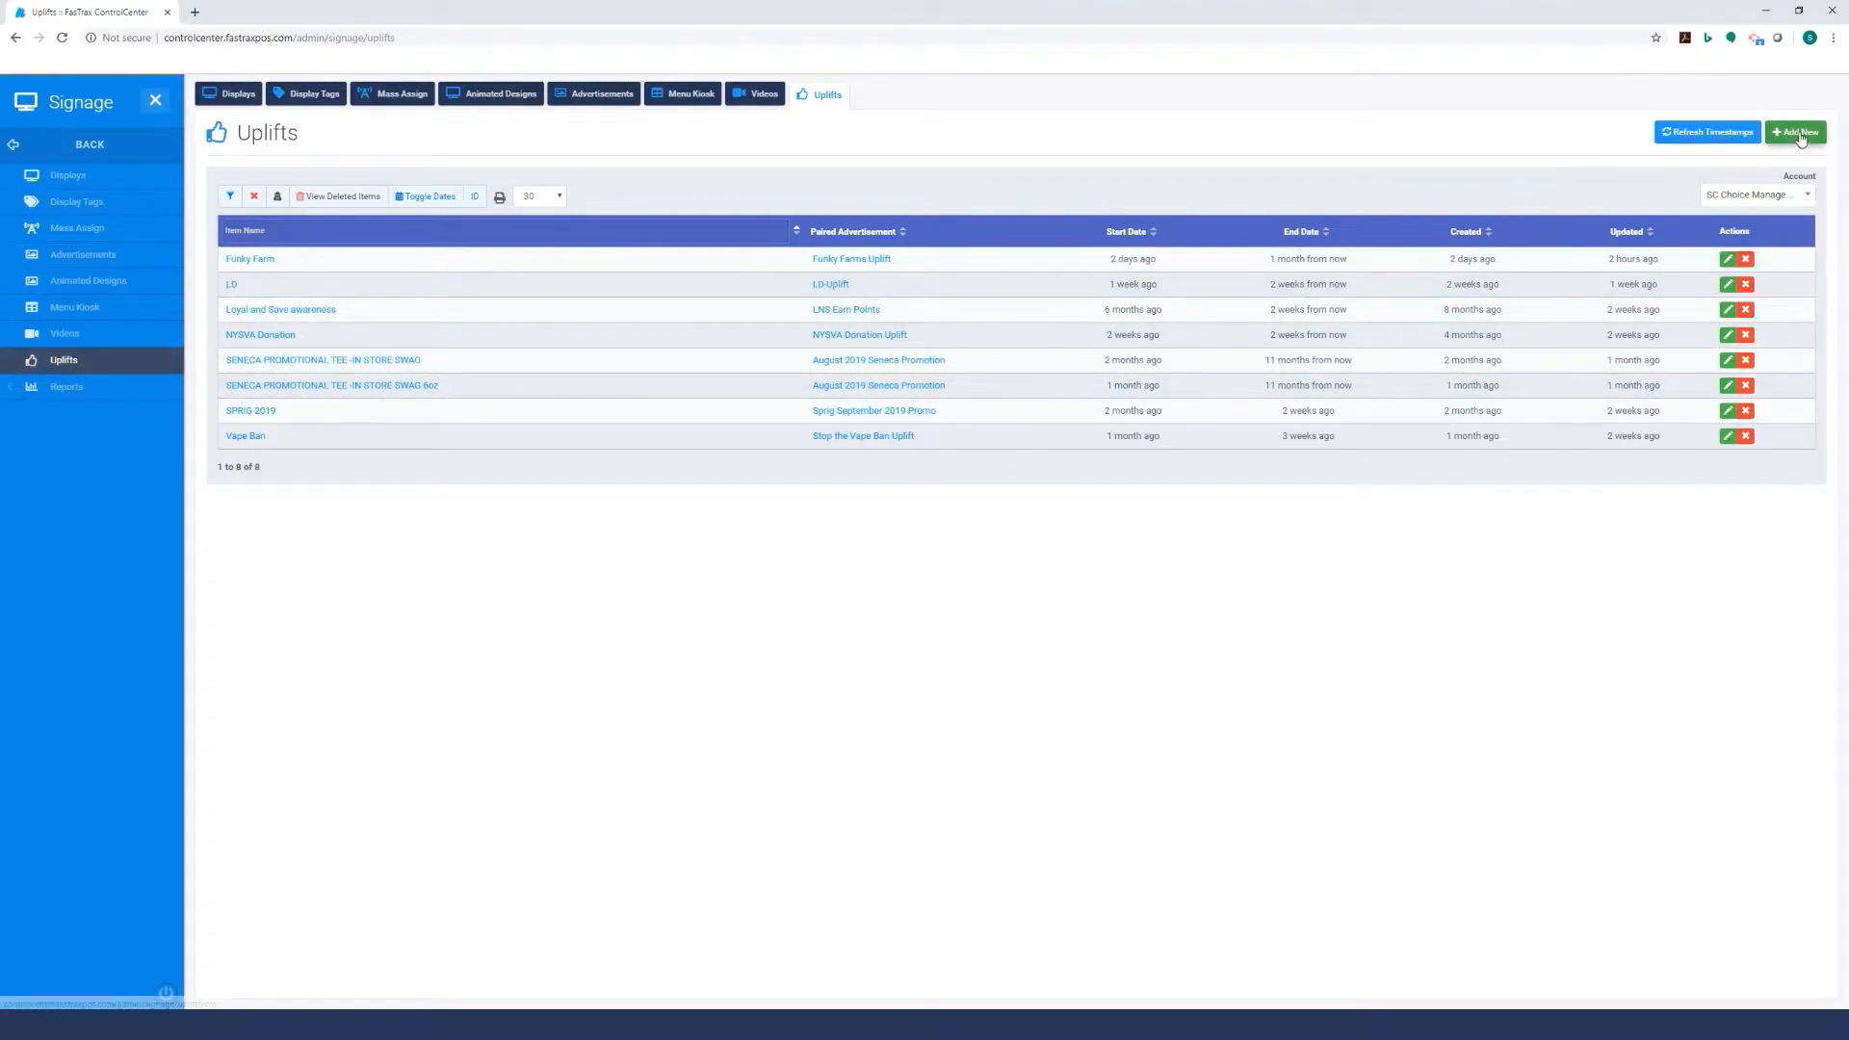
pyautogui.click(1796, 132)
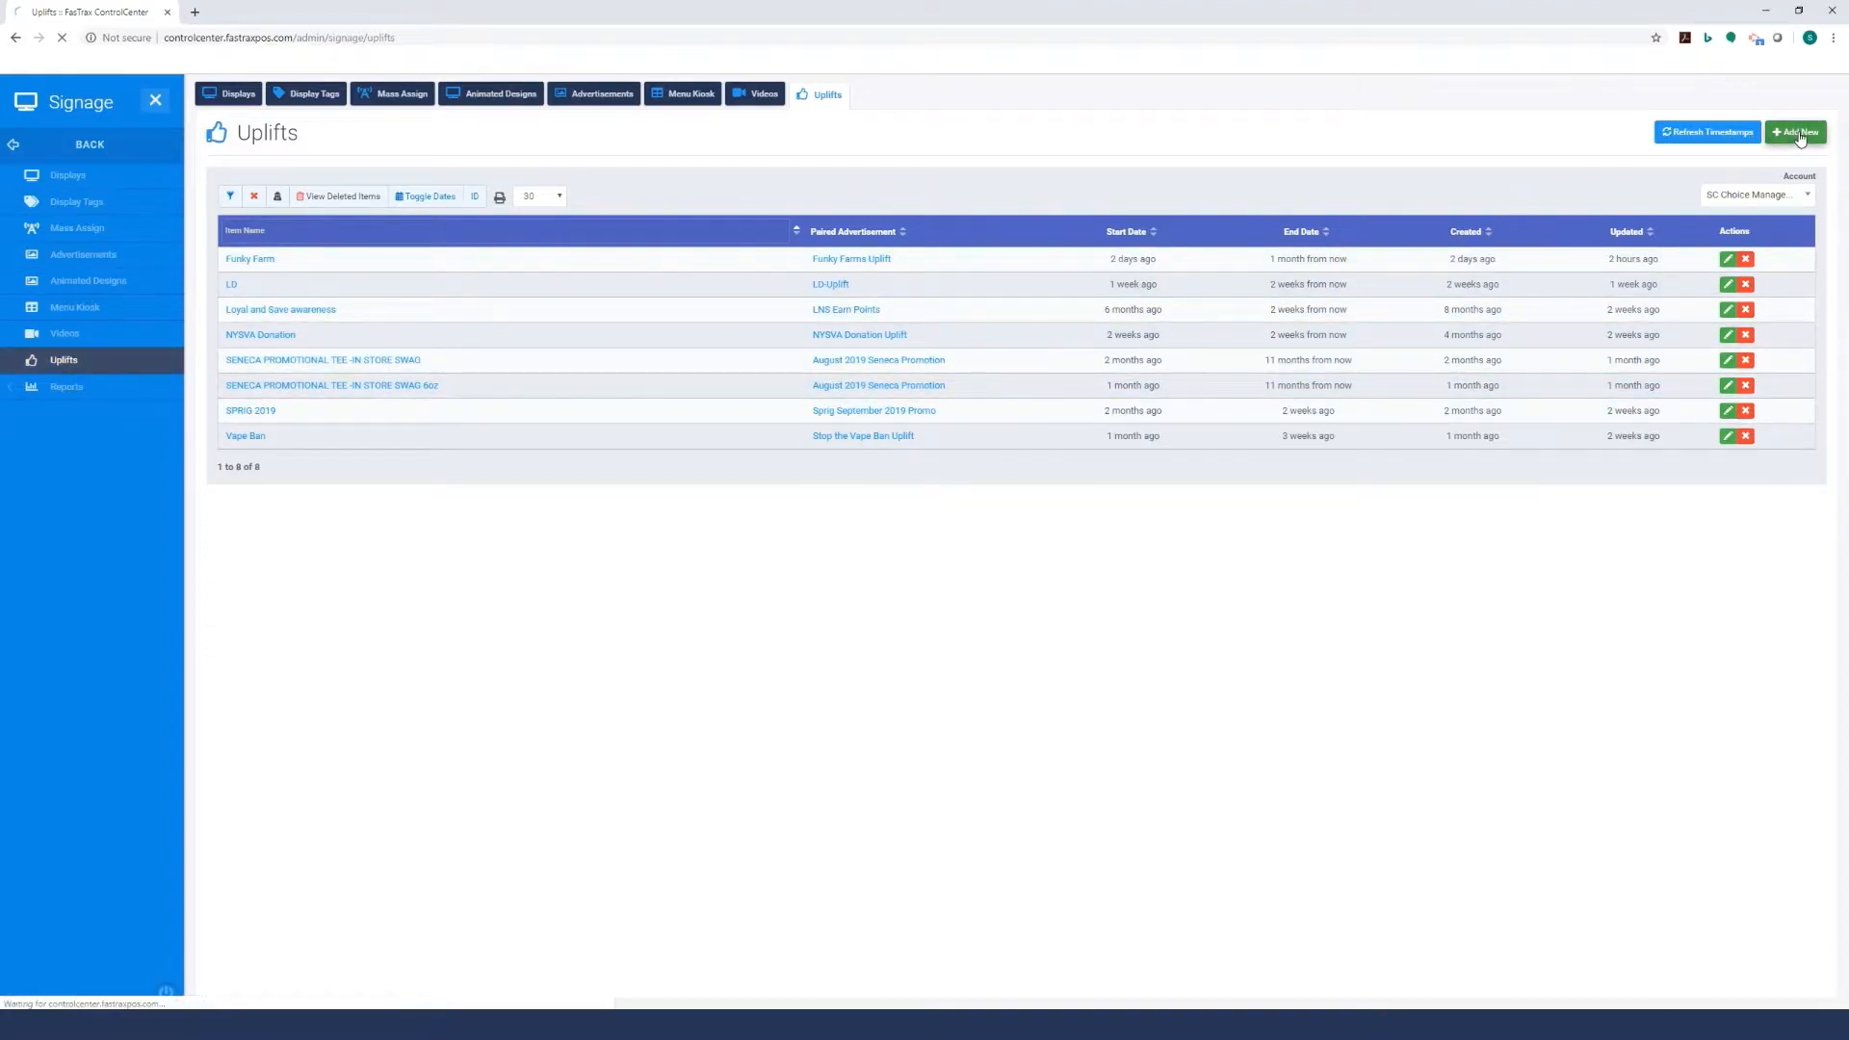
pyautogui.click(1795, 132)
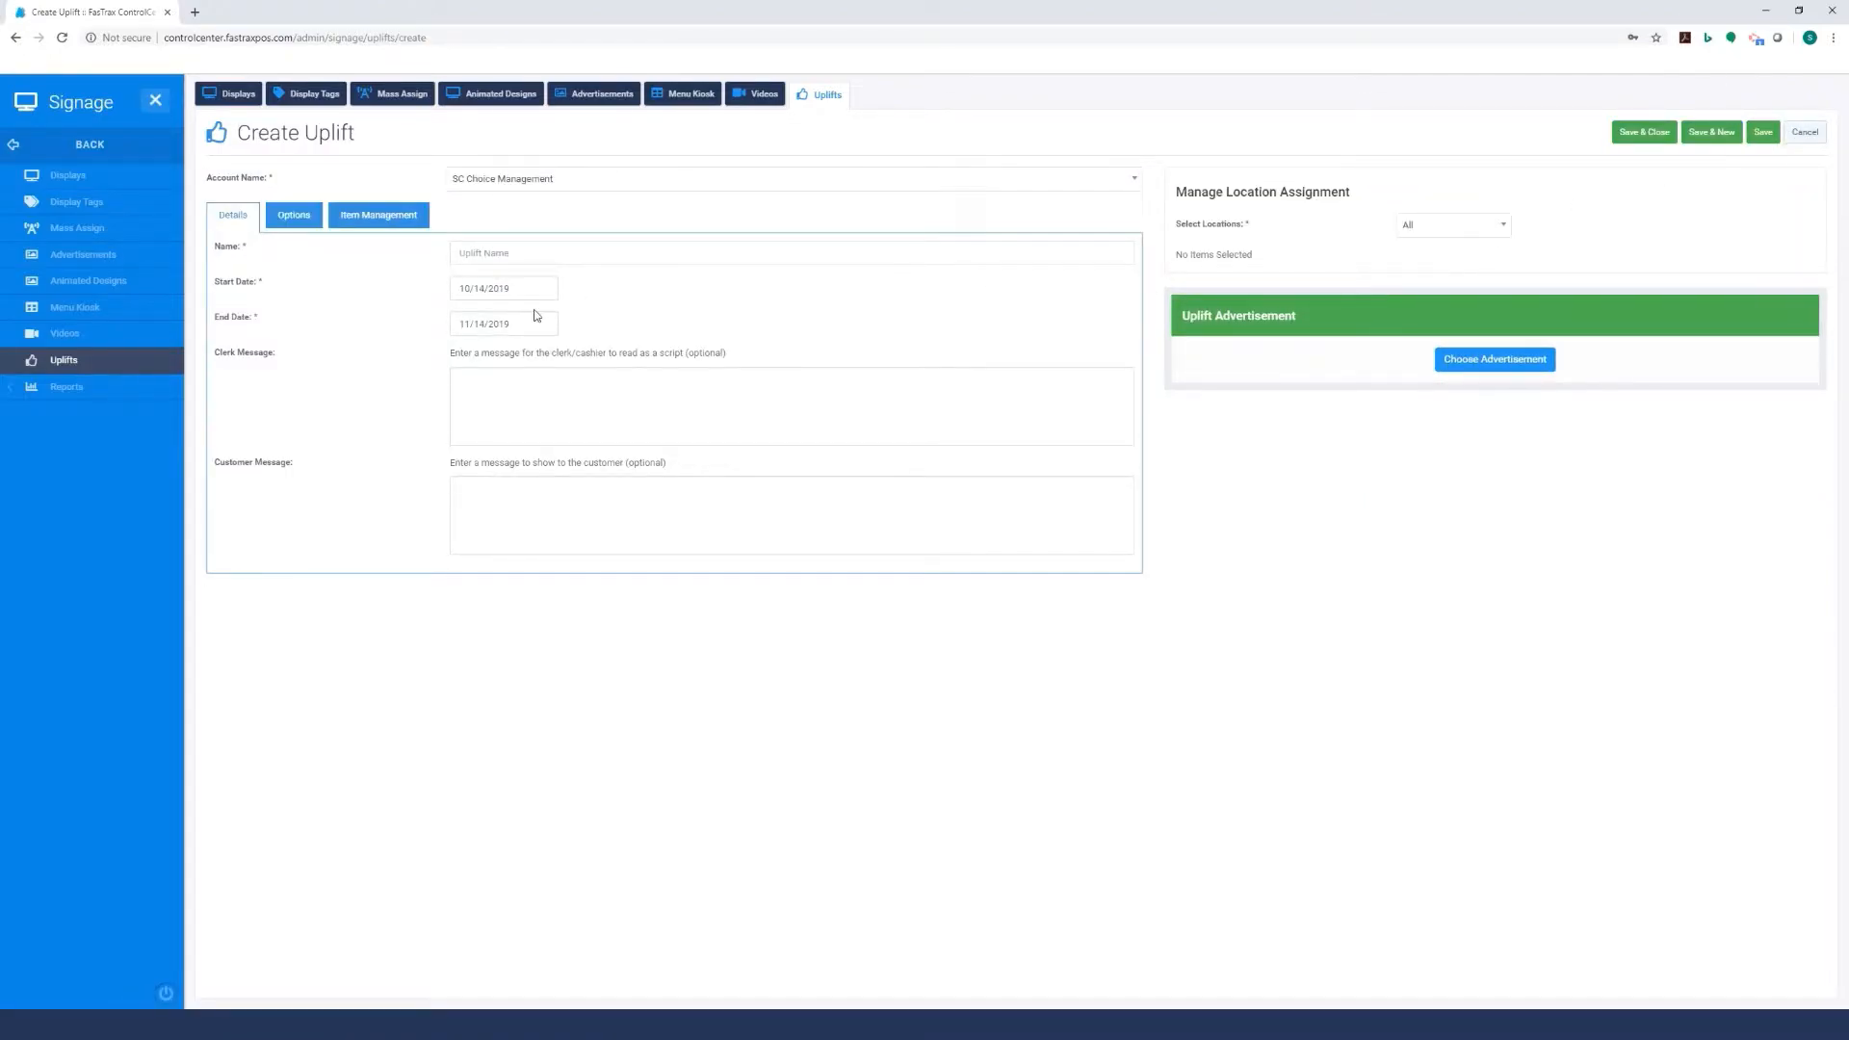
# Name the uplift 'Sweetly Savings' and set its end date to 12/31/2019.
pyautogui.click(790, 252)
pyautogui.write('Sweets Saving')
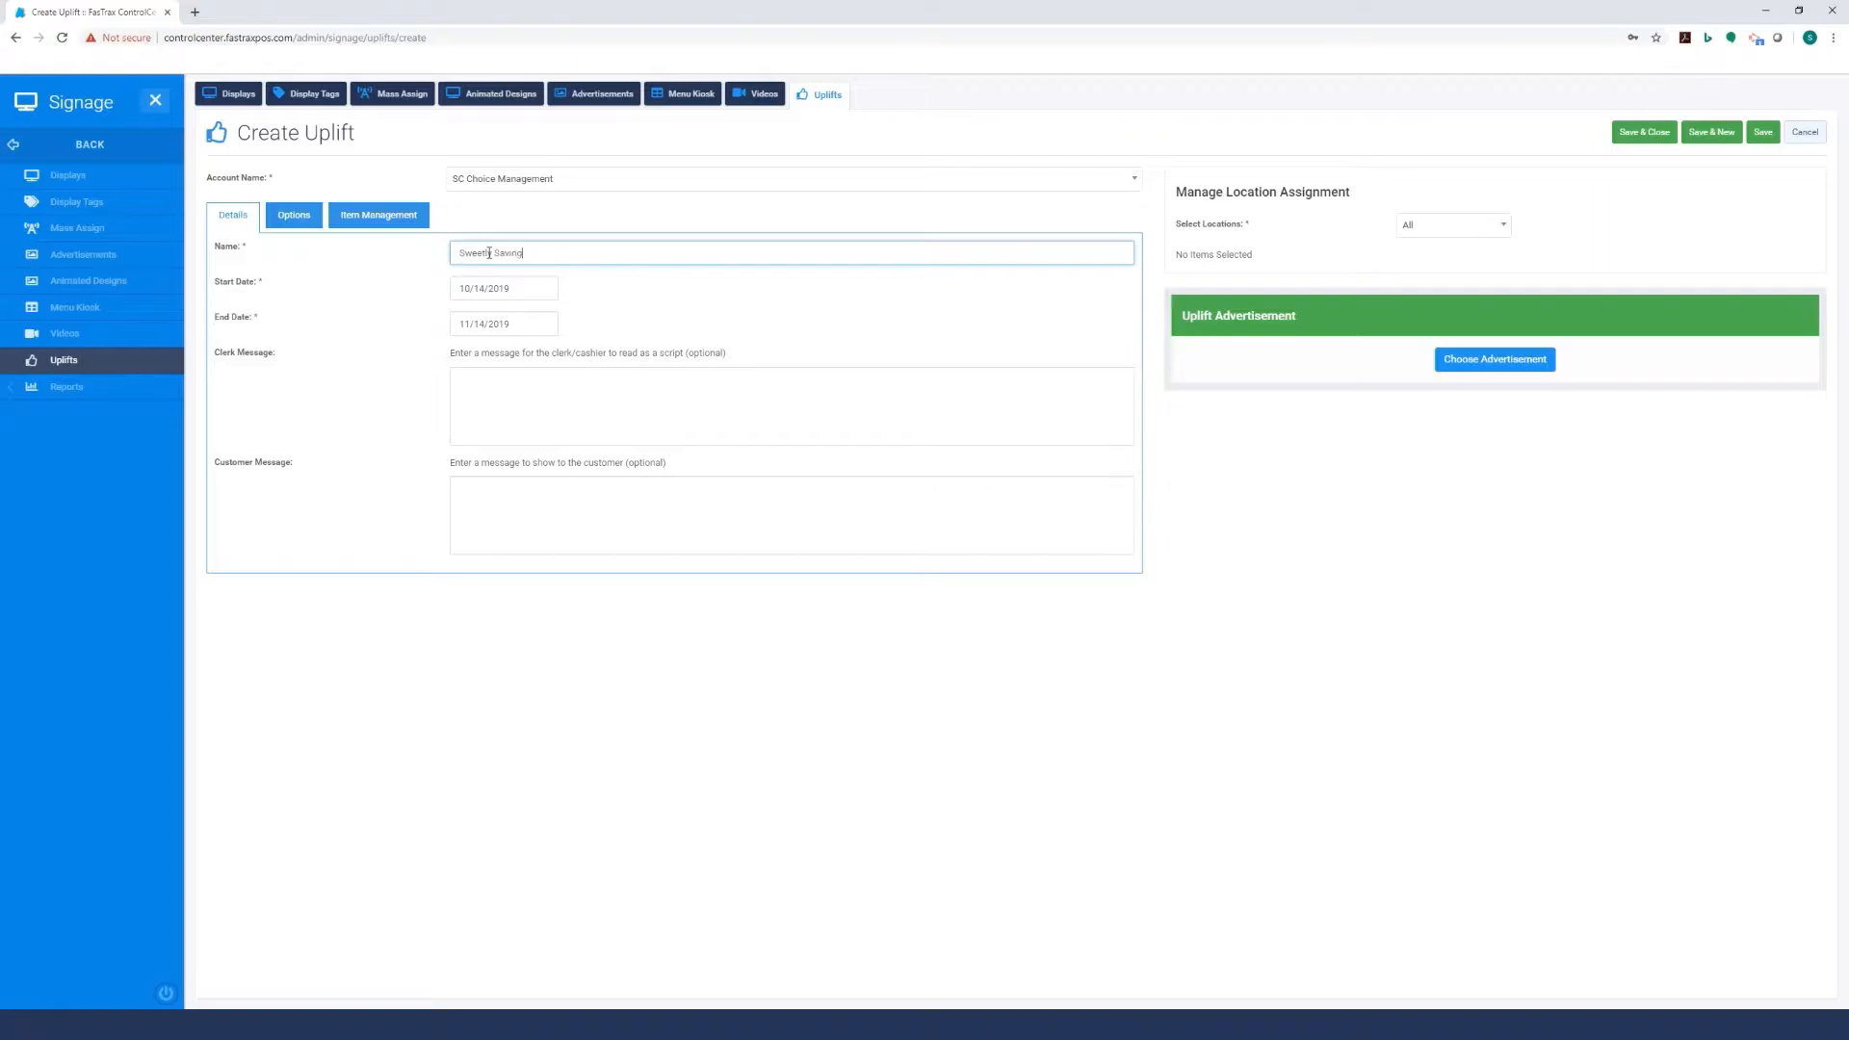
pyautogui.write('s')
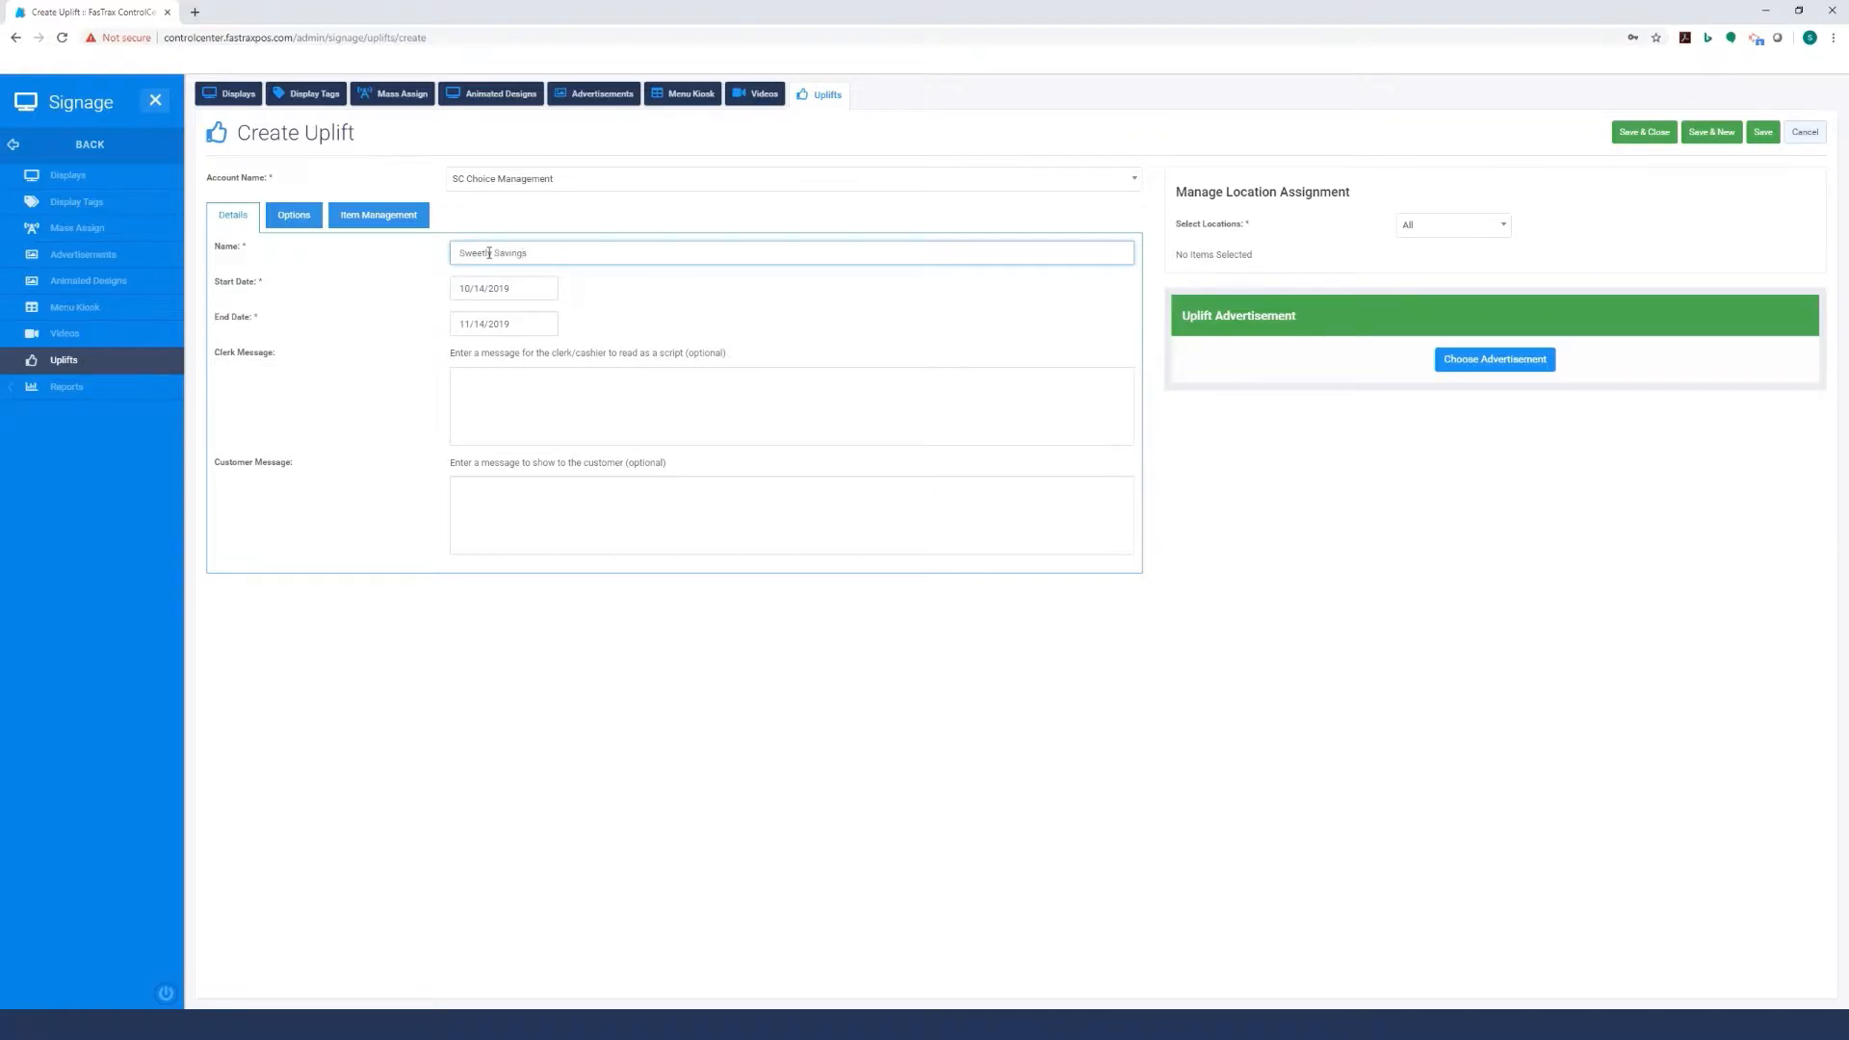
pyautogui.click(503, 288)
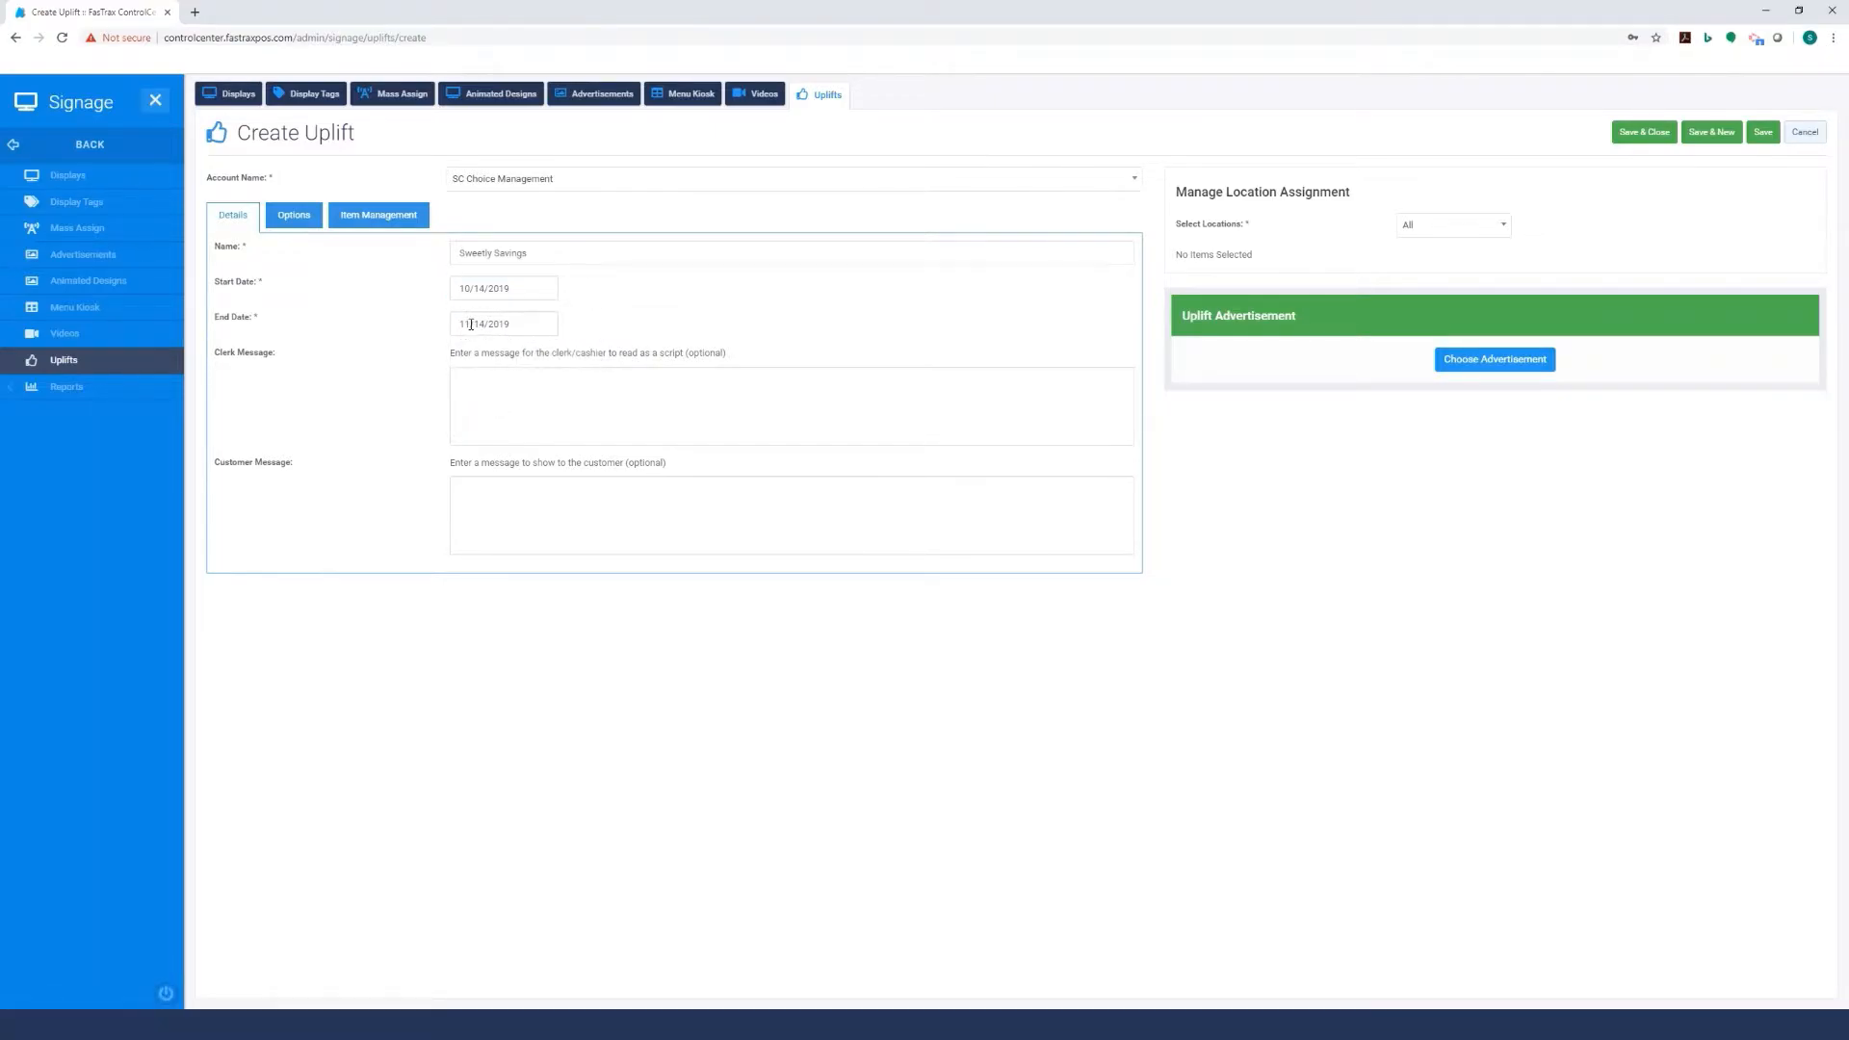
pyautogui.click(503, 324)
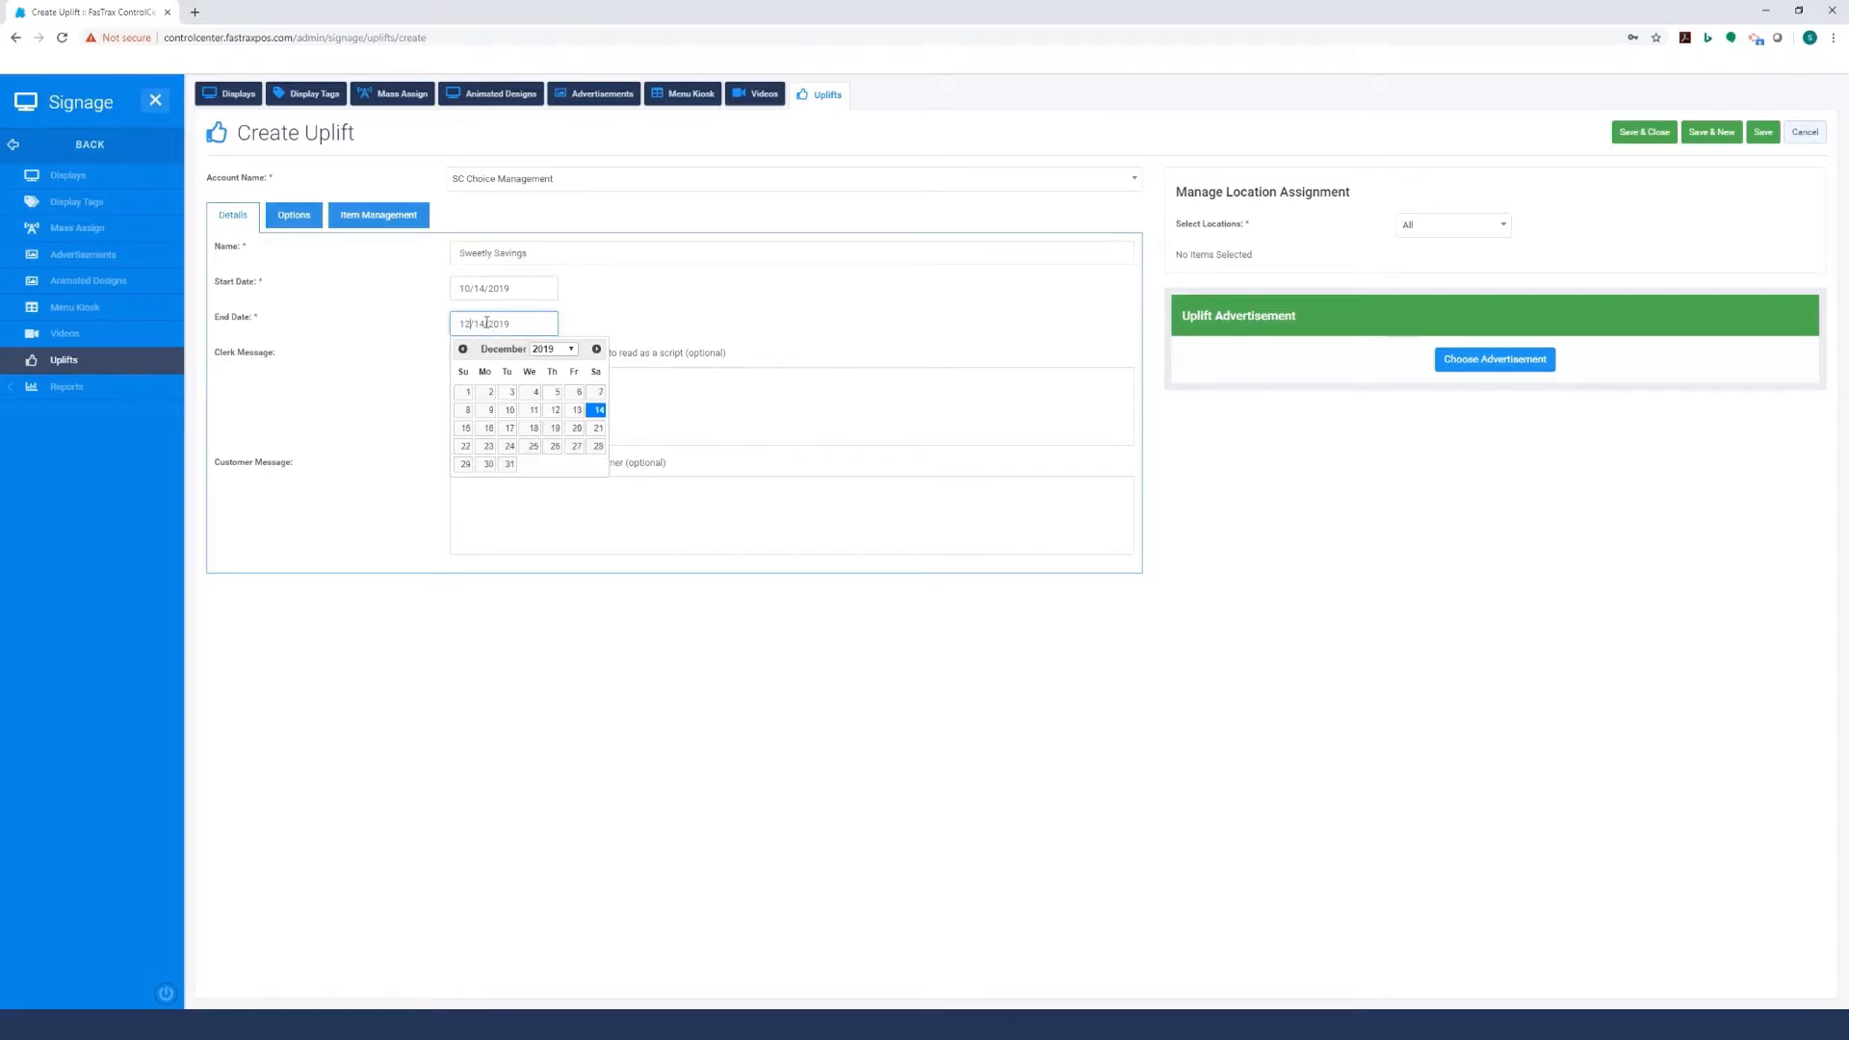
pyautogui.click(508, 463)
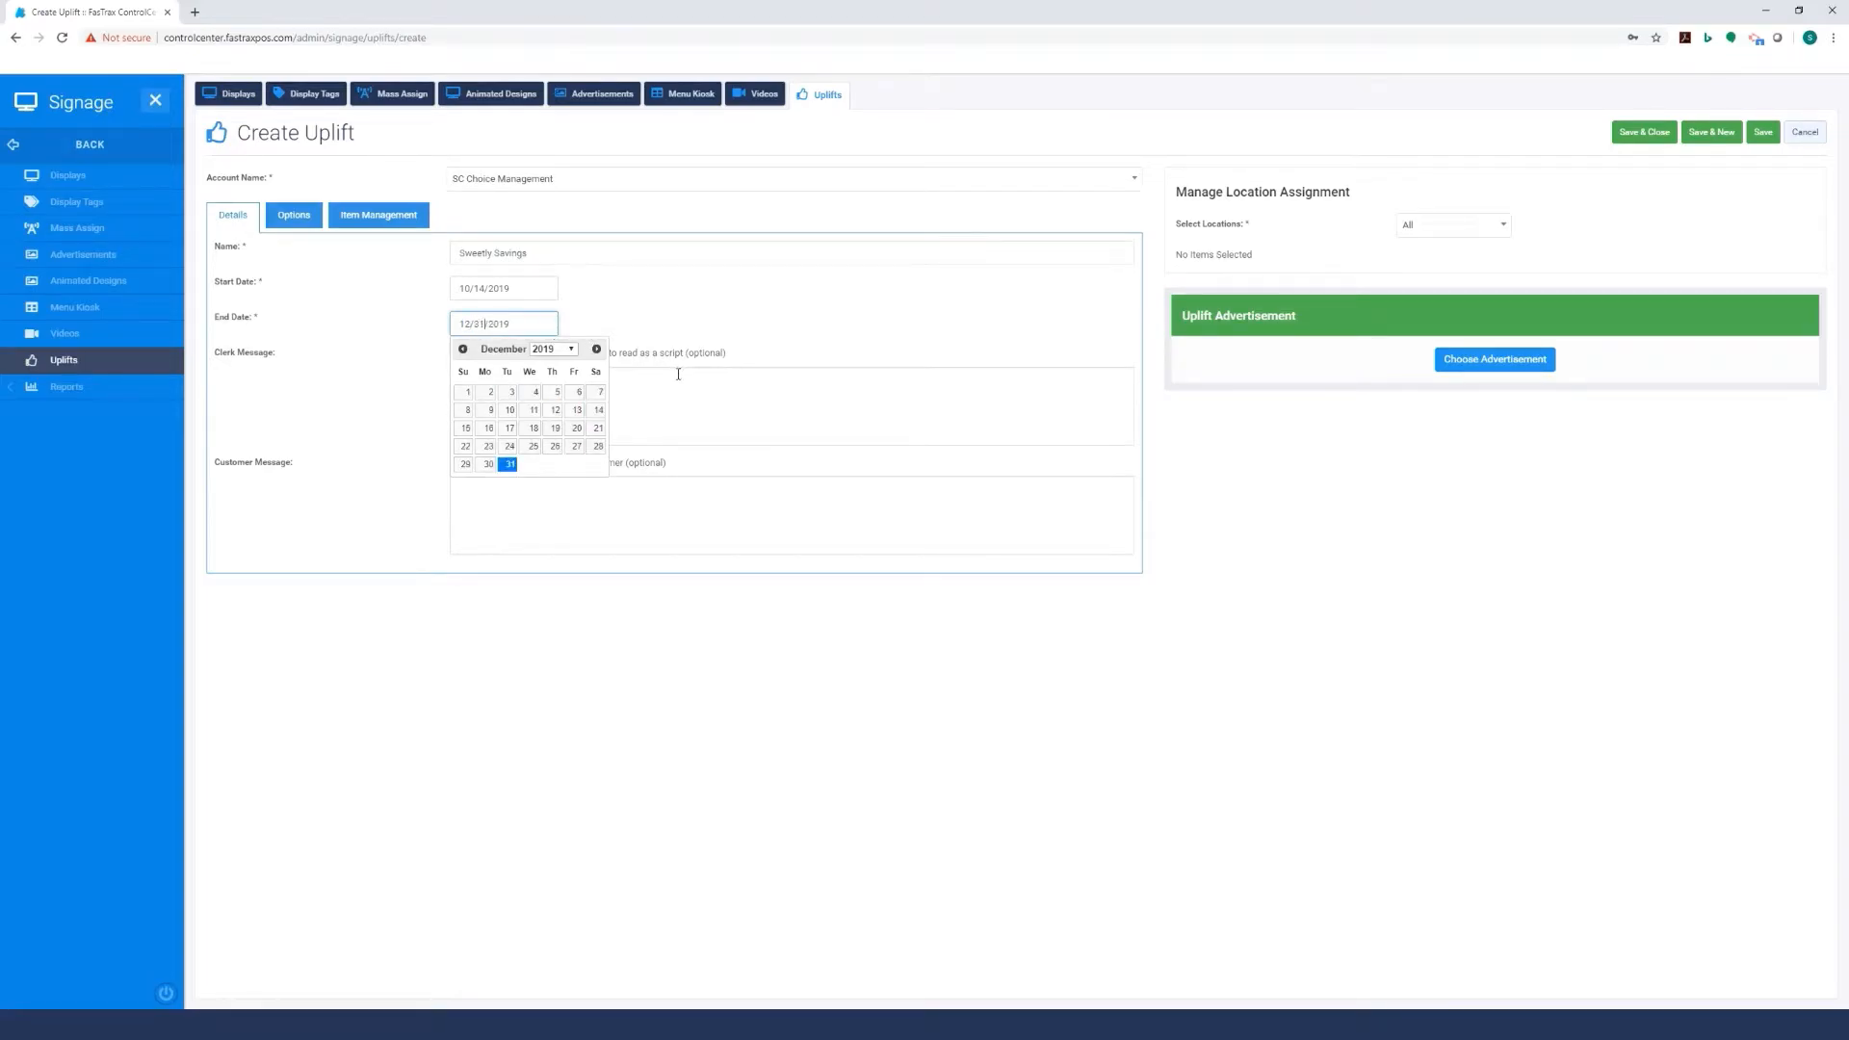
pyautogui.moveTo(805, 519)
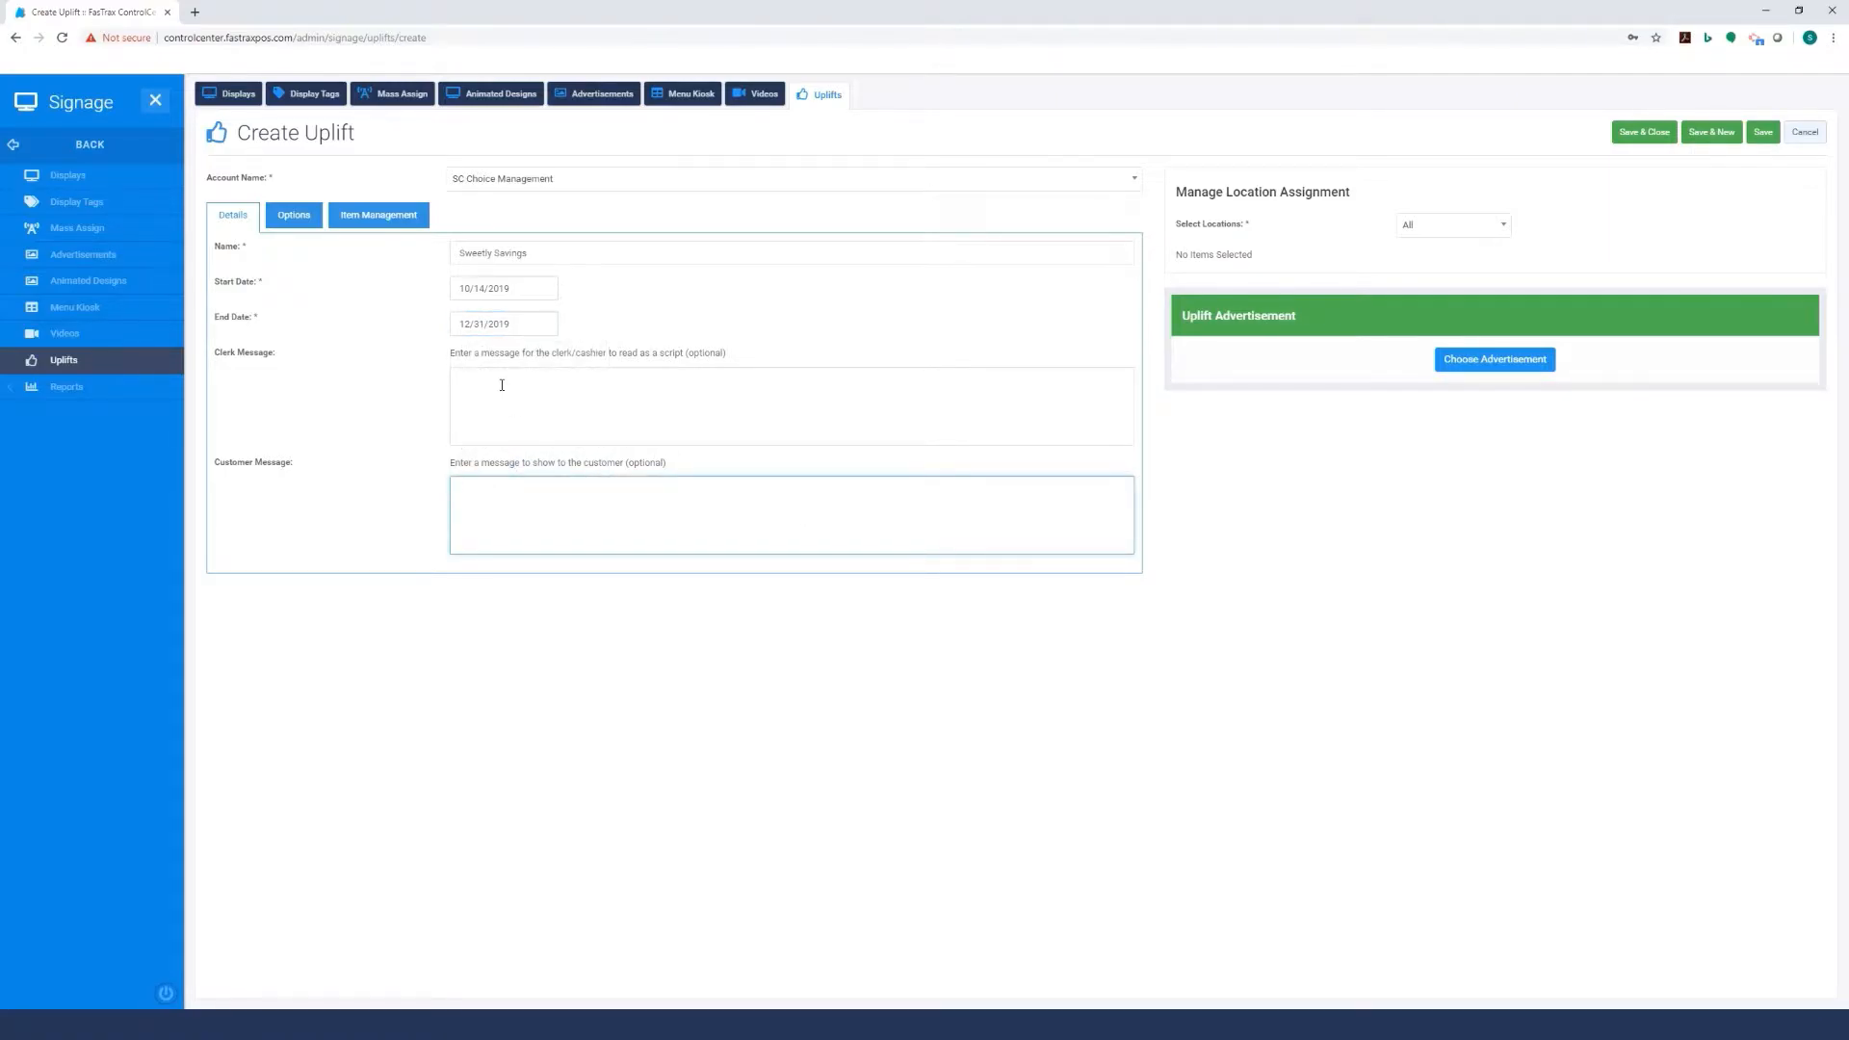
pyautogui.click(789, 405)
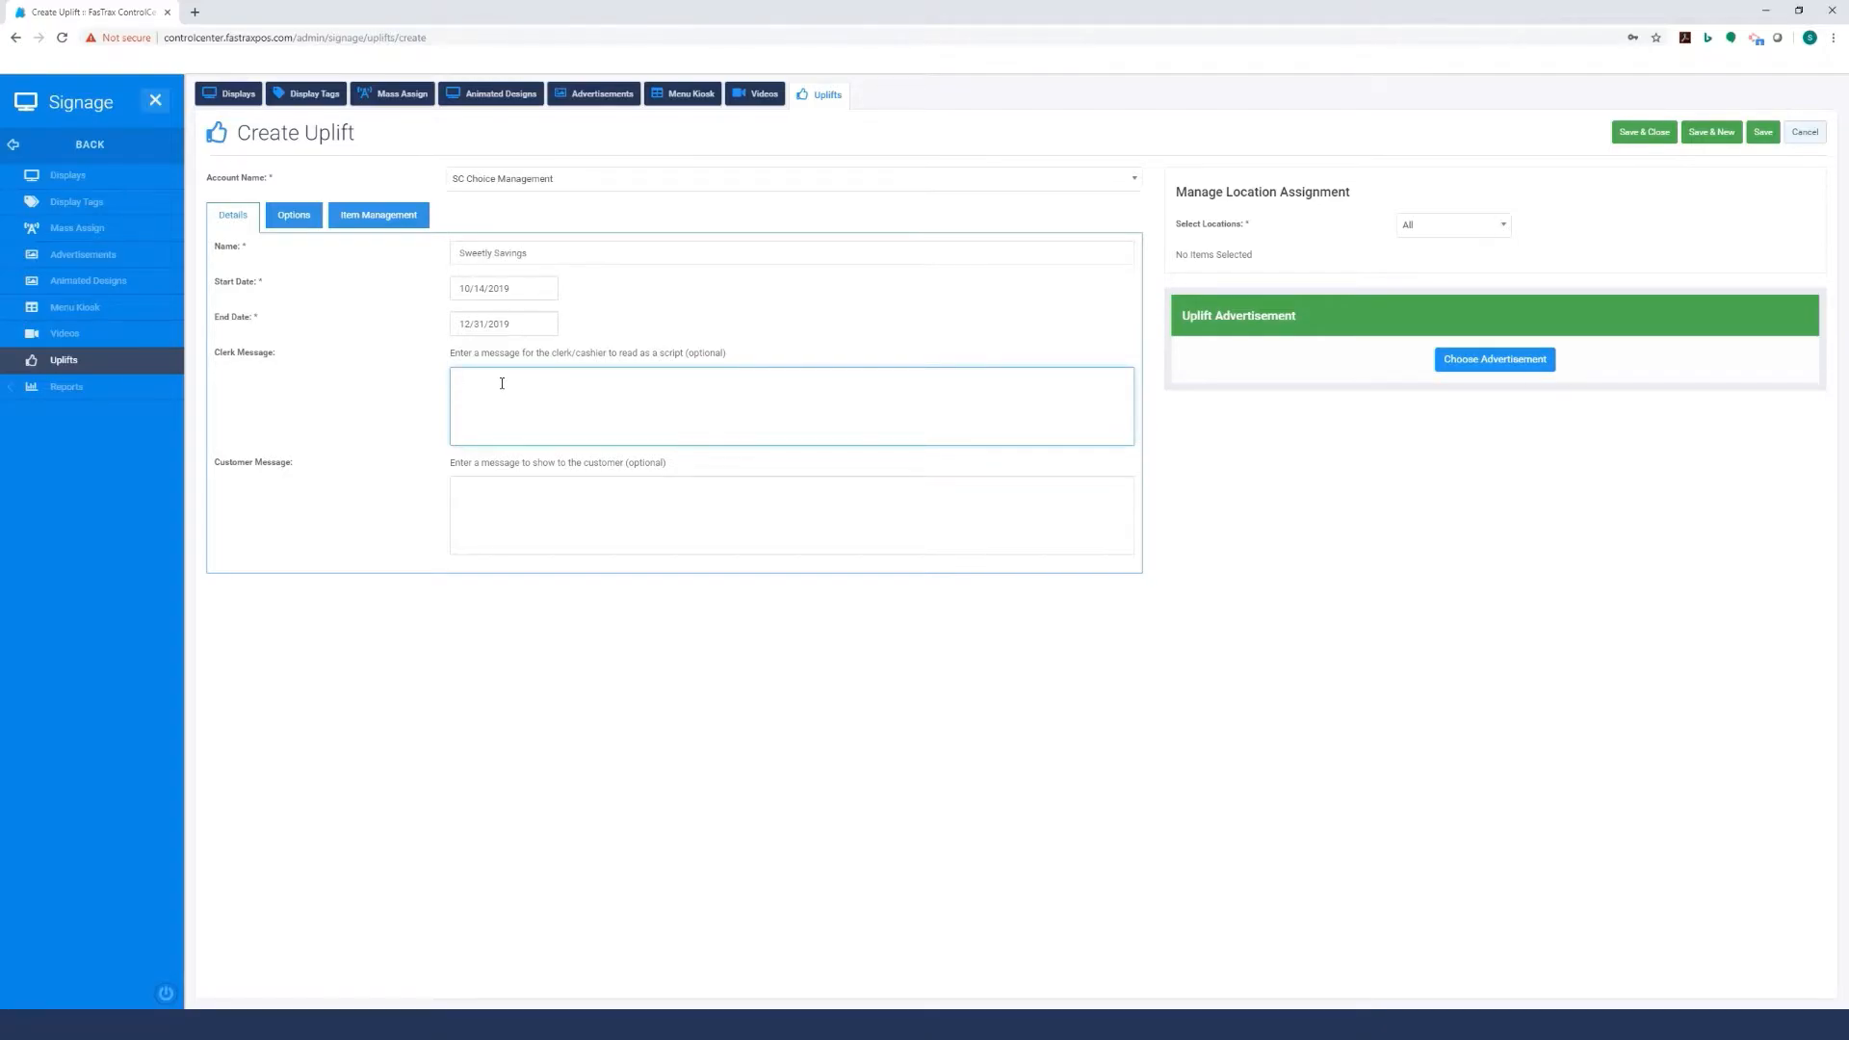
# Write a clerk script offering $1.00 off Sweetly Stevia with a box of tea.
pyautogui.write('If you purchas')
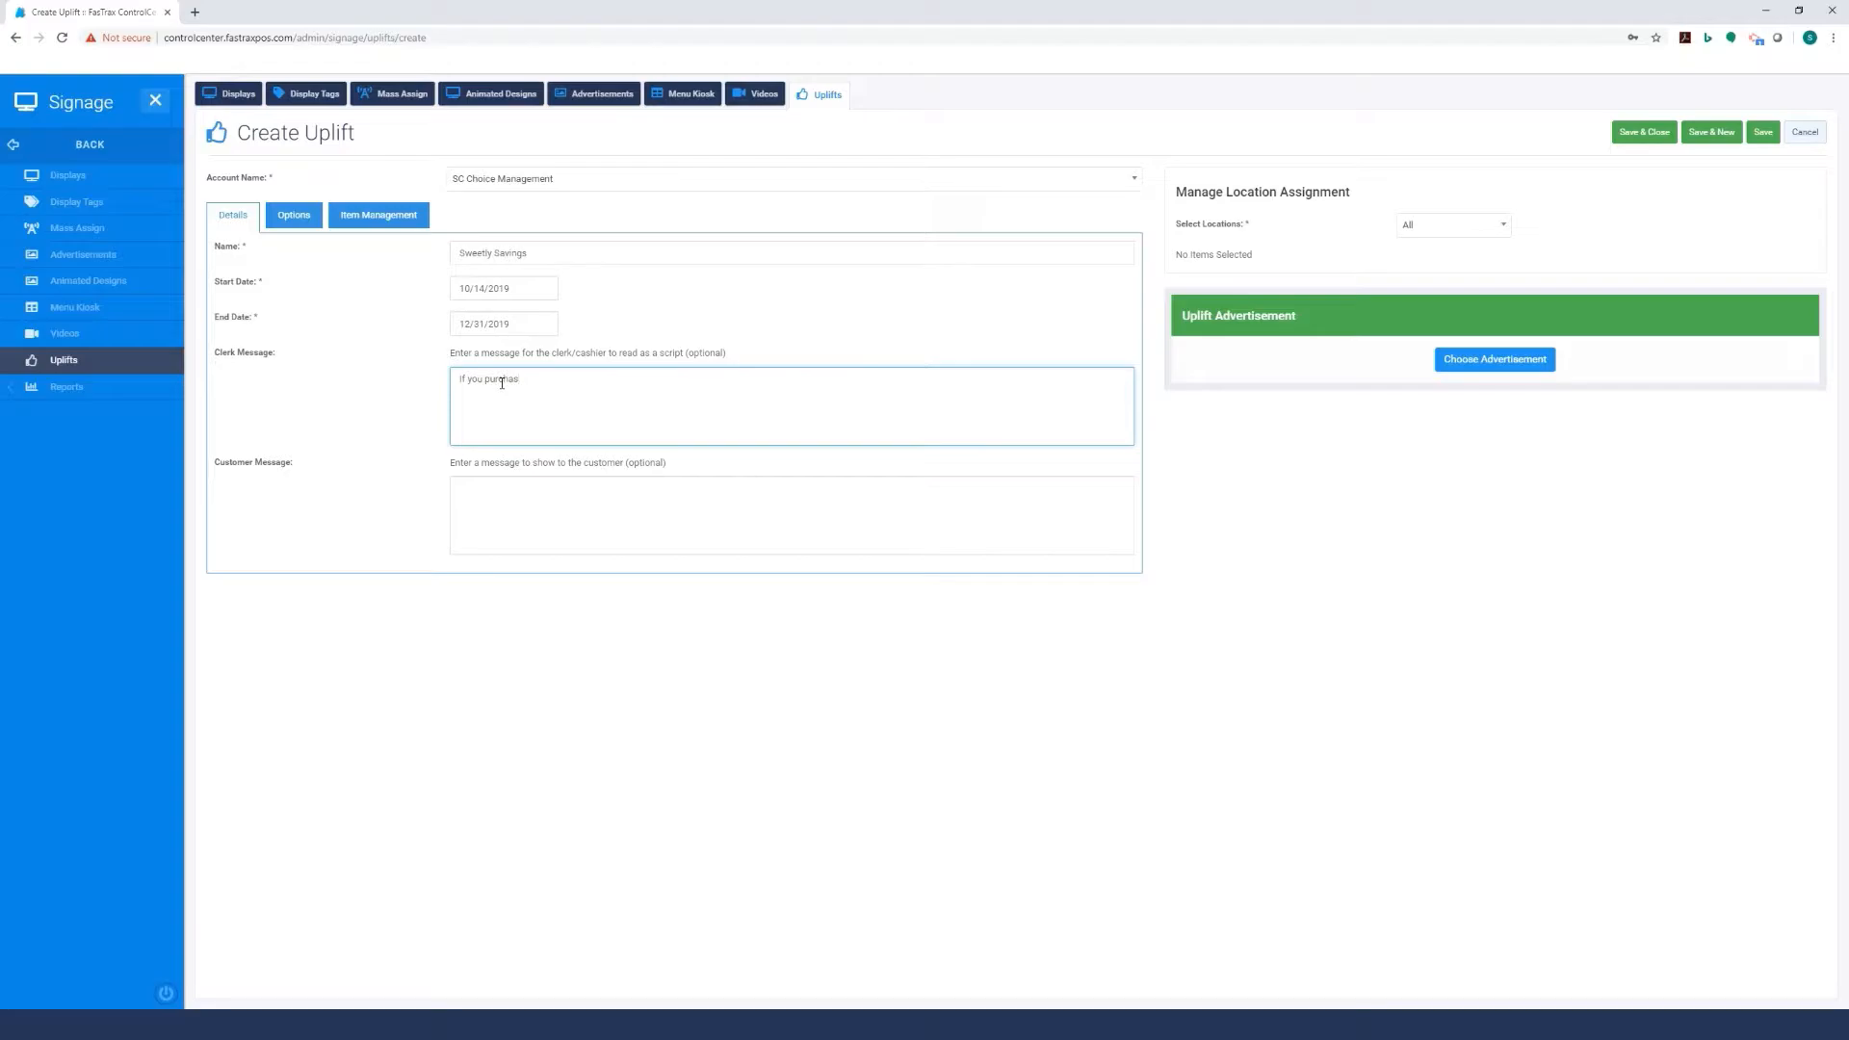
pyautogui.write('e a')
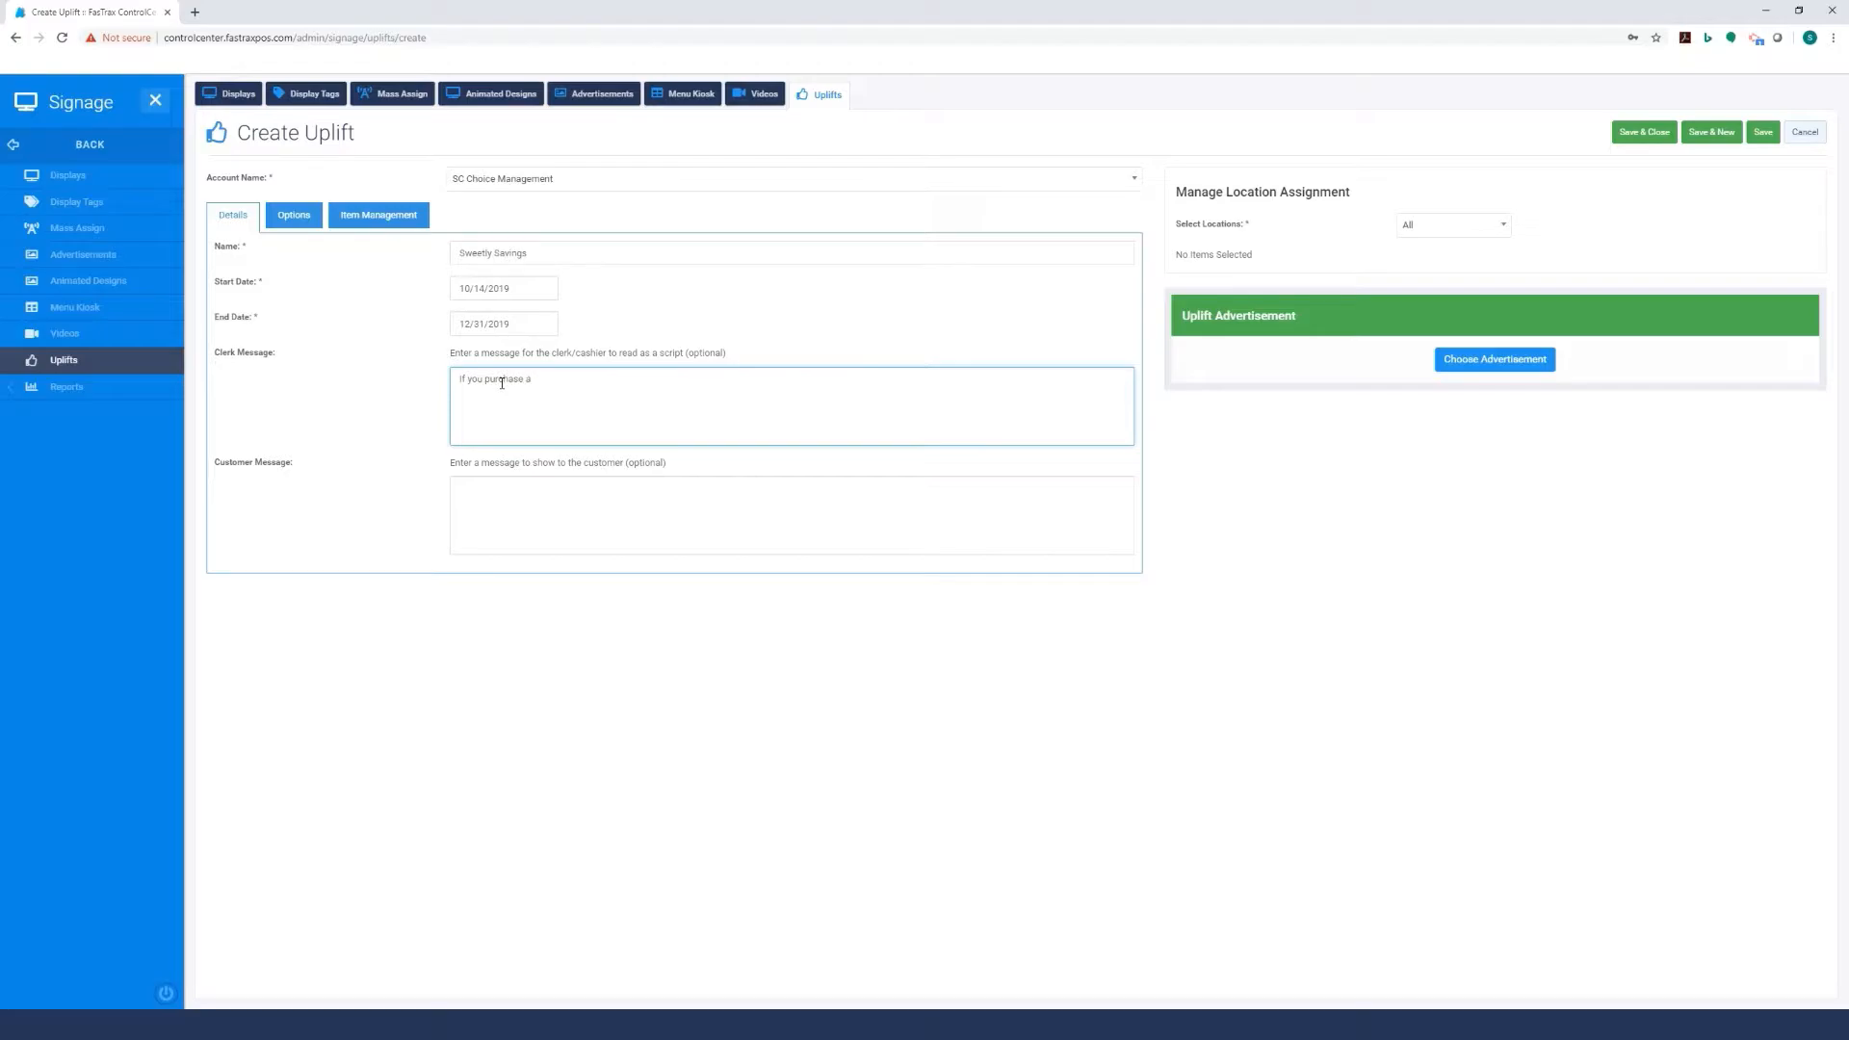
pyautogui.write('box o')
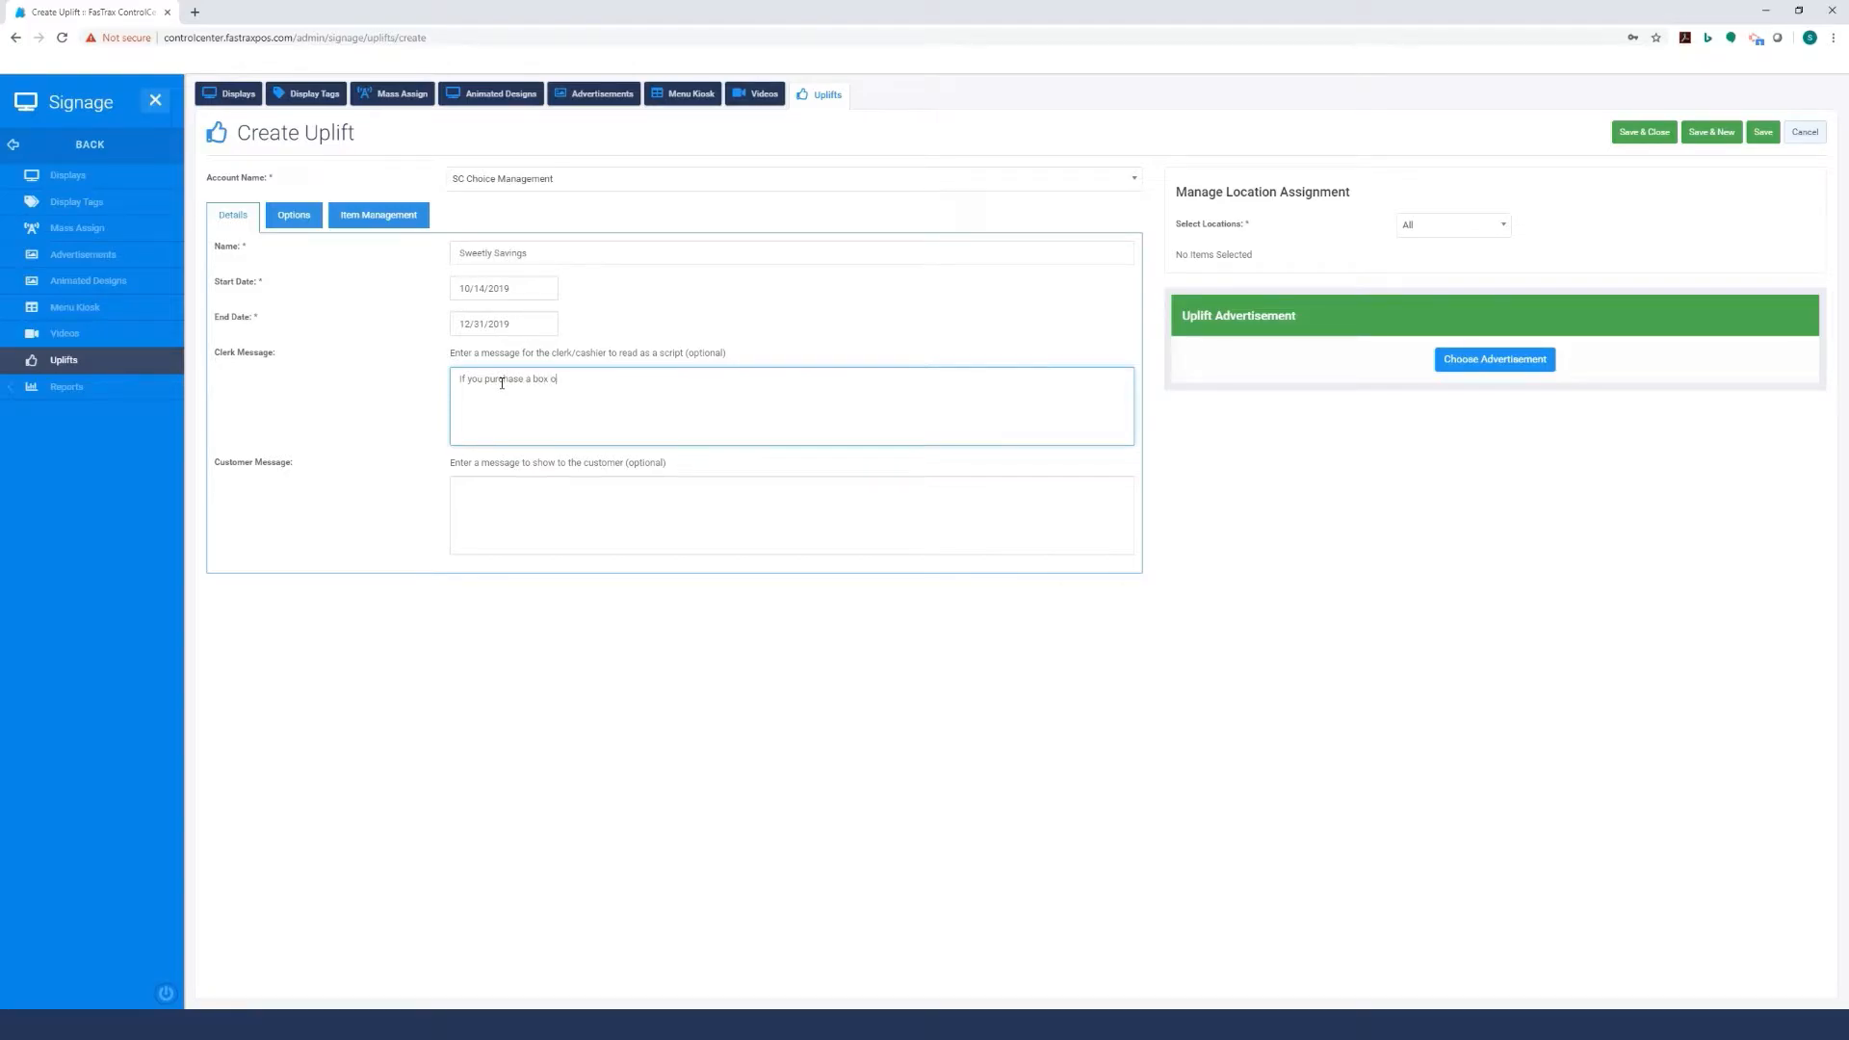
pyautogui.write('f tea')
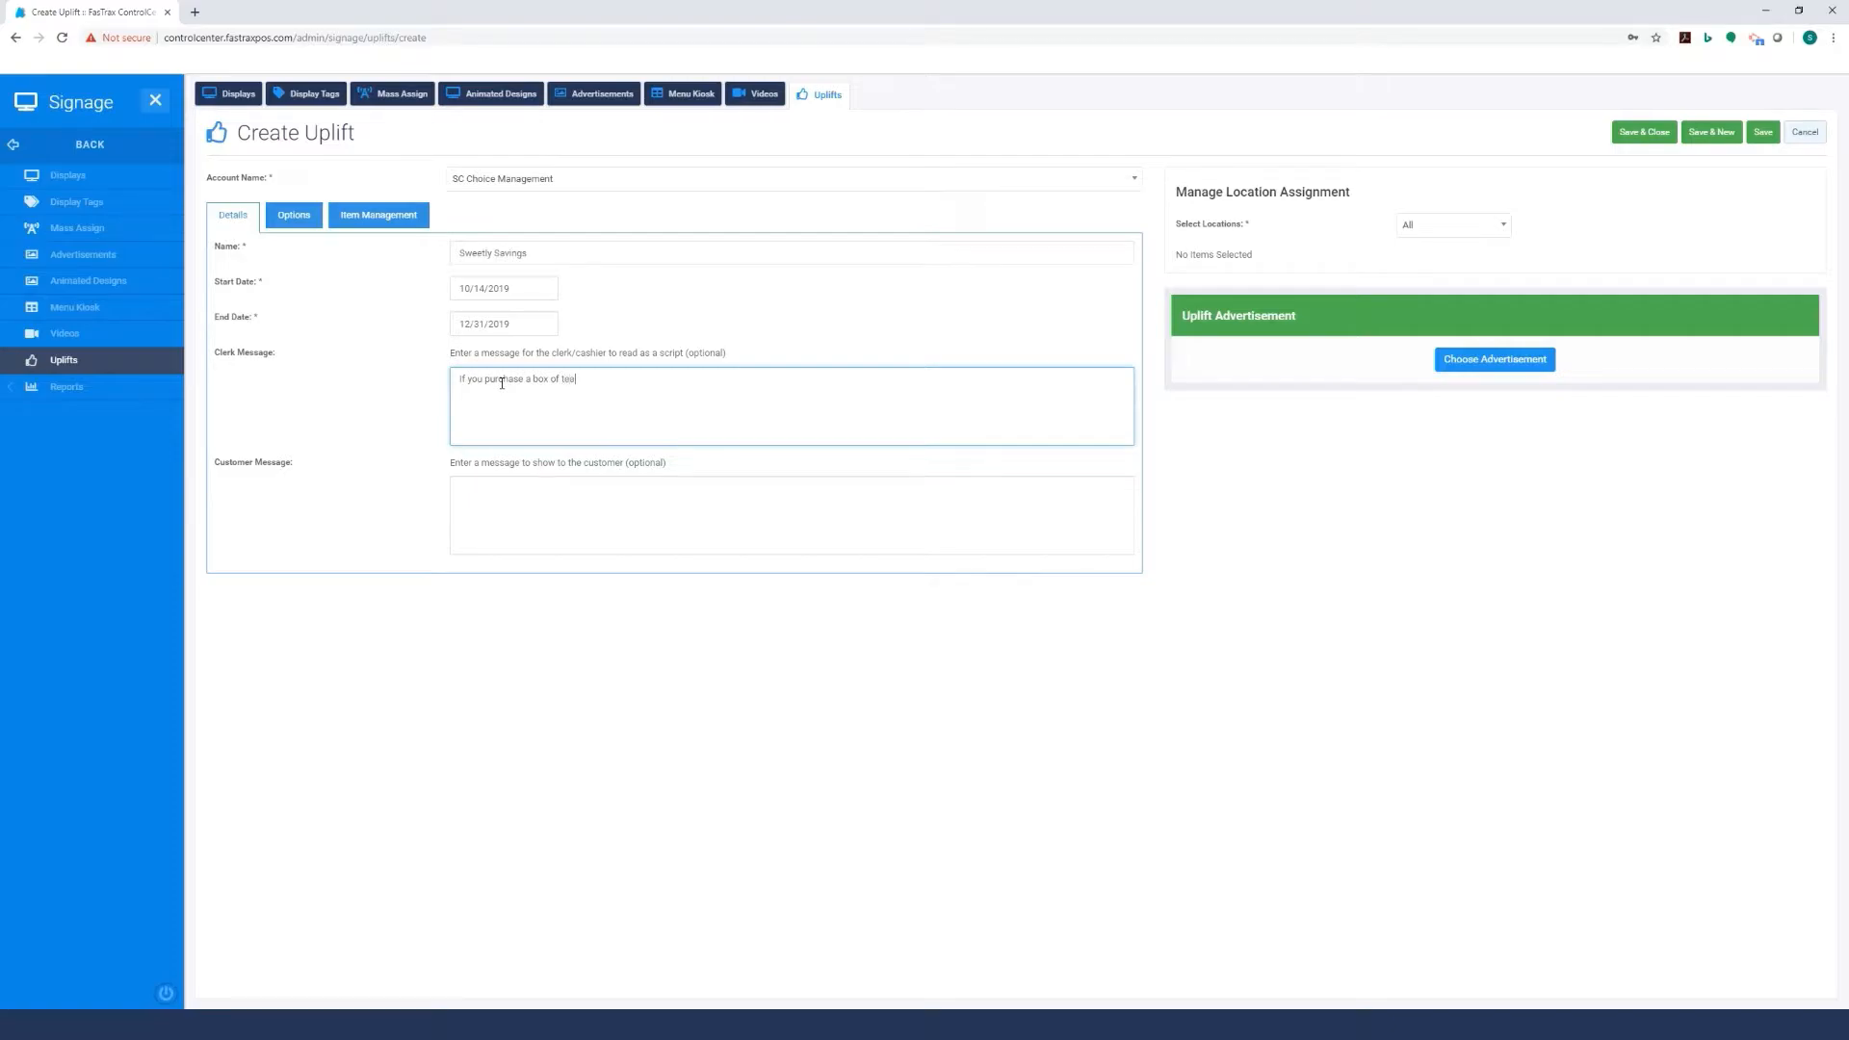
pyautogui.write('you')
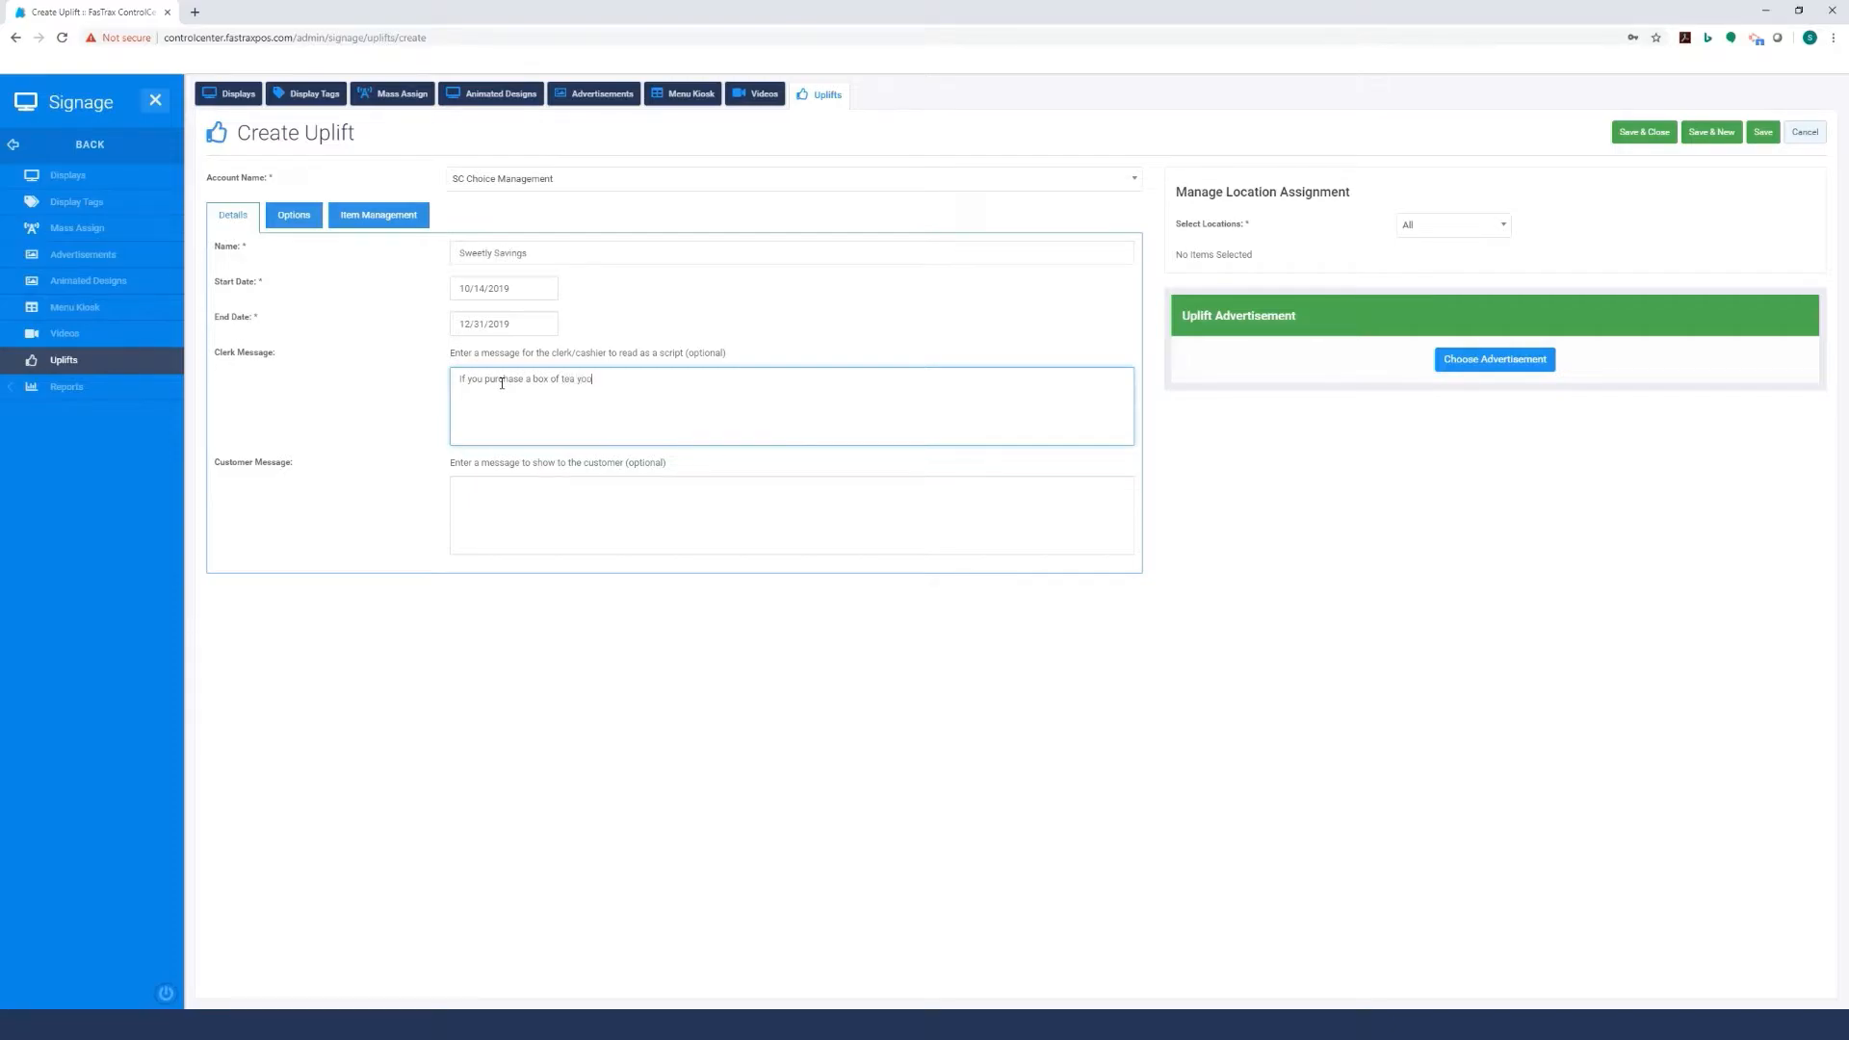
pyautogui.write('wil')
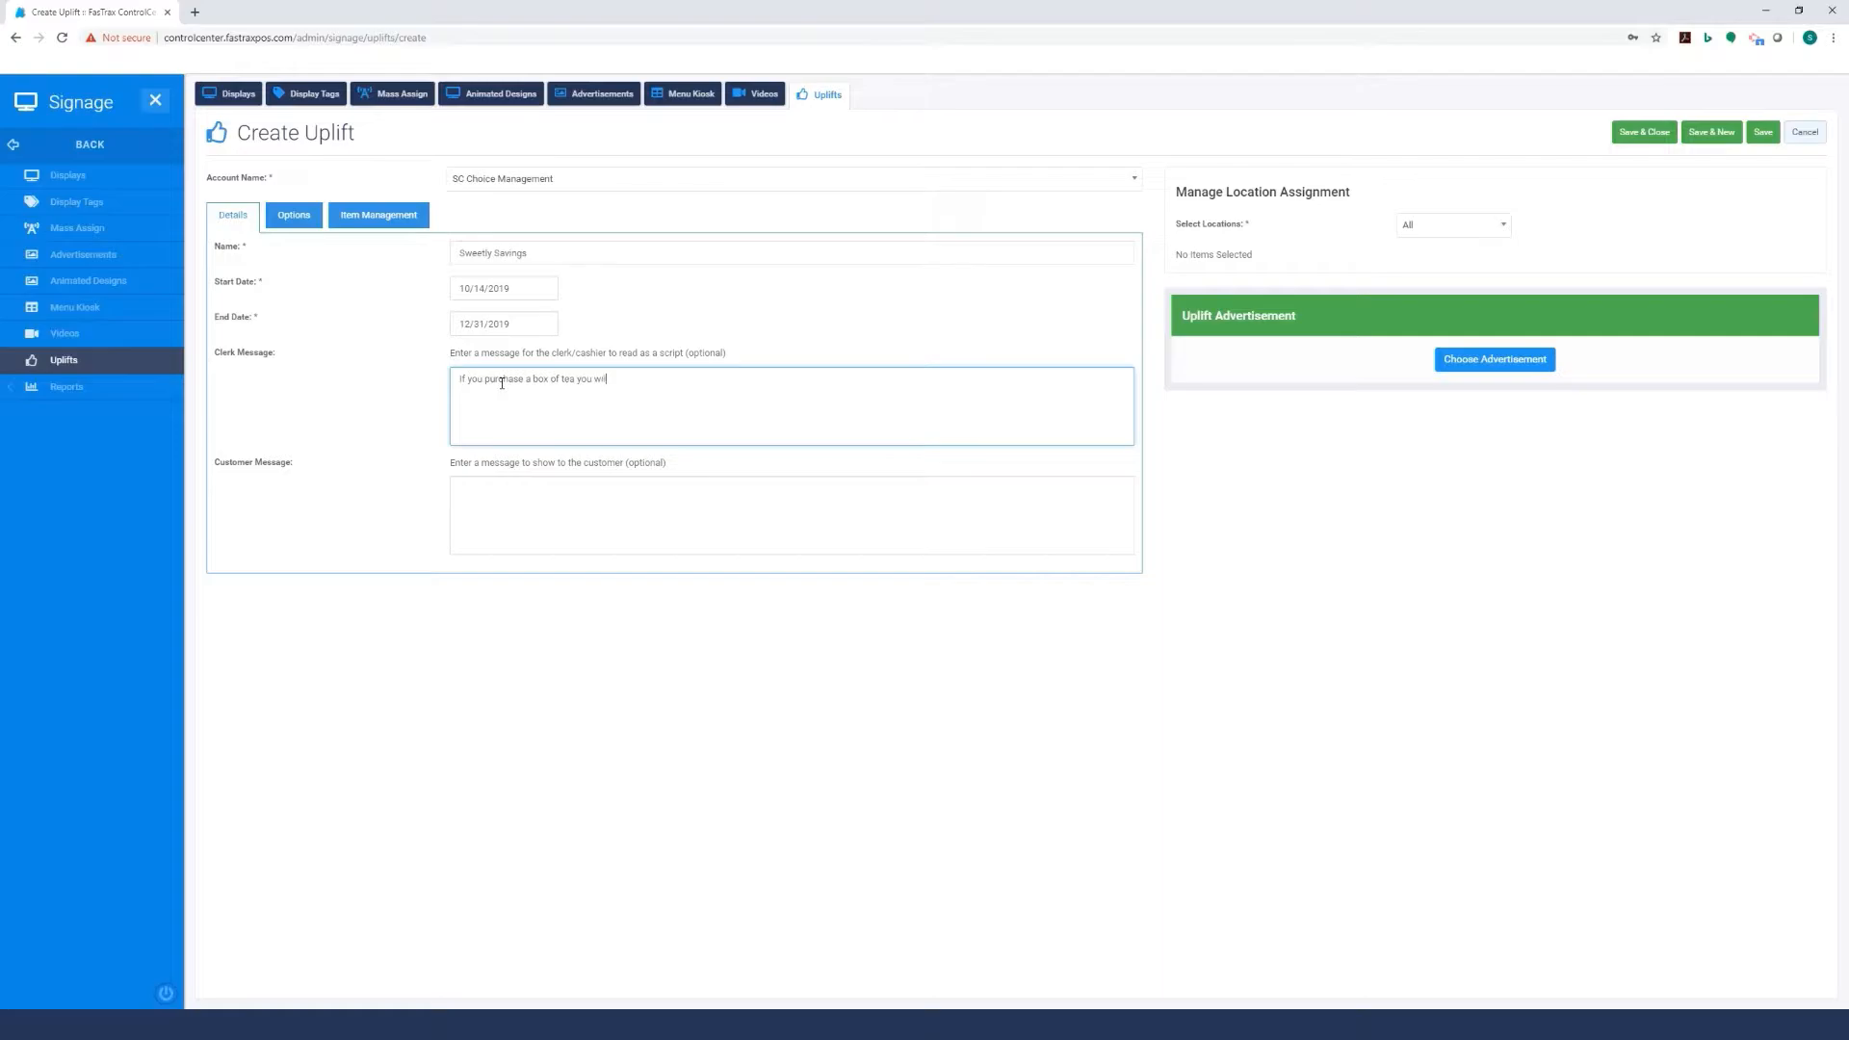
pyautogui.write('recei')
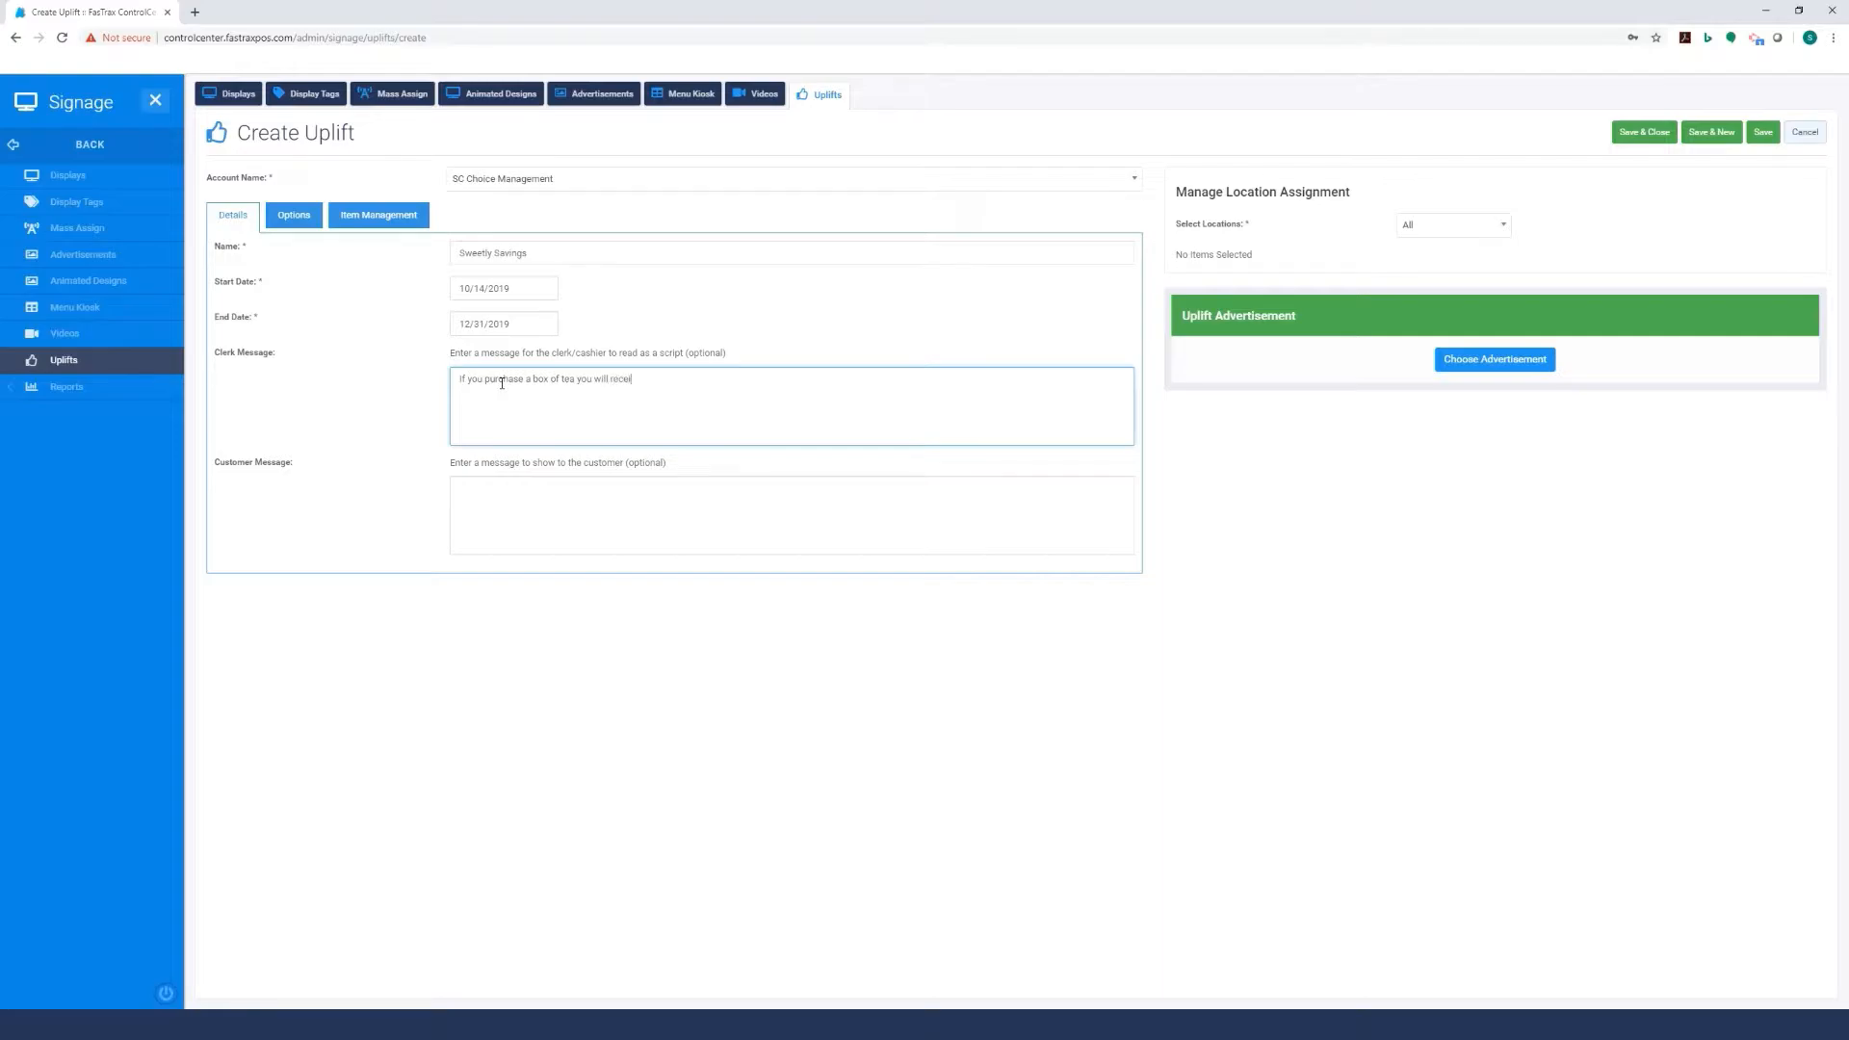
pyautogui.write('ve')
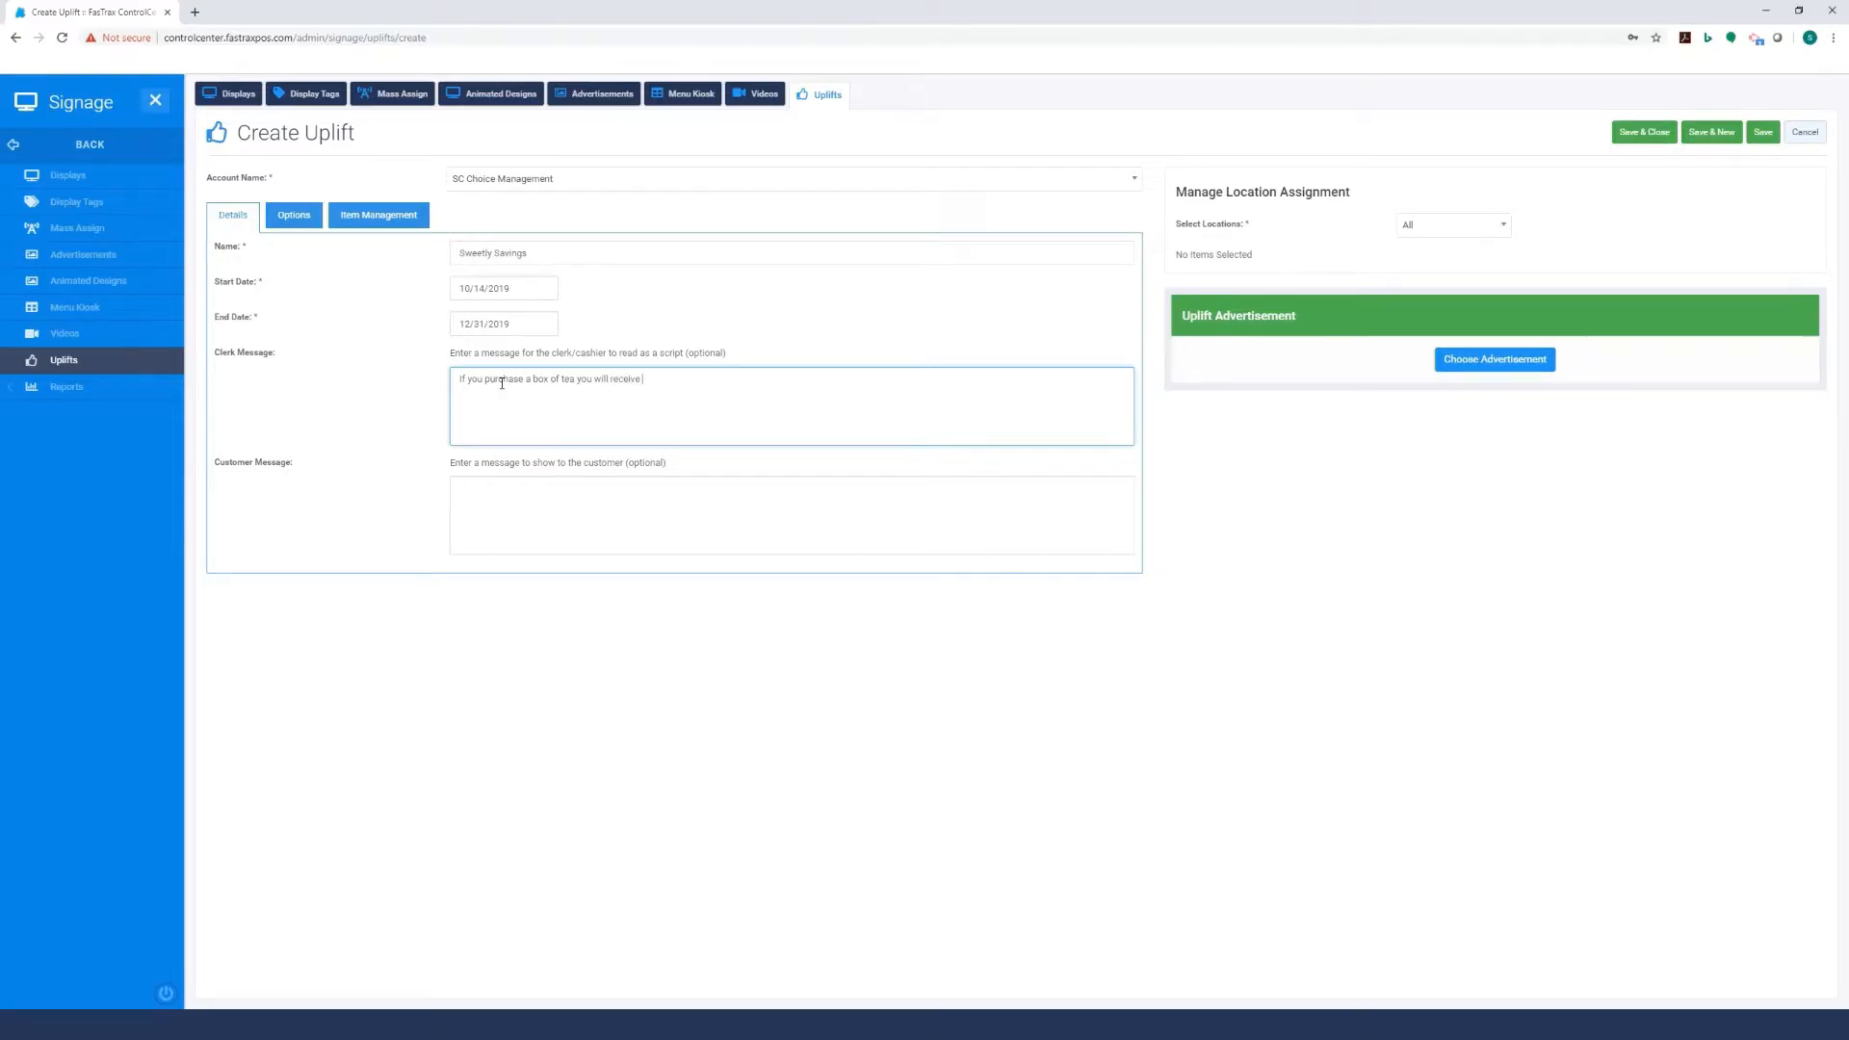
pyautogui.write('$1')
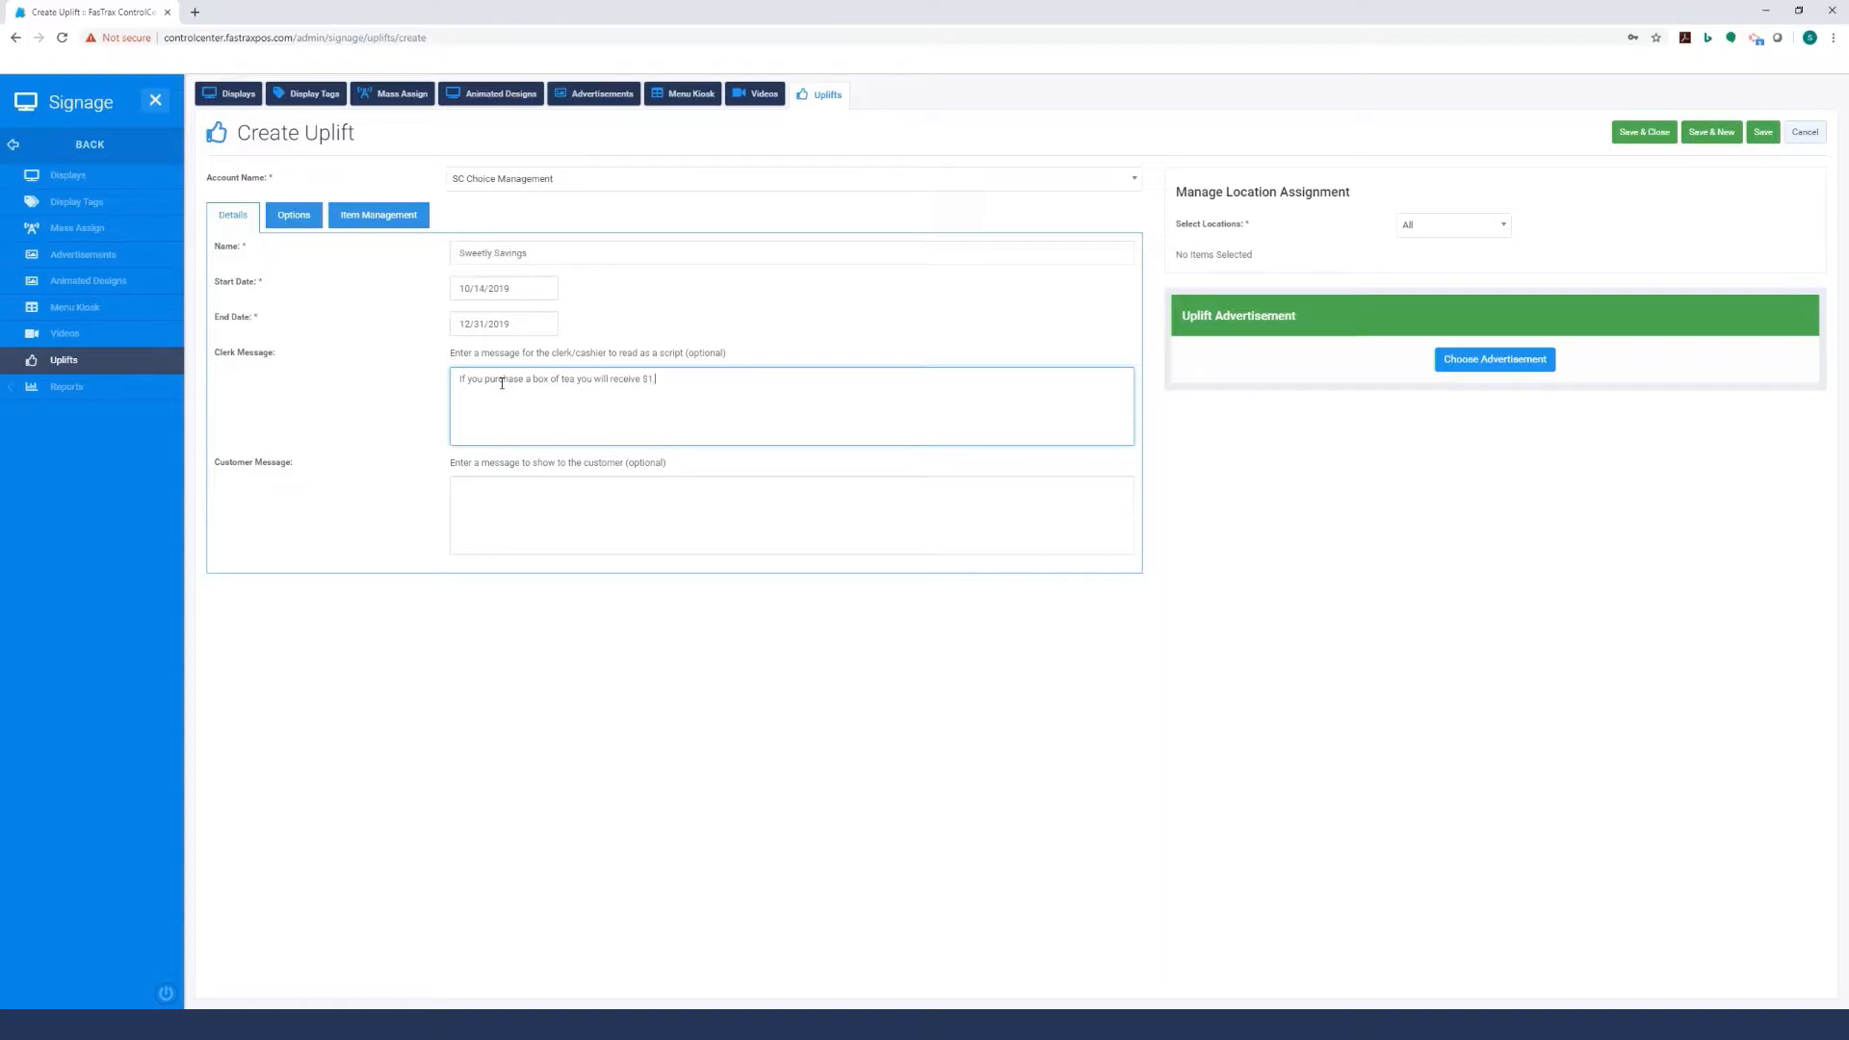
pyautogui.write('.00 o')
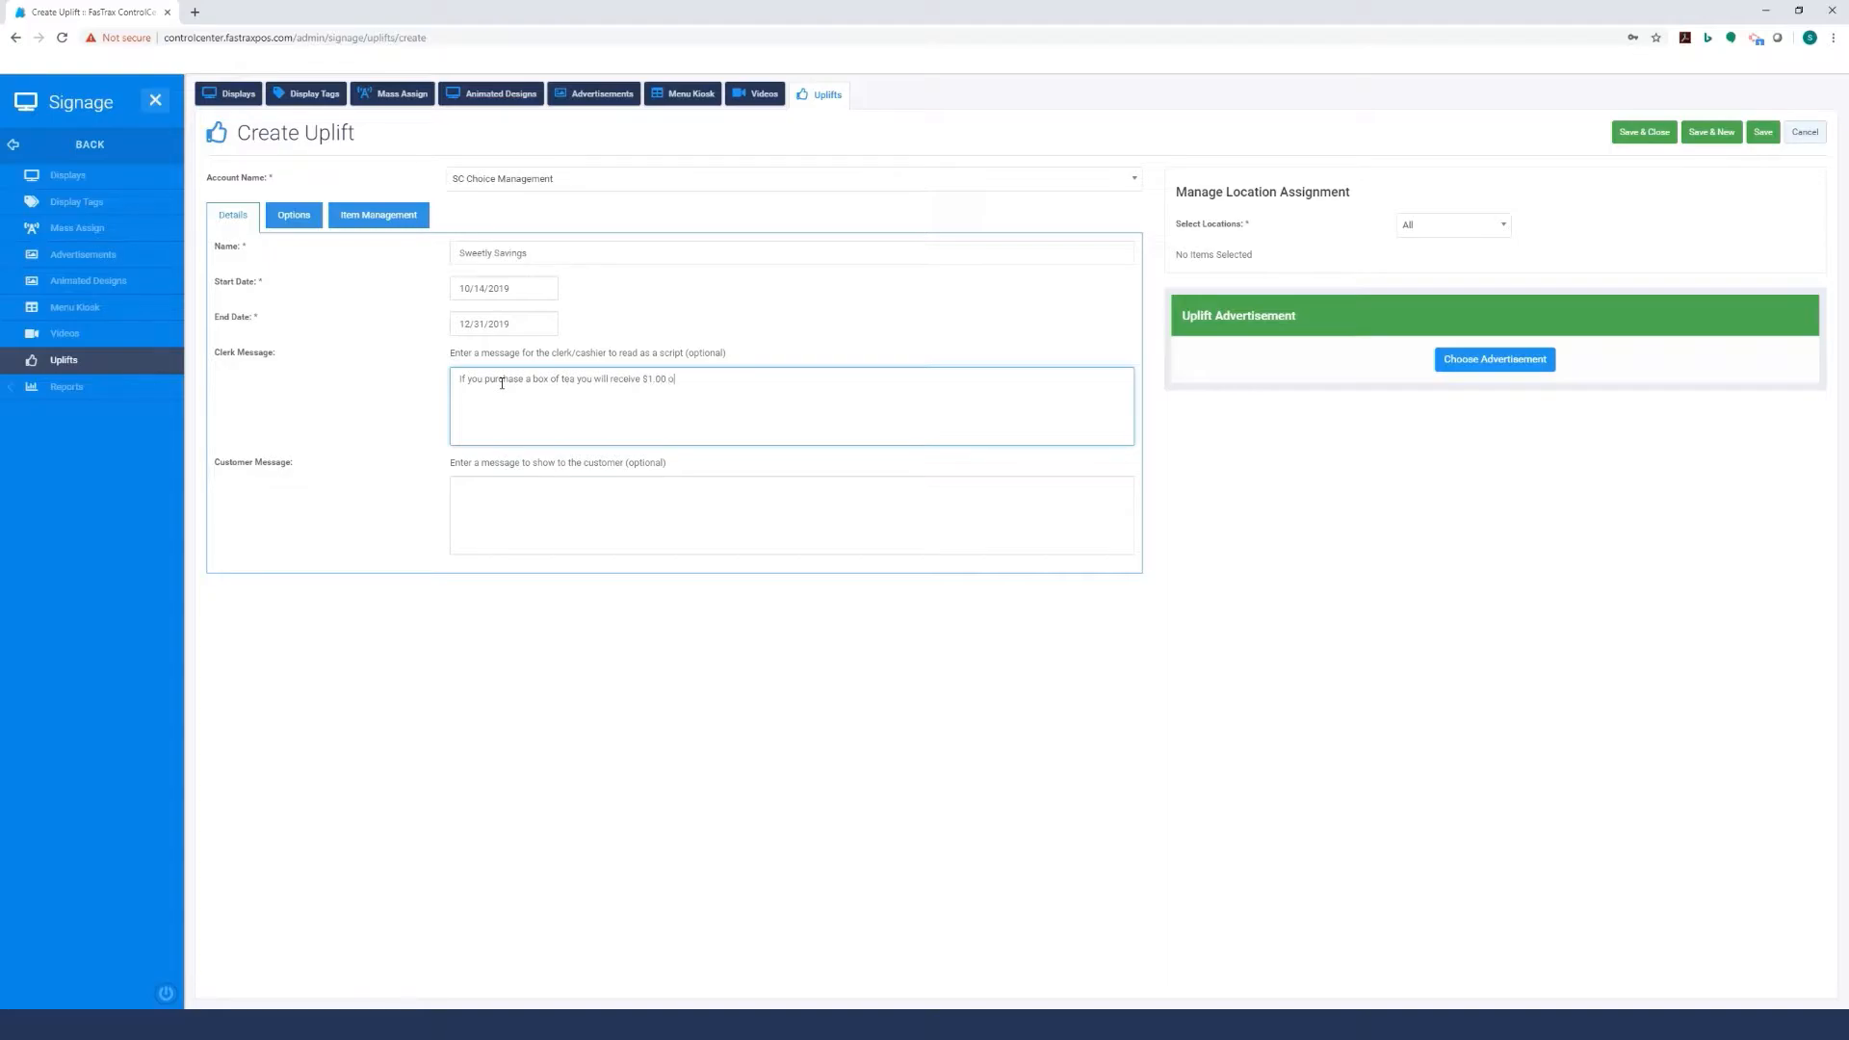
pyautogui.write('ff a box of Sweetly')
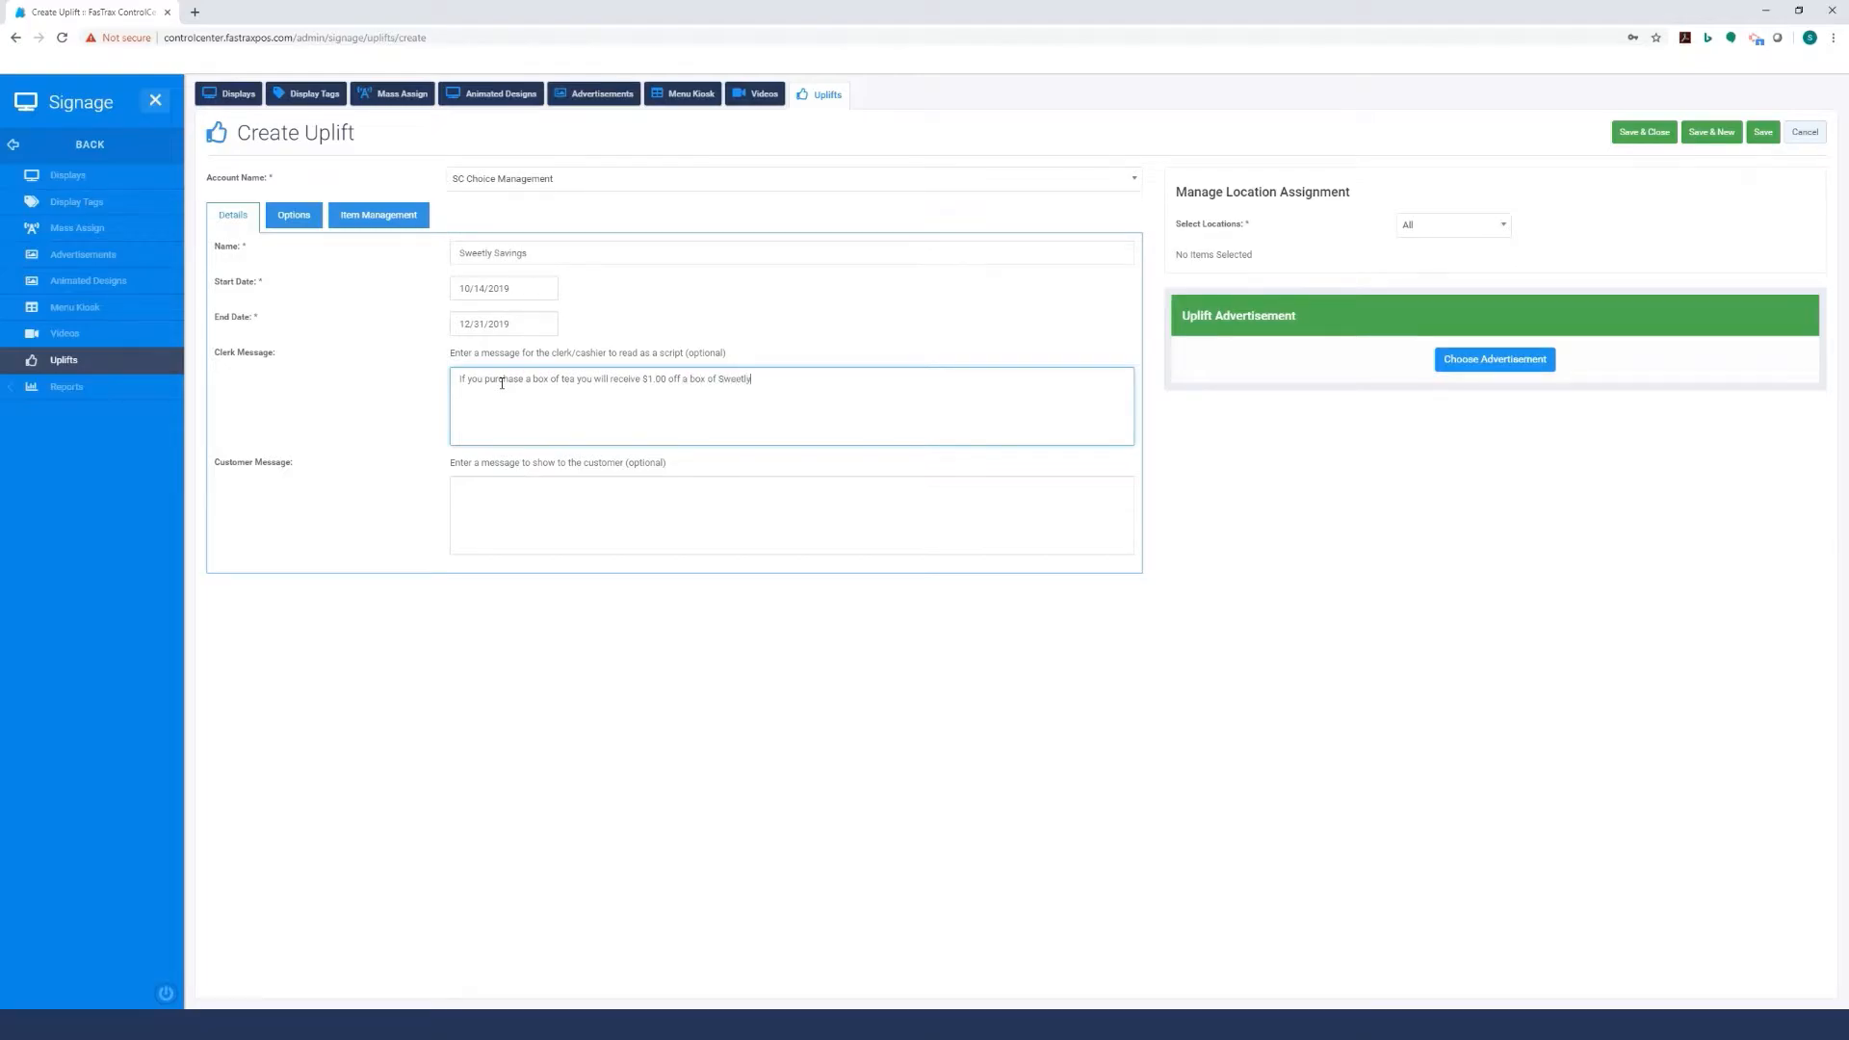
pyautogui.write('Stevia')
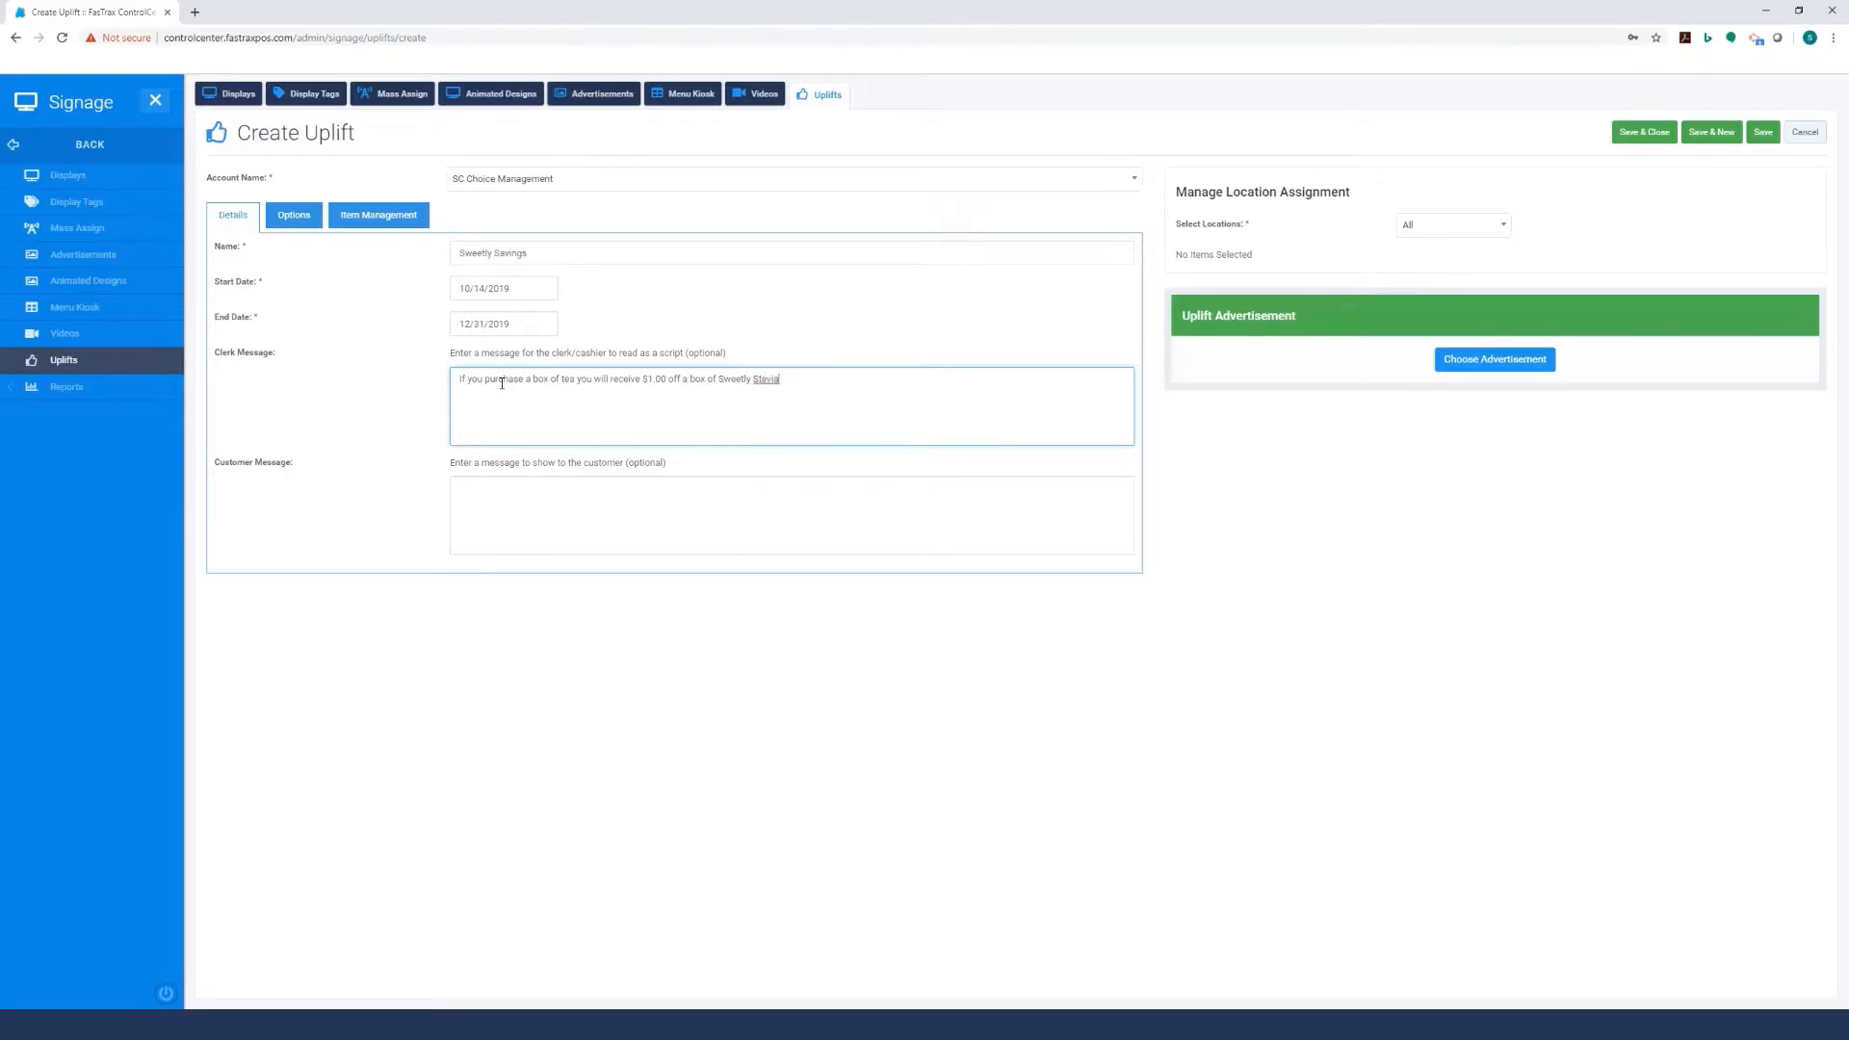
pyautogui.write('. Would you like to b')
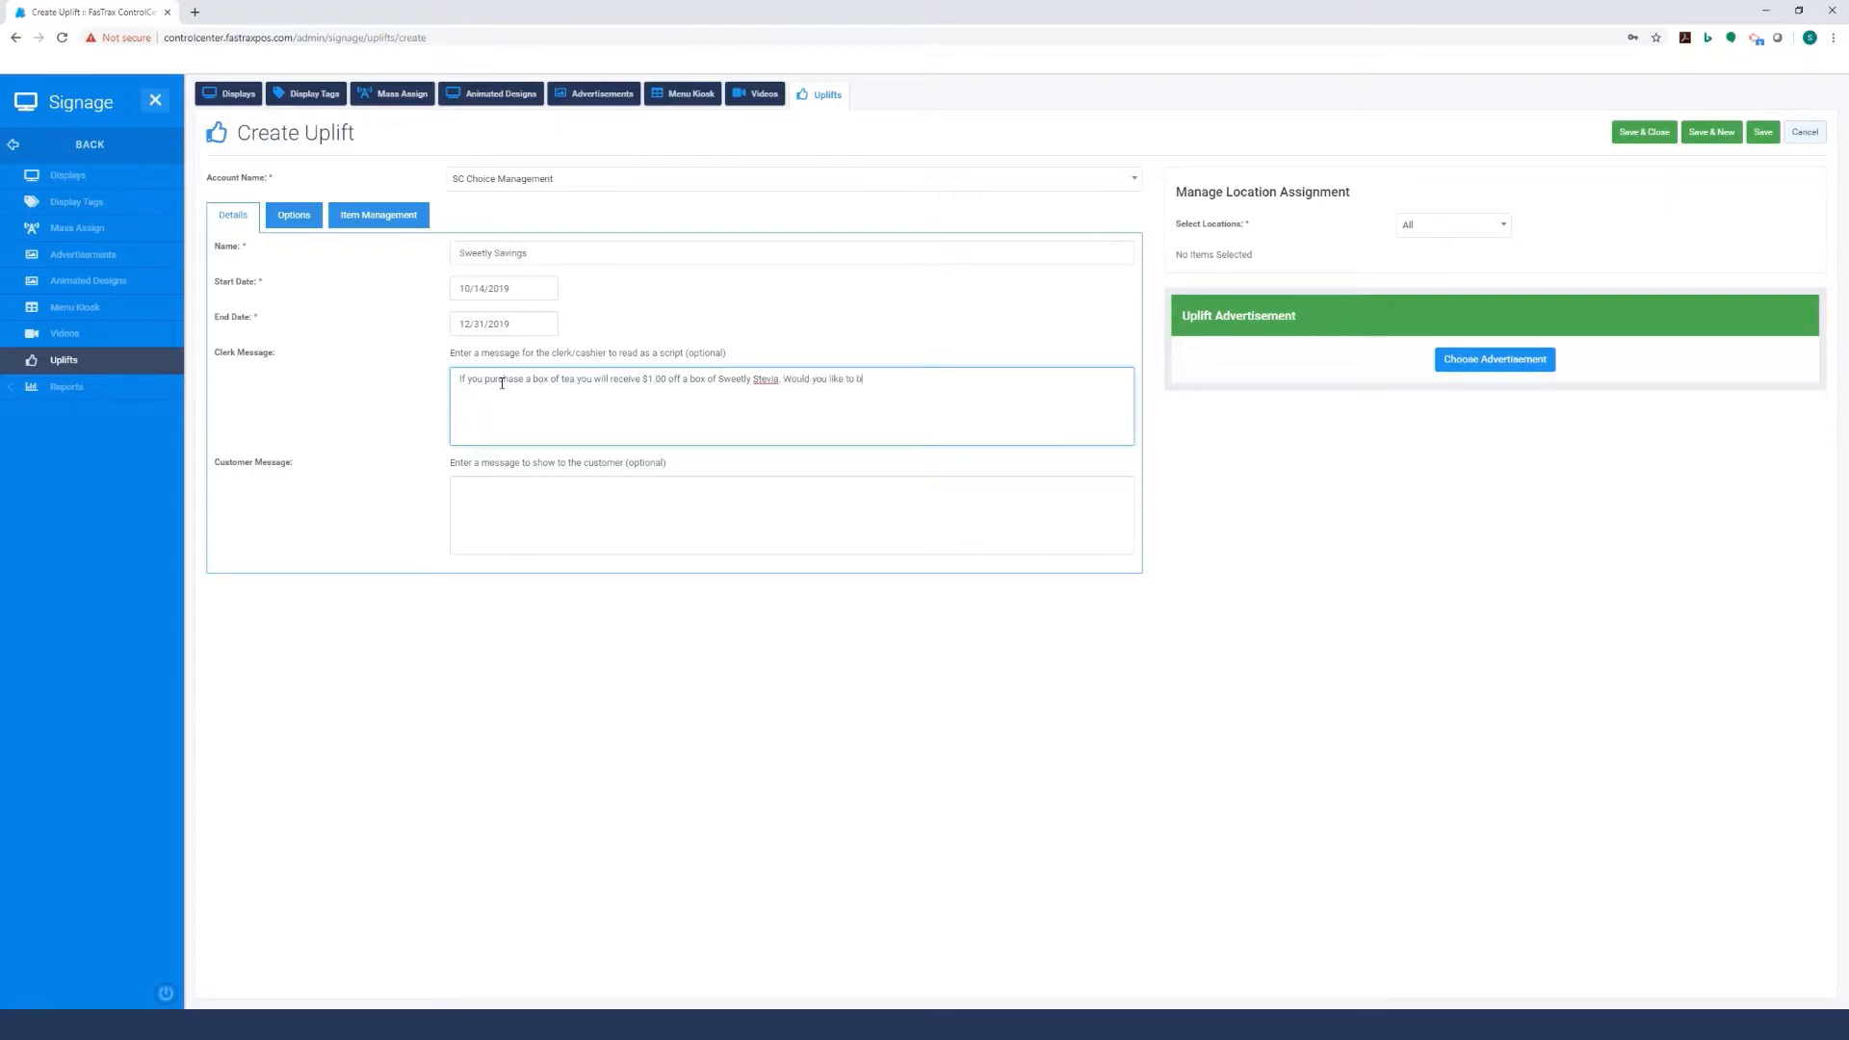
pyautogui.write('uy a box of Sweetly to get the')
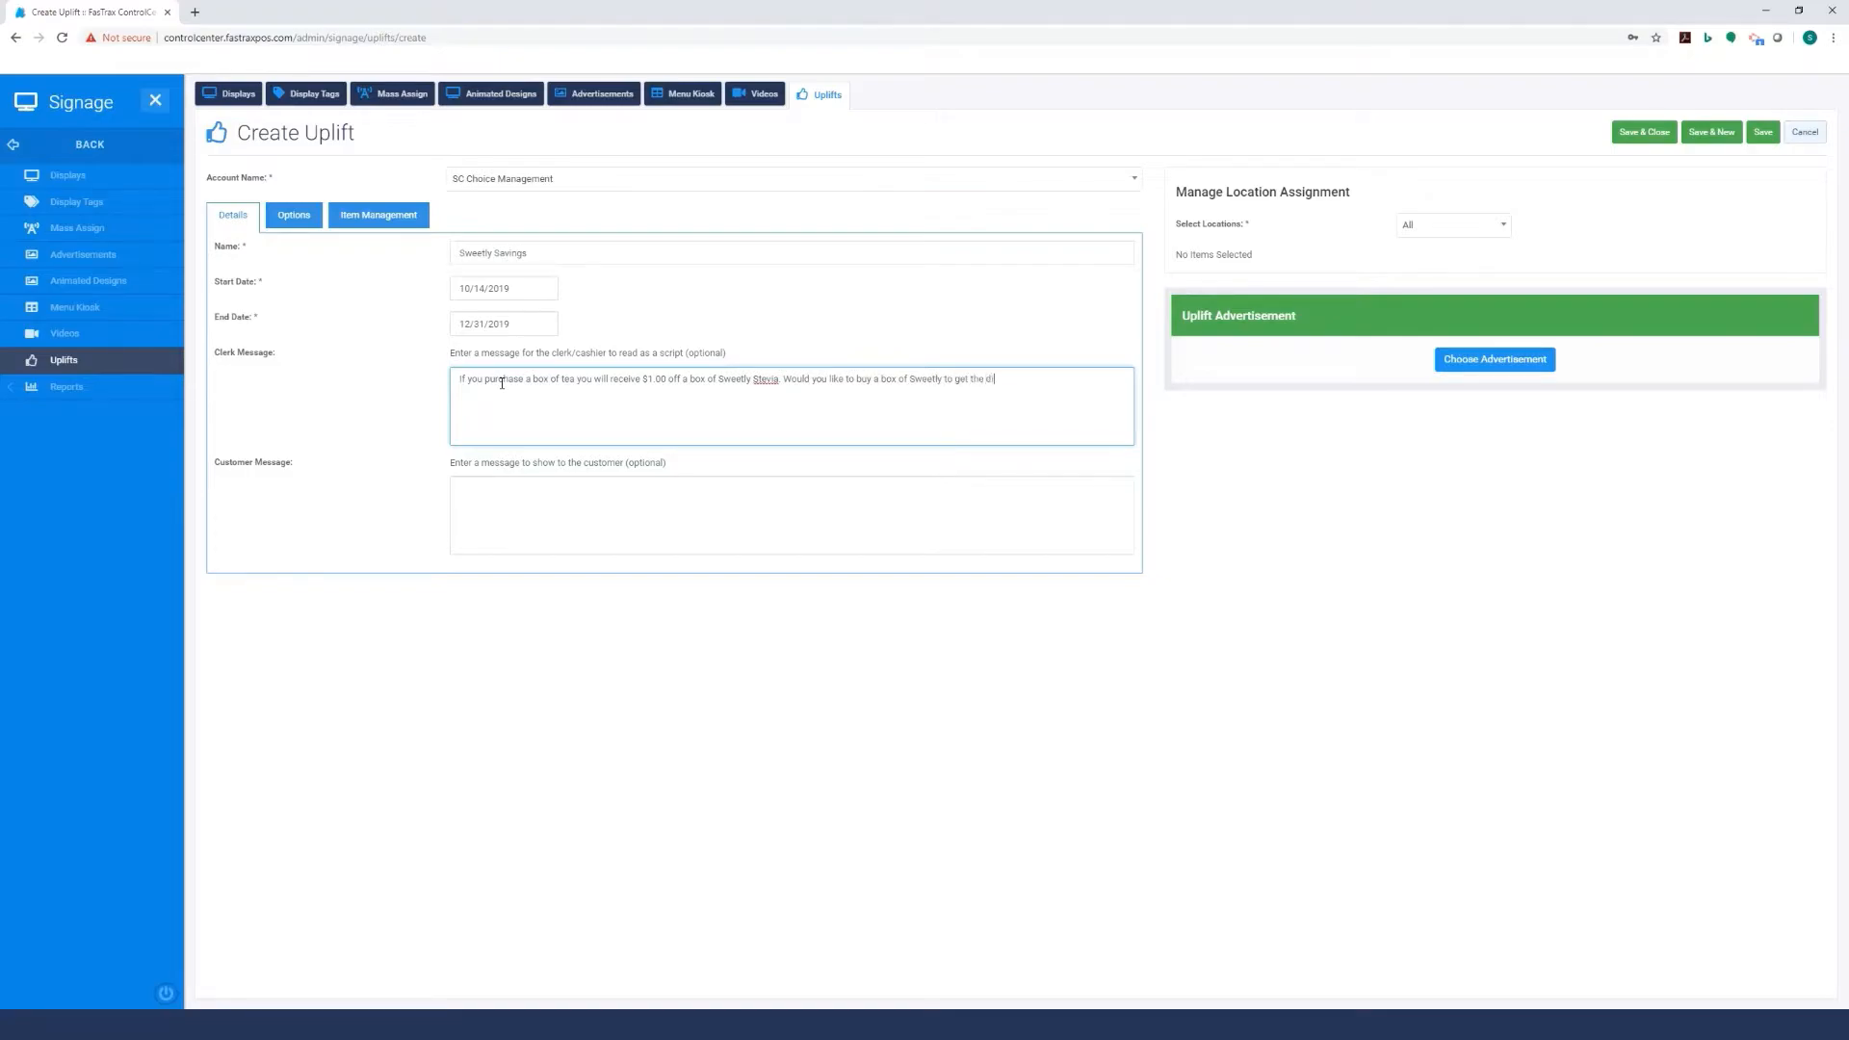
pyautogui.write('discount?')
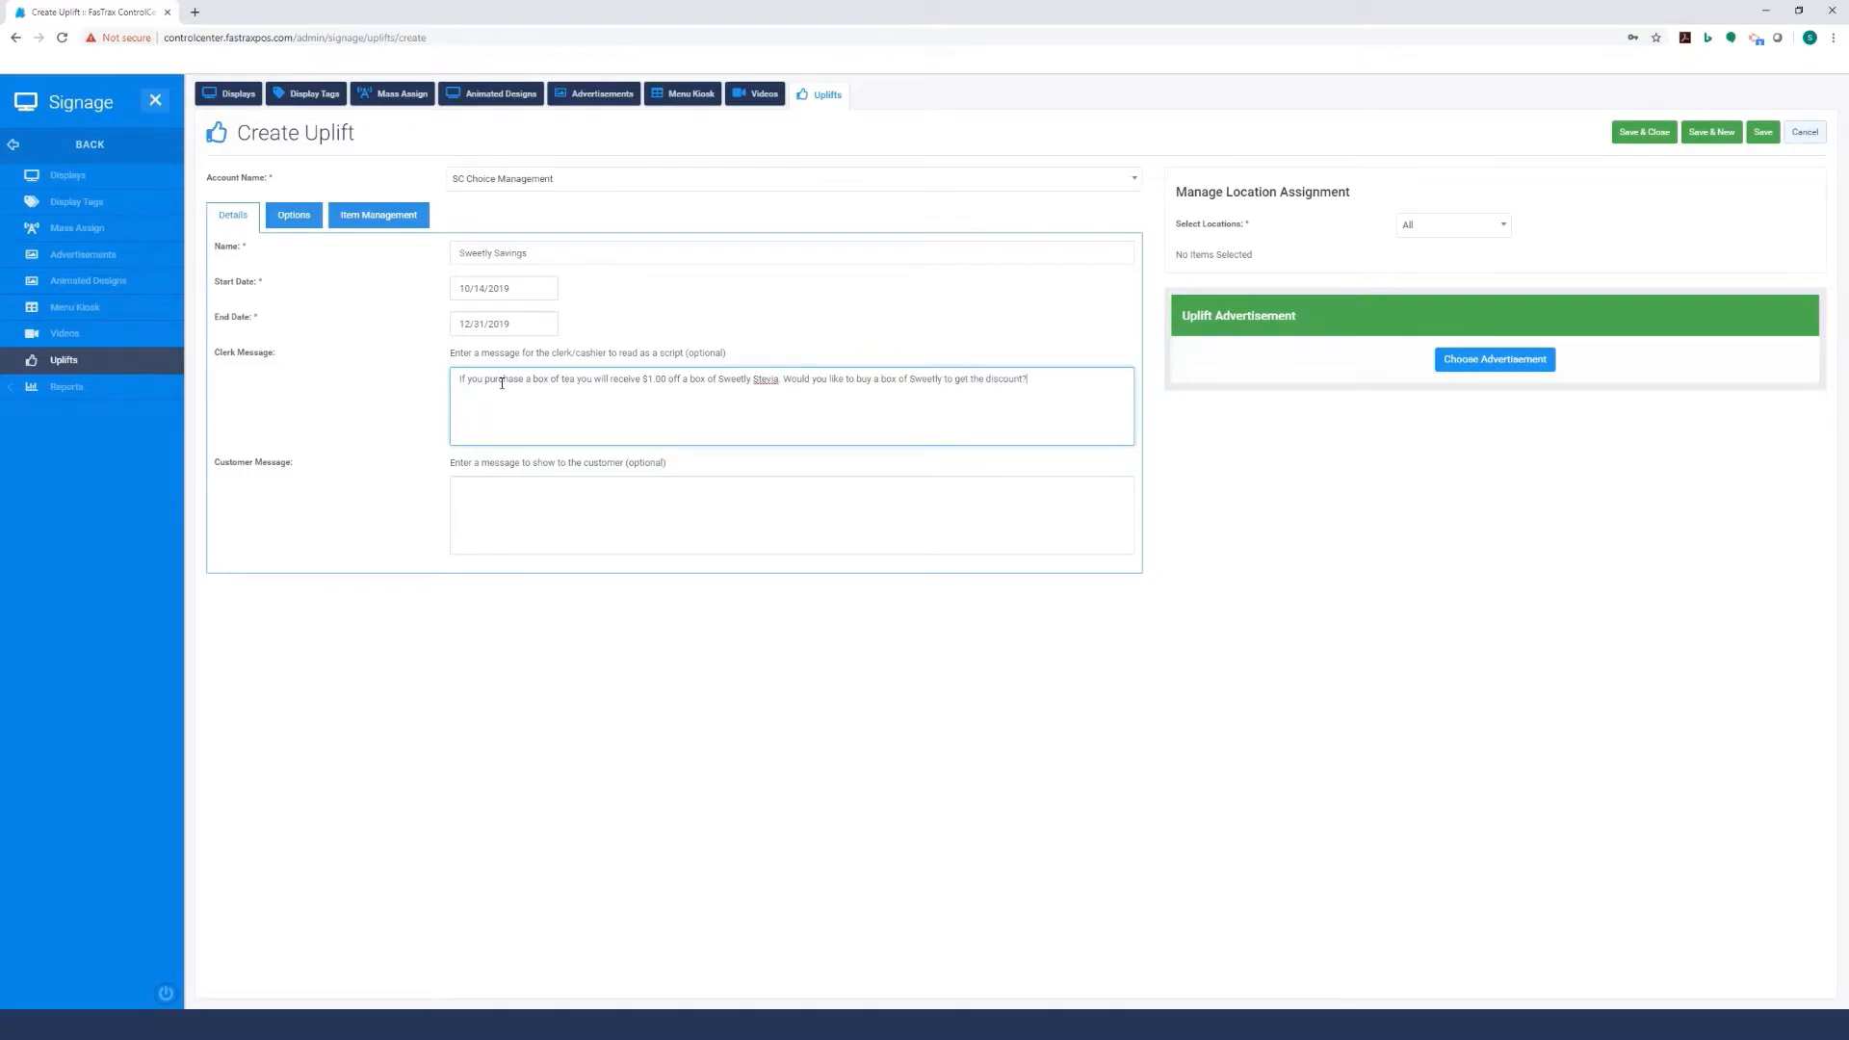
pyautogui.click(789, 515)
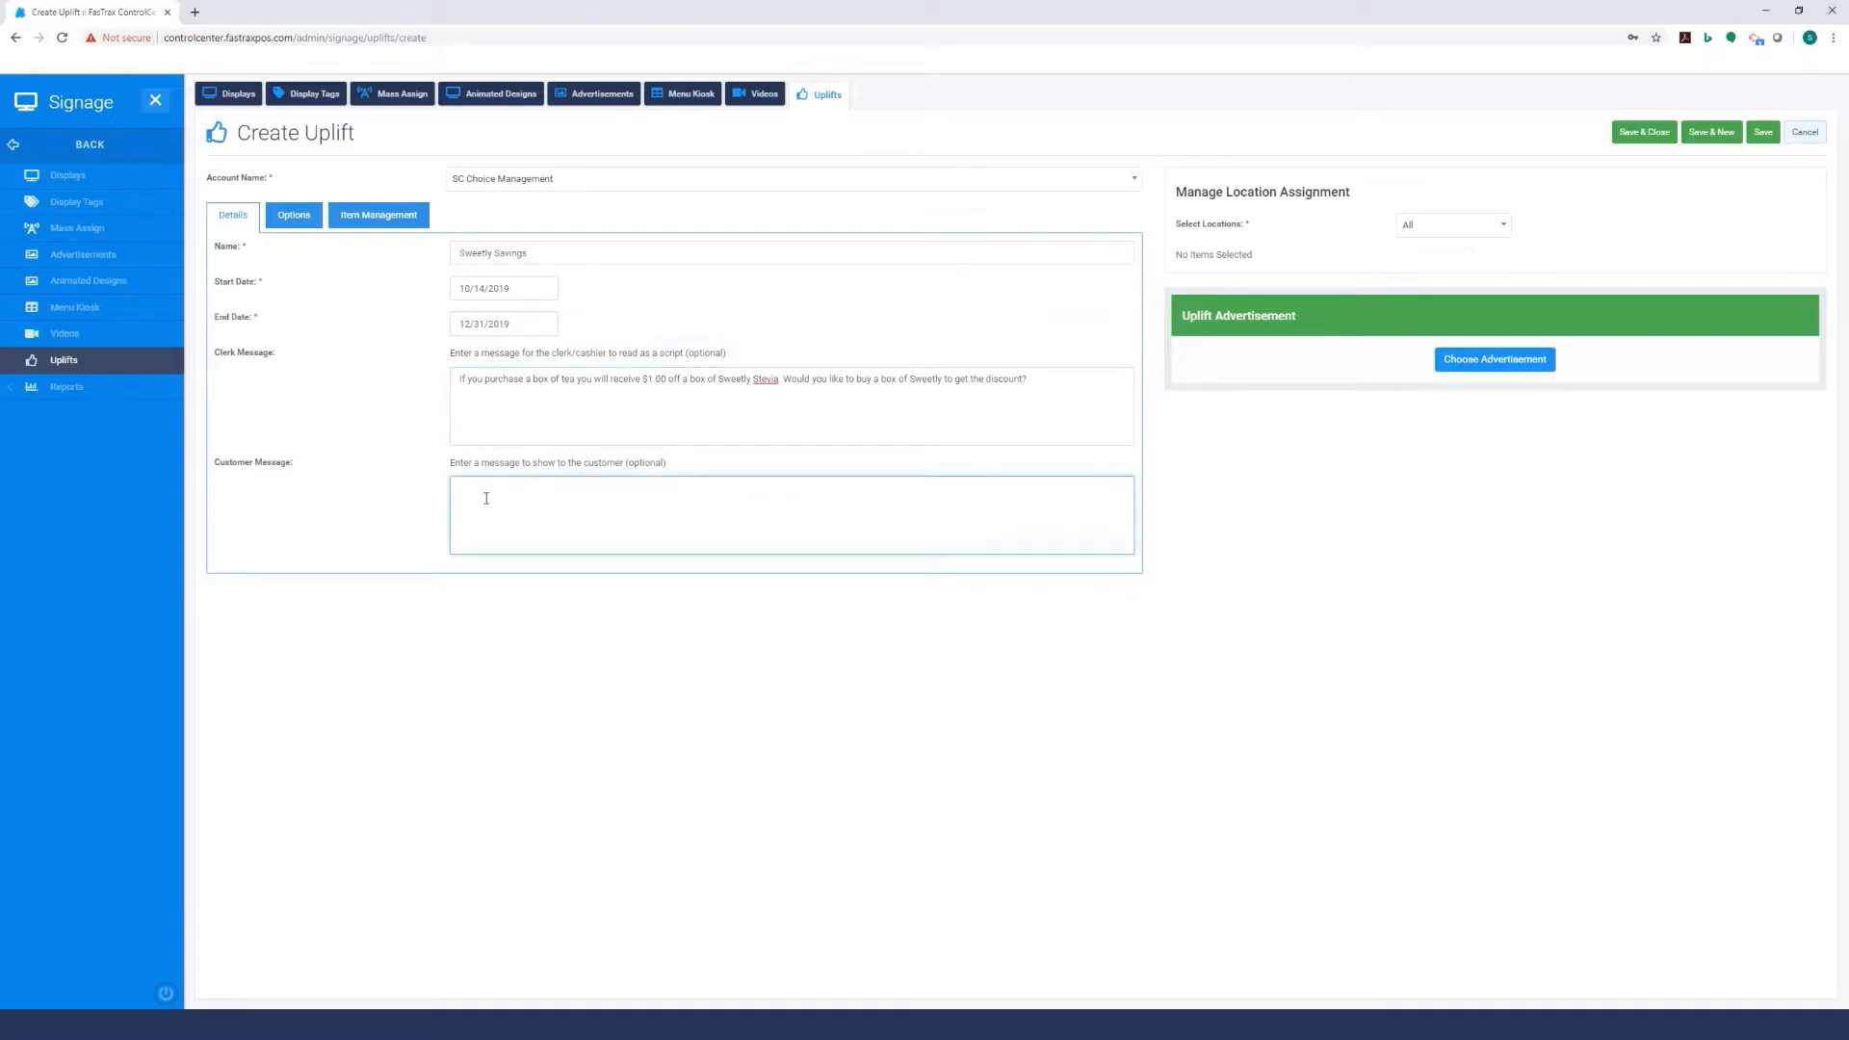
# Type the customer message 'Purchase a box of tea and SAVE $1.00 on a box of Sweetly Stevia'.
pyautogui.write('Purchase a')
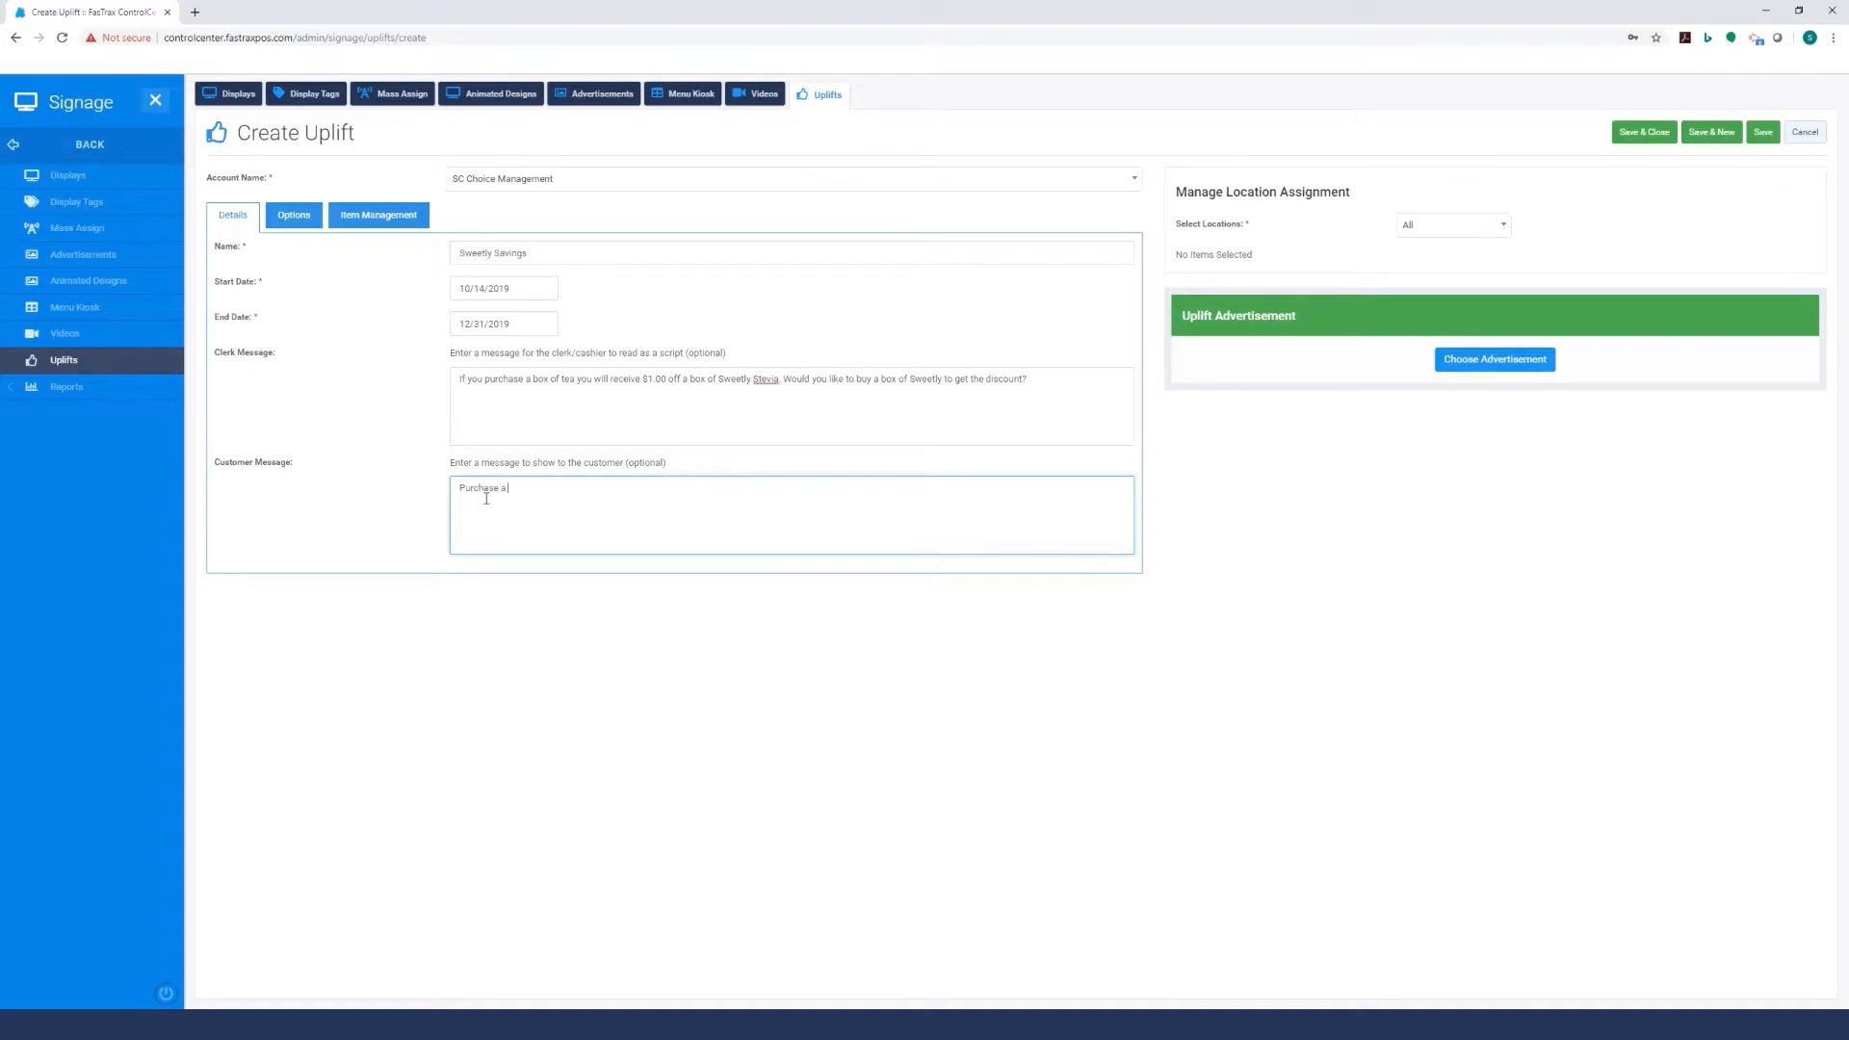
pyautogui.write('box')
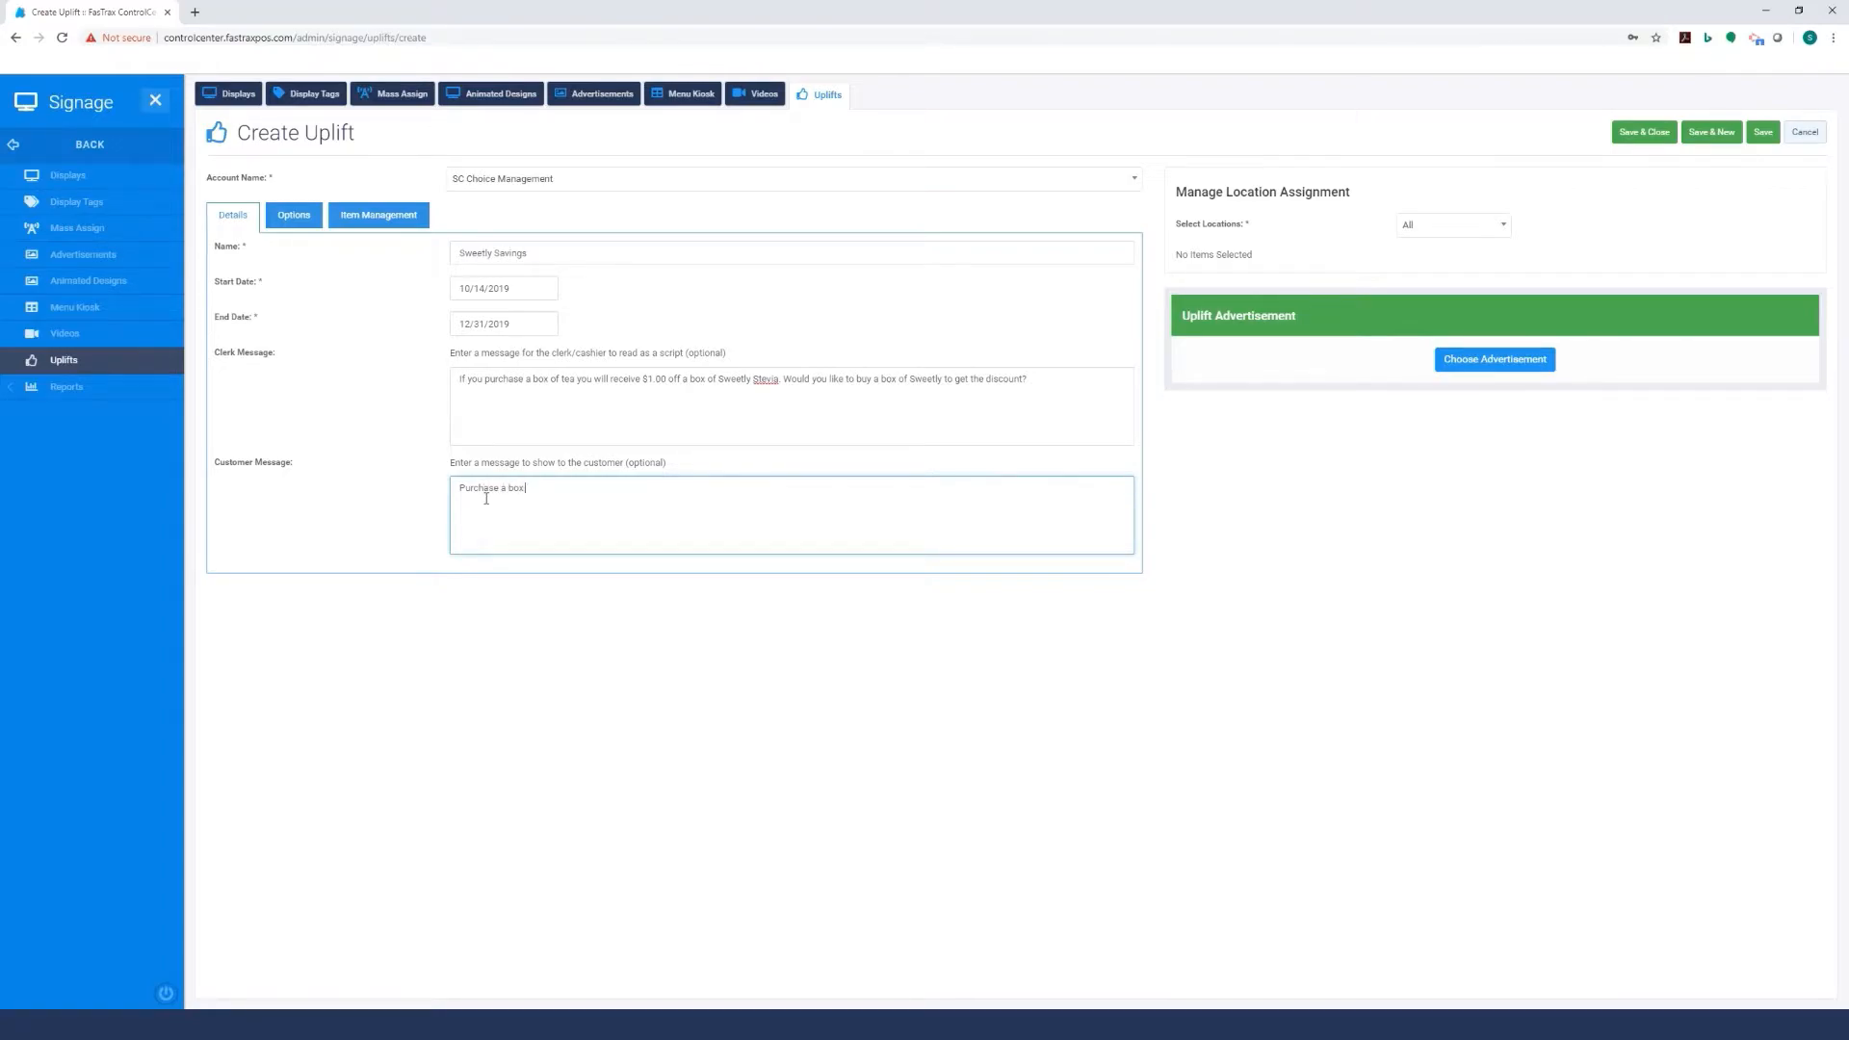
pyautogui.write('of t')
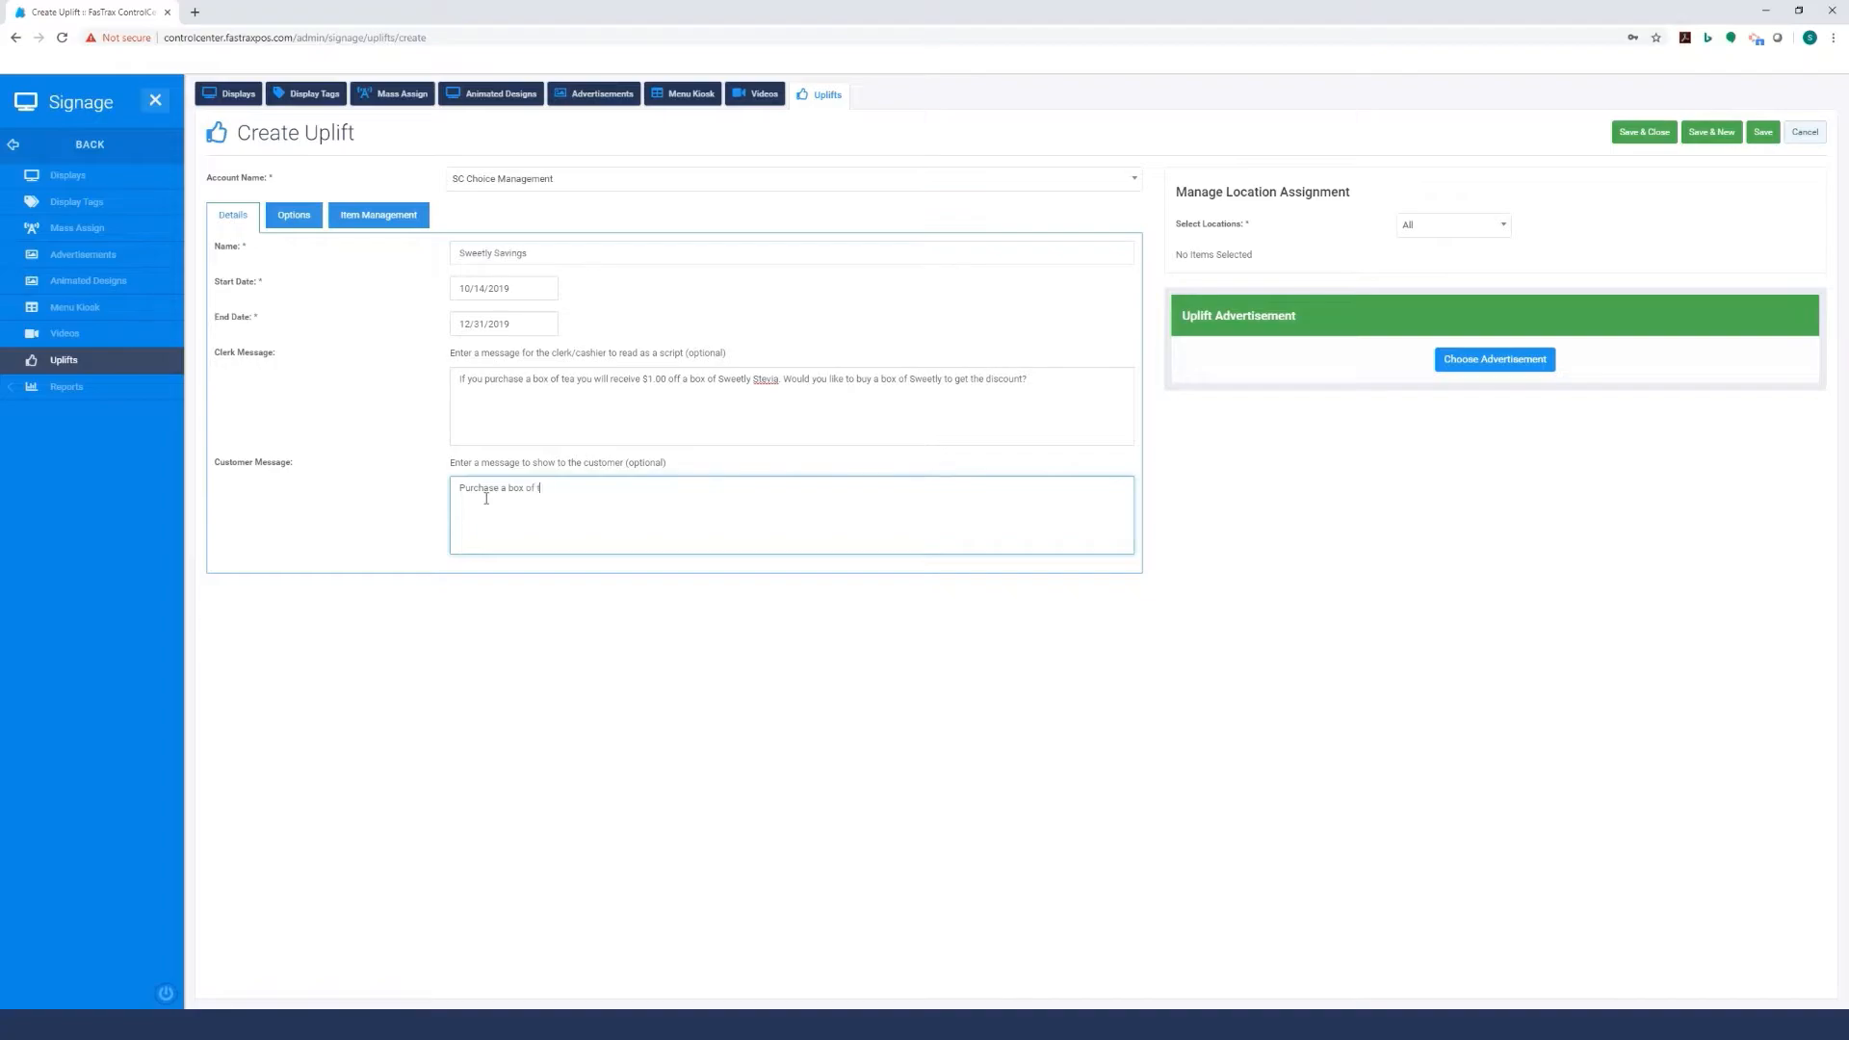
pyautogui.write('ea')
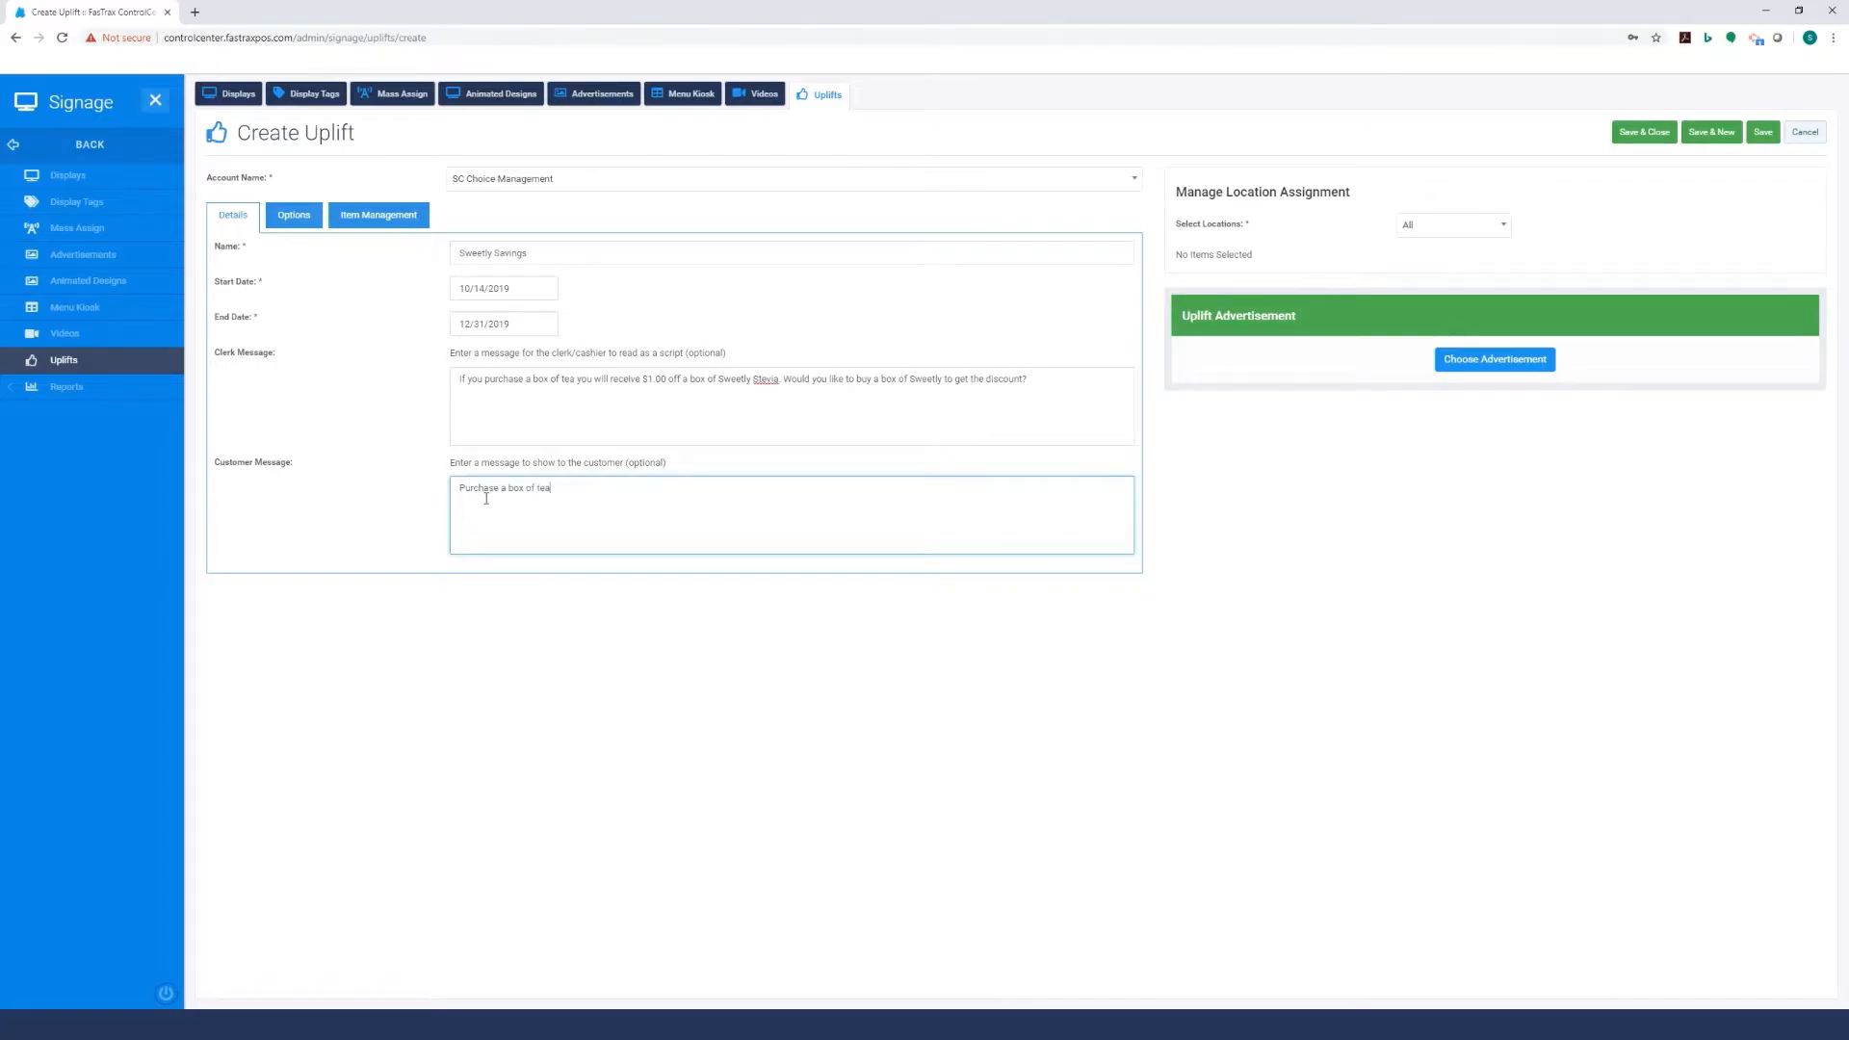
pyautogui.write('a')
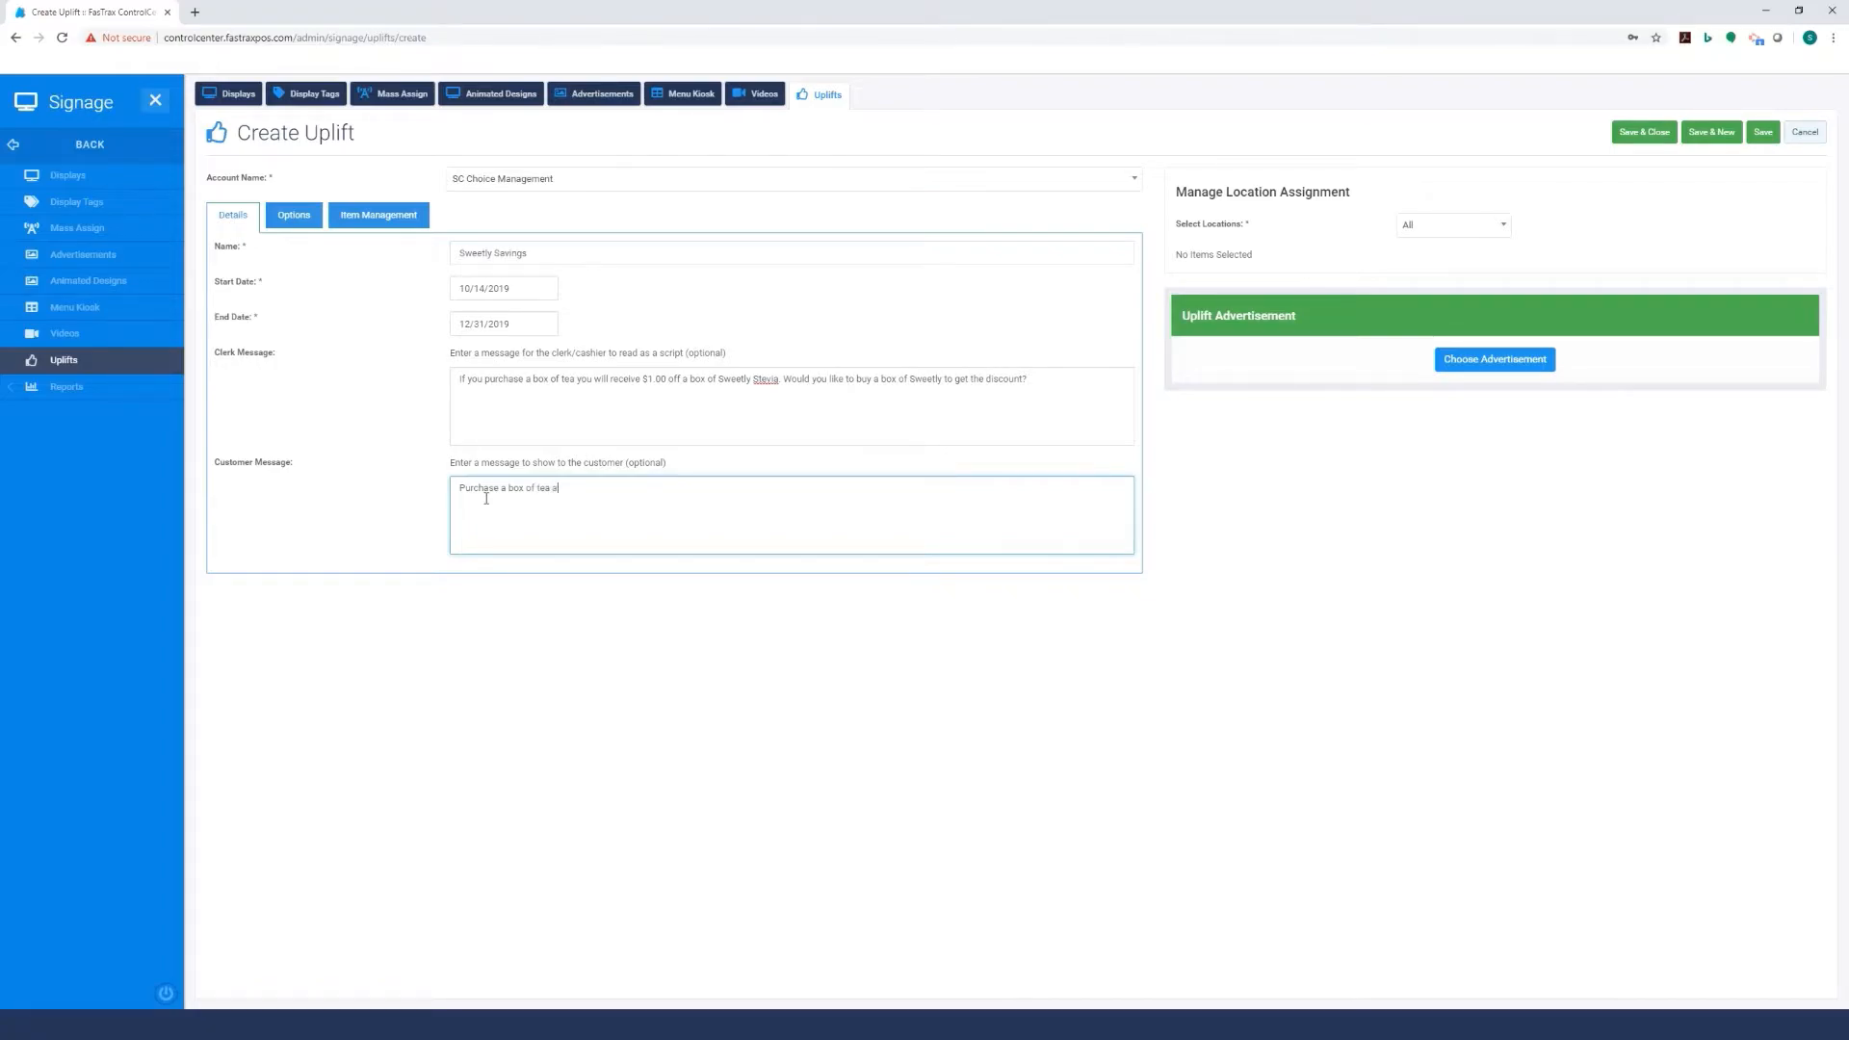
pyautogui.write('nd')
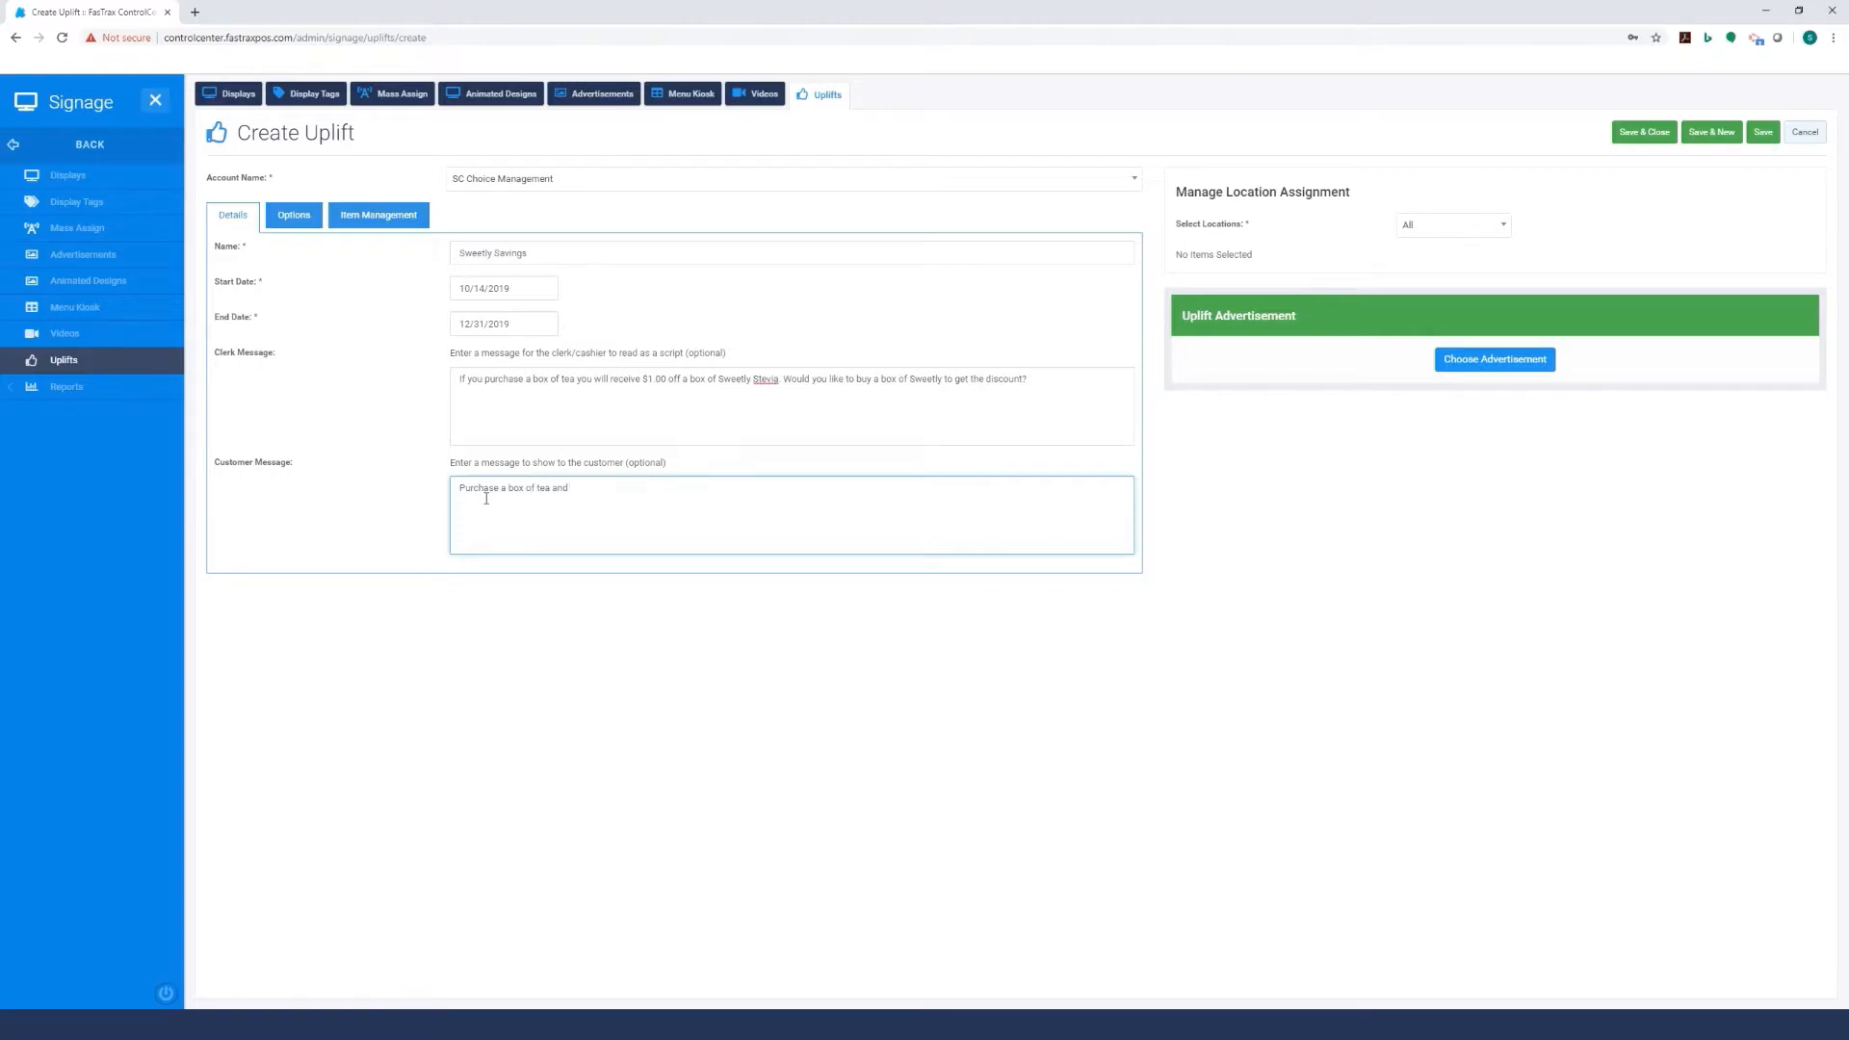
pyautogui.write('S')
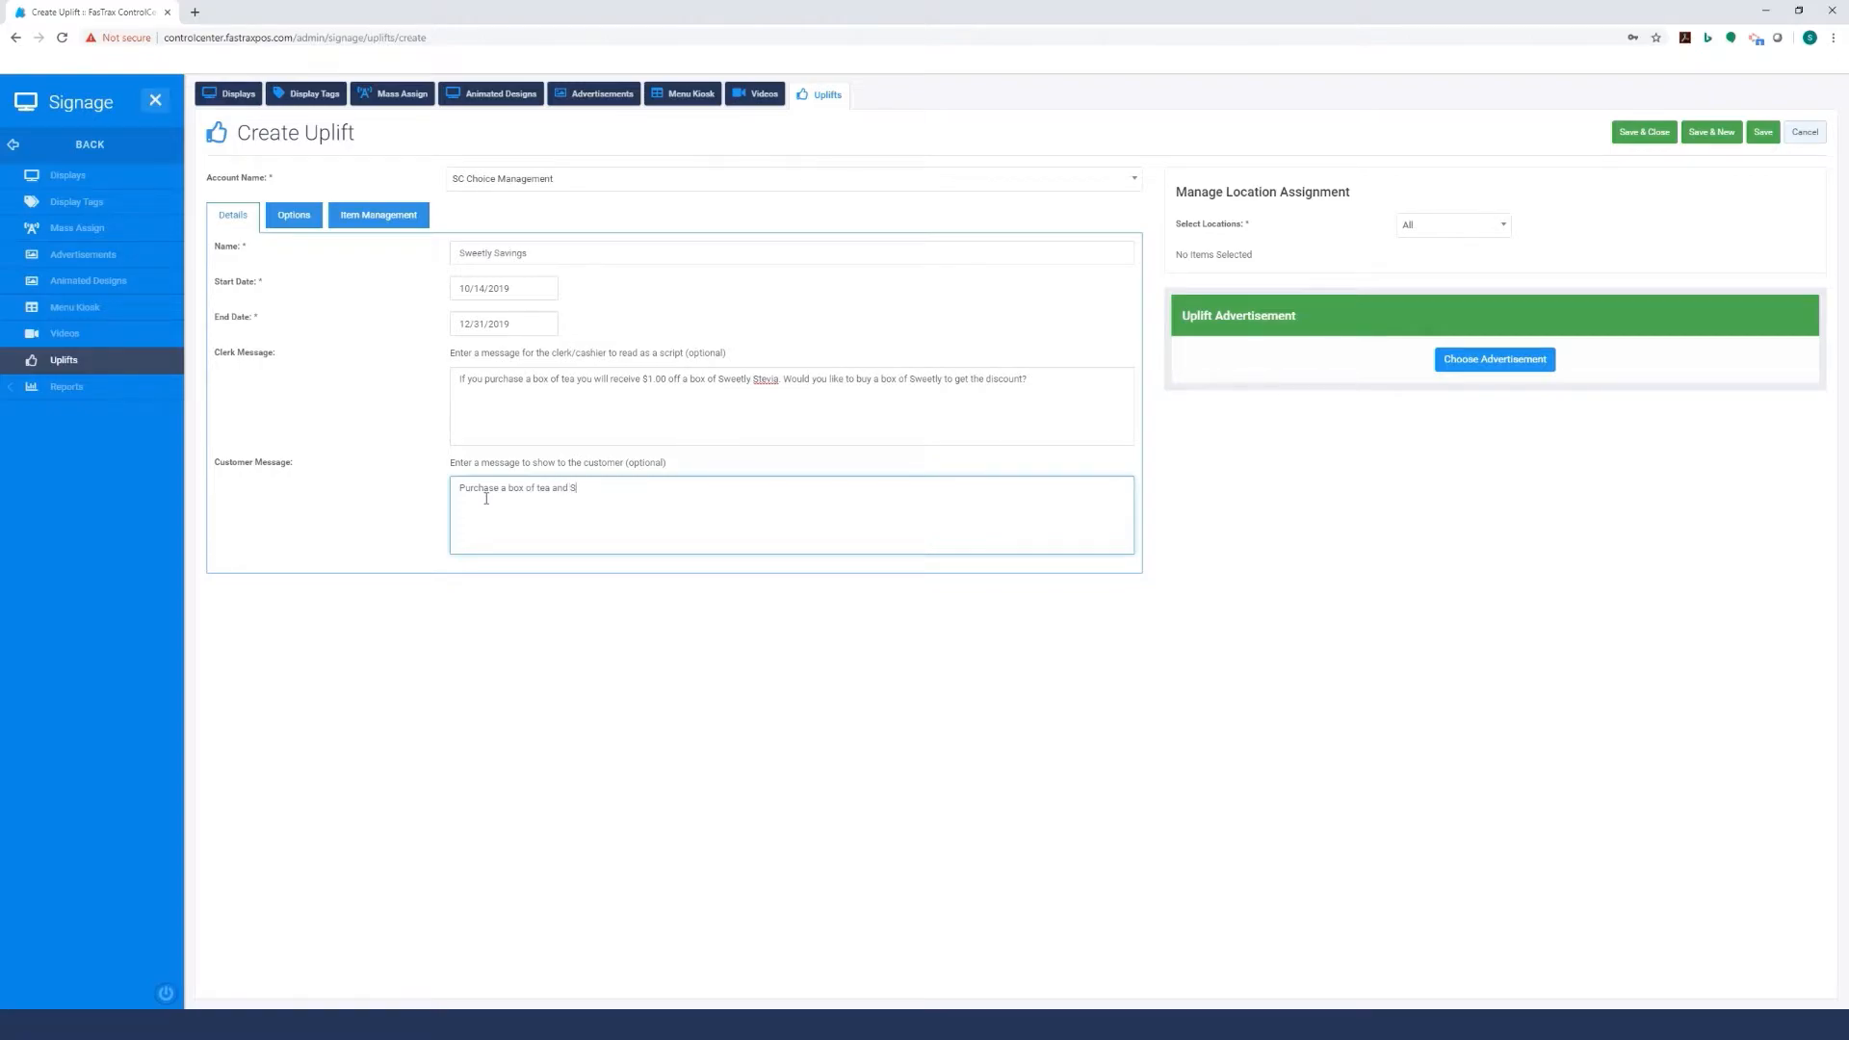
pyautogui.write('A')
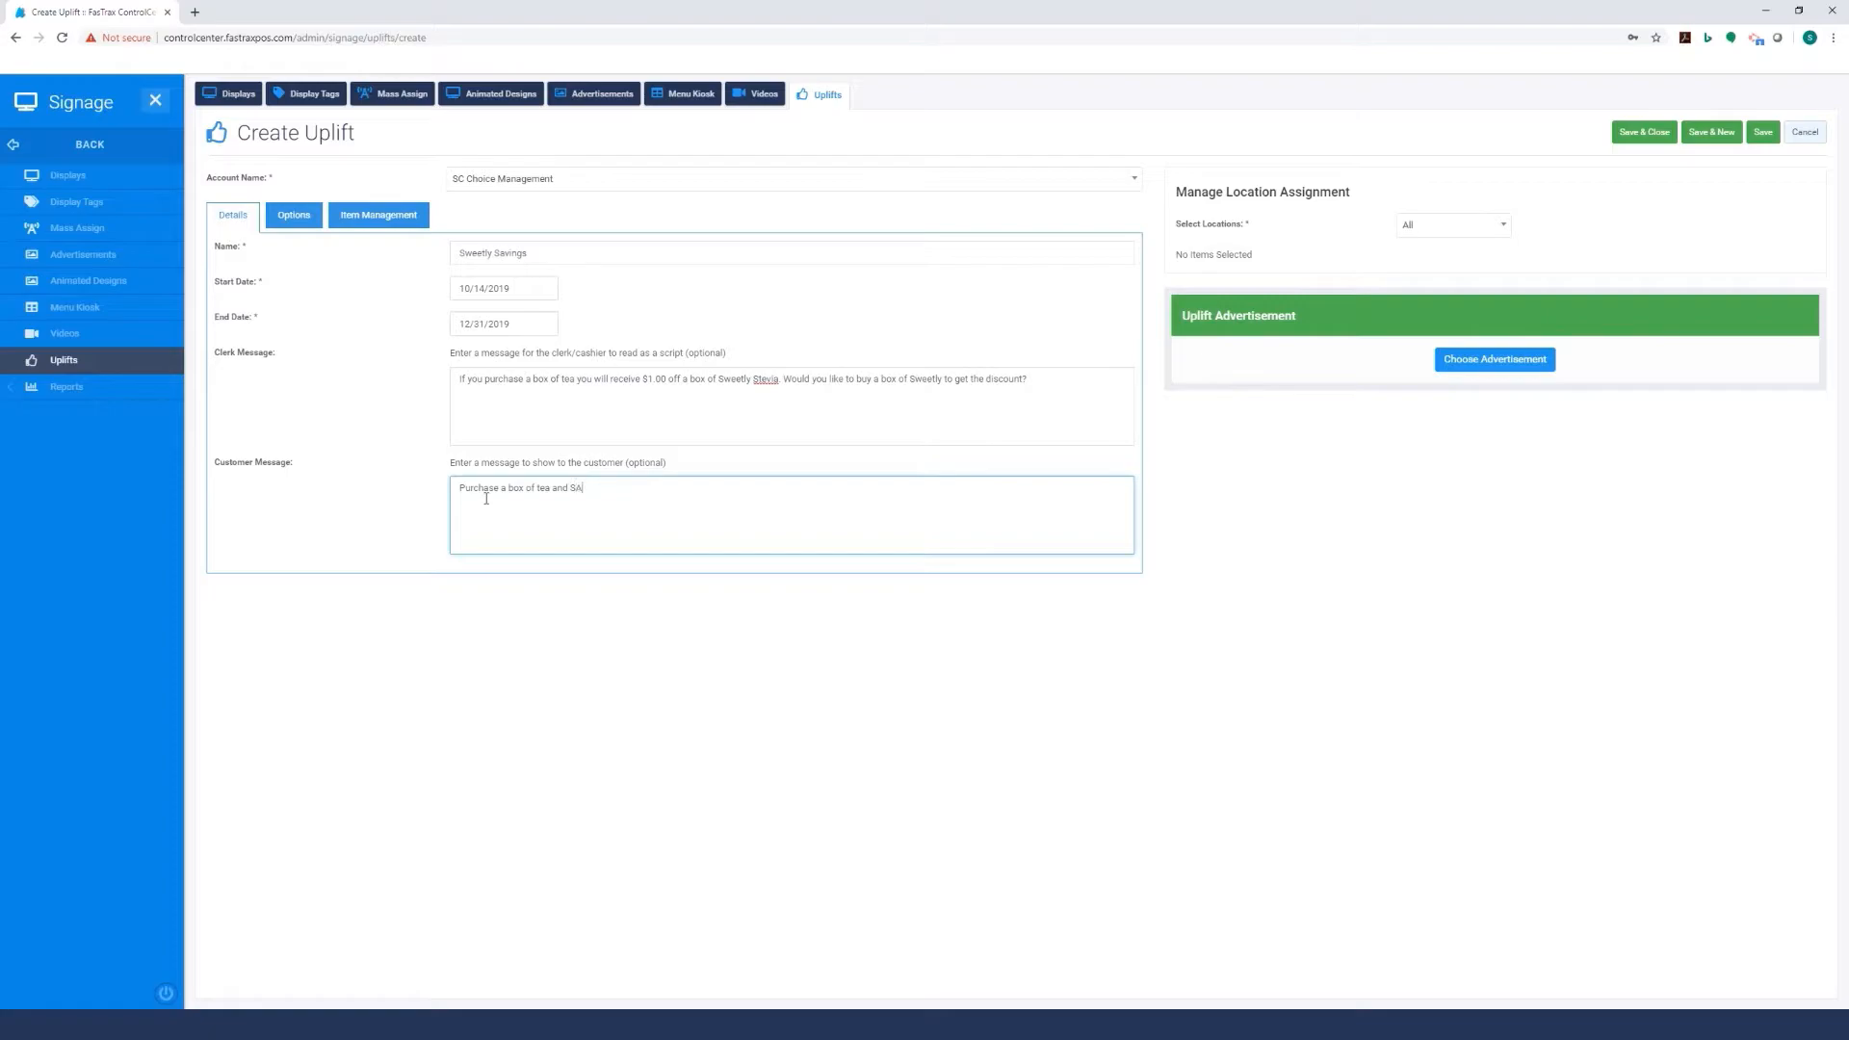
pyautogui.write('VE')
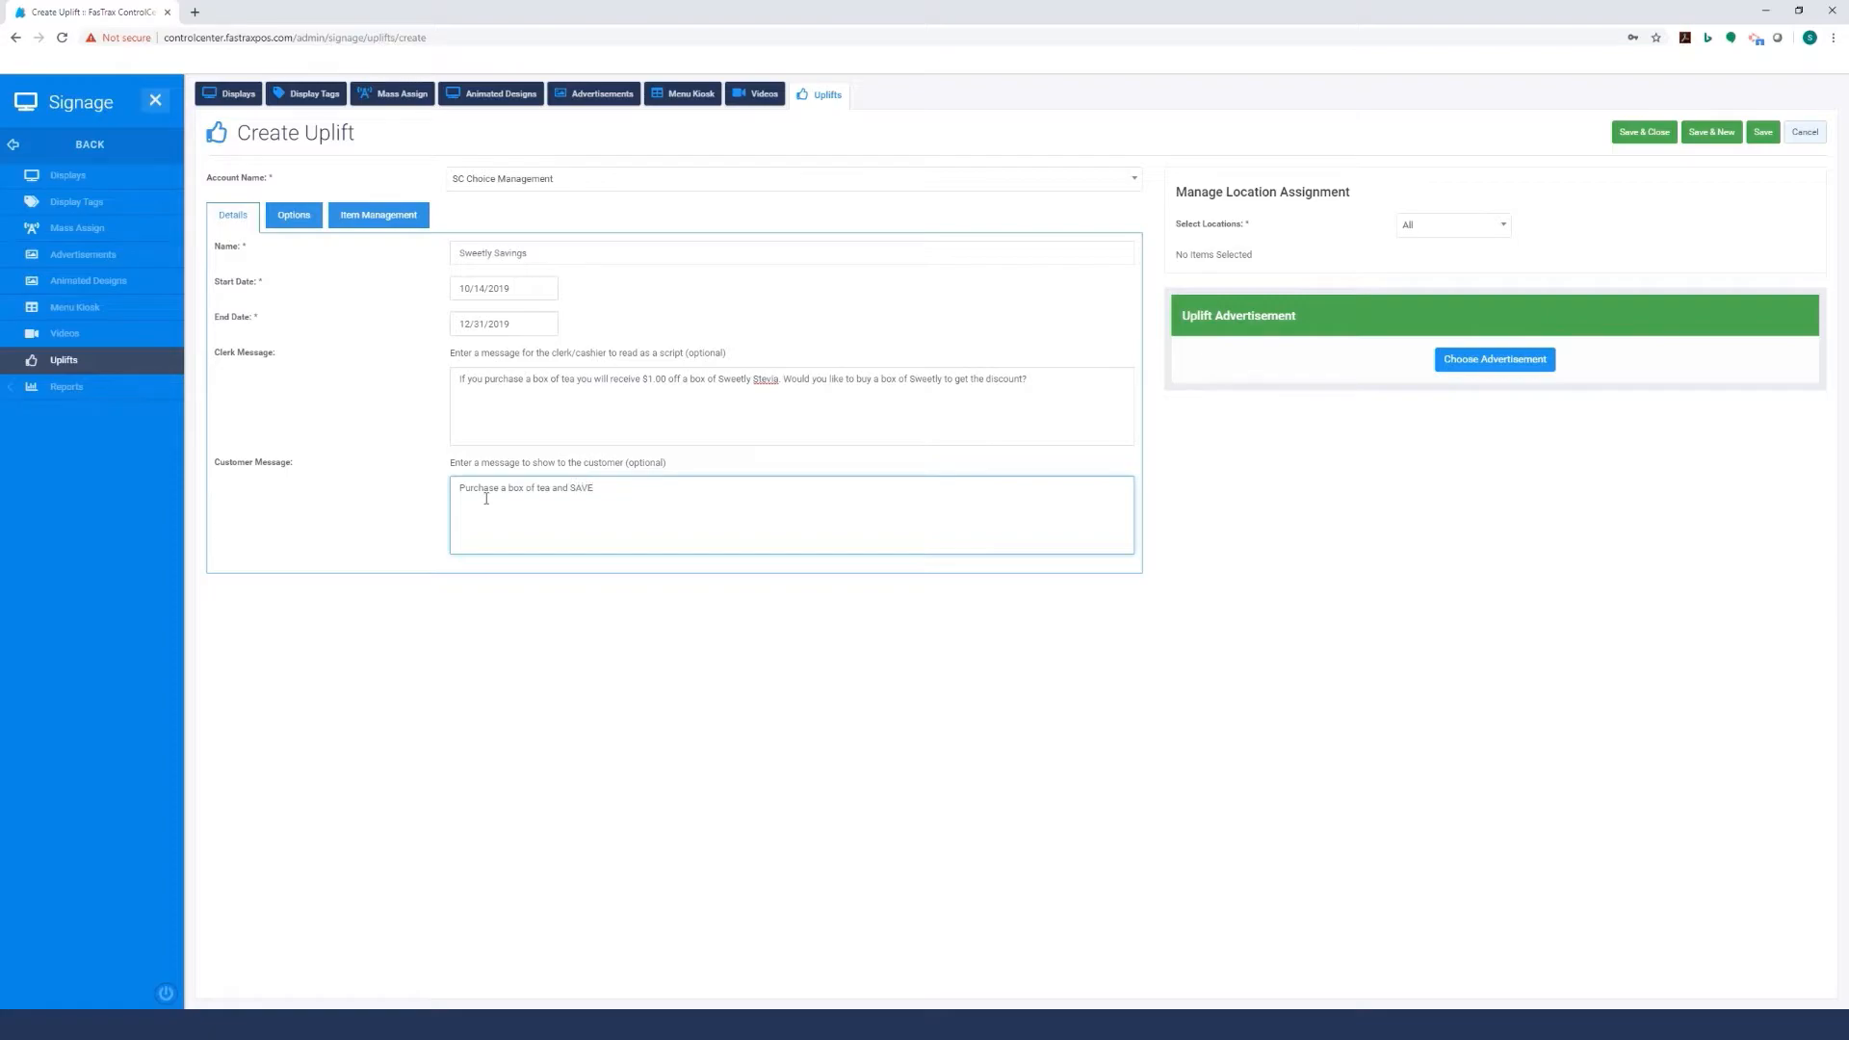
pyautogui.write('$1,')
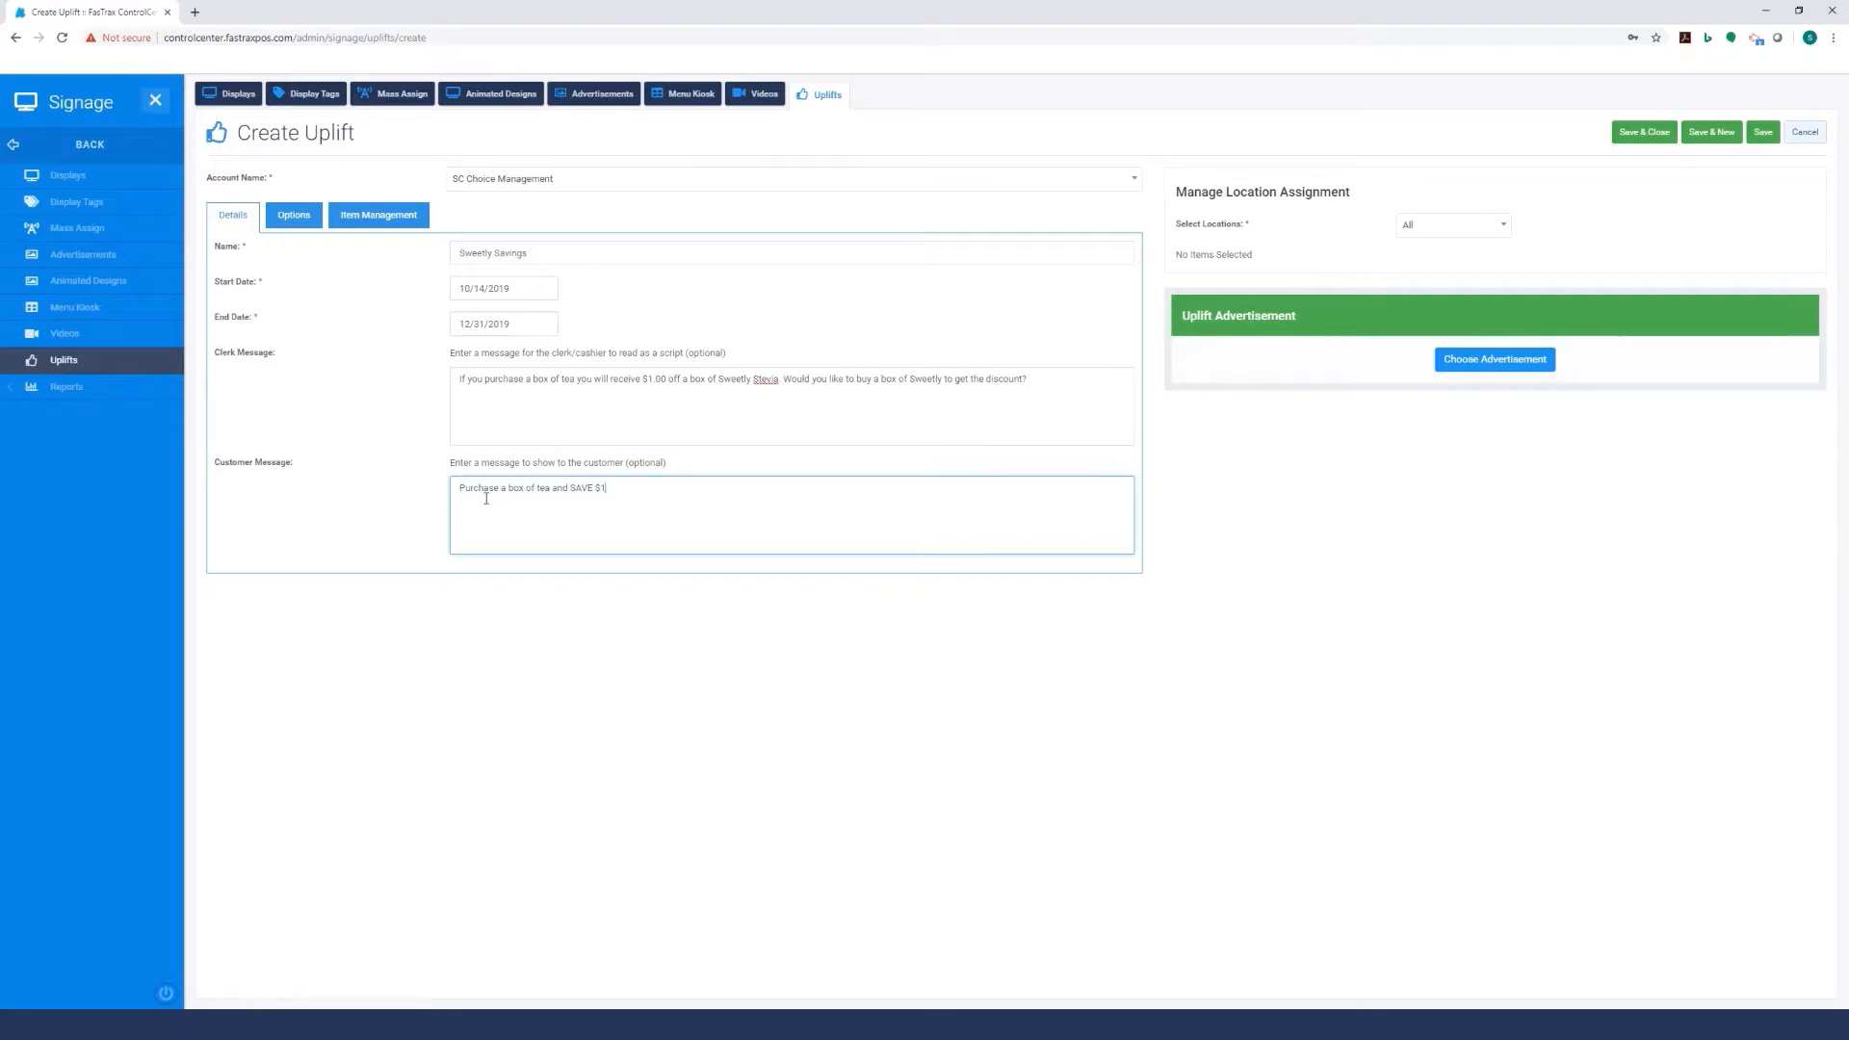
pyautogui.write('.00')
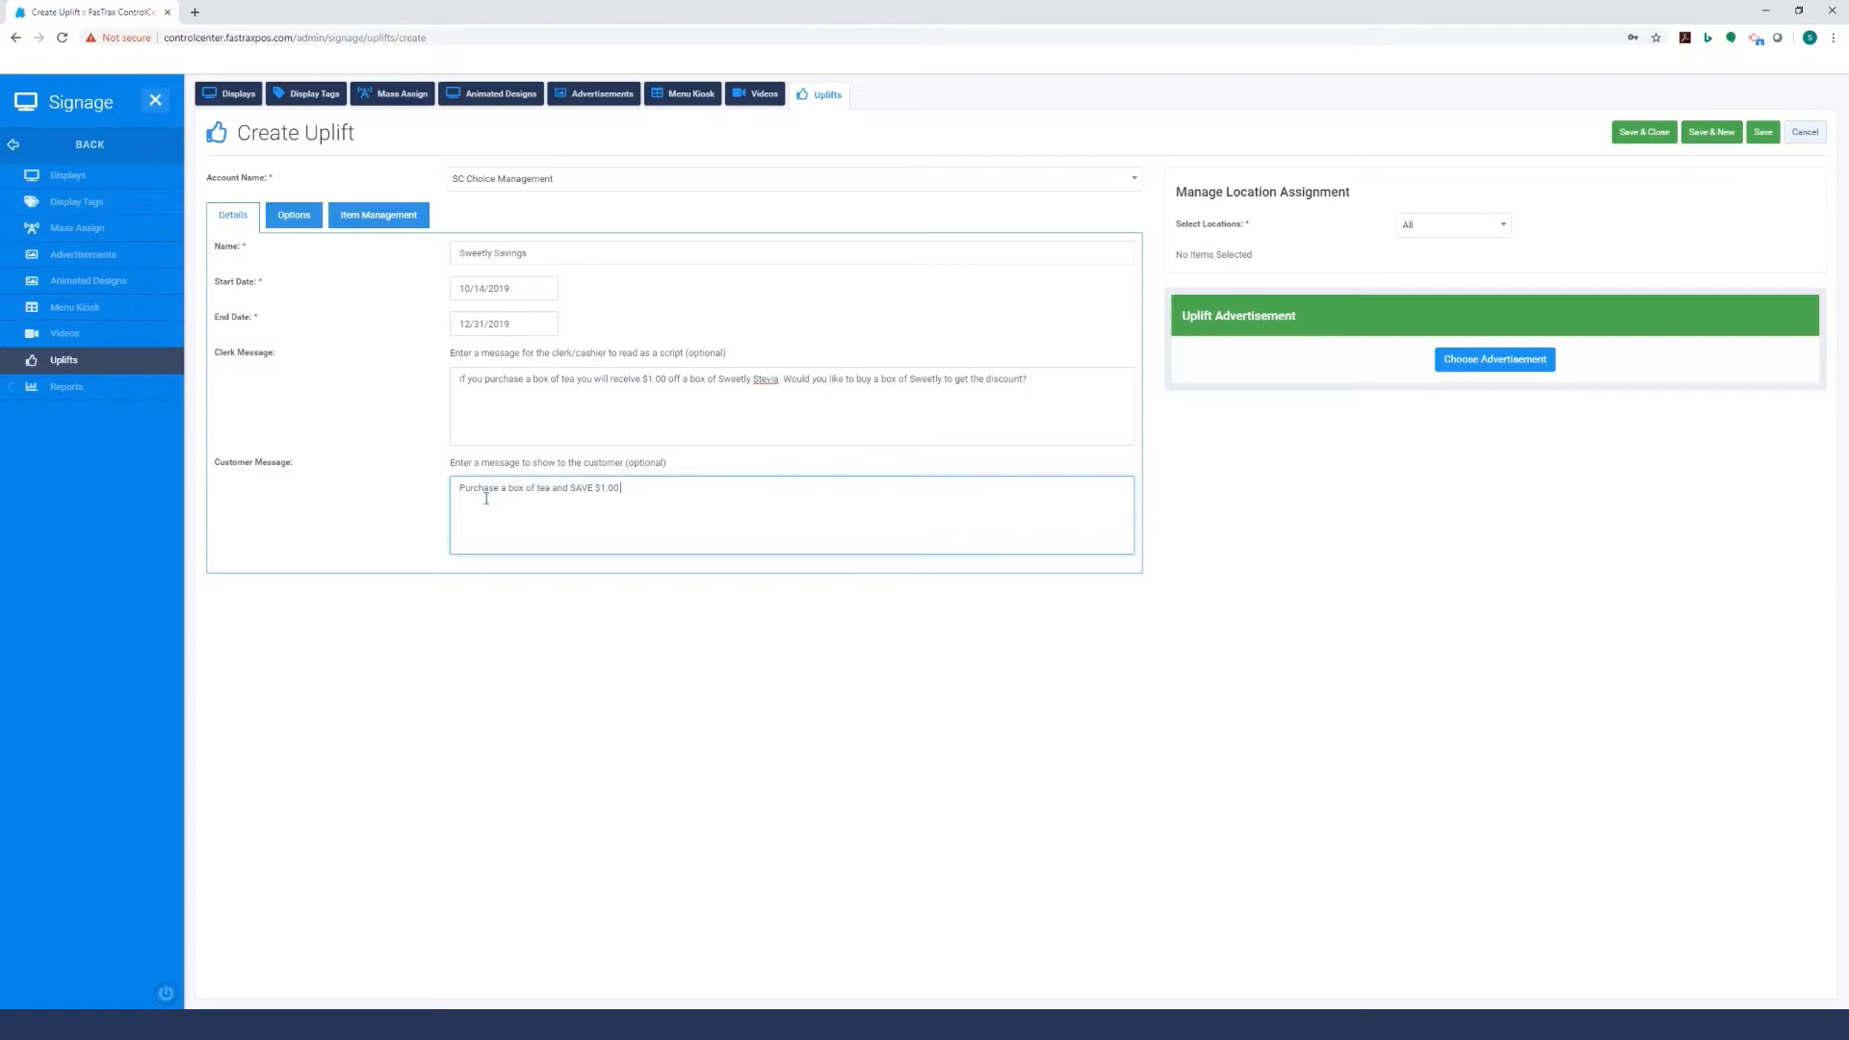
pyautogui.write('on a b')
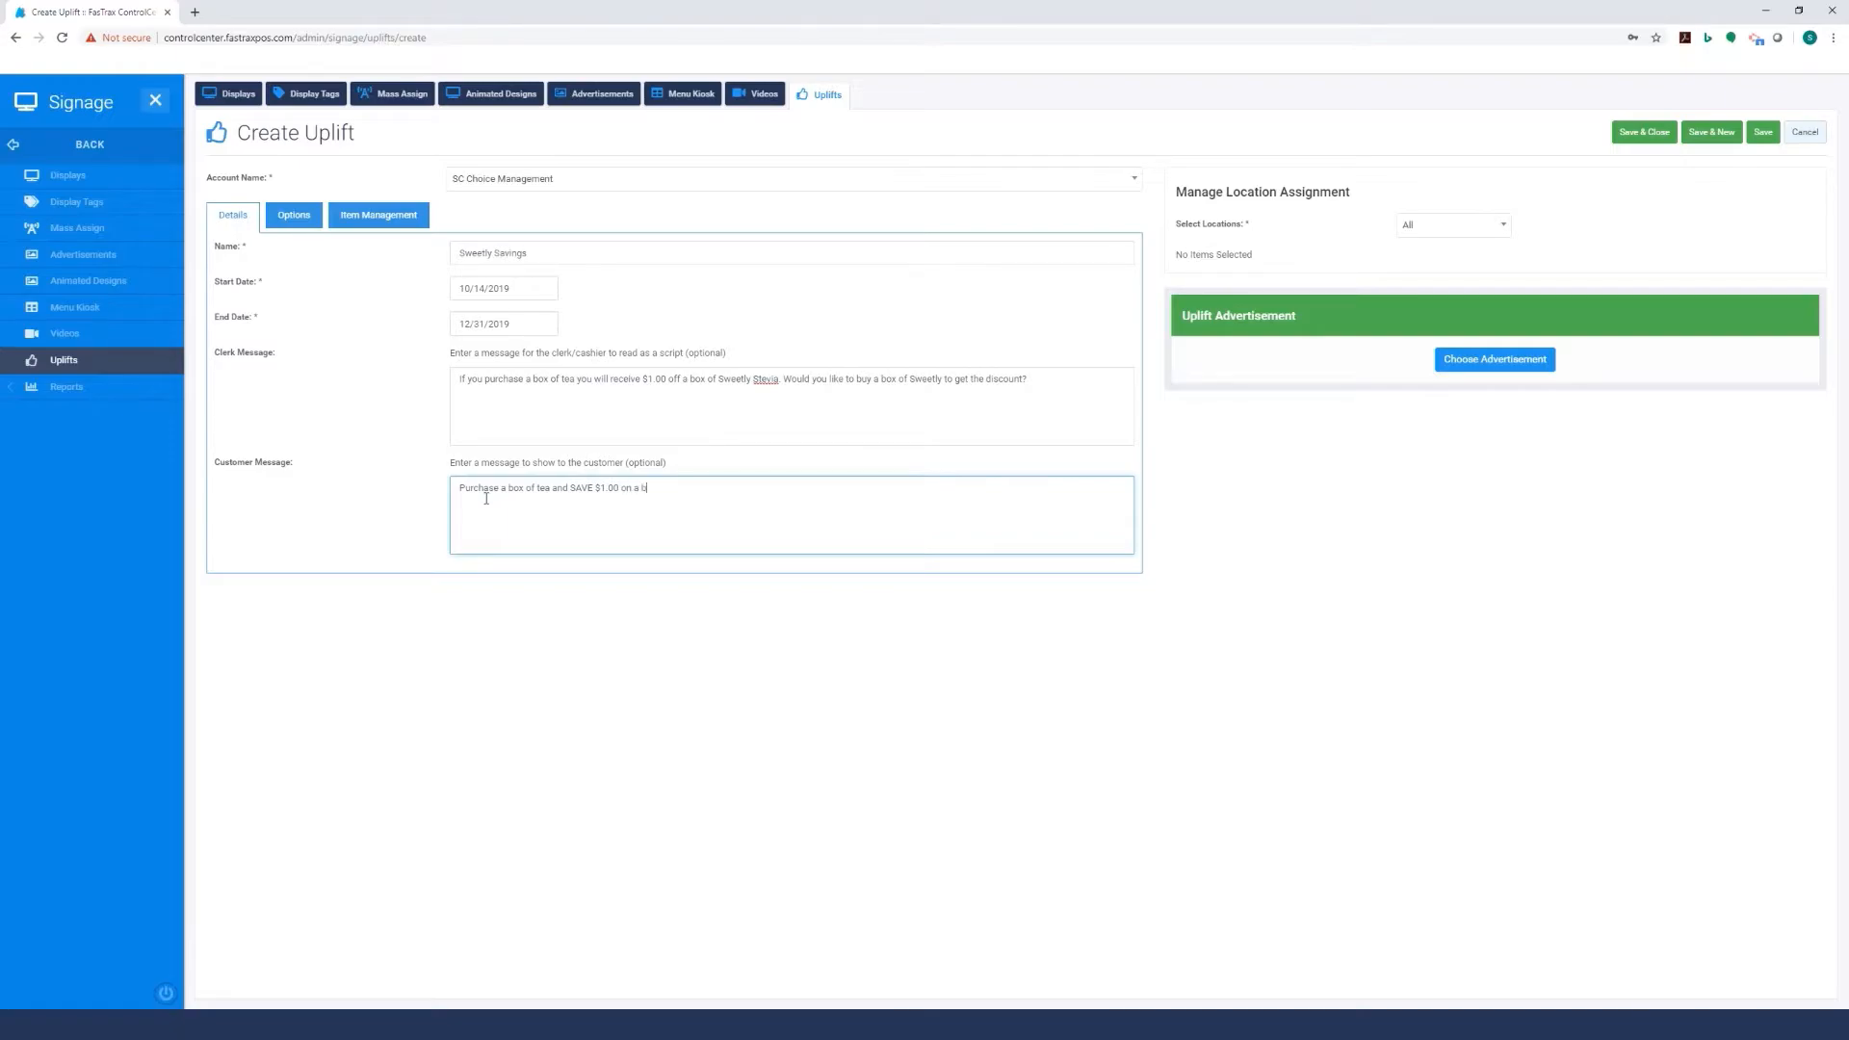
pyautogui.write('box of S')
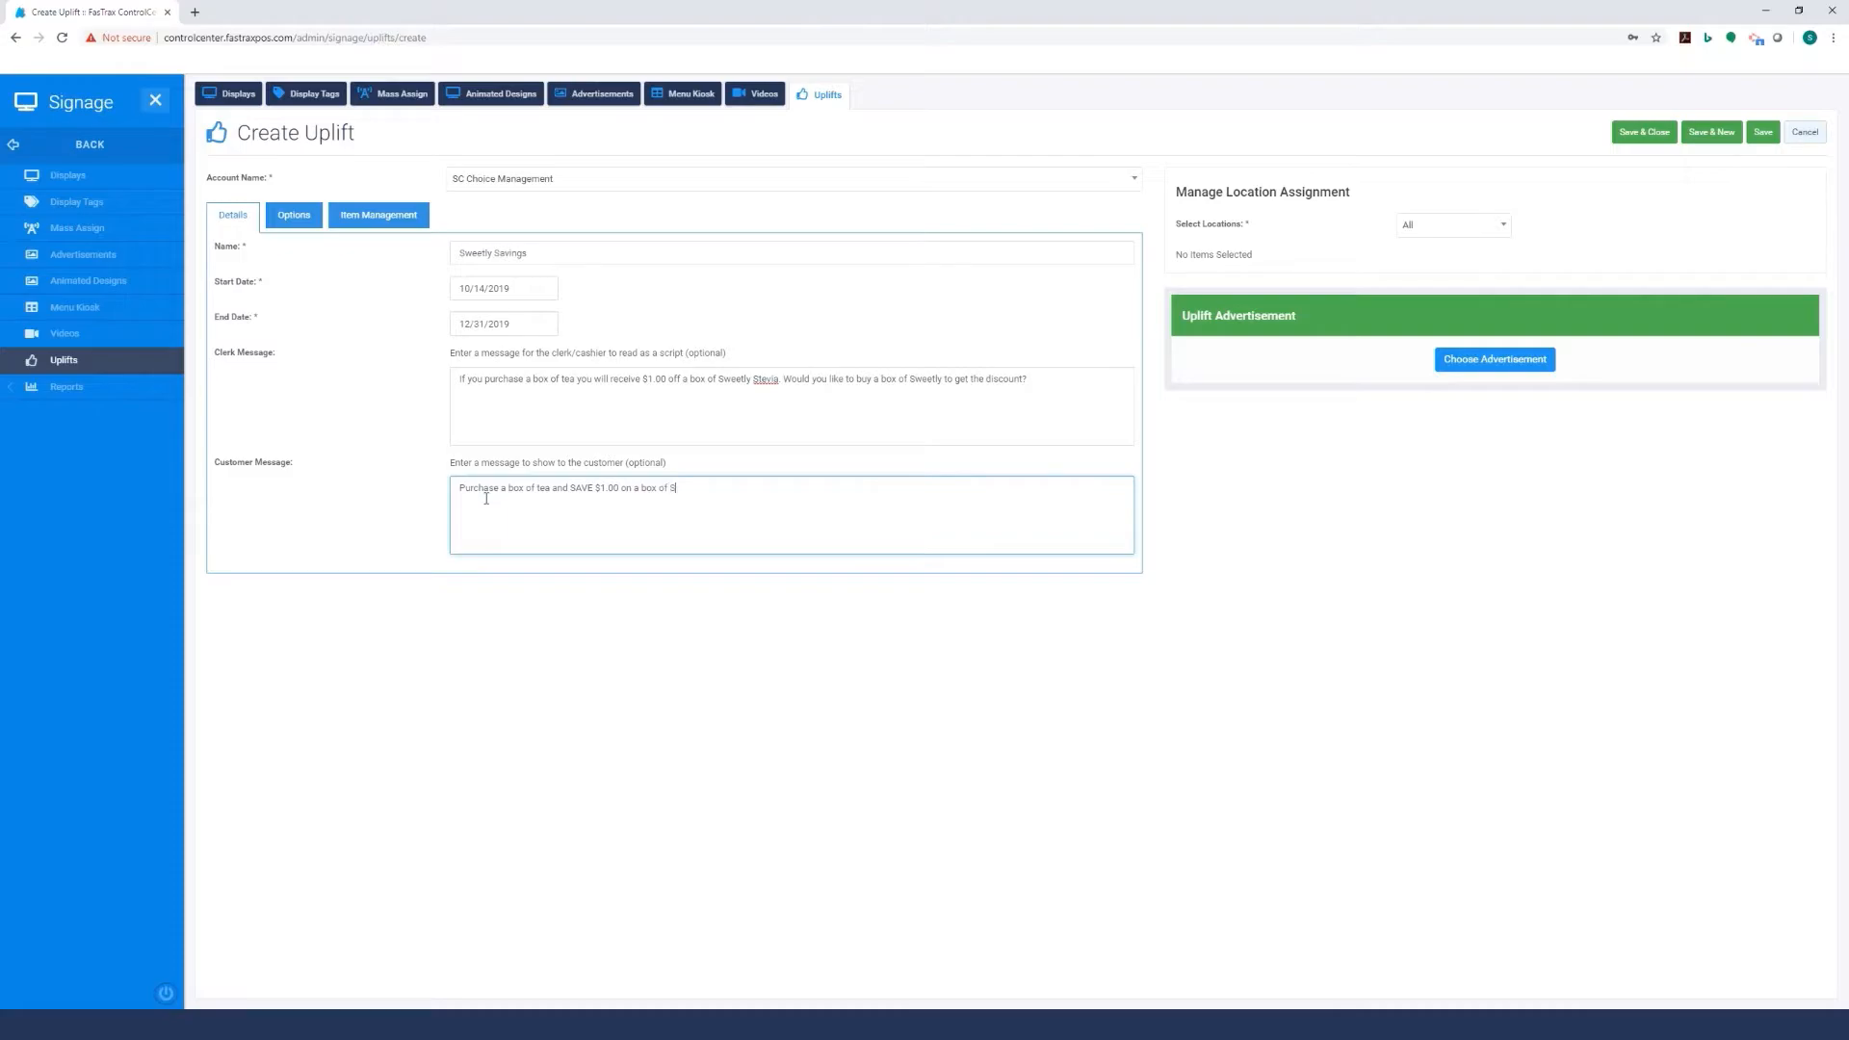
pyautogui.write('weet')
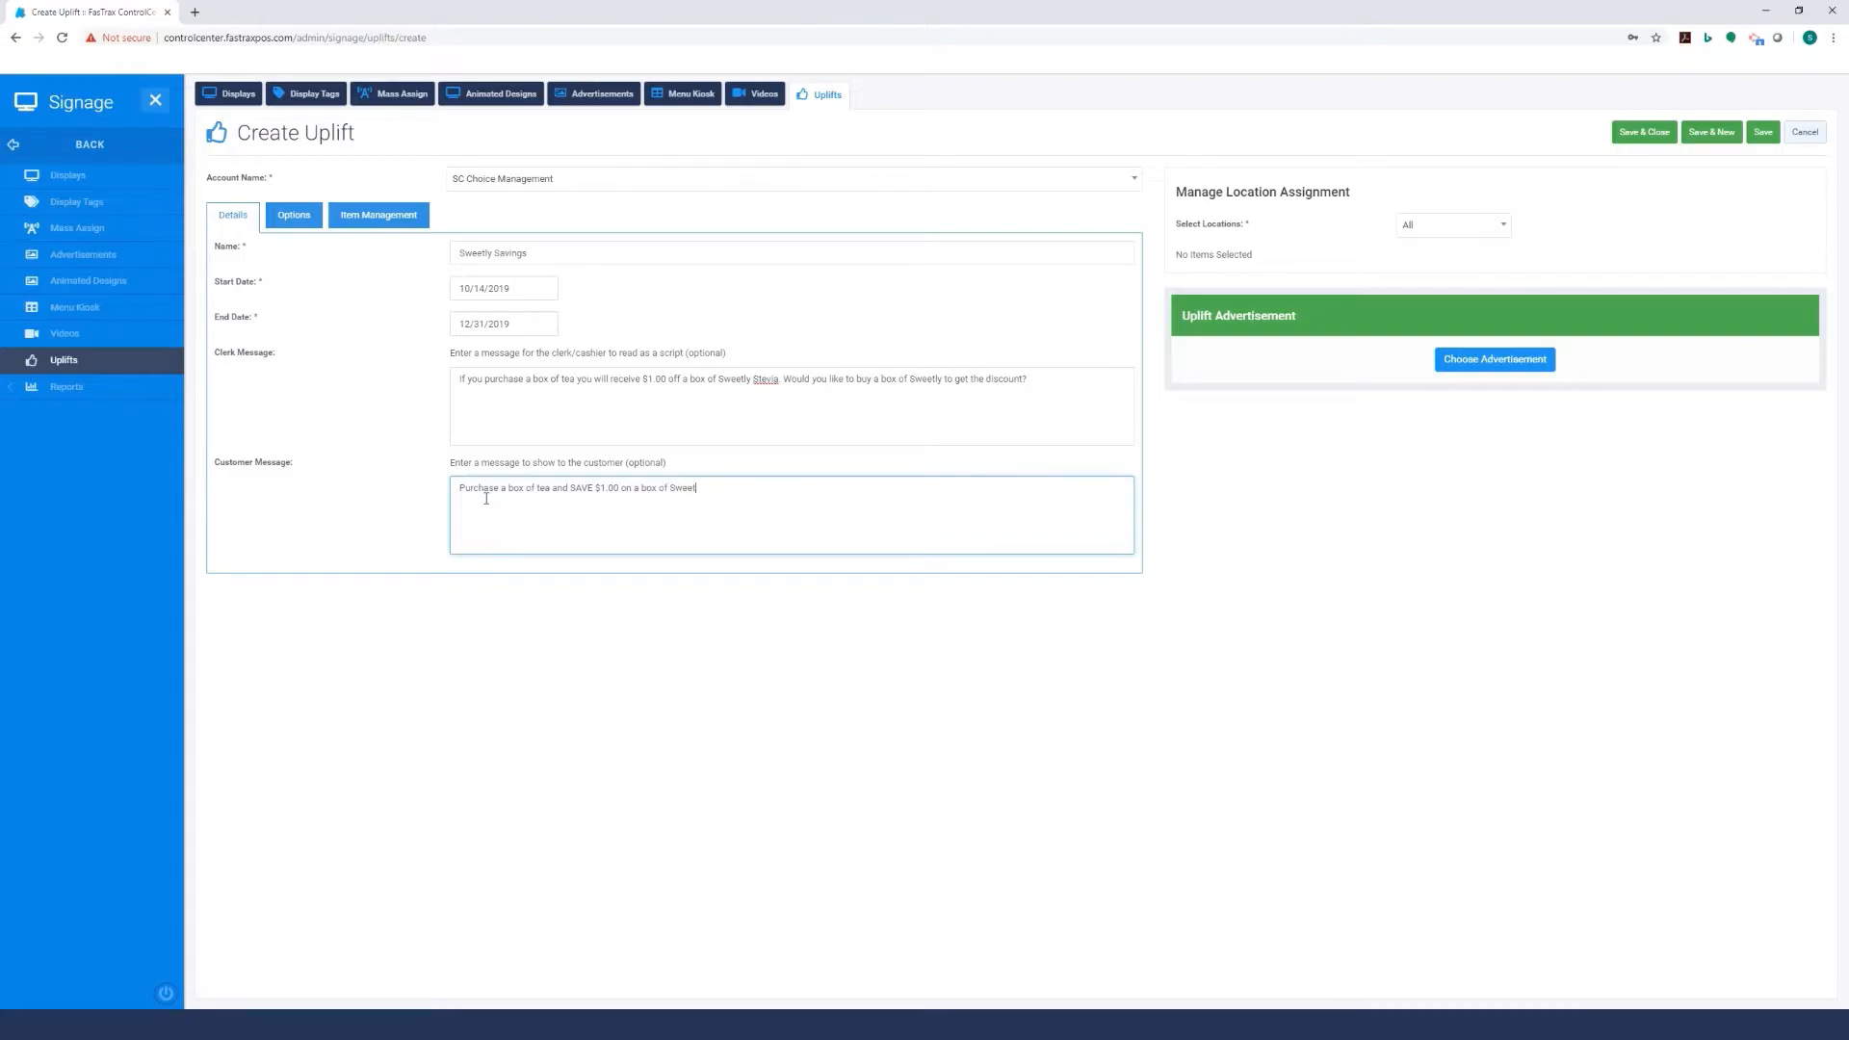
pyautogui.write('ly')
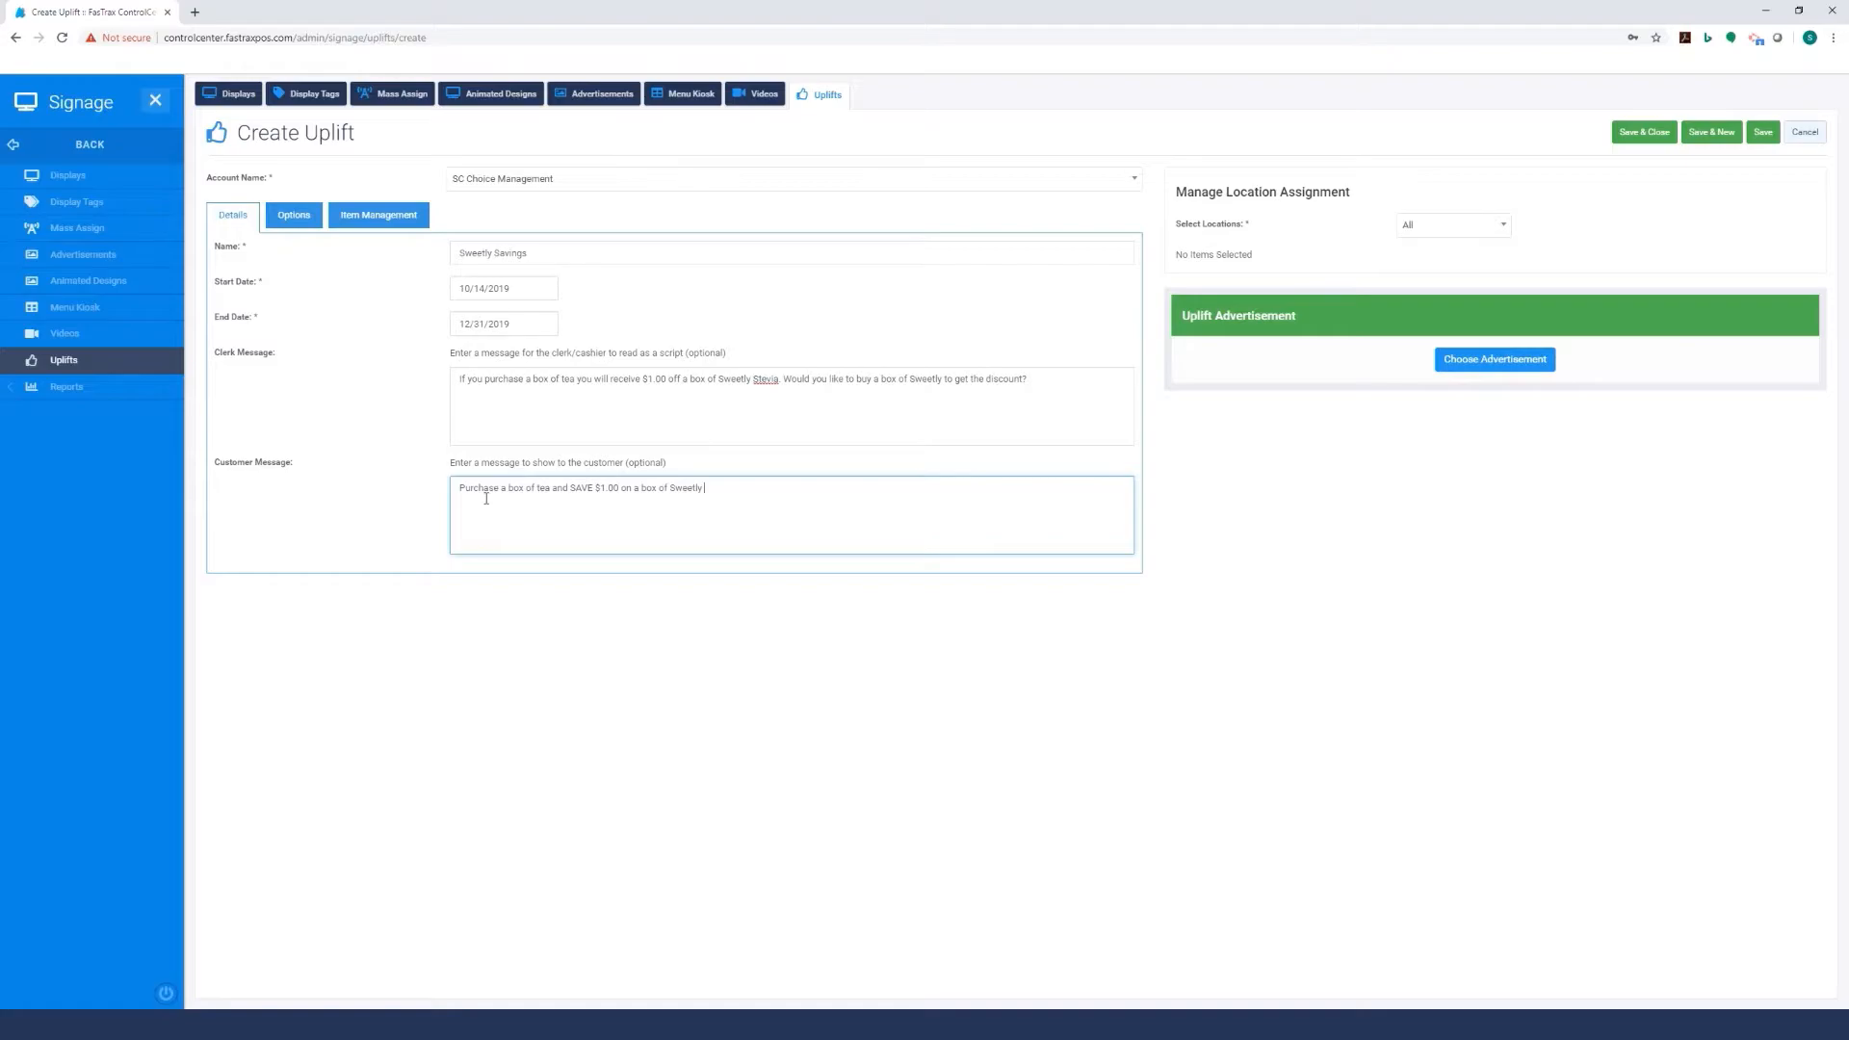
pyautogui.write('Stev')
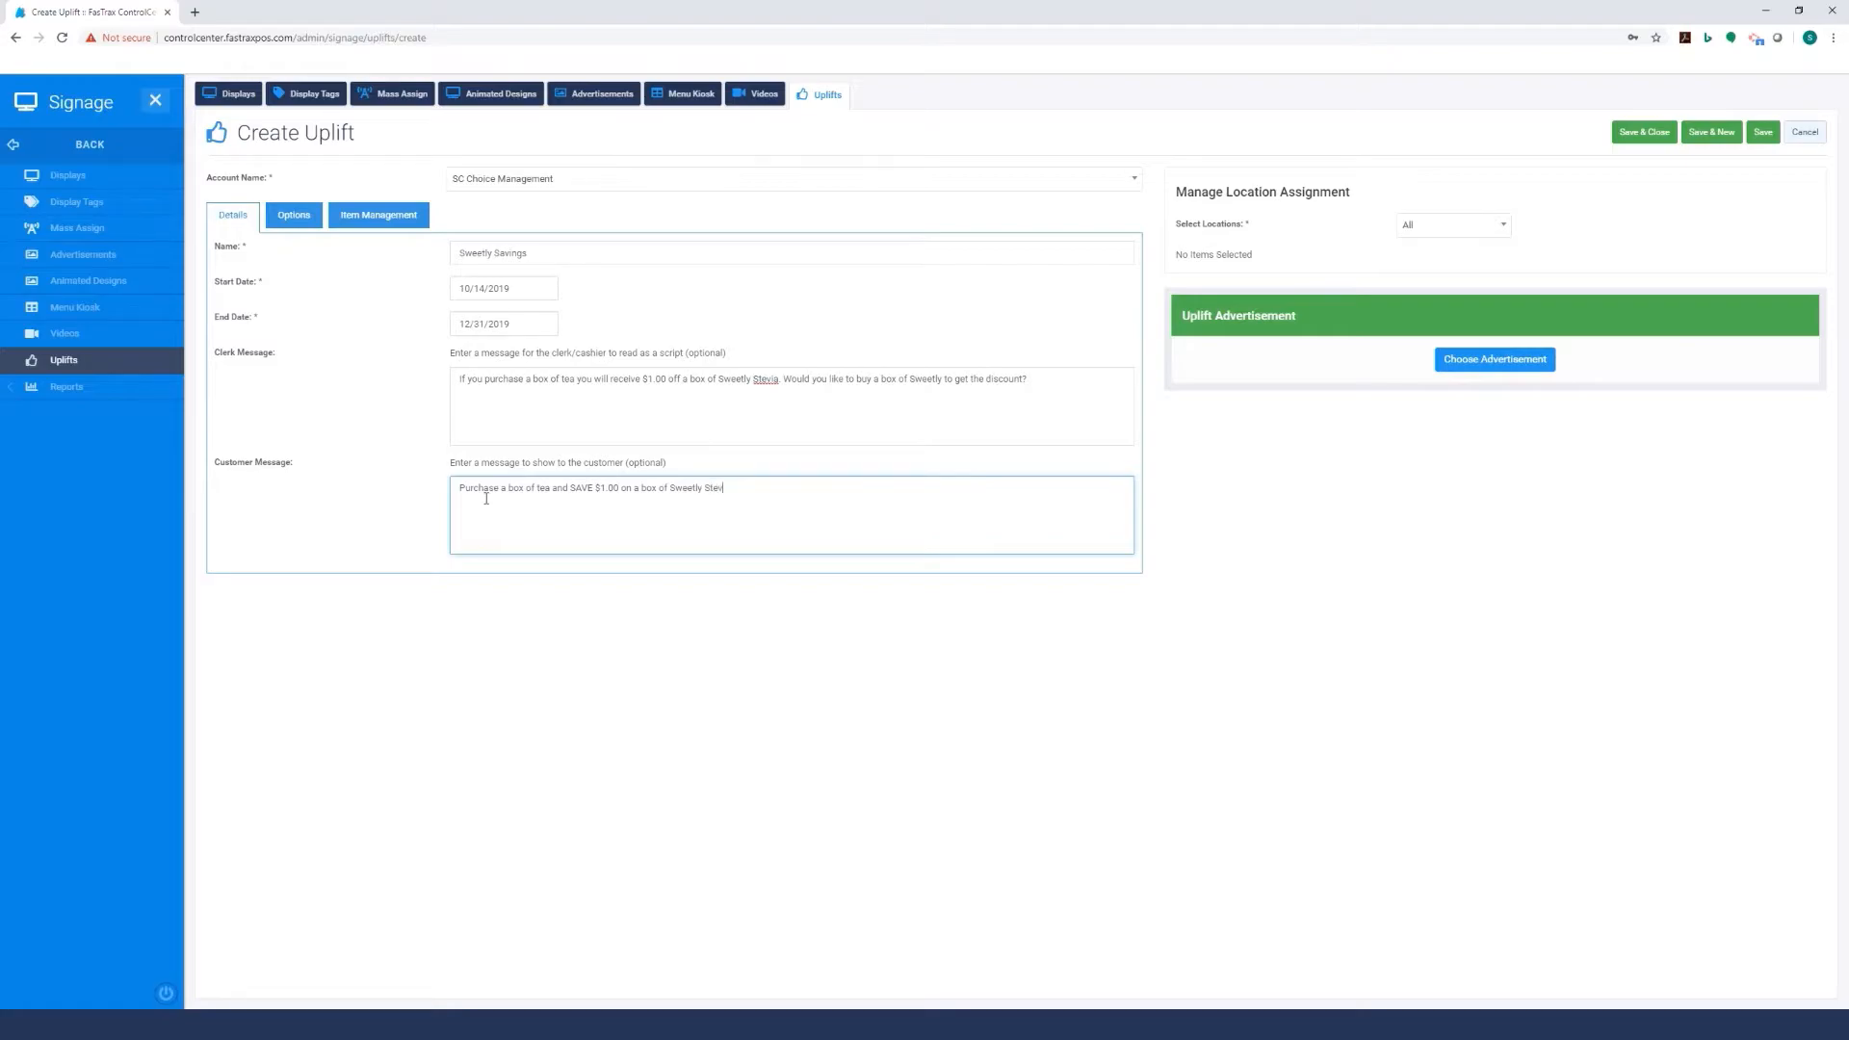
pyautogui.write('ia.')
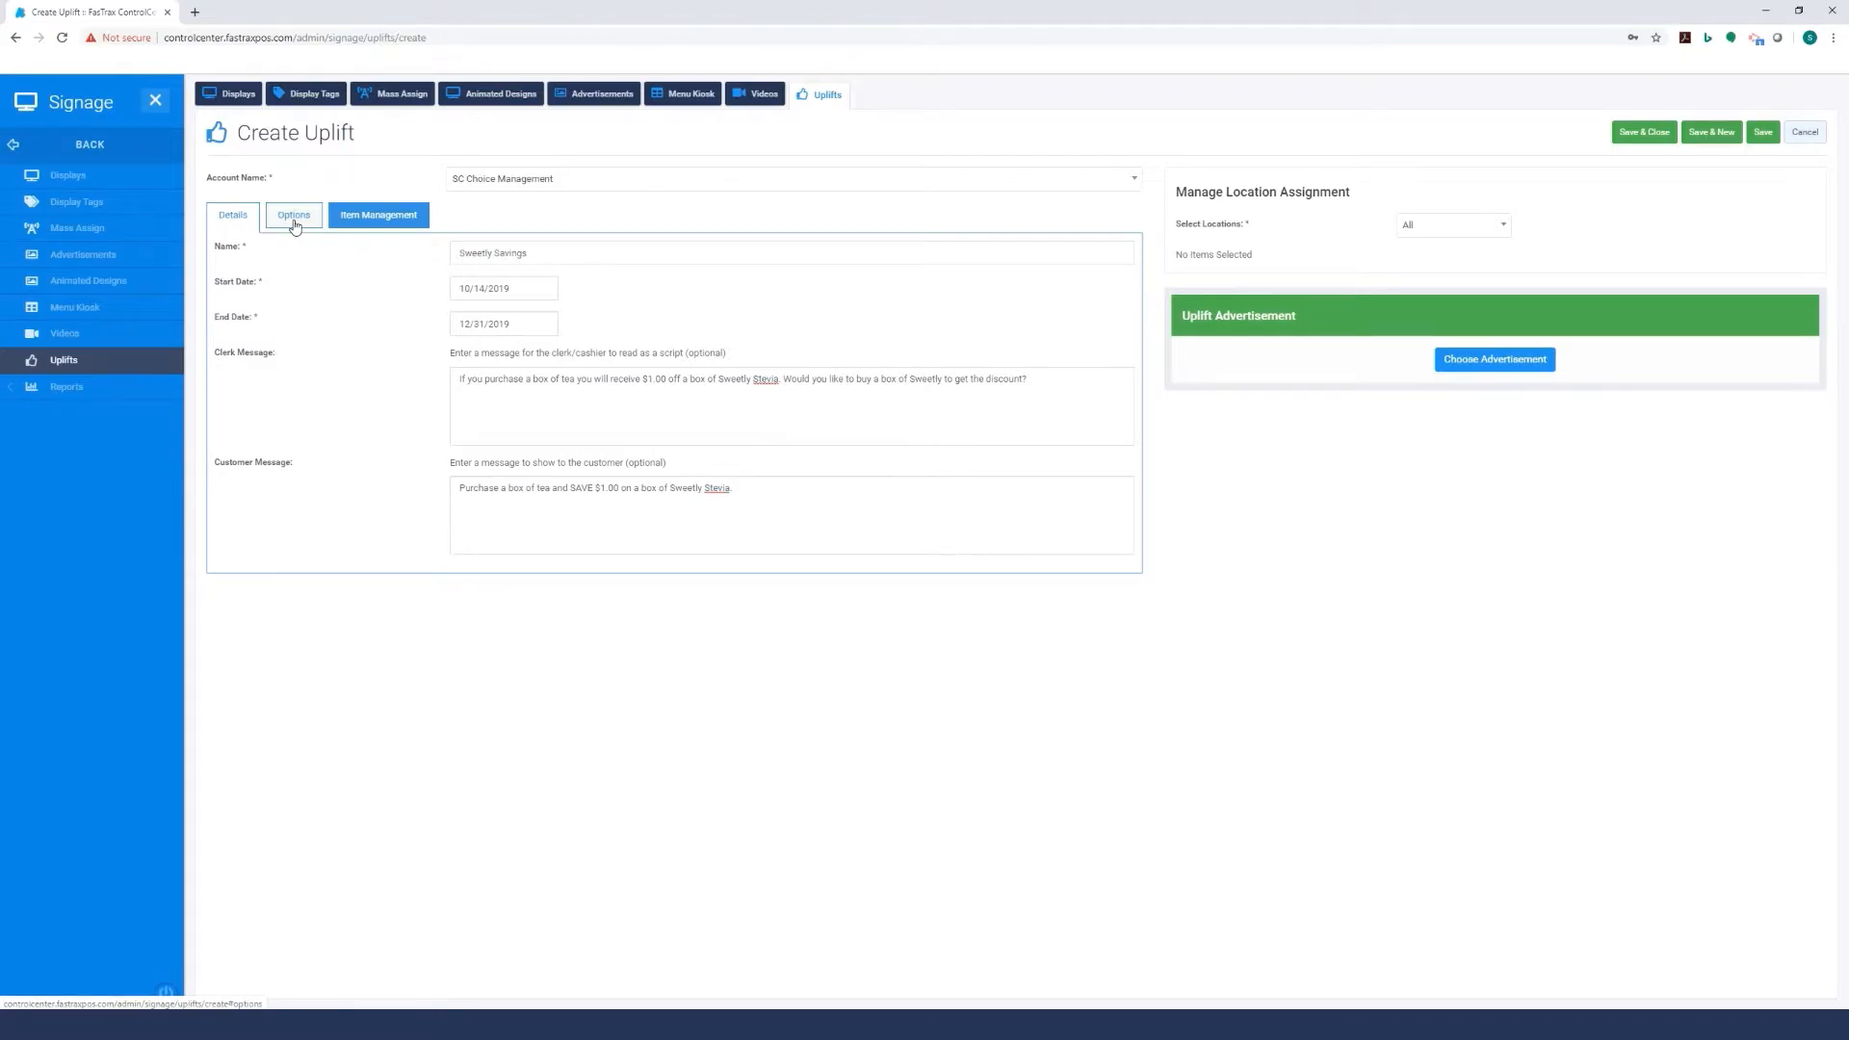
# In the uplift options, enter trigger value 1 and spiff amount 50, then check its unit.
pyautogui.click(293, 215)
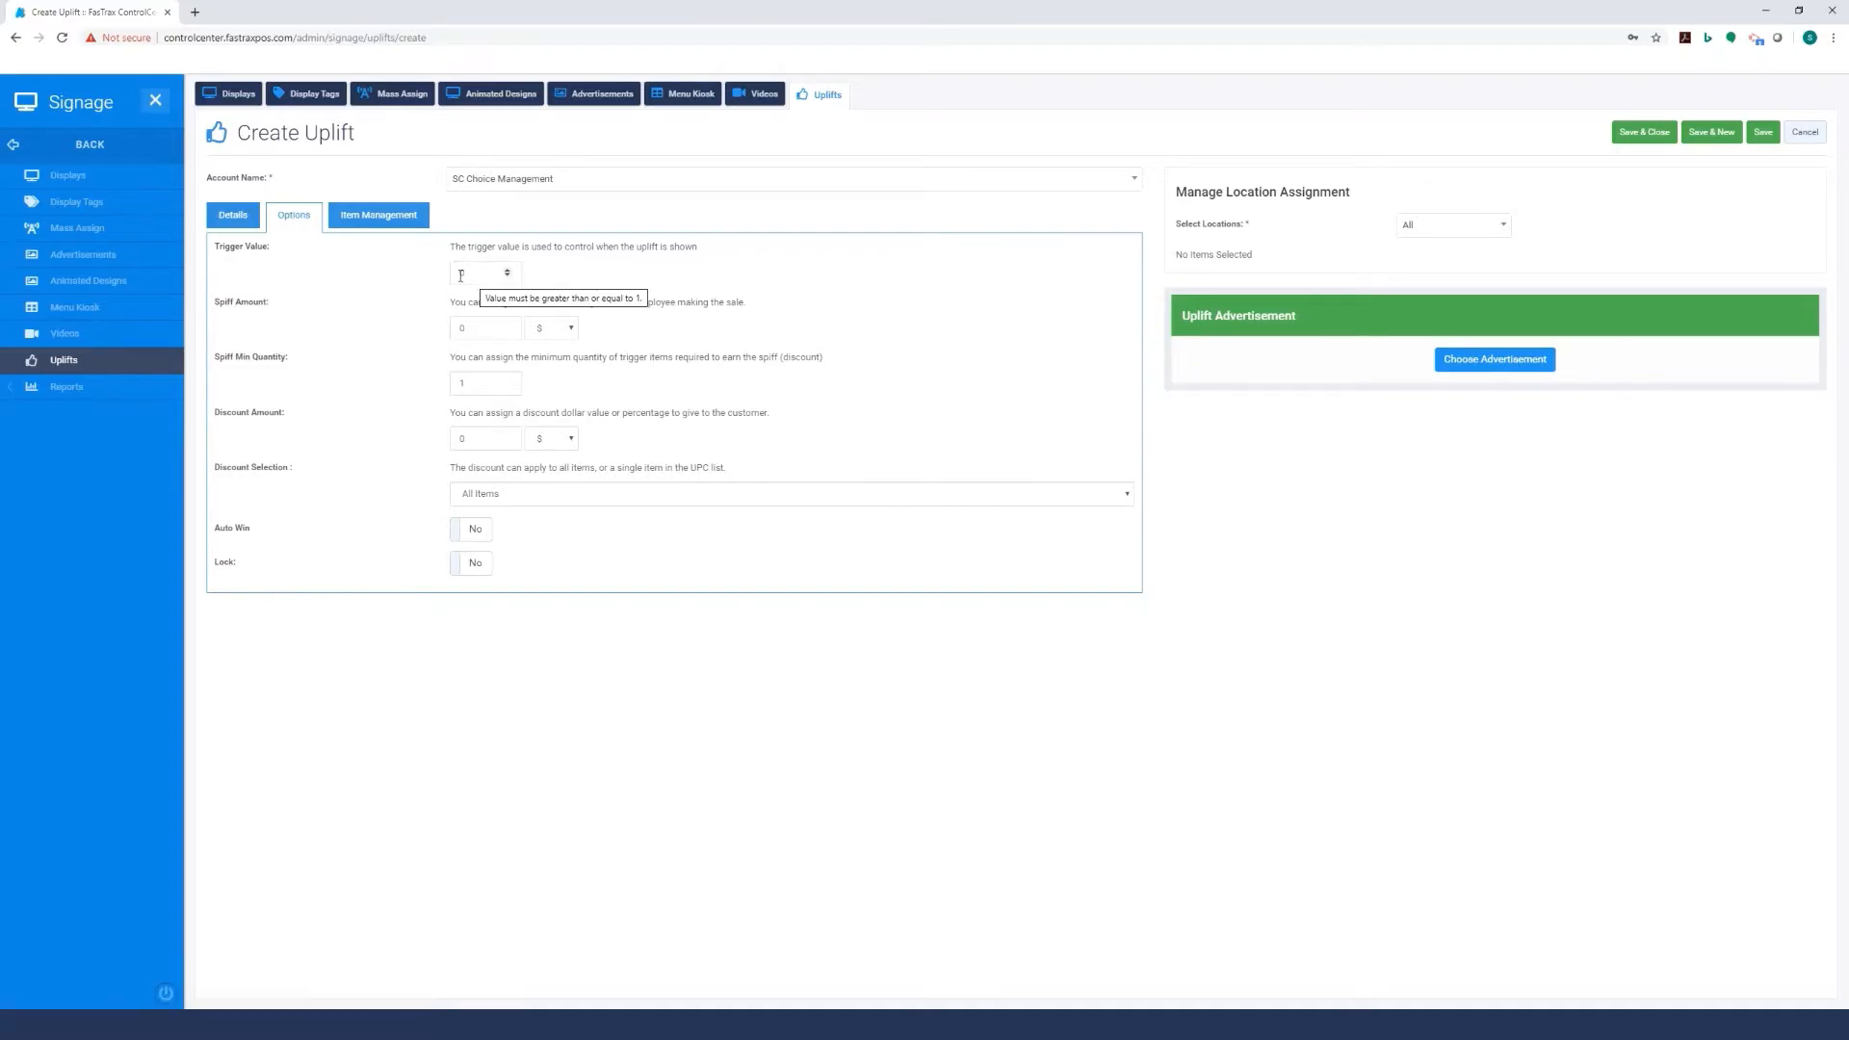
pyautogui.click(483, 272)
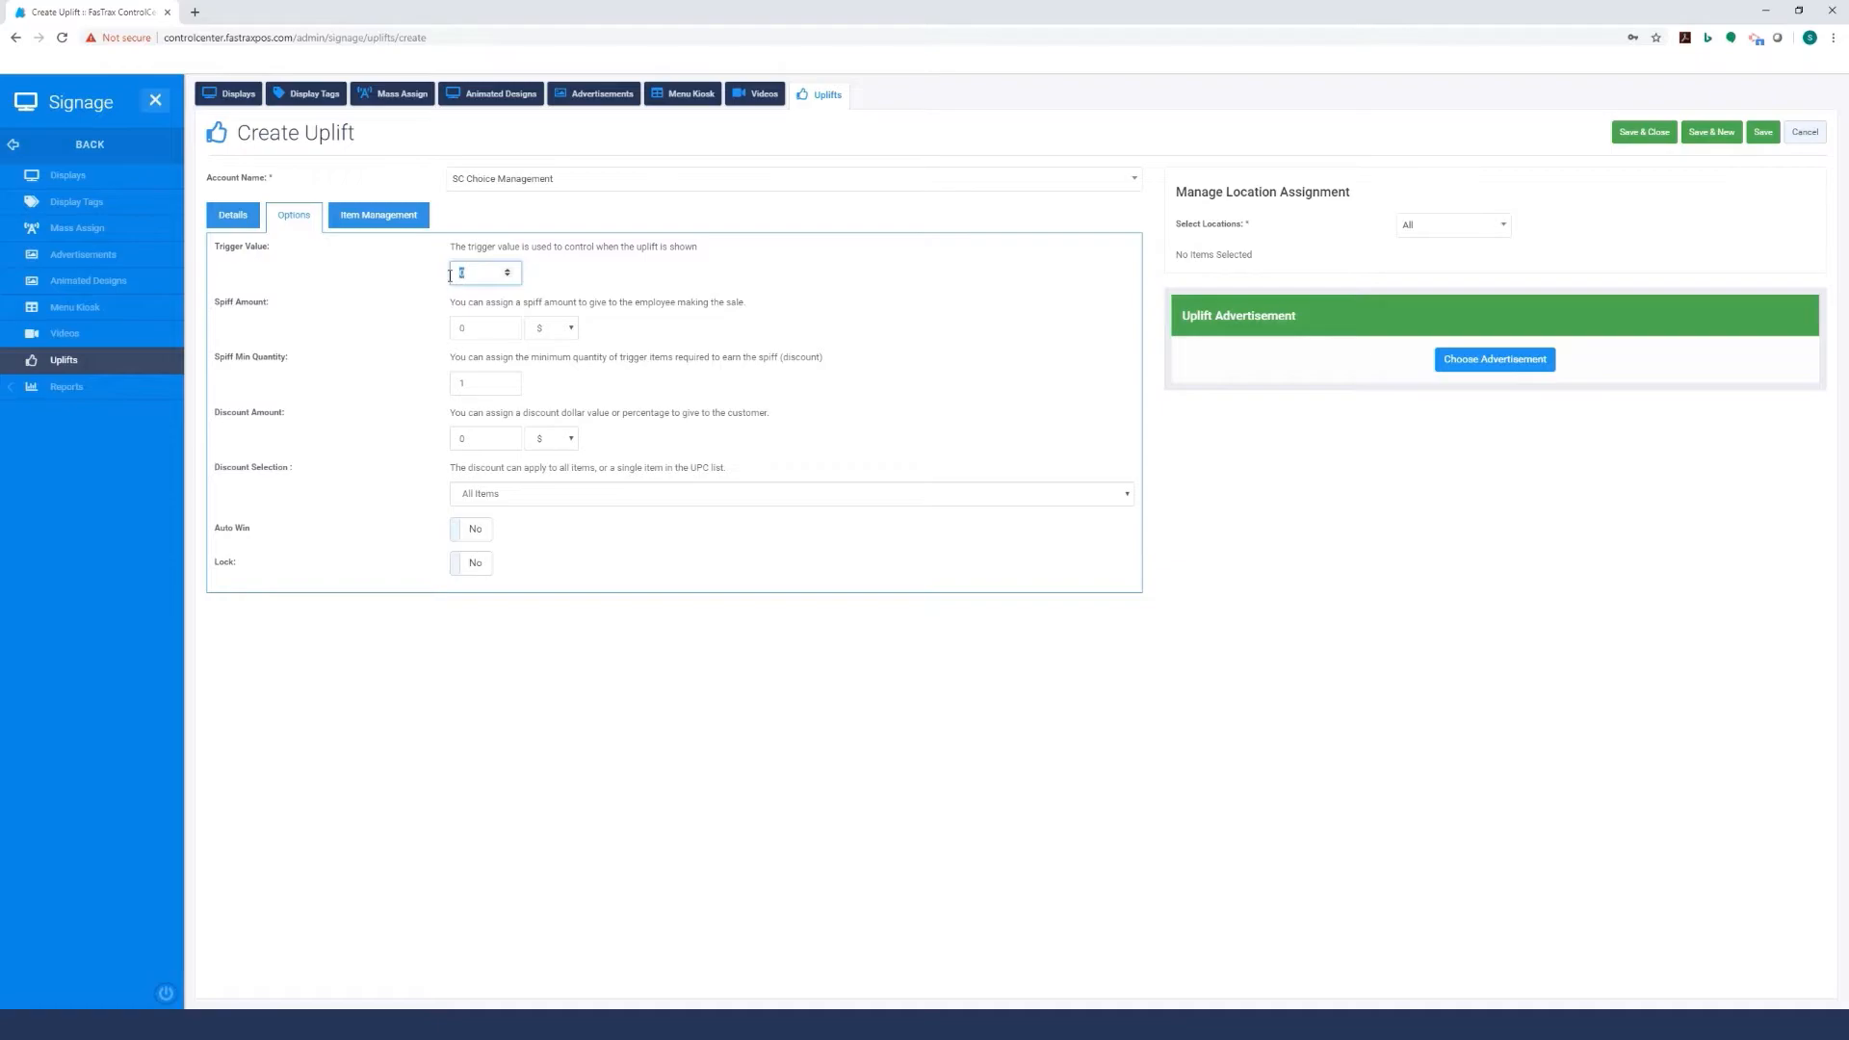
pyautogui.moveTo(535, 373)
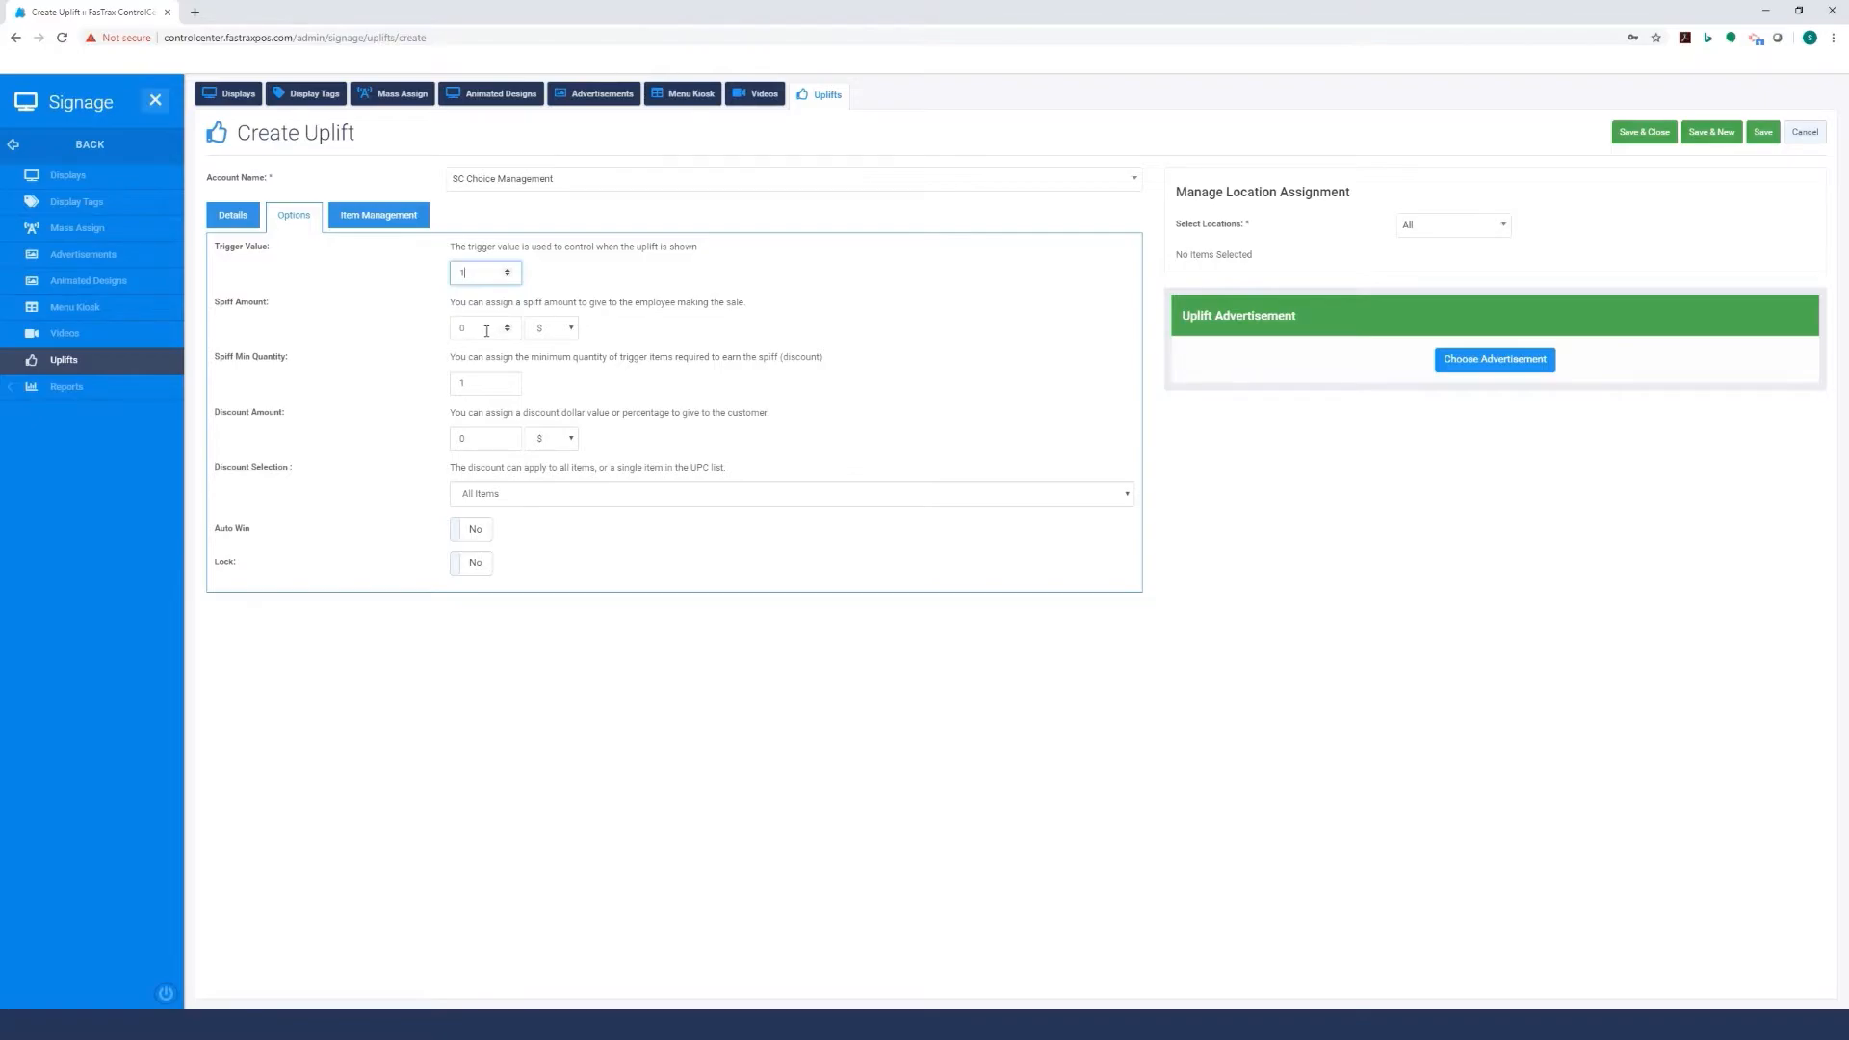
pyautogui.click(483, 328)
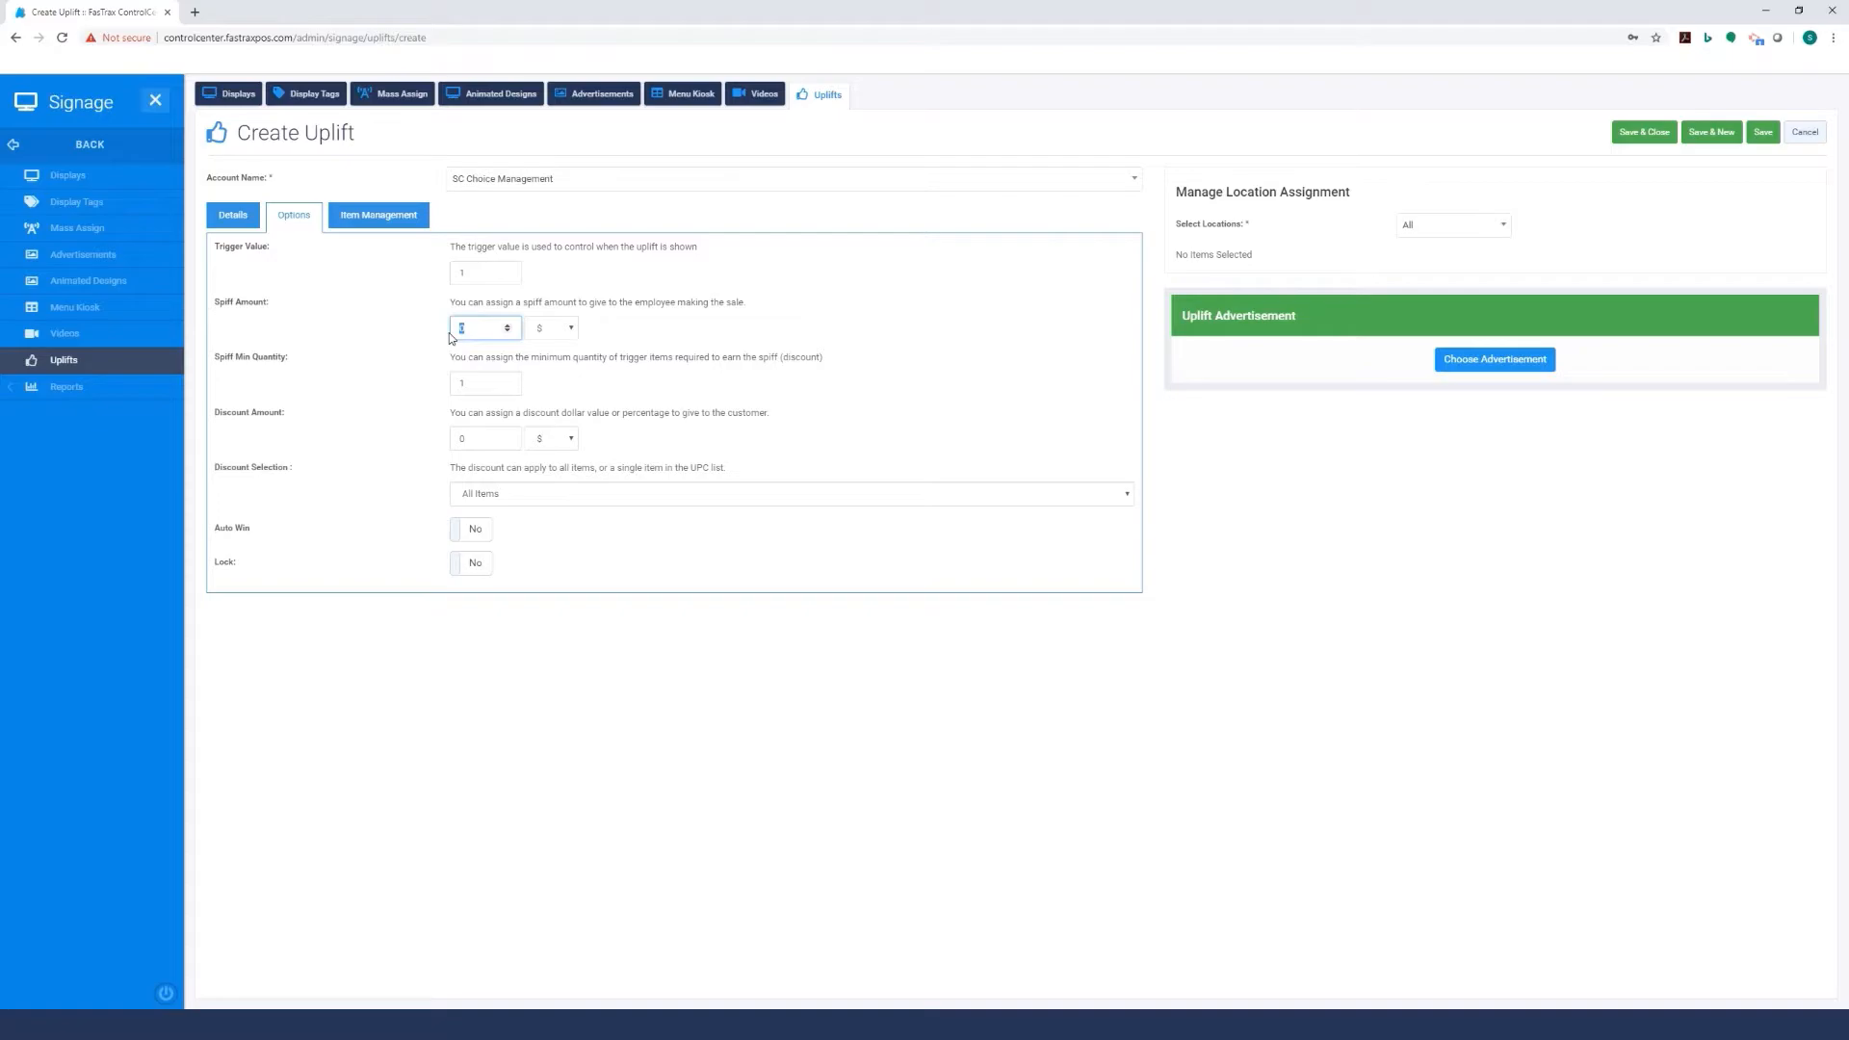
pyautogui.write('5')
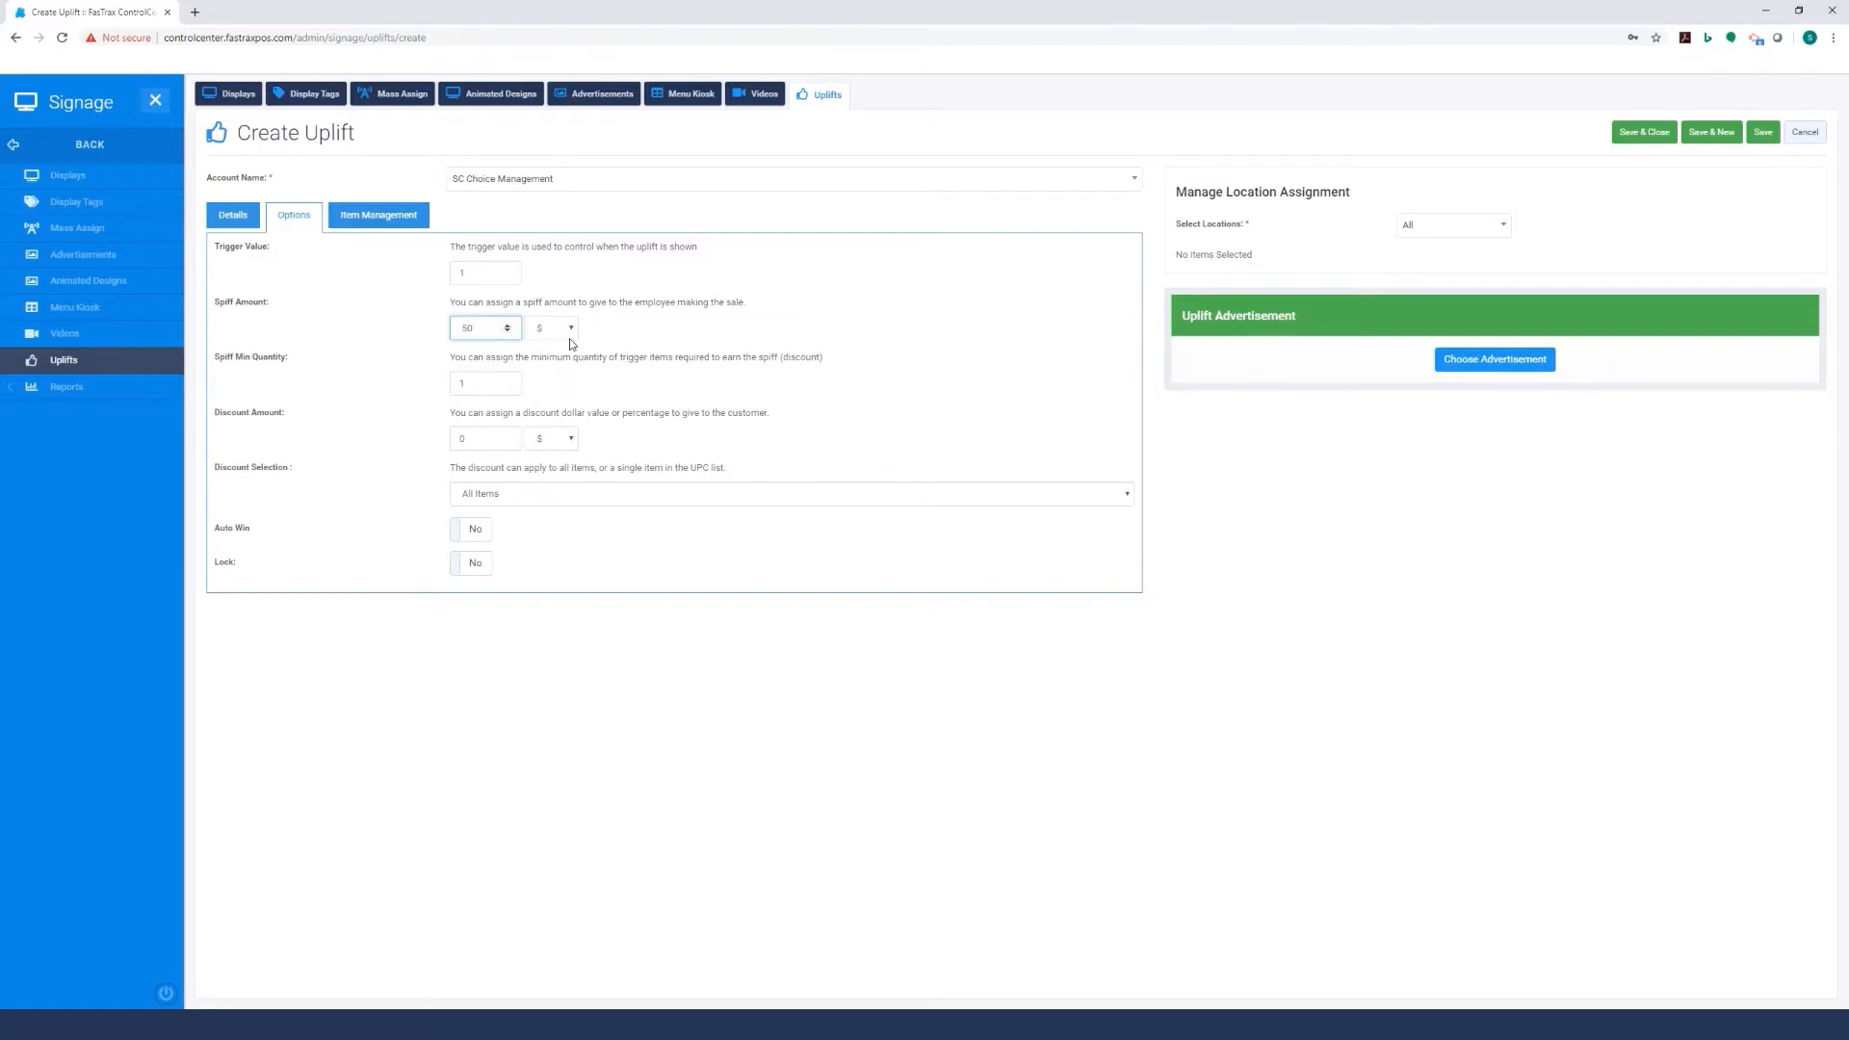
pyautogui.click(555, 327)
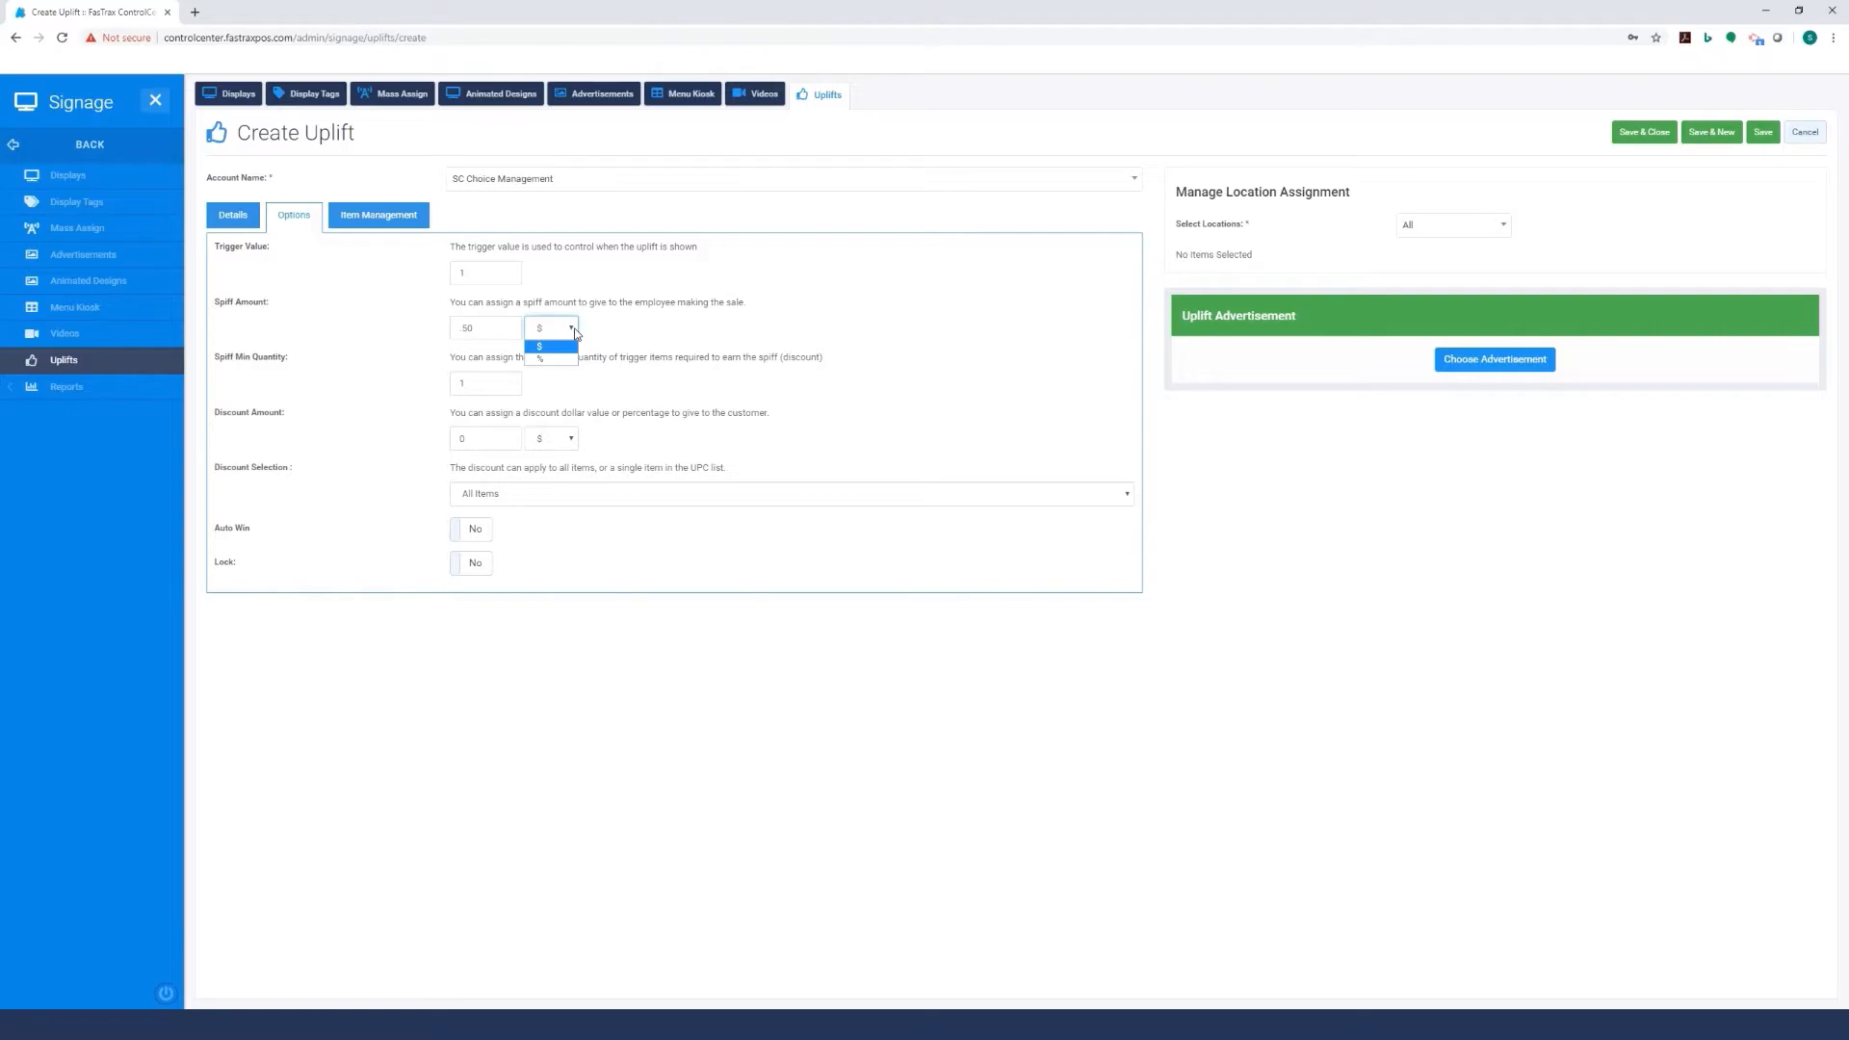
pyautogui.moveTo(626, 334)
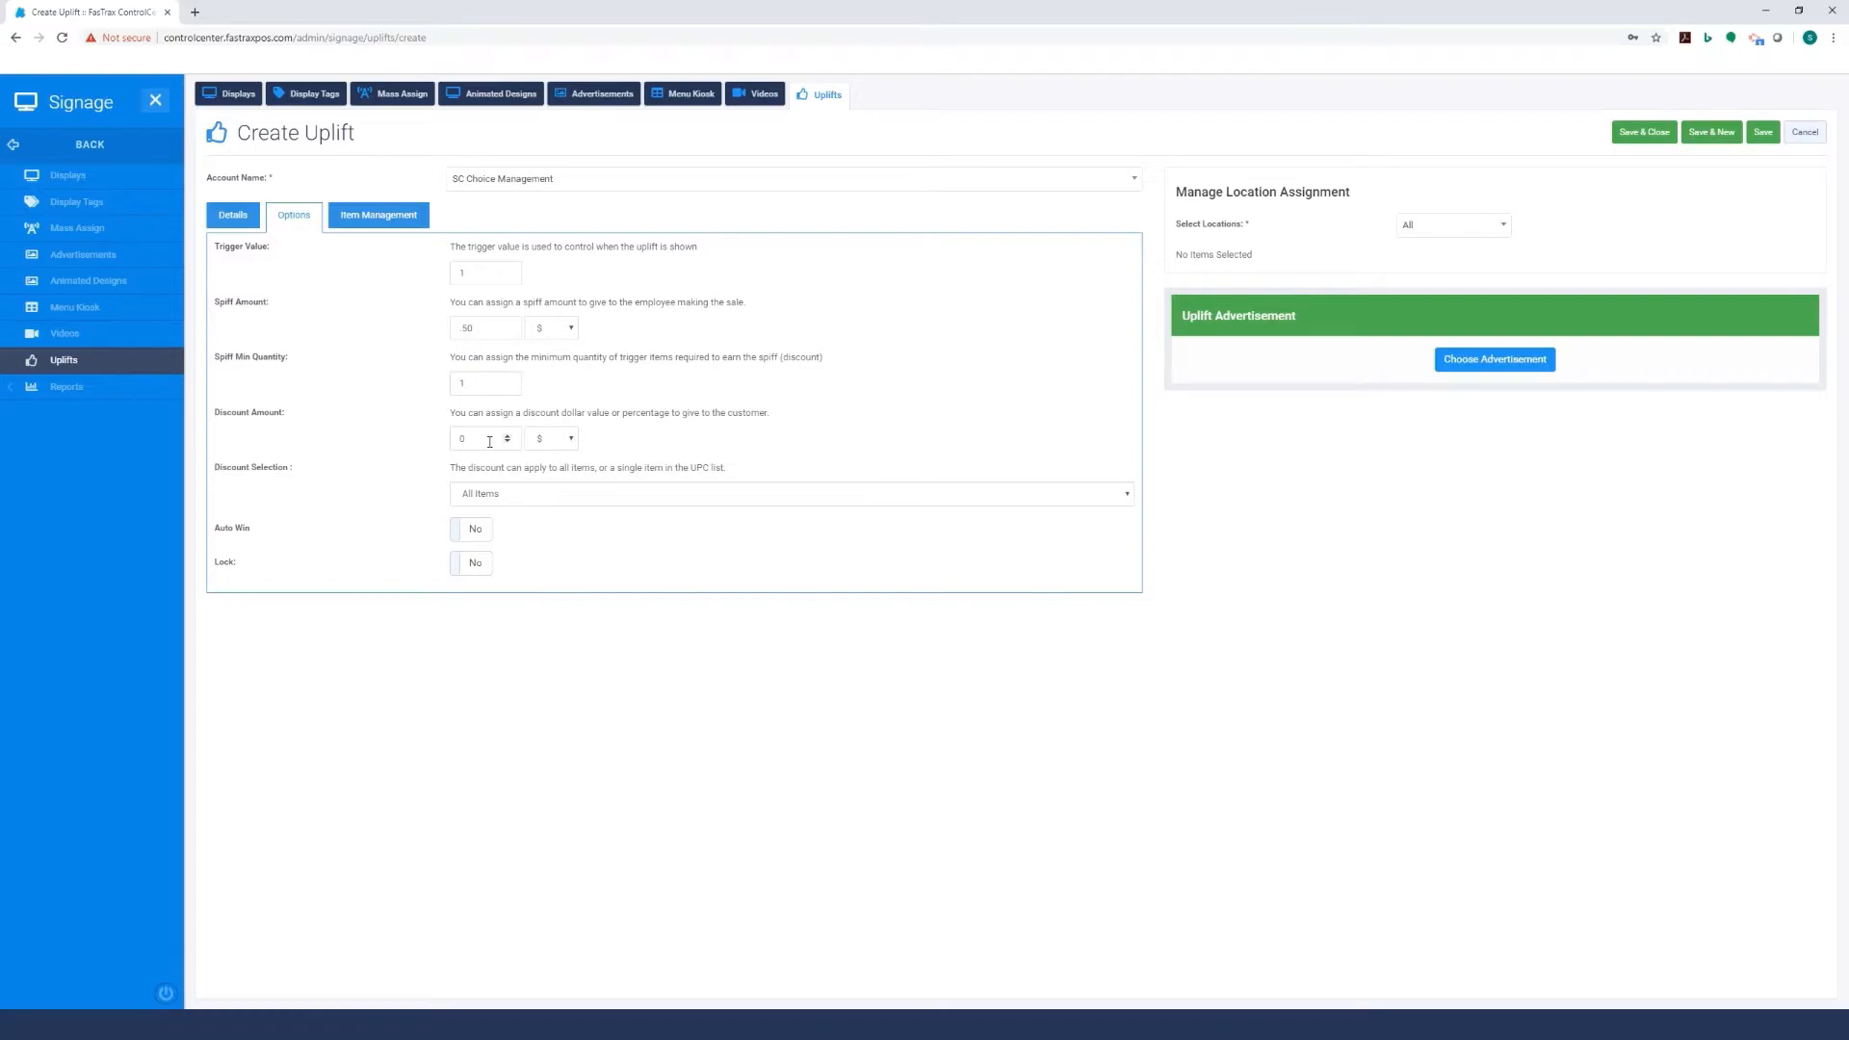
# Set a 1.00 discount on a single item and turn Auto Win on.
pyautogui.click(484, 440)
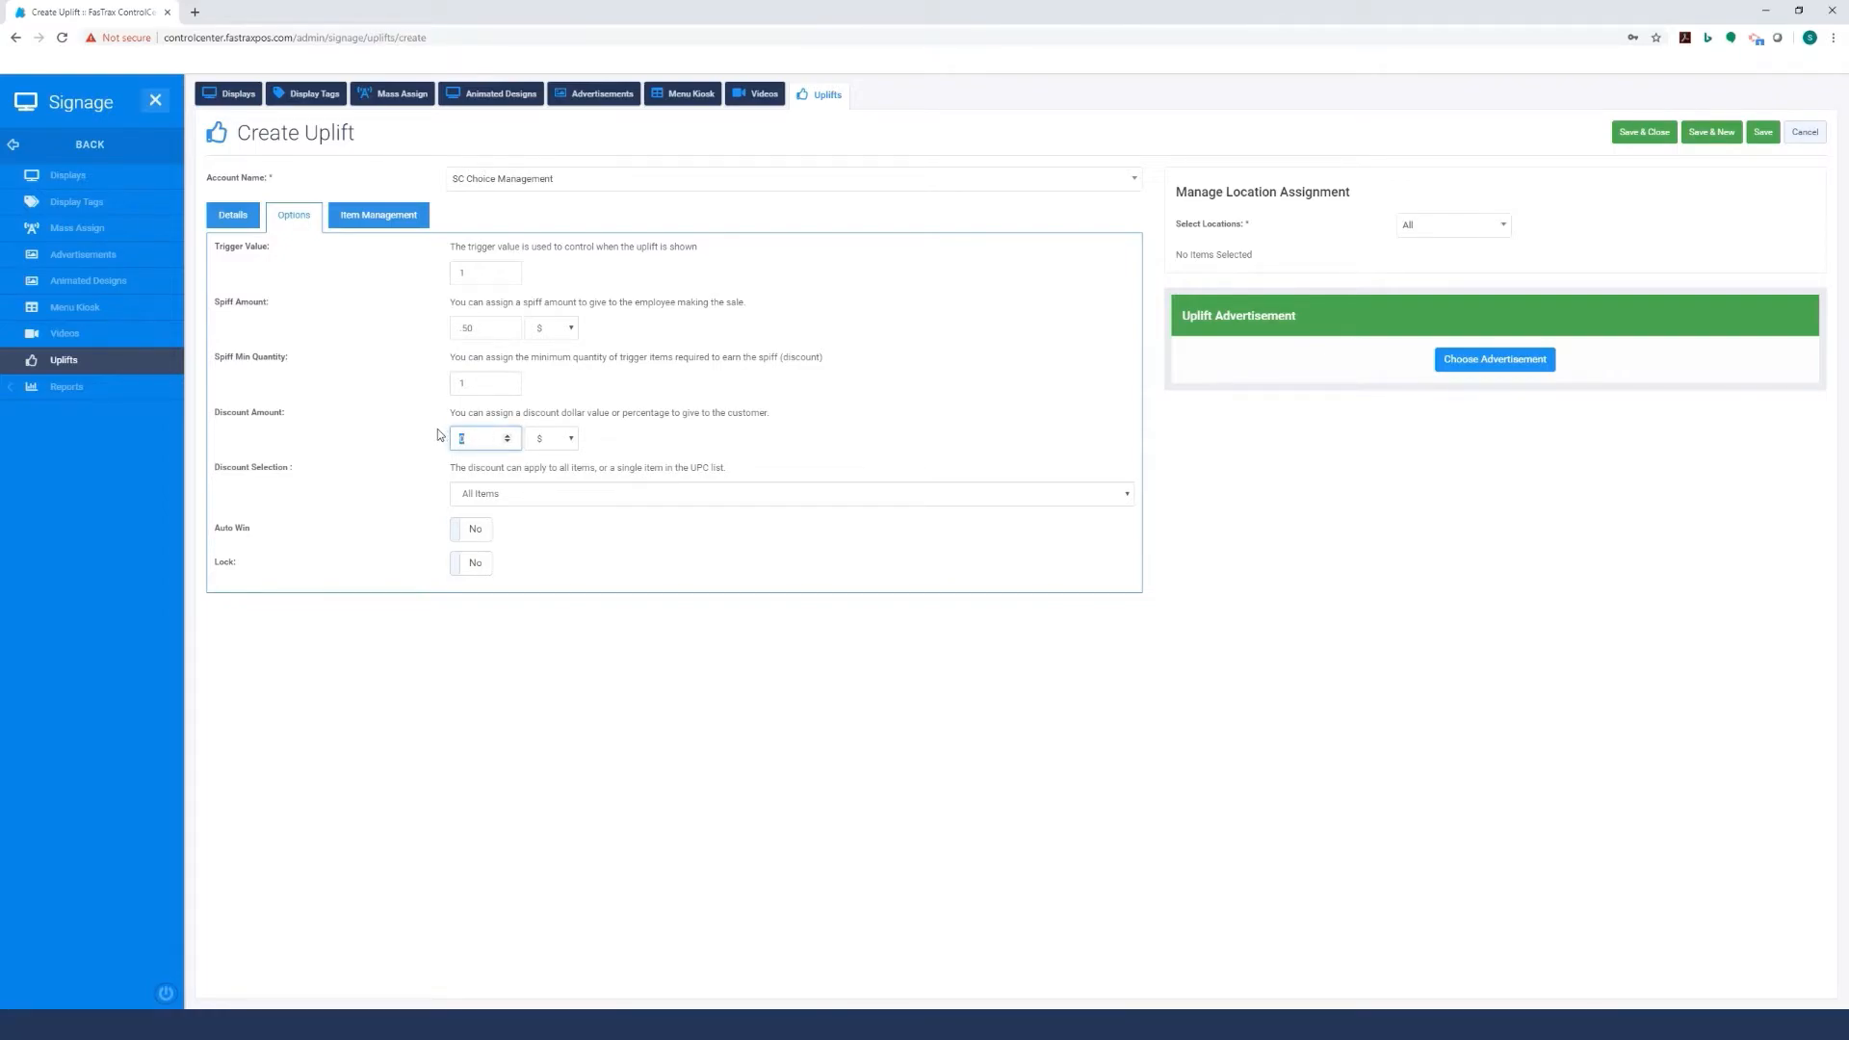
pyautogui.write('1.00')
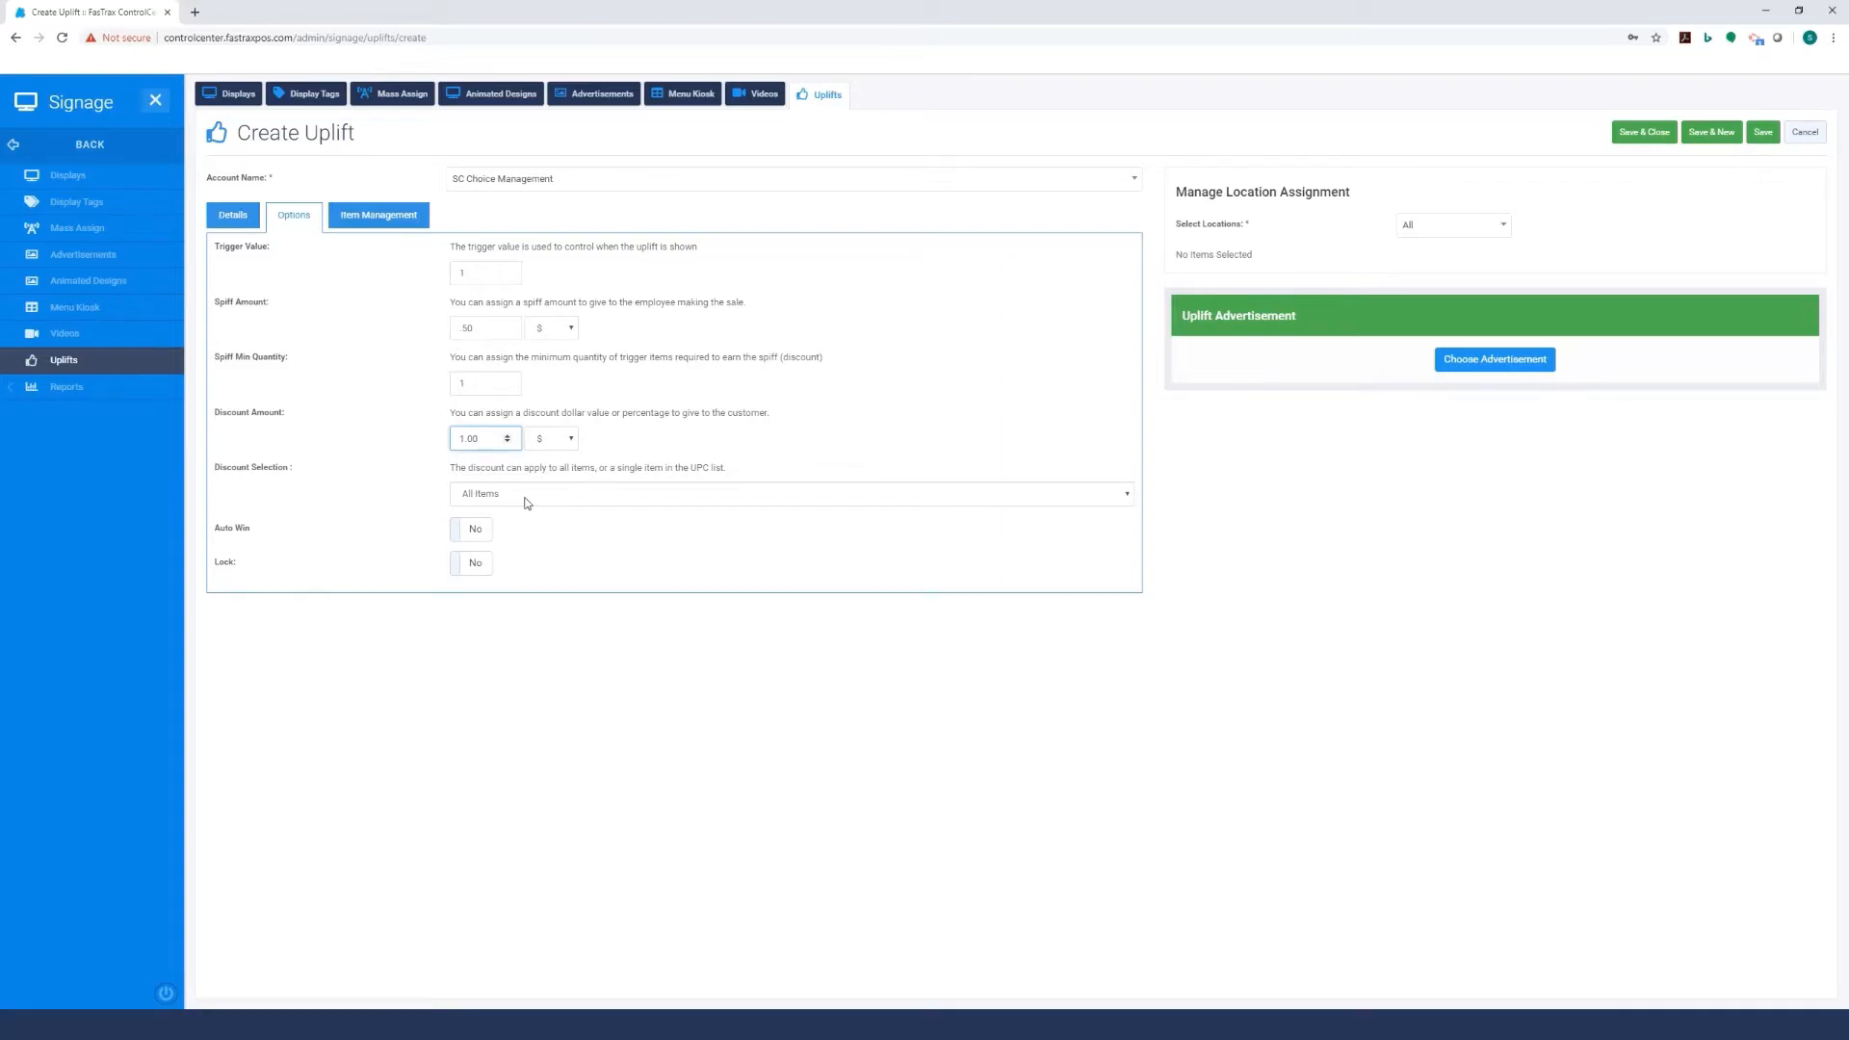
pyautogui.click(788, 494)
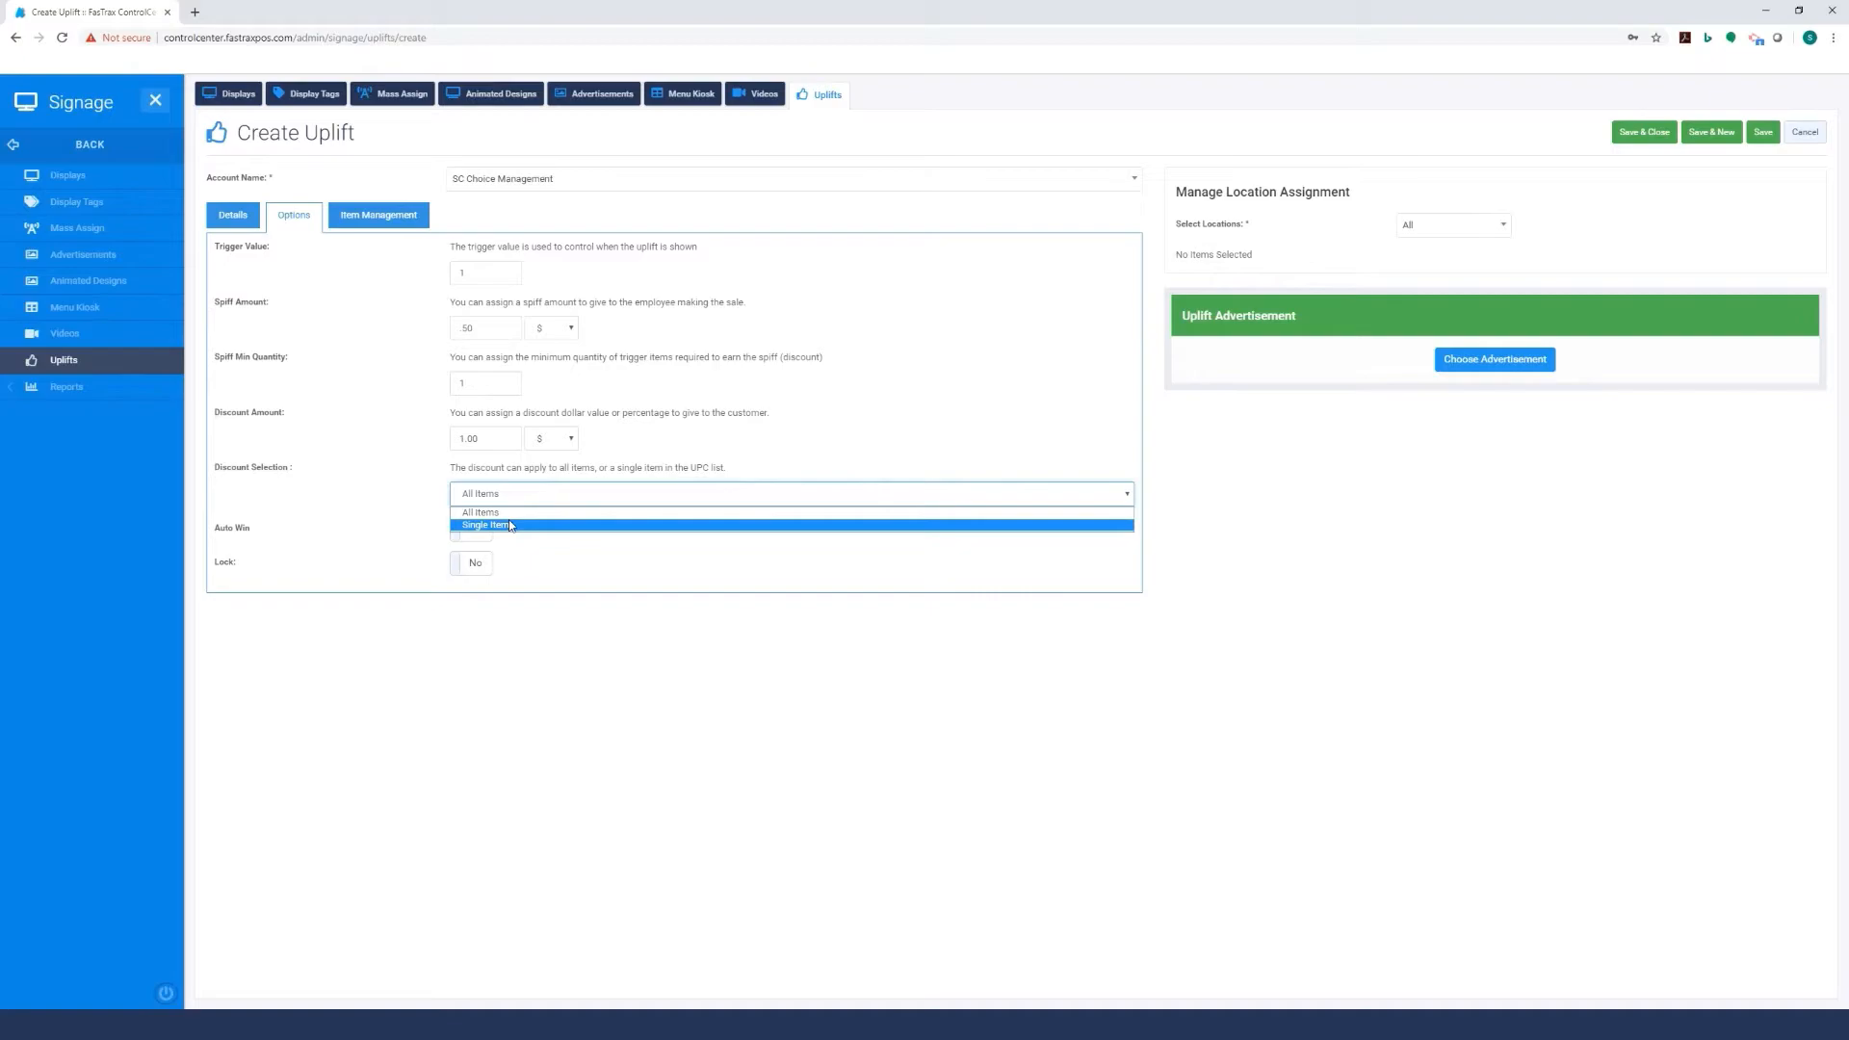
pyautogui.click(486, 525)
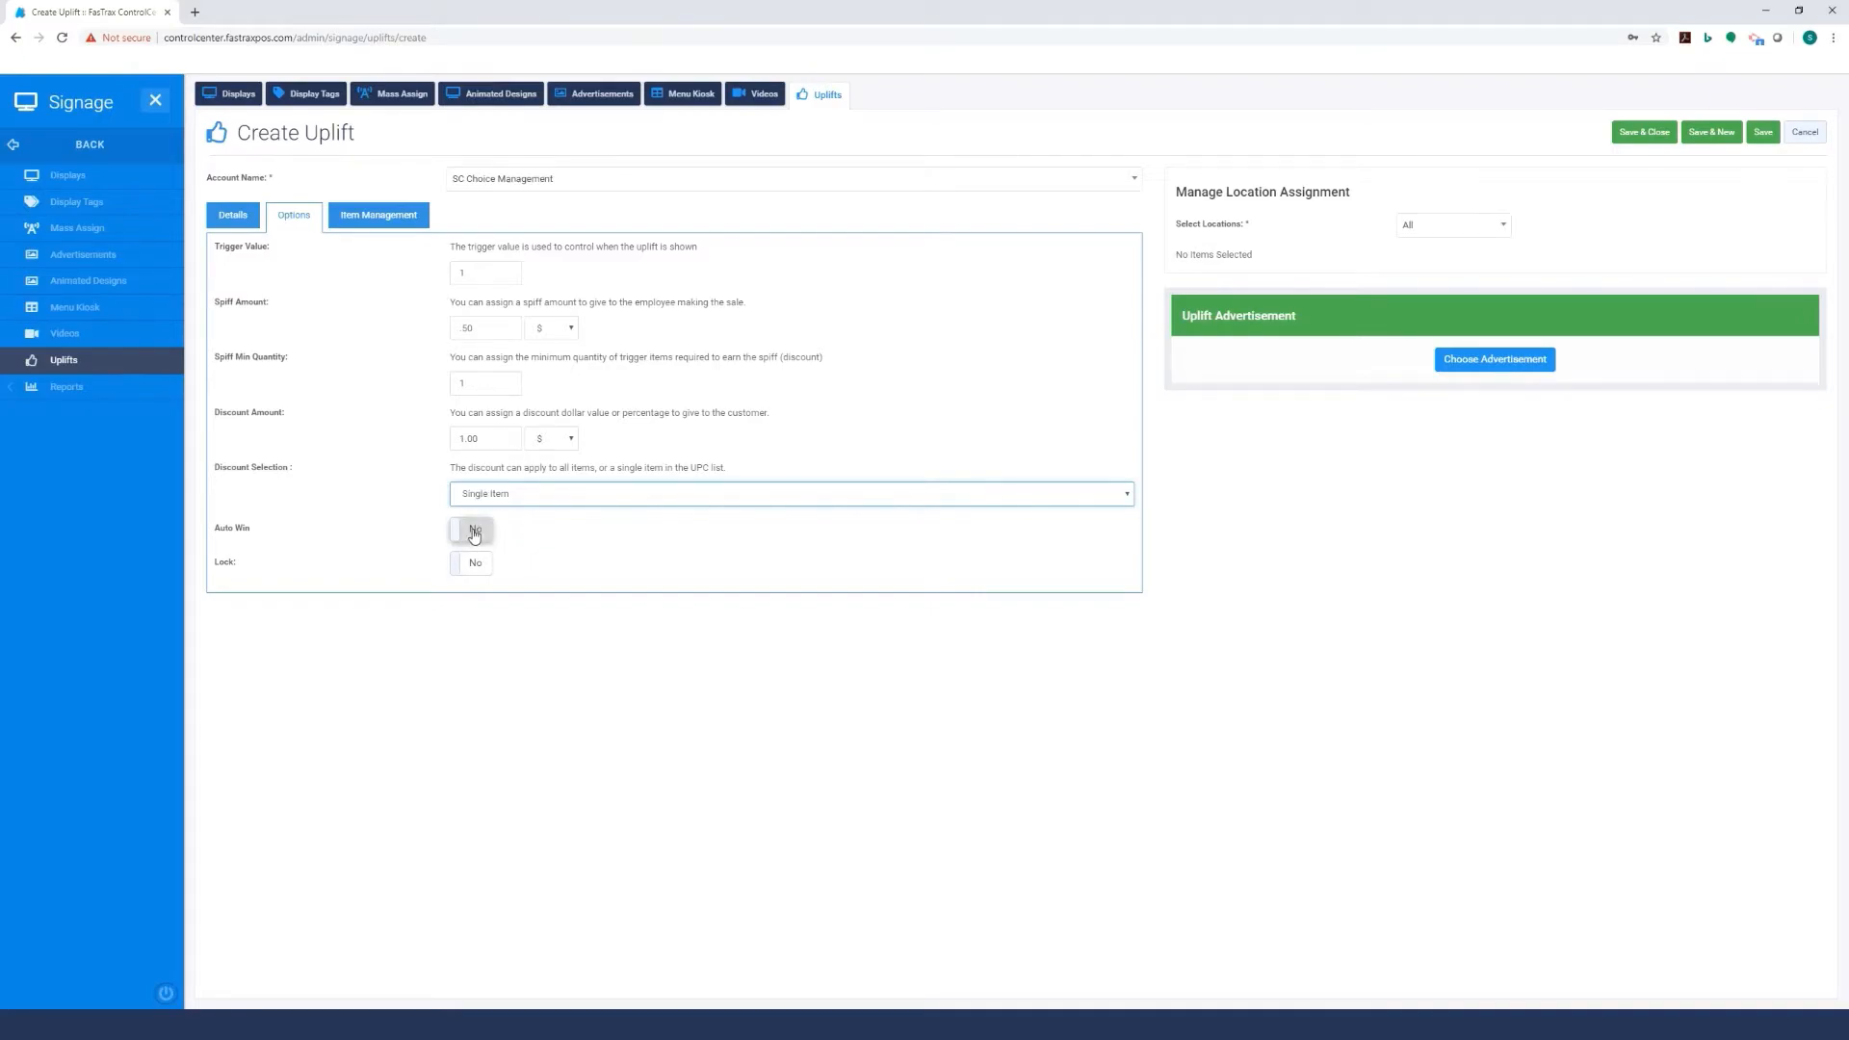
pyautogui.click(470, 530)
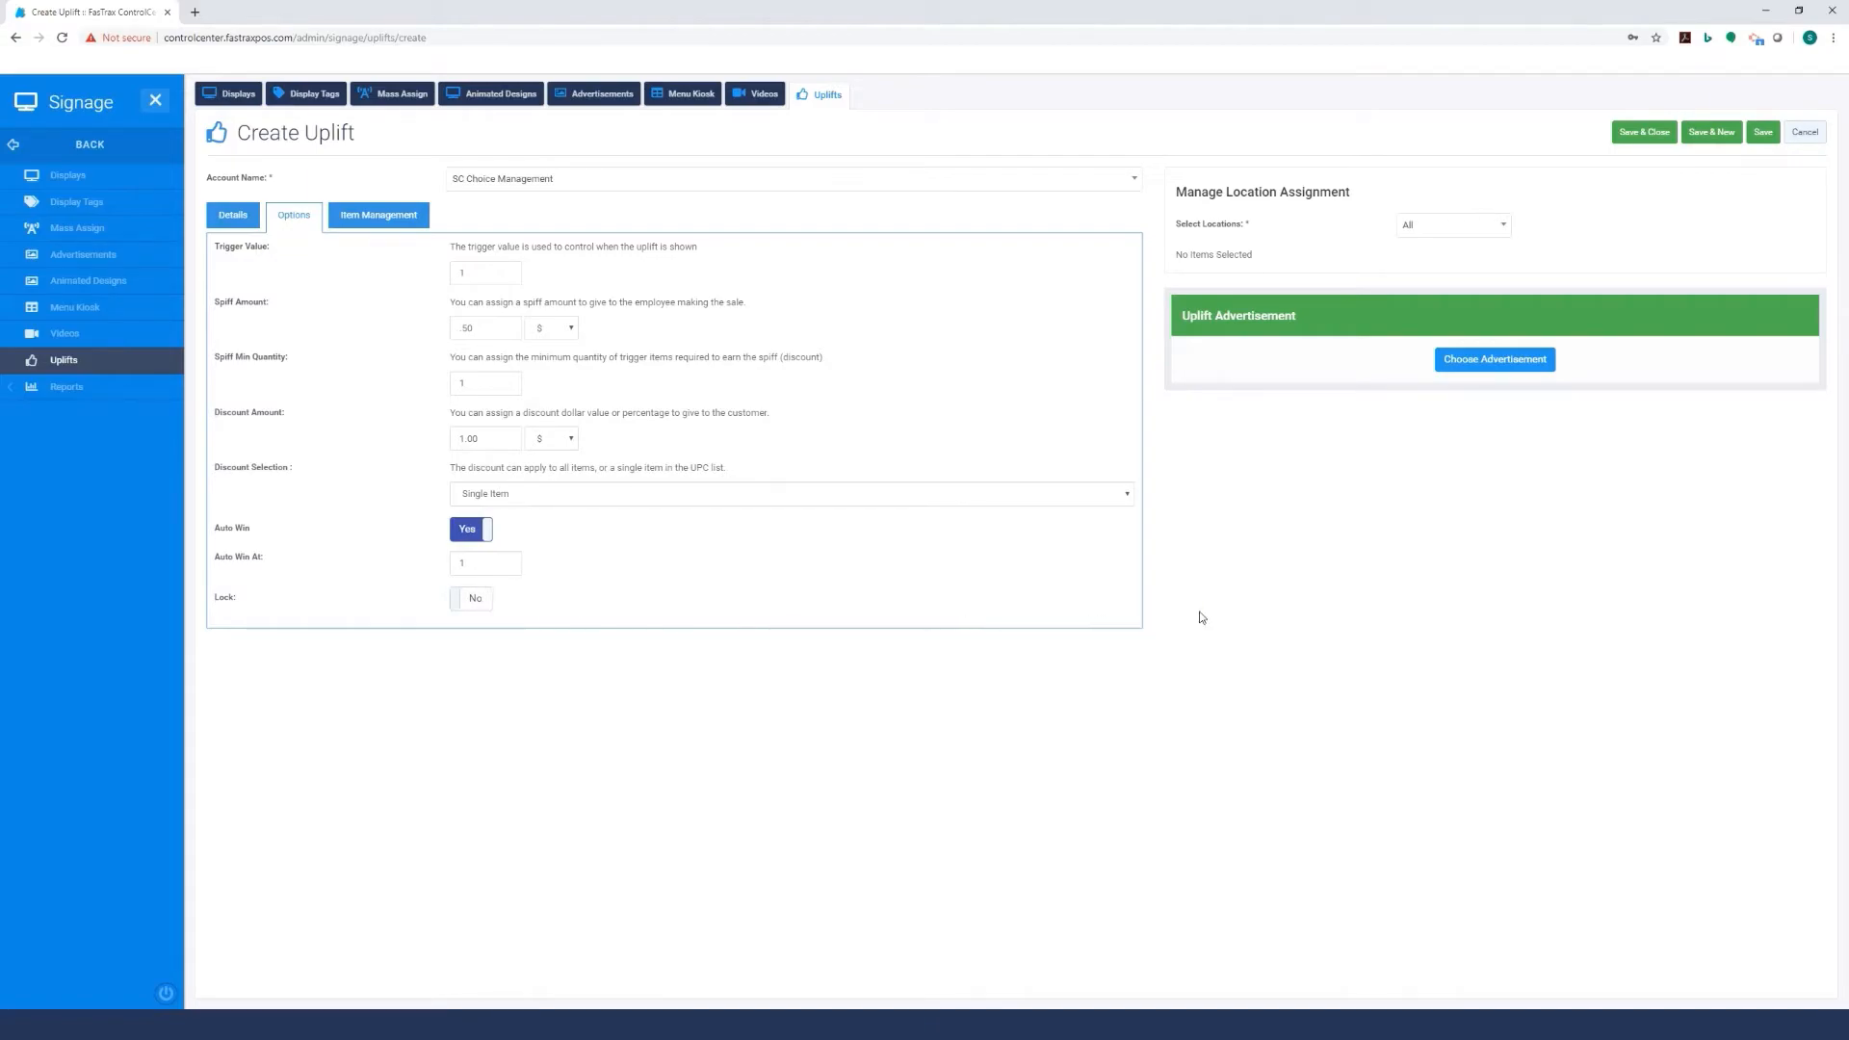
pyautogui.moveTo(1207, 598)
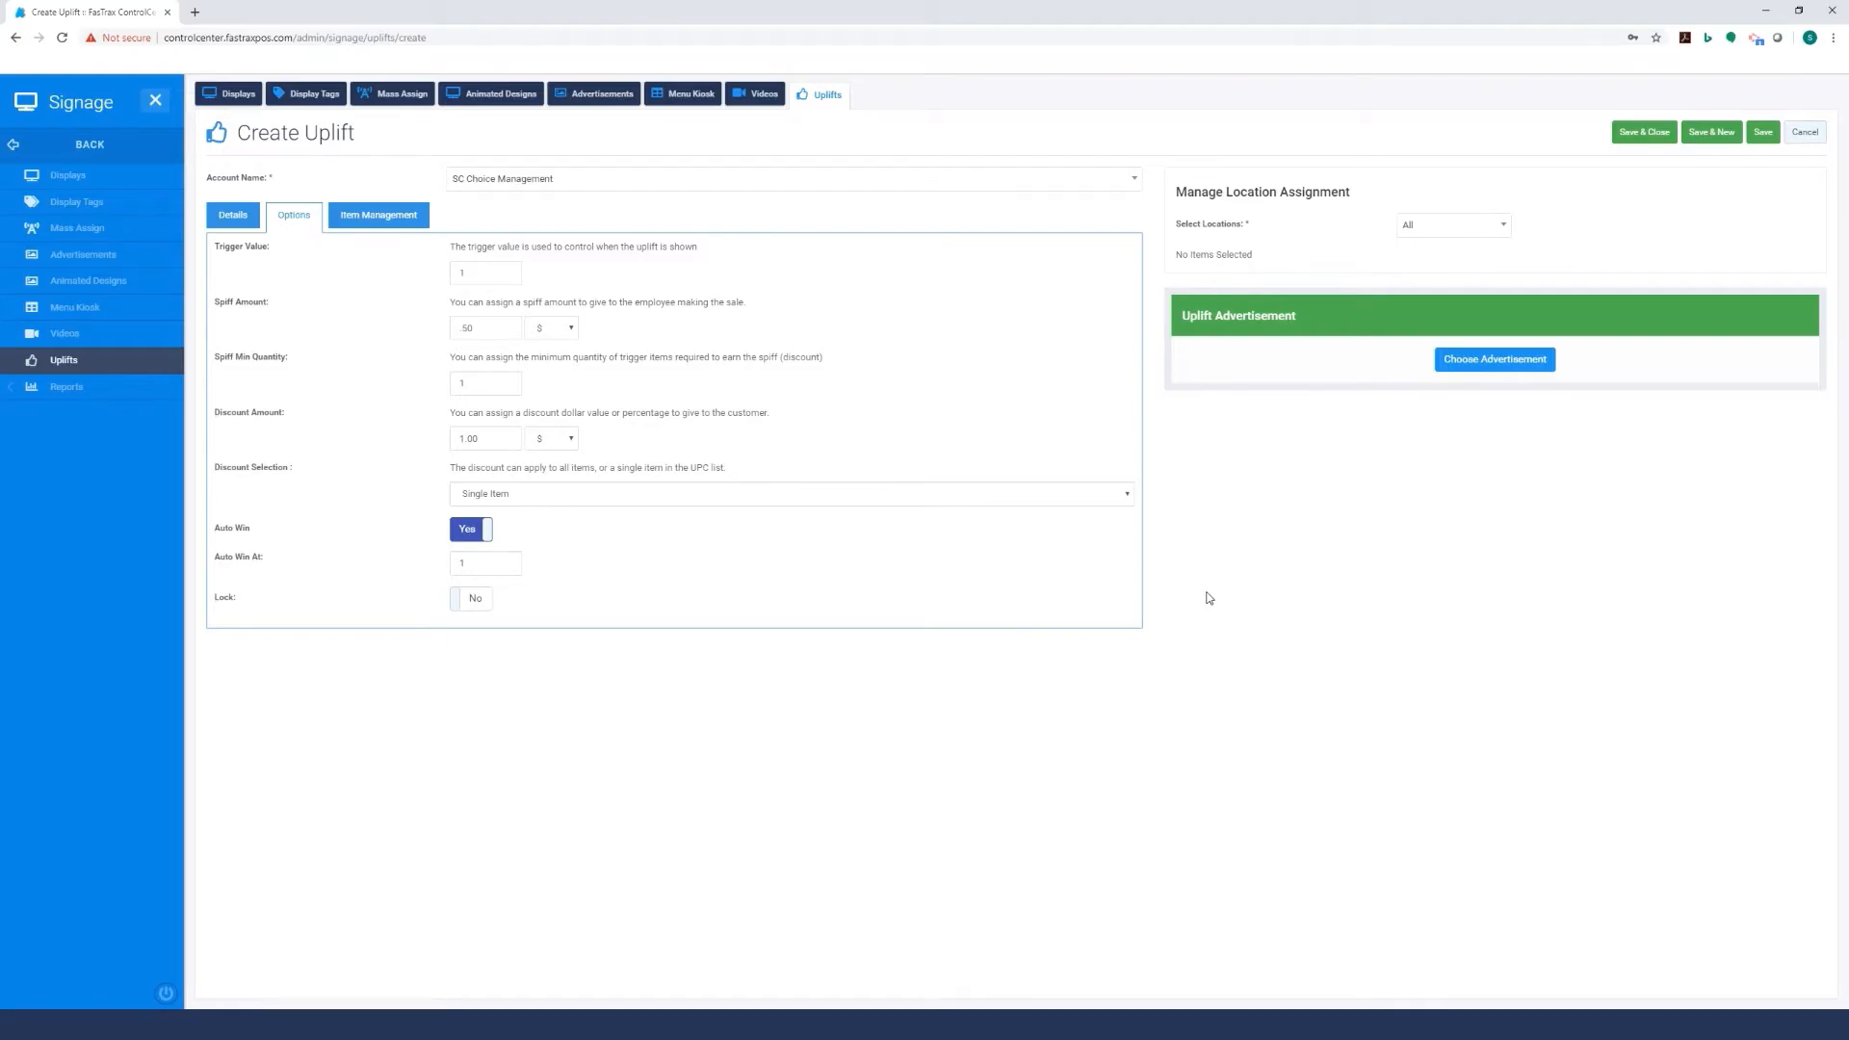
pyautogui.moveTo(1203, 593)
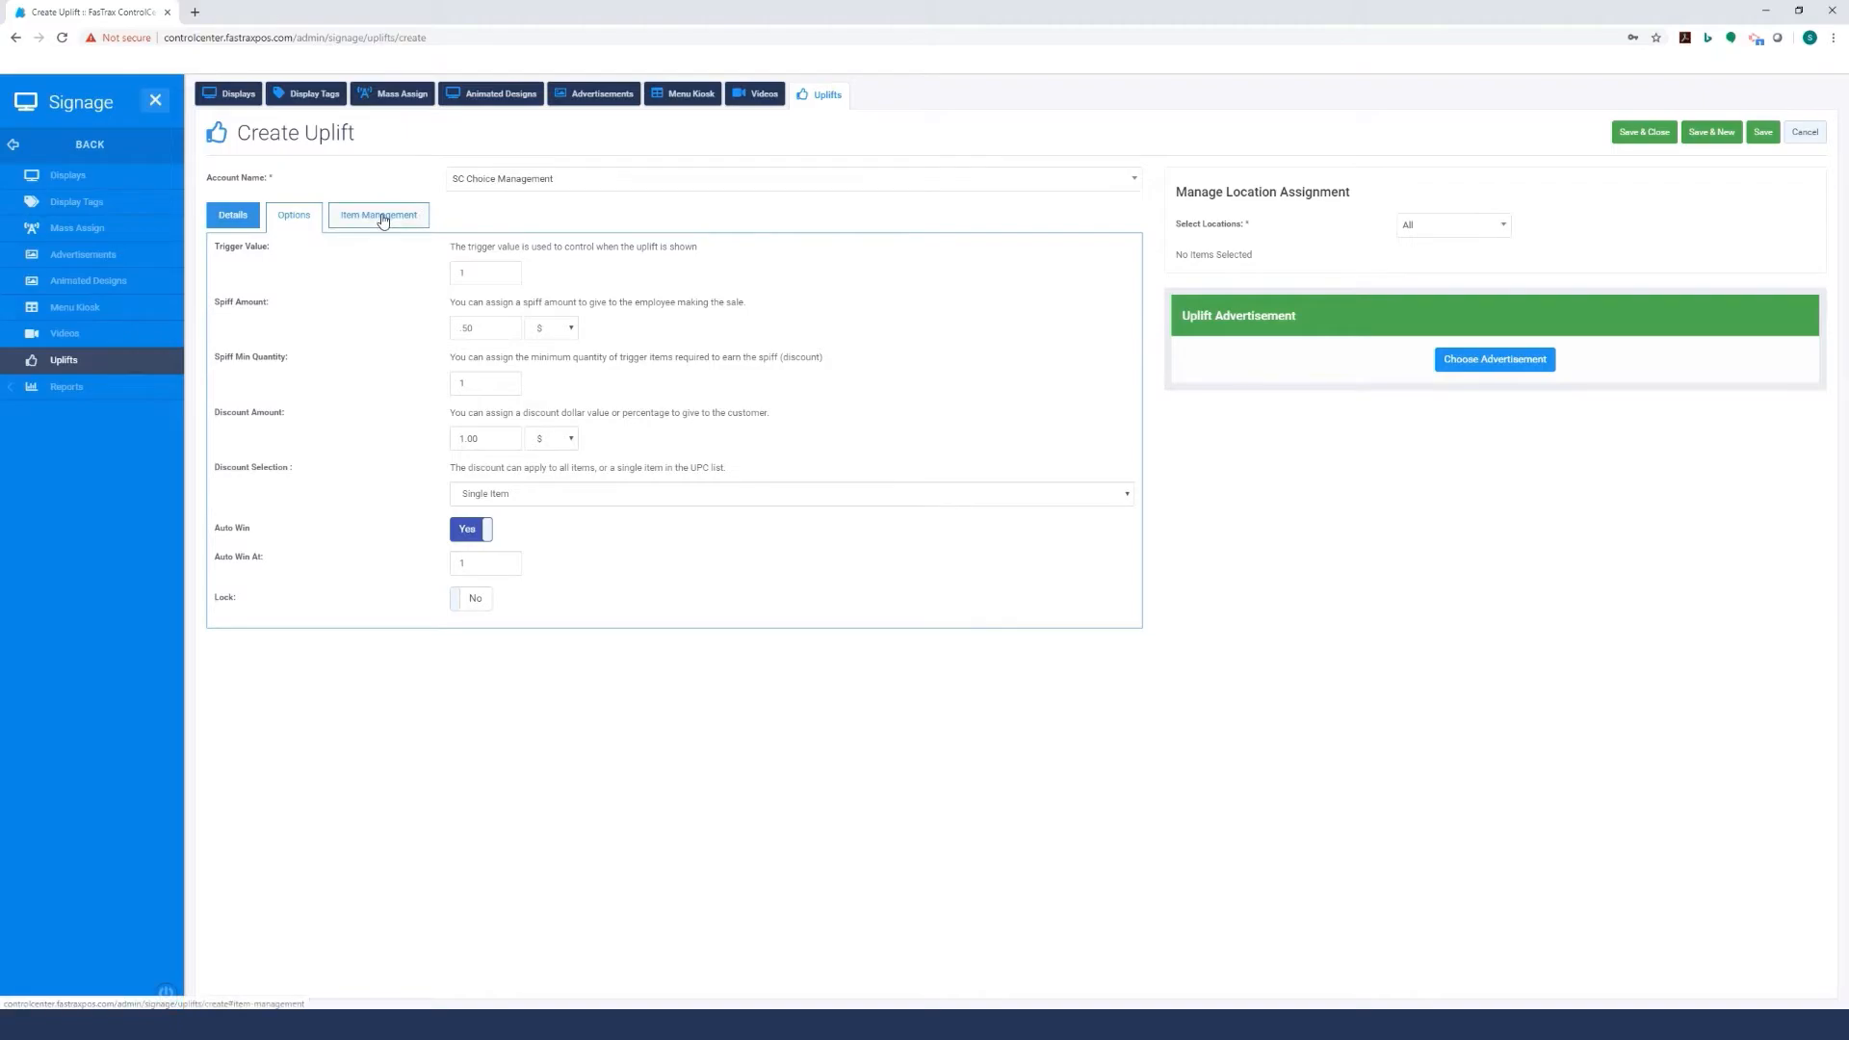
pyautogui.click(378, 214)
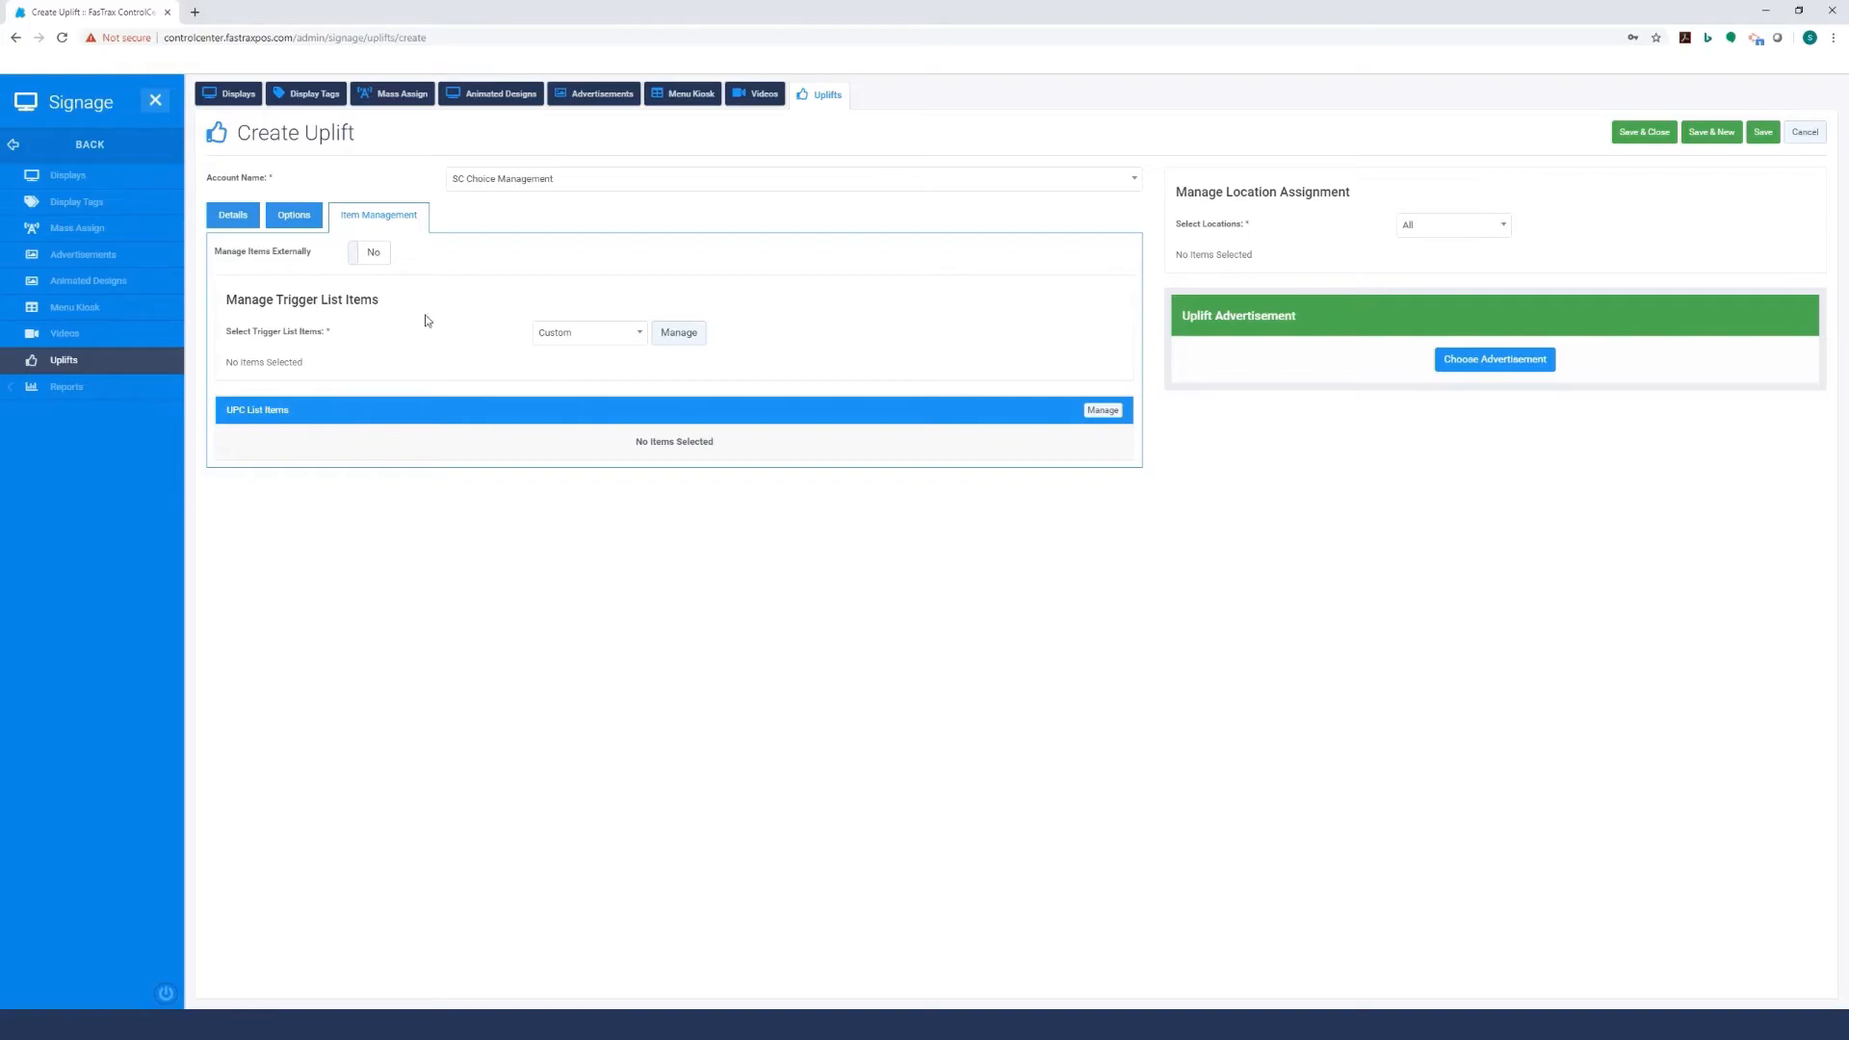
pyautogui.moveTo(665, 353)
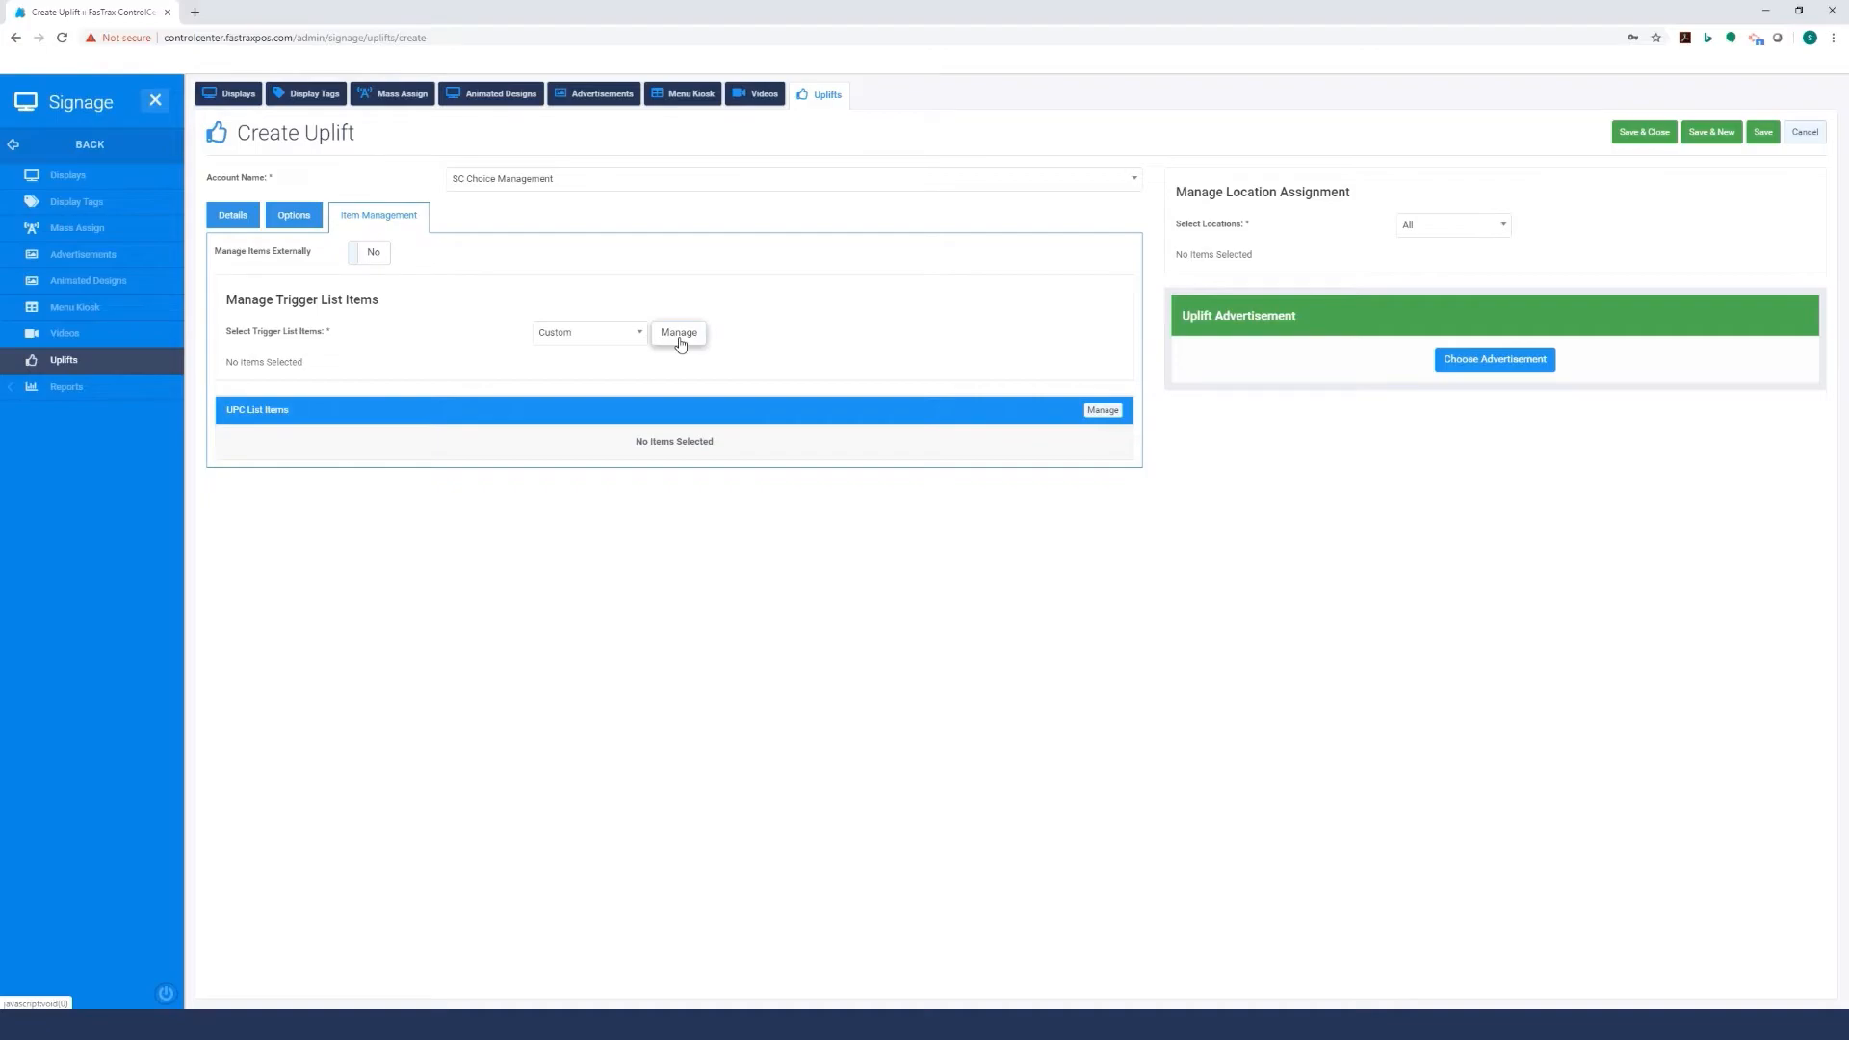
# Add Lipton Tea Bags 8s/16 and Lipton Tea 100ct to the trigger selection.
pyautogui.click(678, 332)
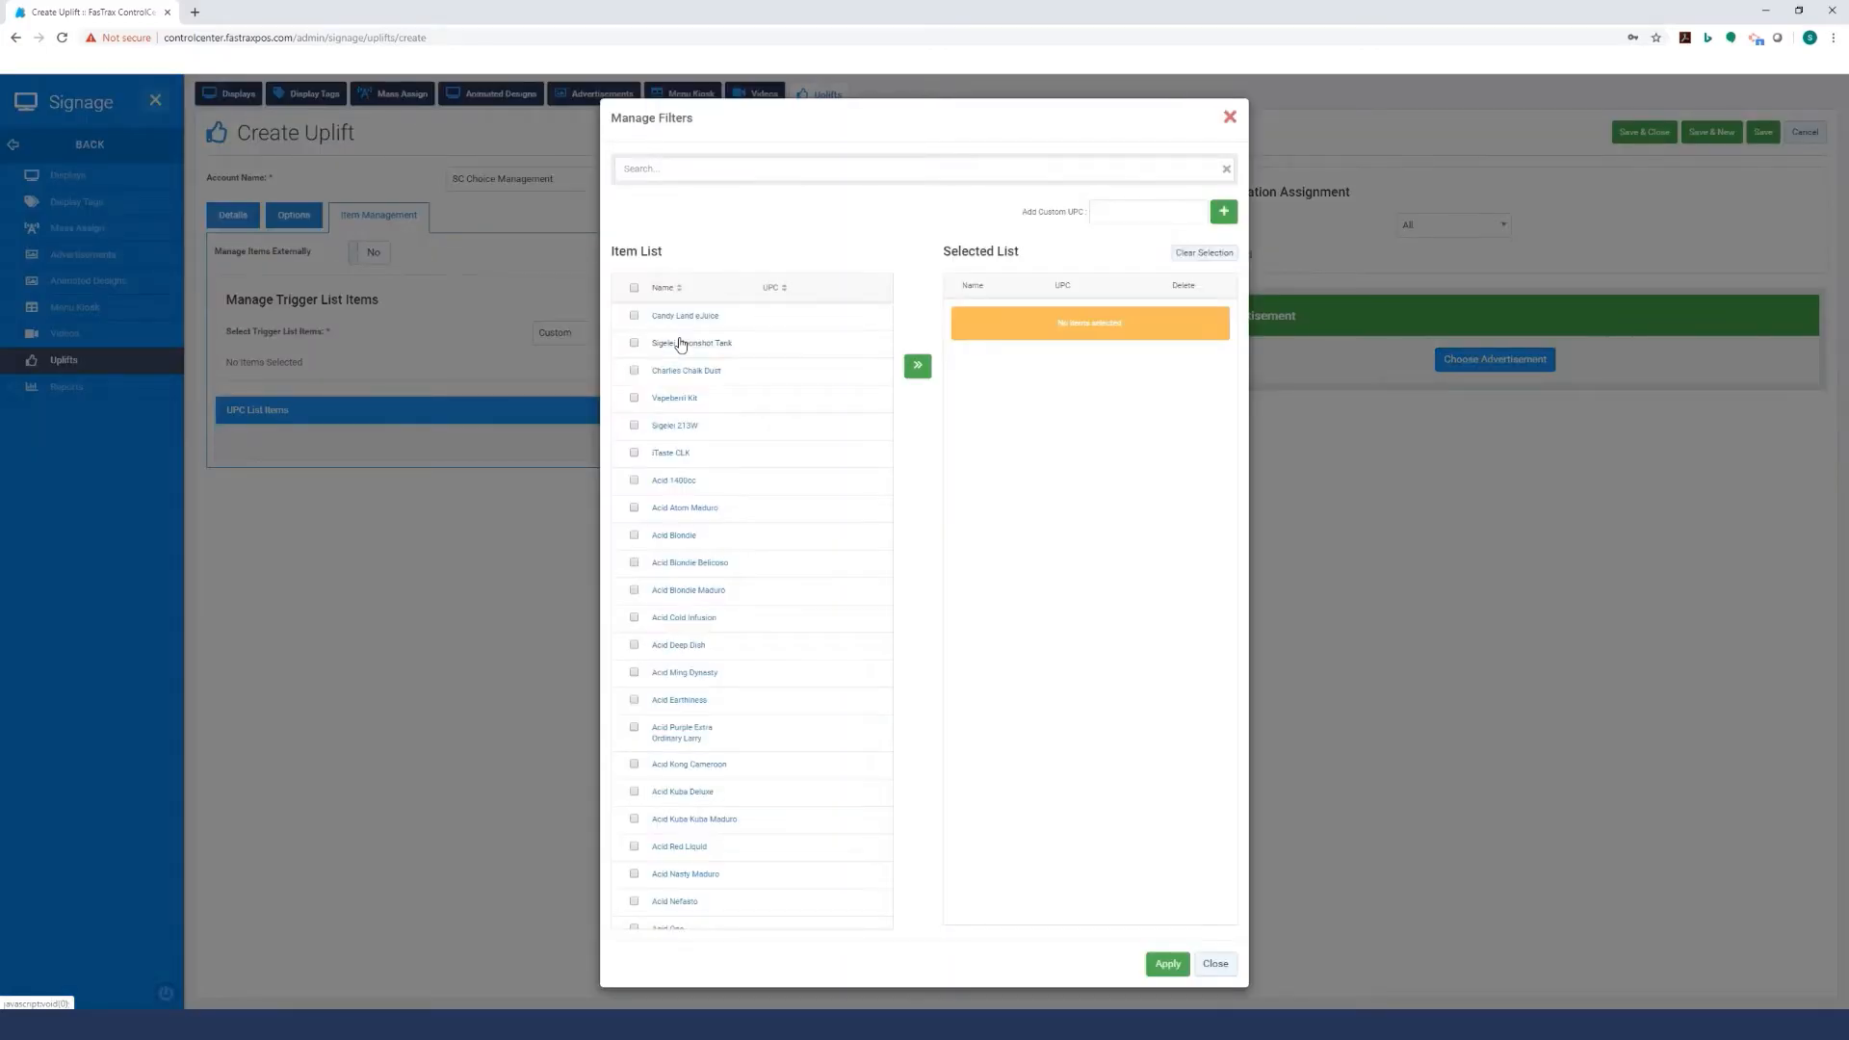
pyautogui.click(924, 167)
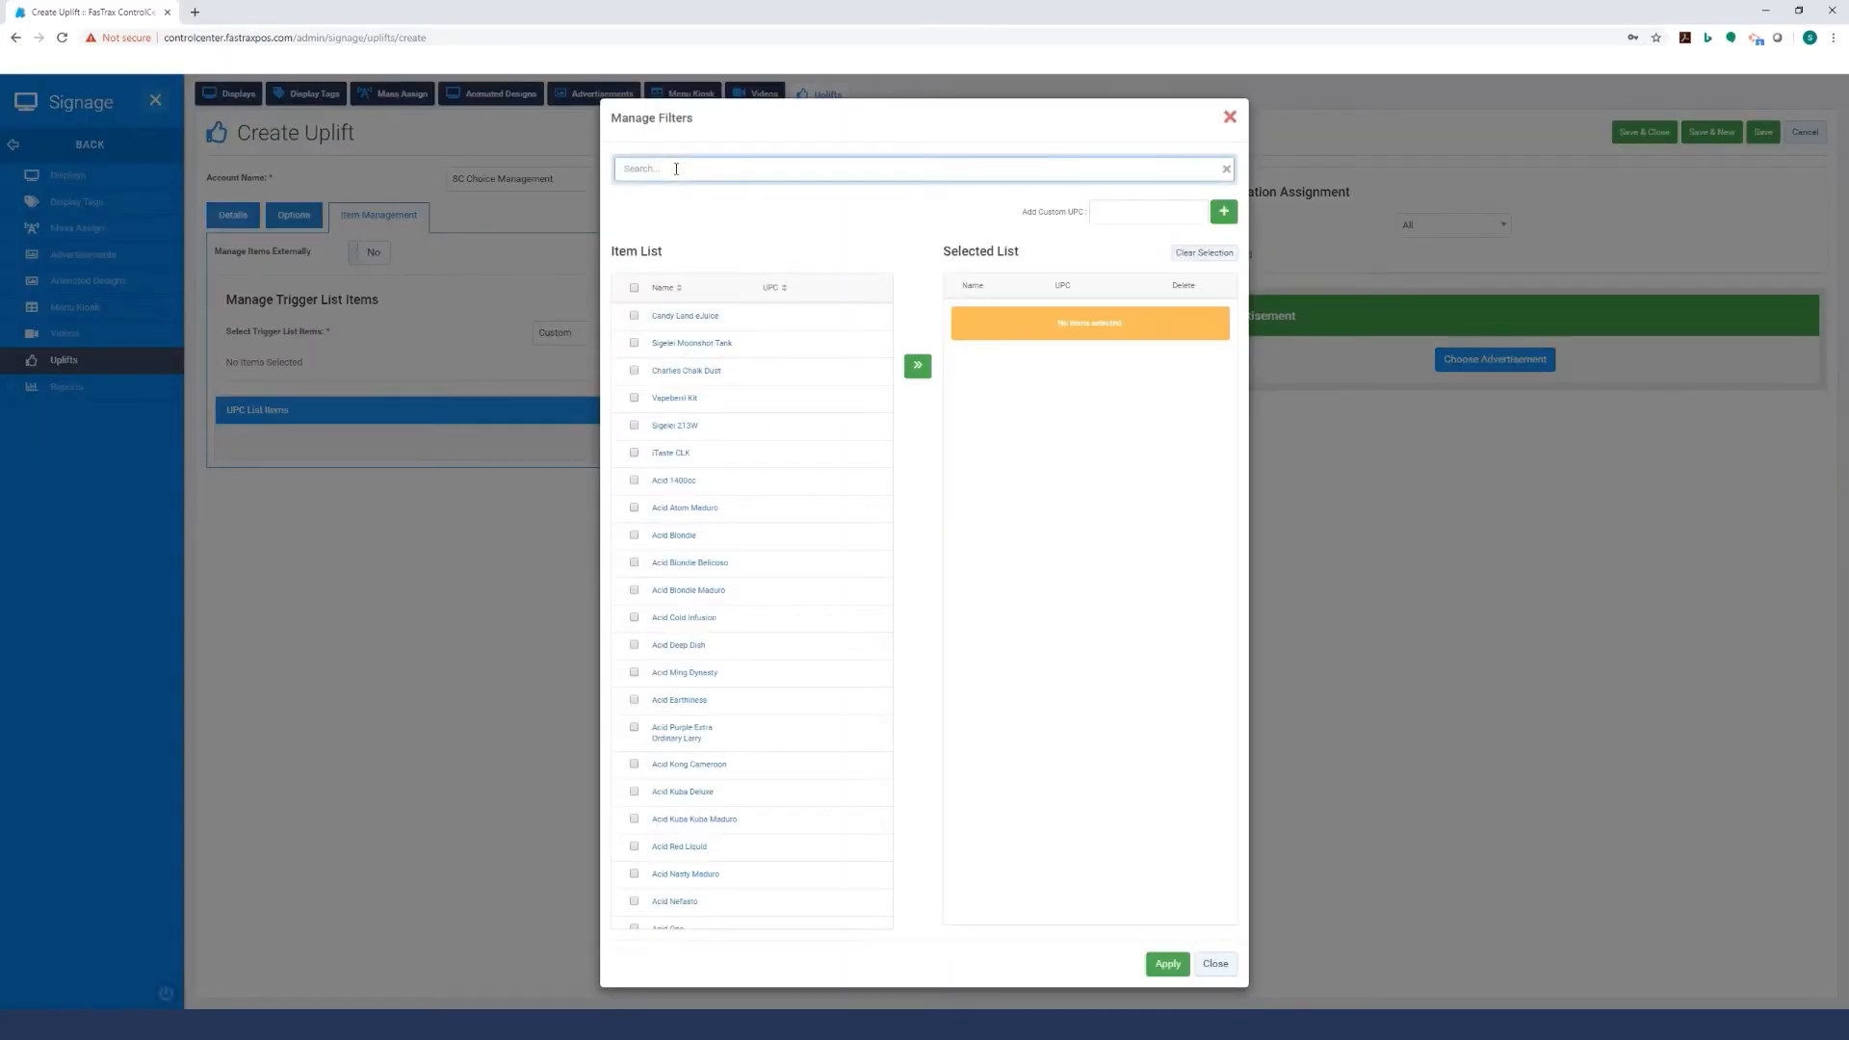
pyautogui.write('llp')
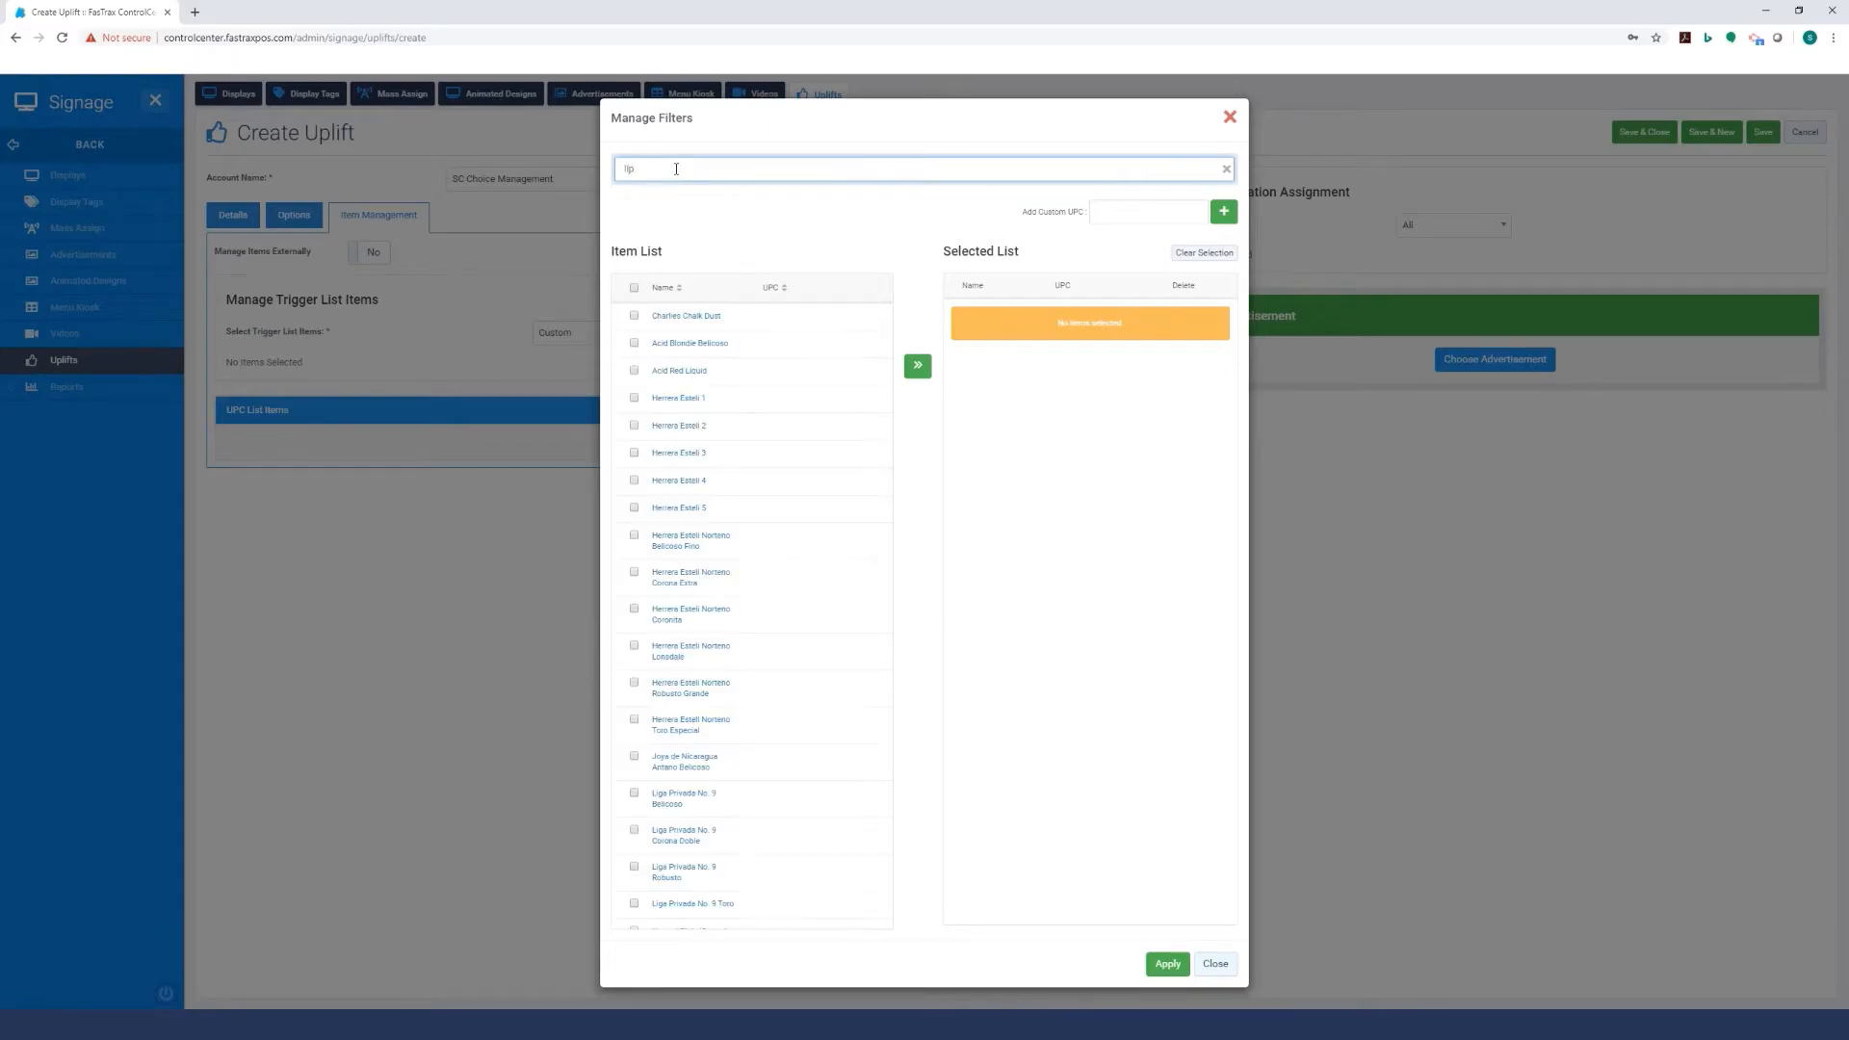
pyautogui.write('lipton 1')
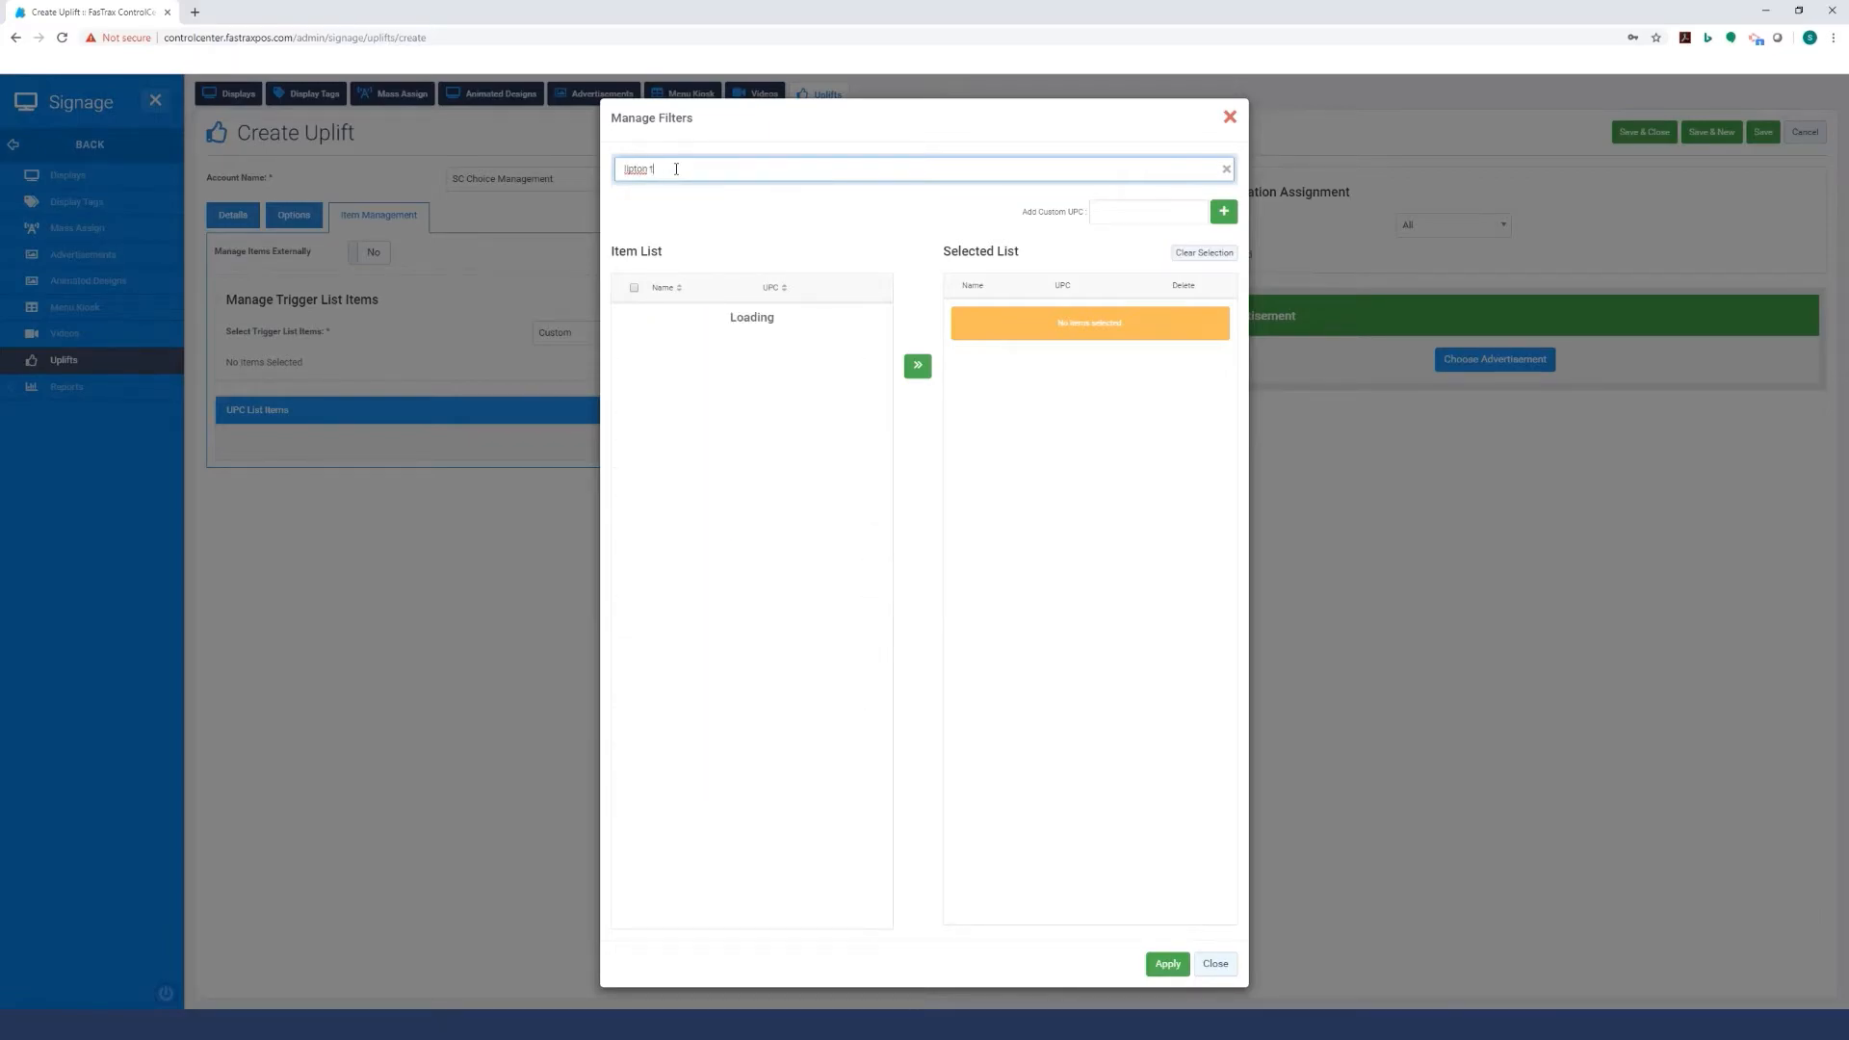
pyautogui.write('tea')
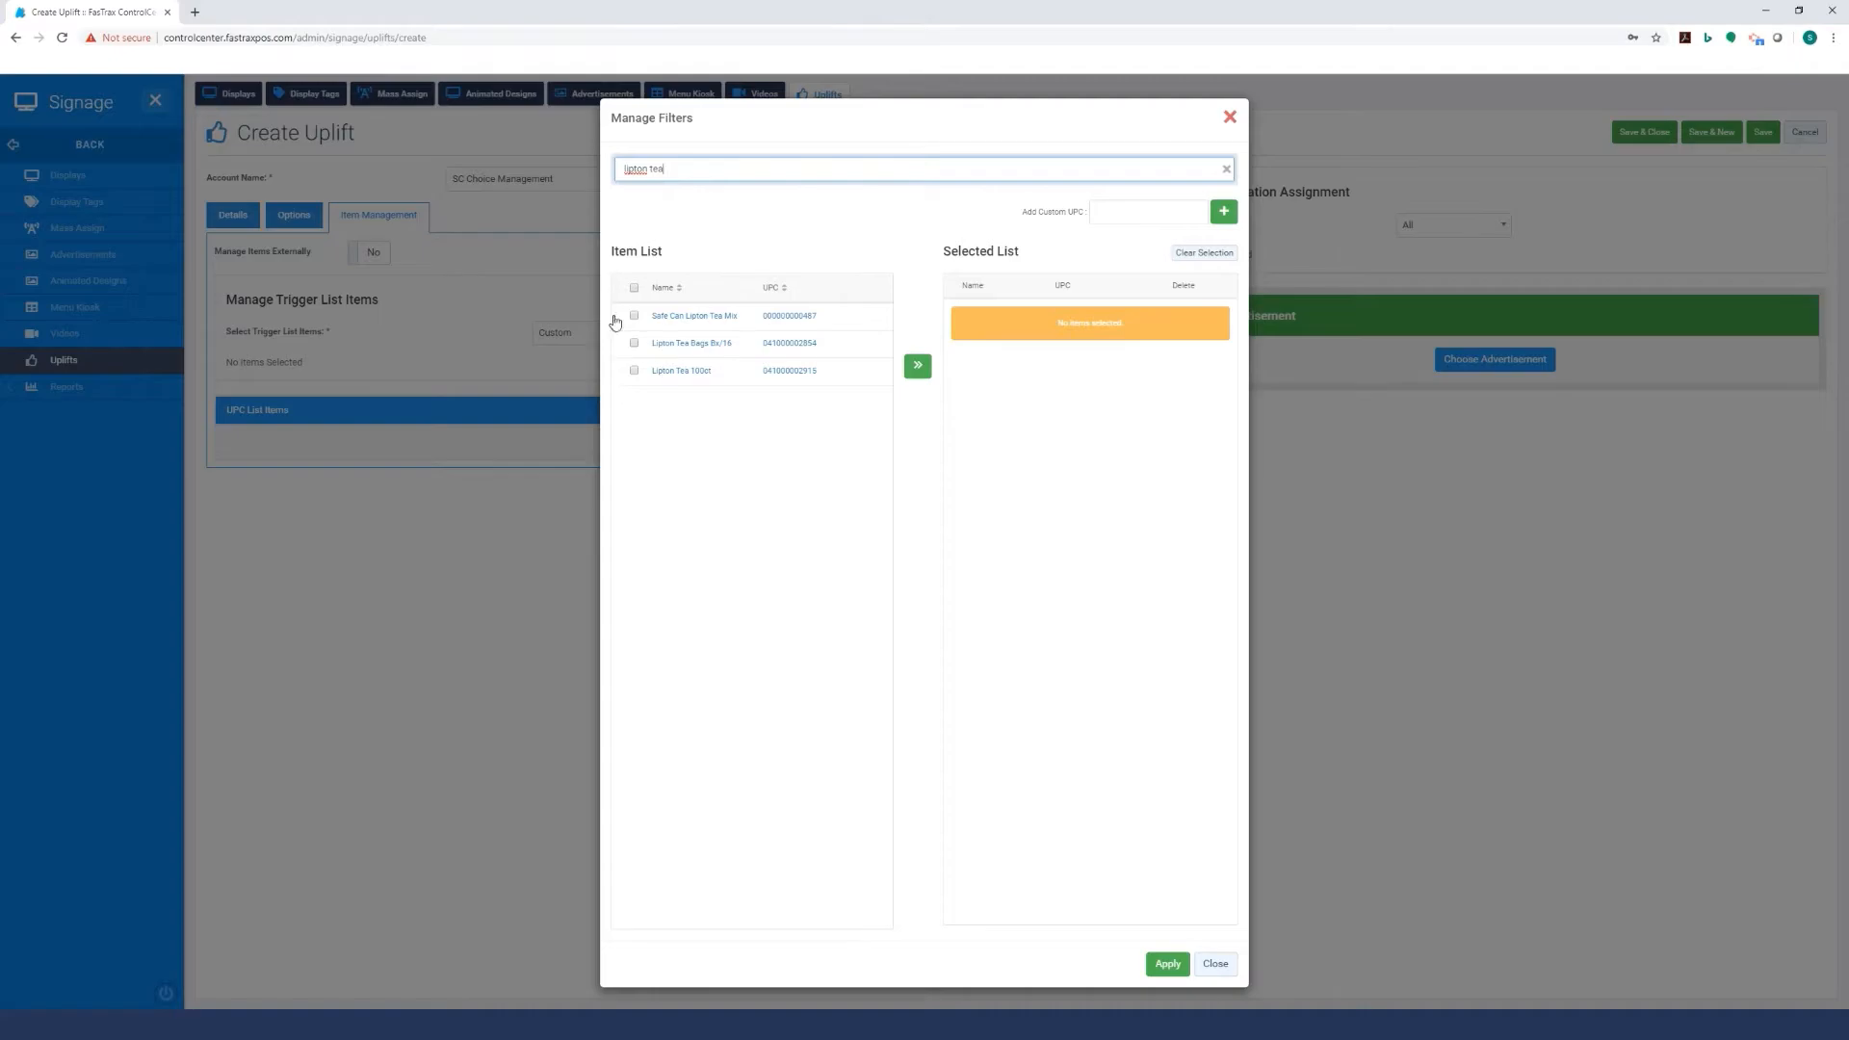
pyautogui.click(634, 342)
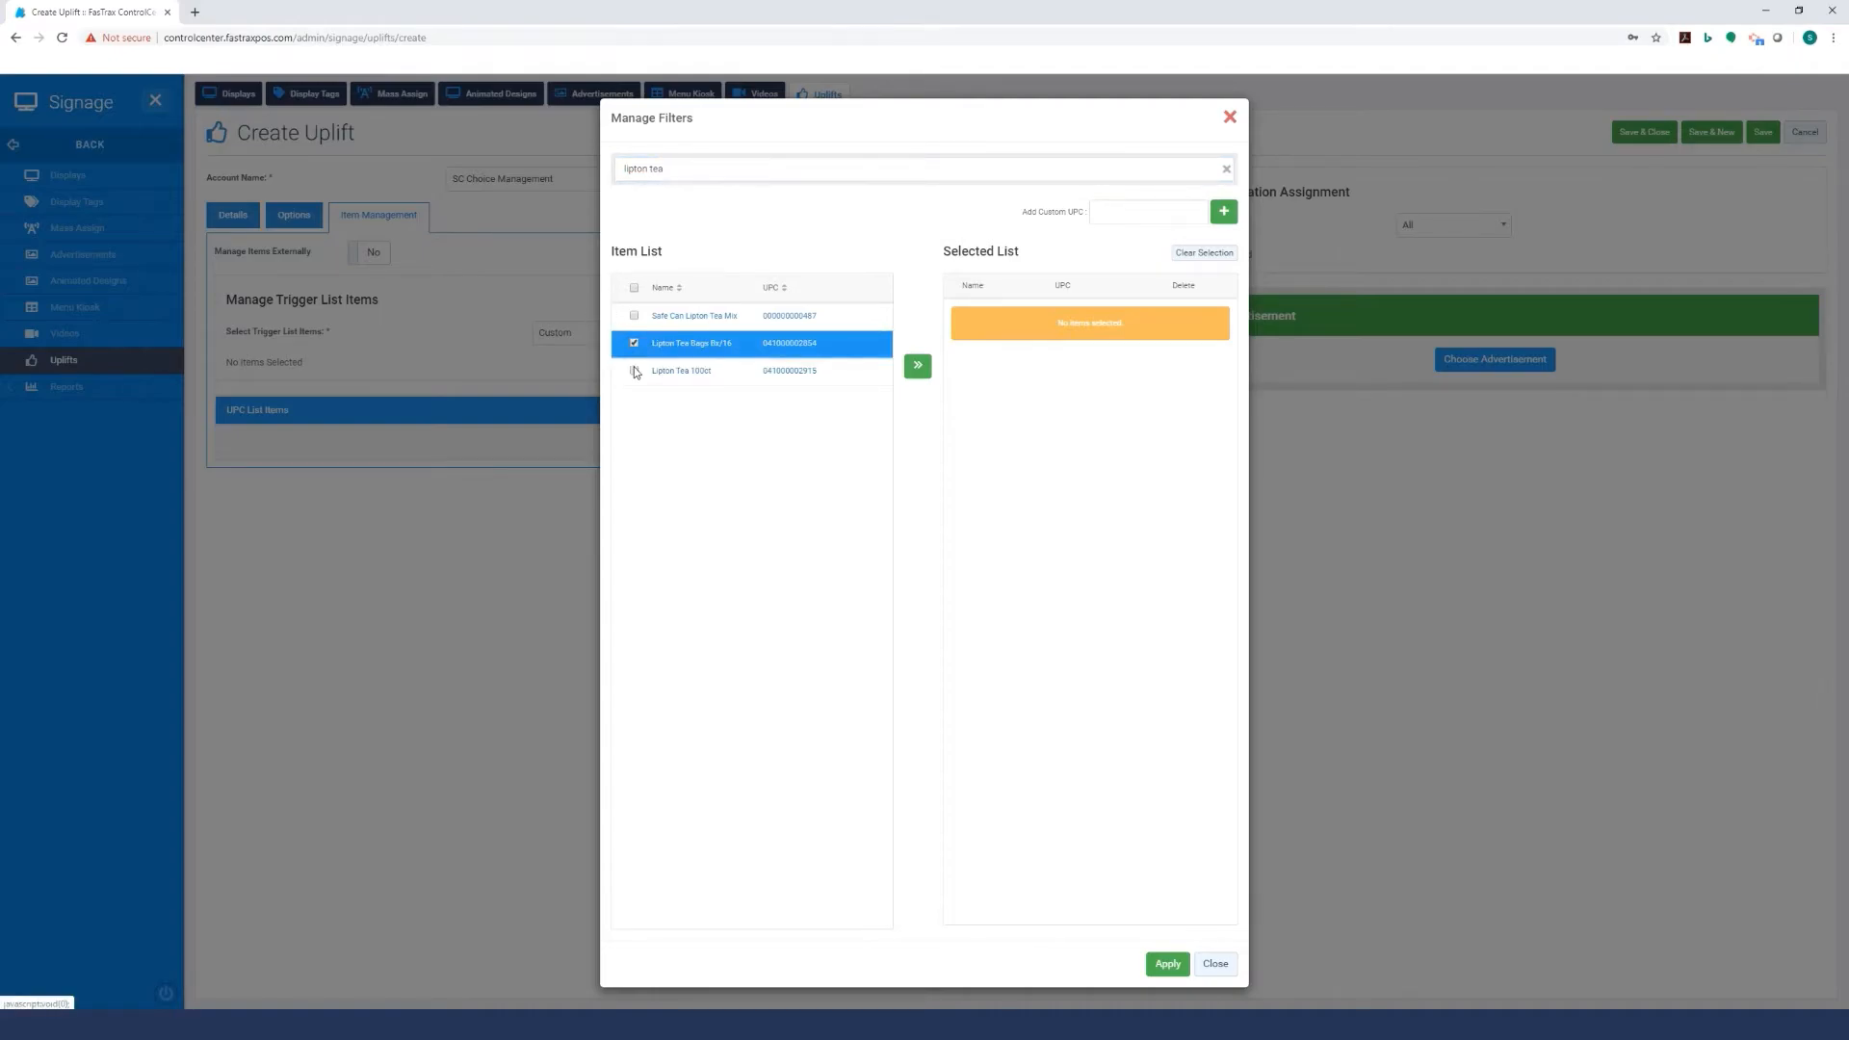
pyautogui.click(635, 370)
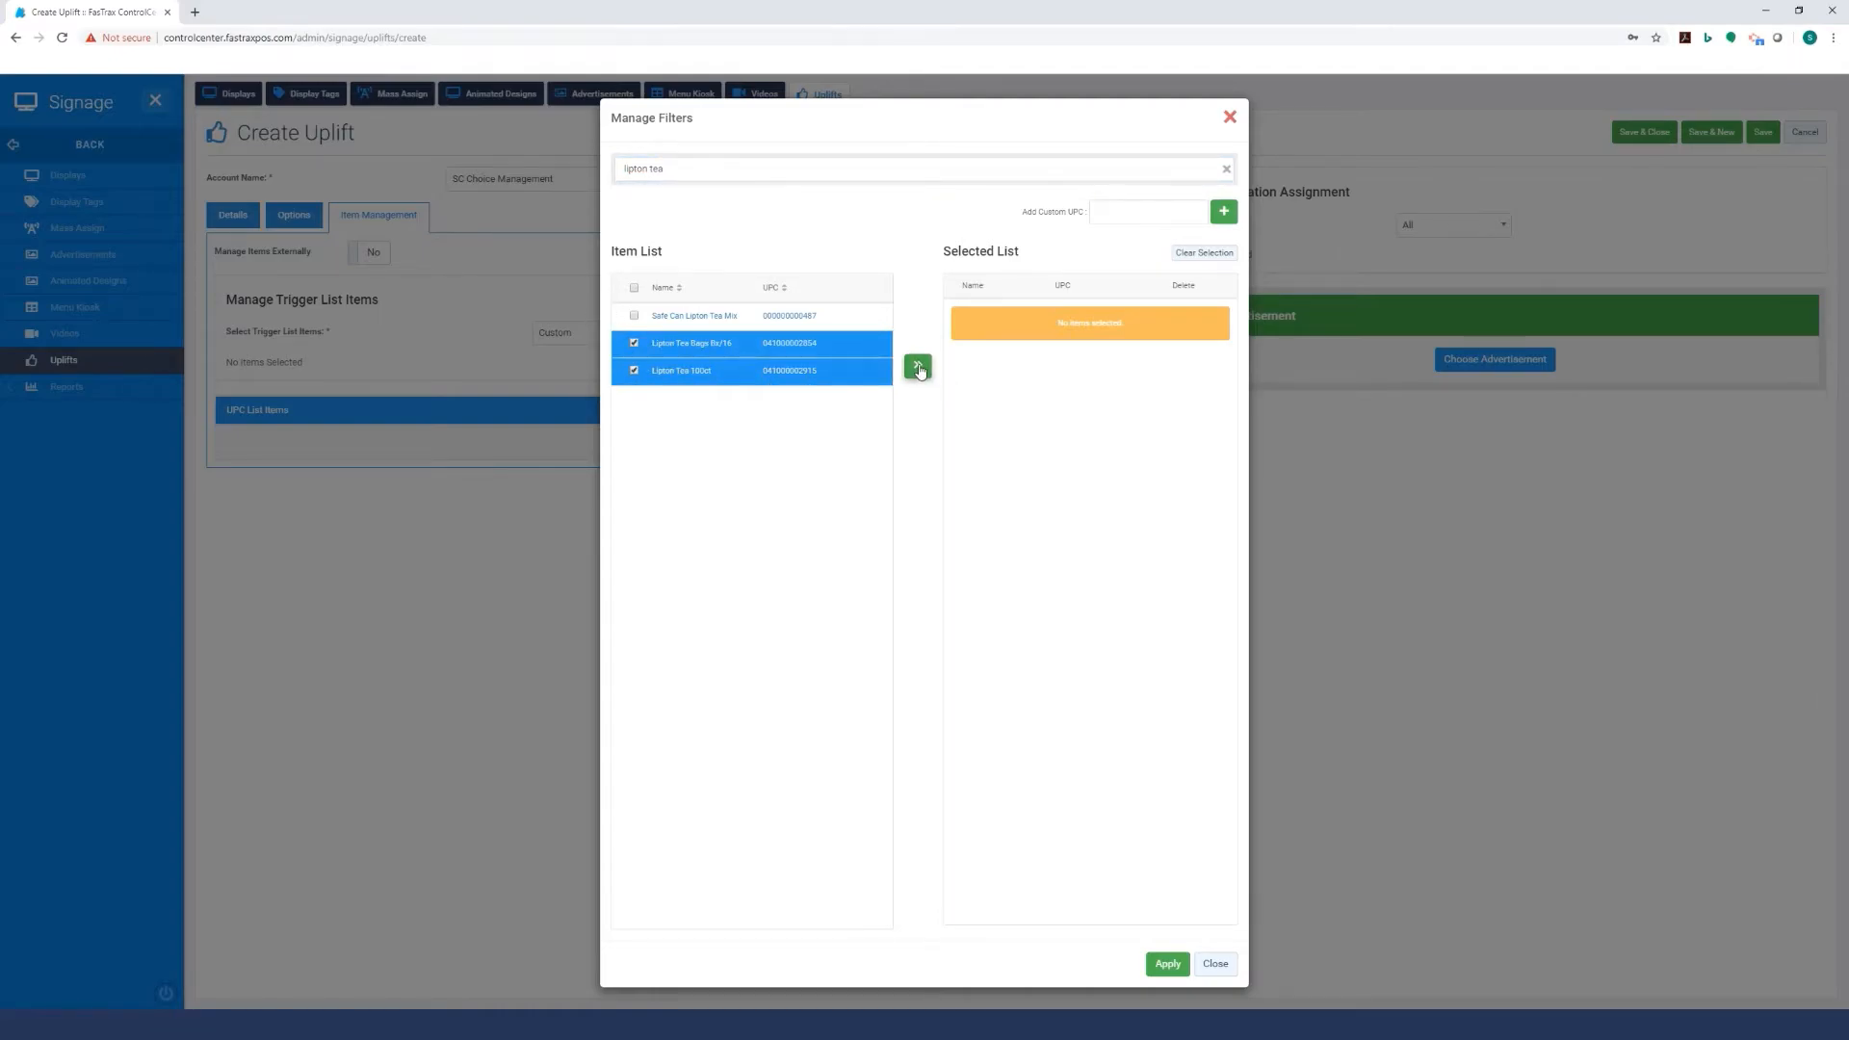
pyautogui.click(915, 367)
pyautogui.write('mighty')
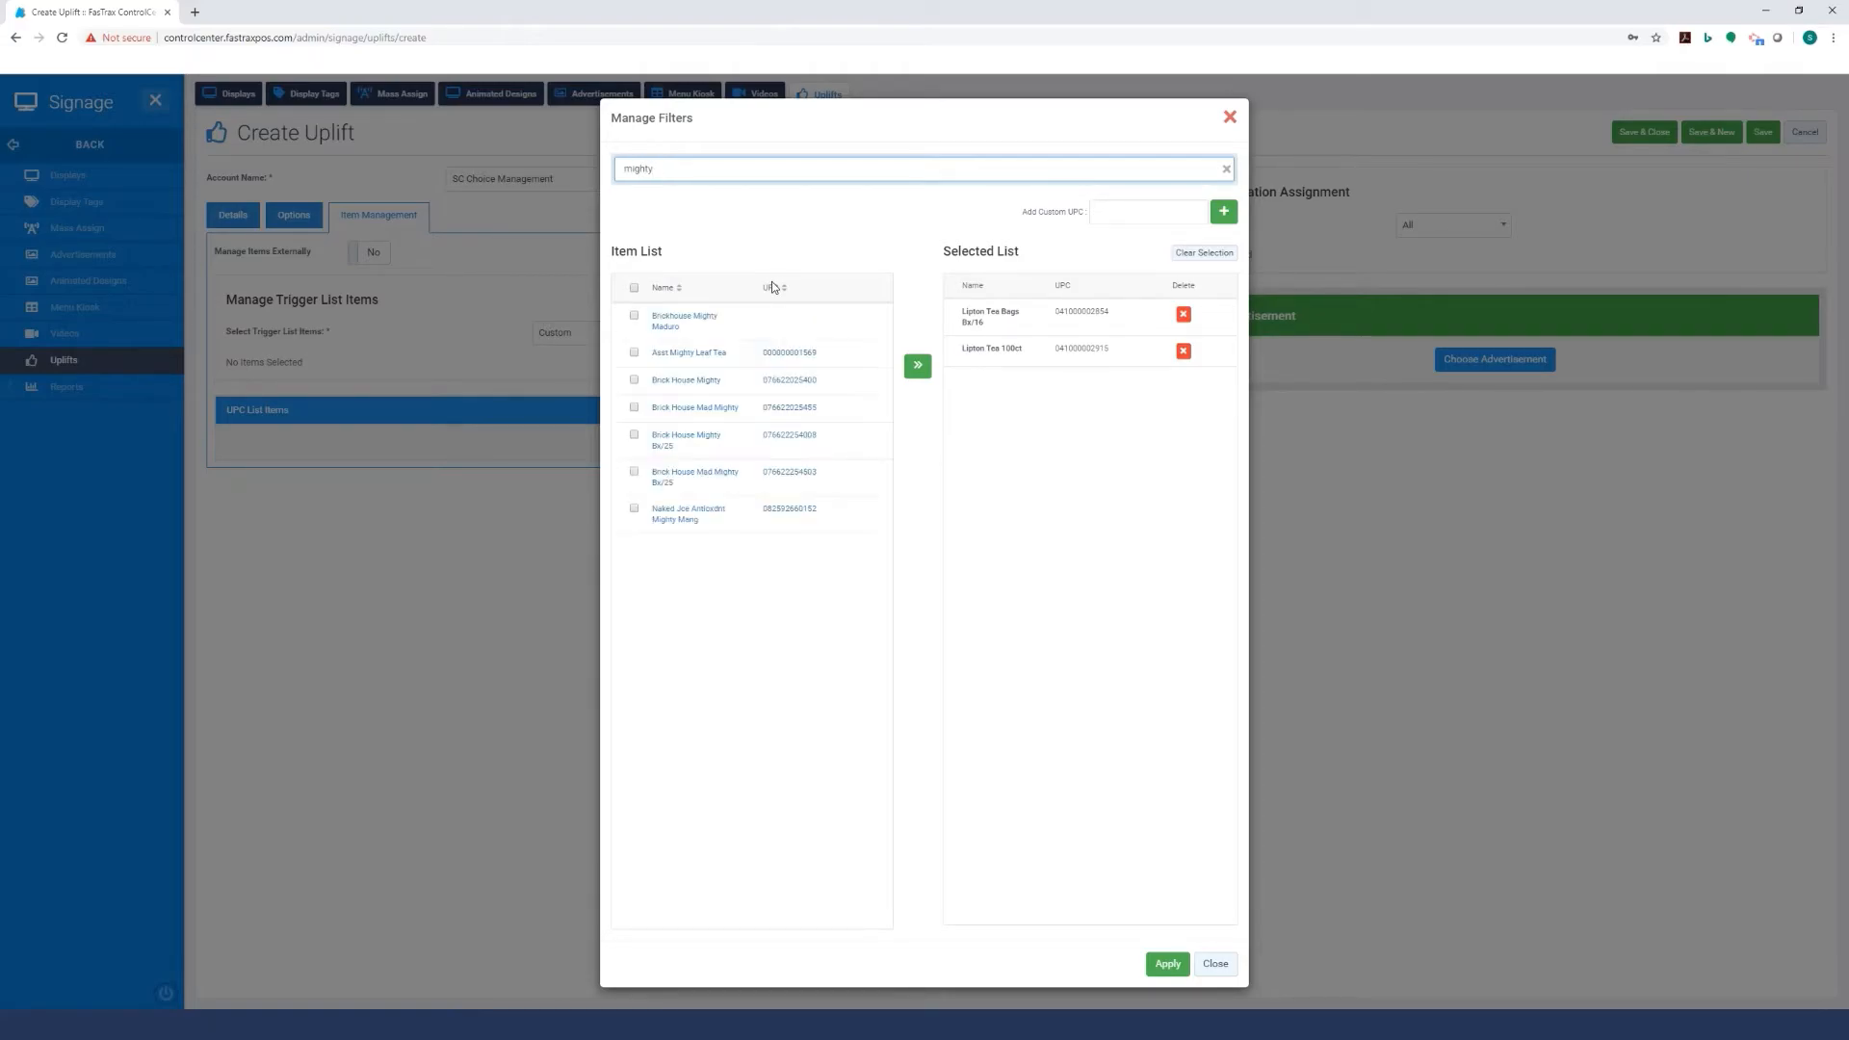
# Add Asst Mighty Leaf Tea to the triggers and apply the selection.
pyautogui.click(634, 355)
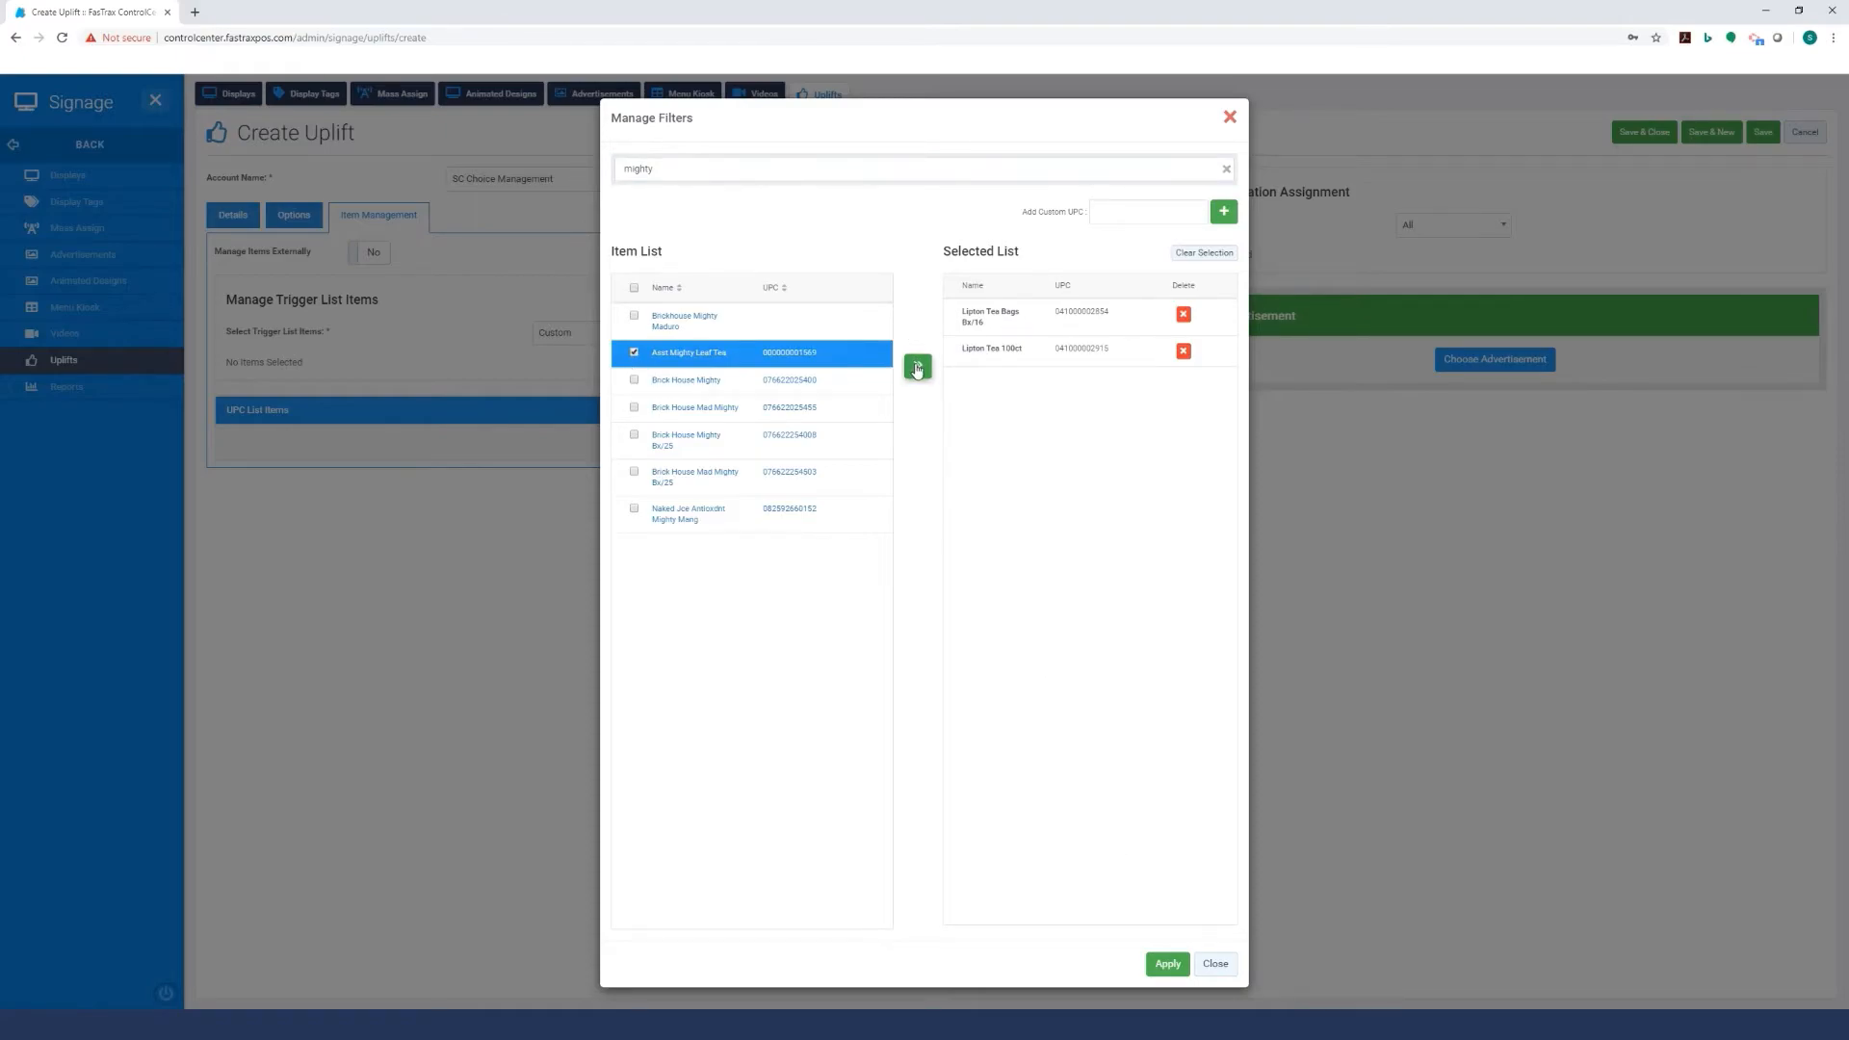
pyautogui.click(916, 367)
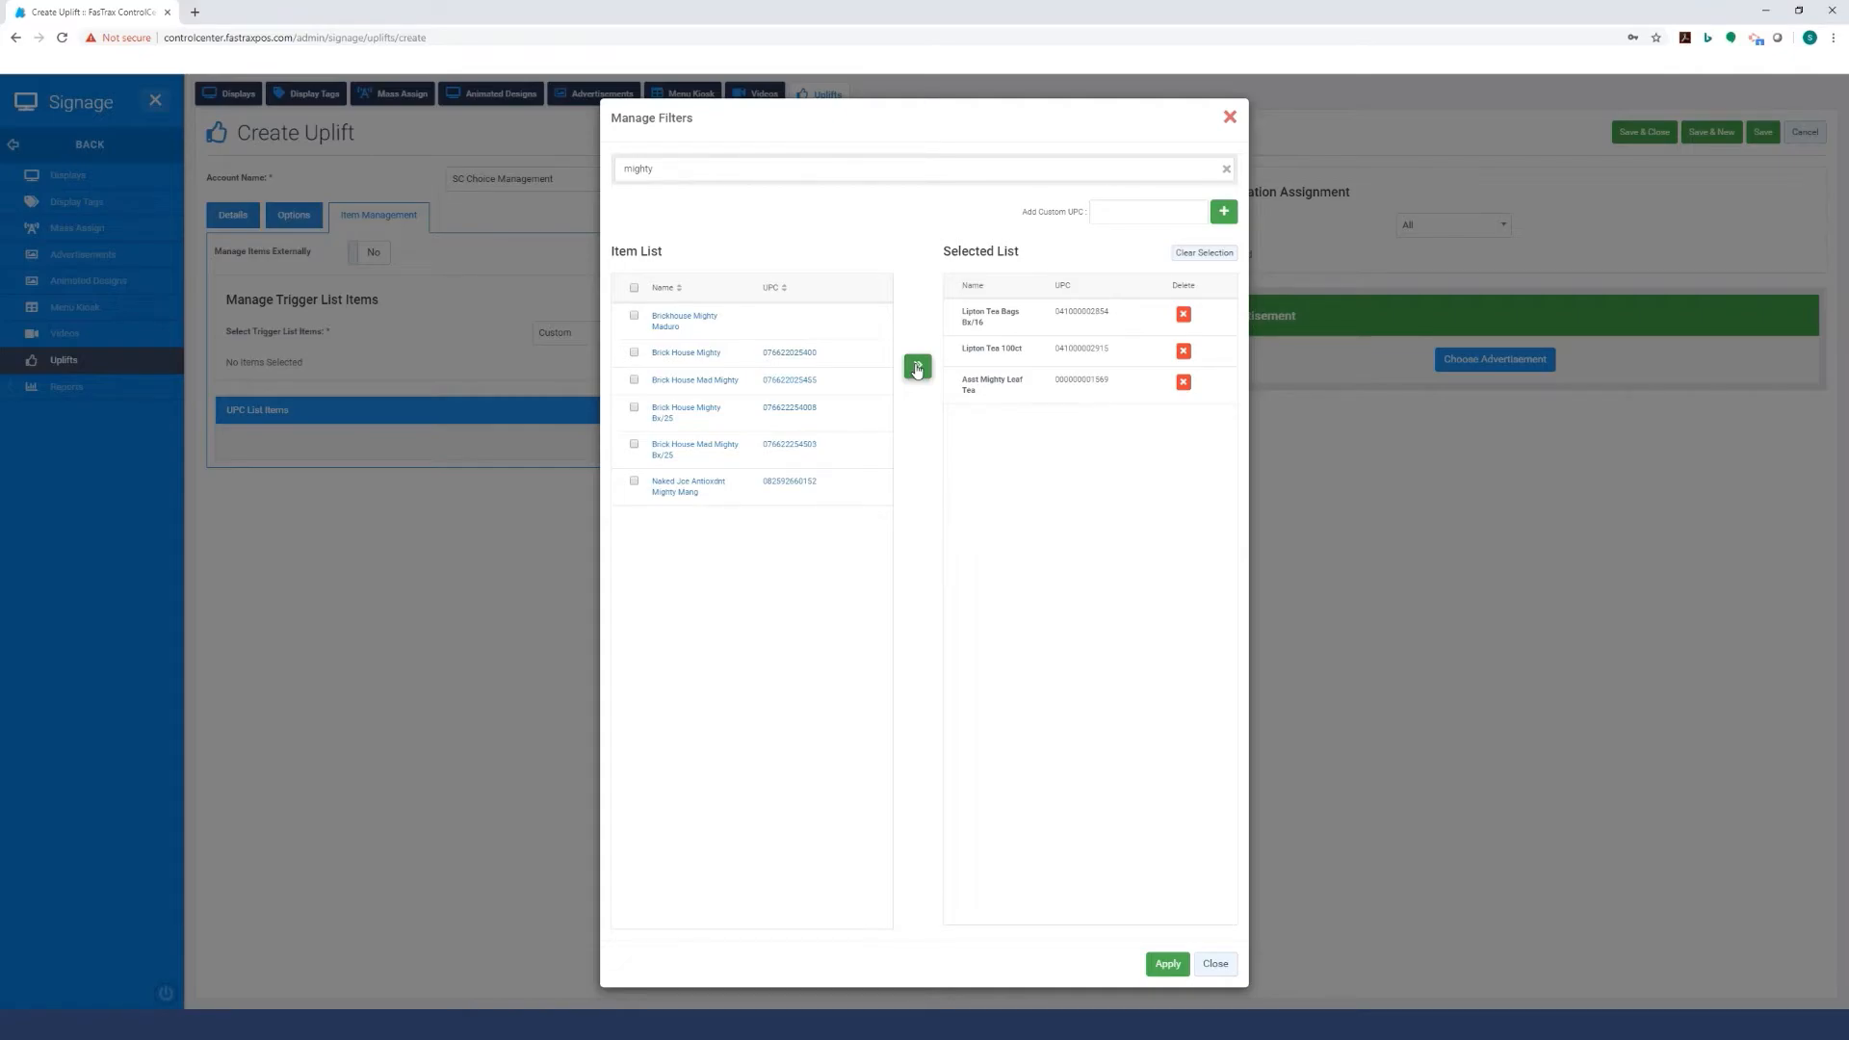
pyautogui.moveTo(1093, 204)
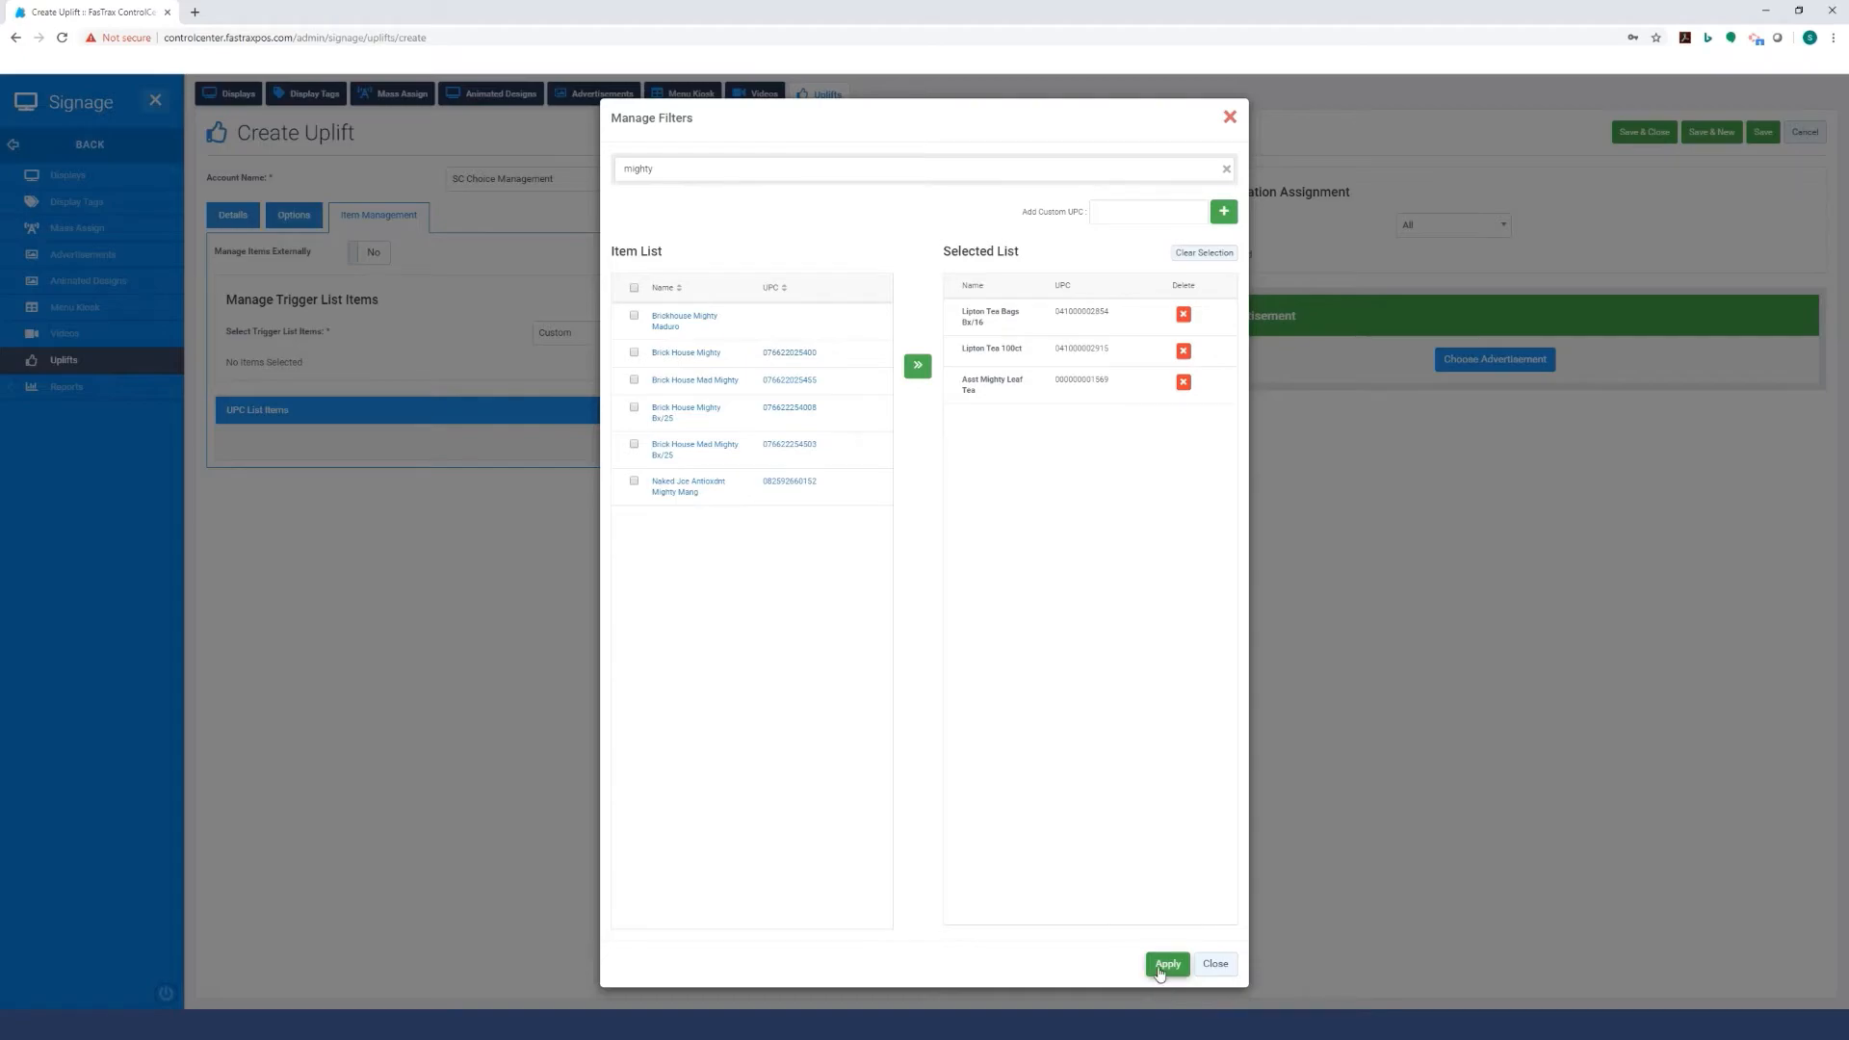
pyautogui.click(1166, 963)
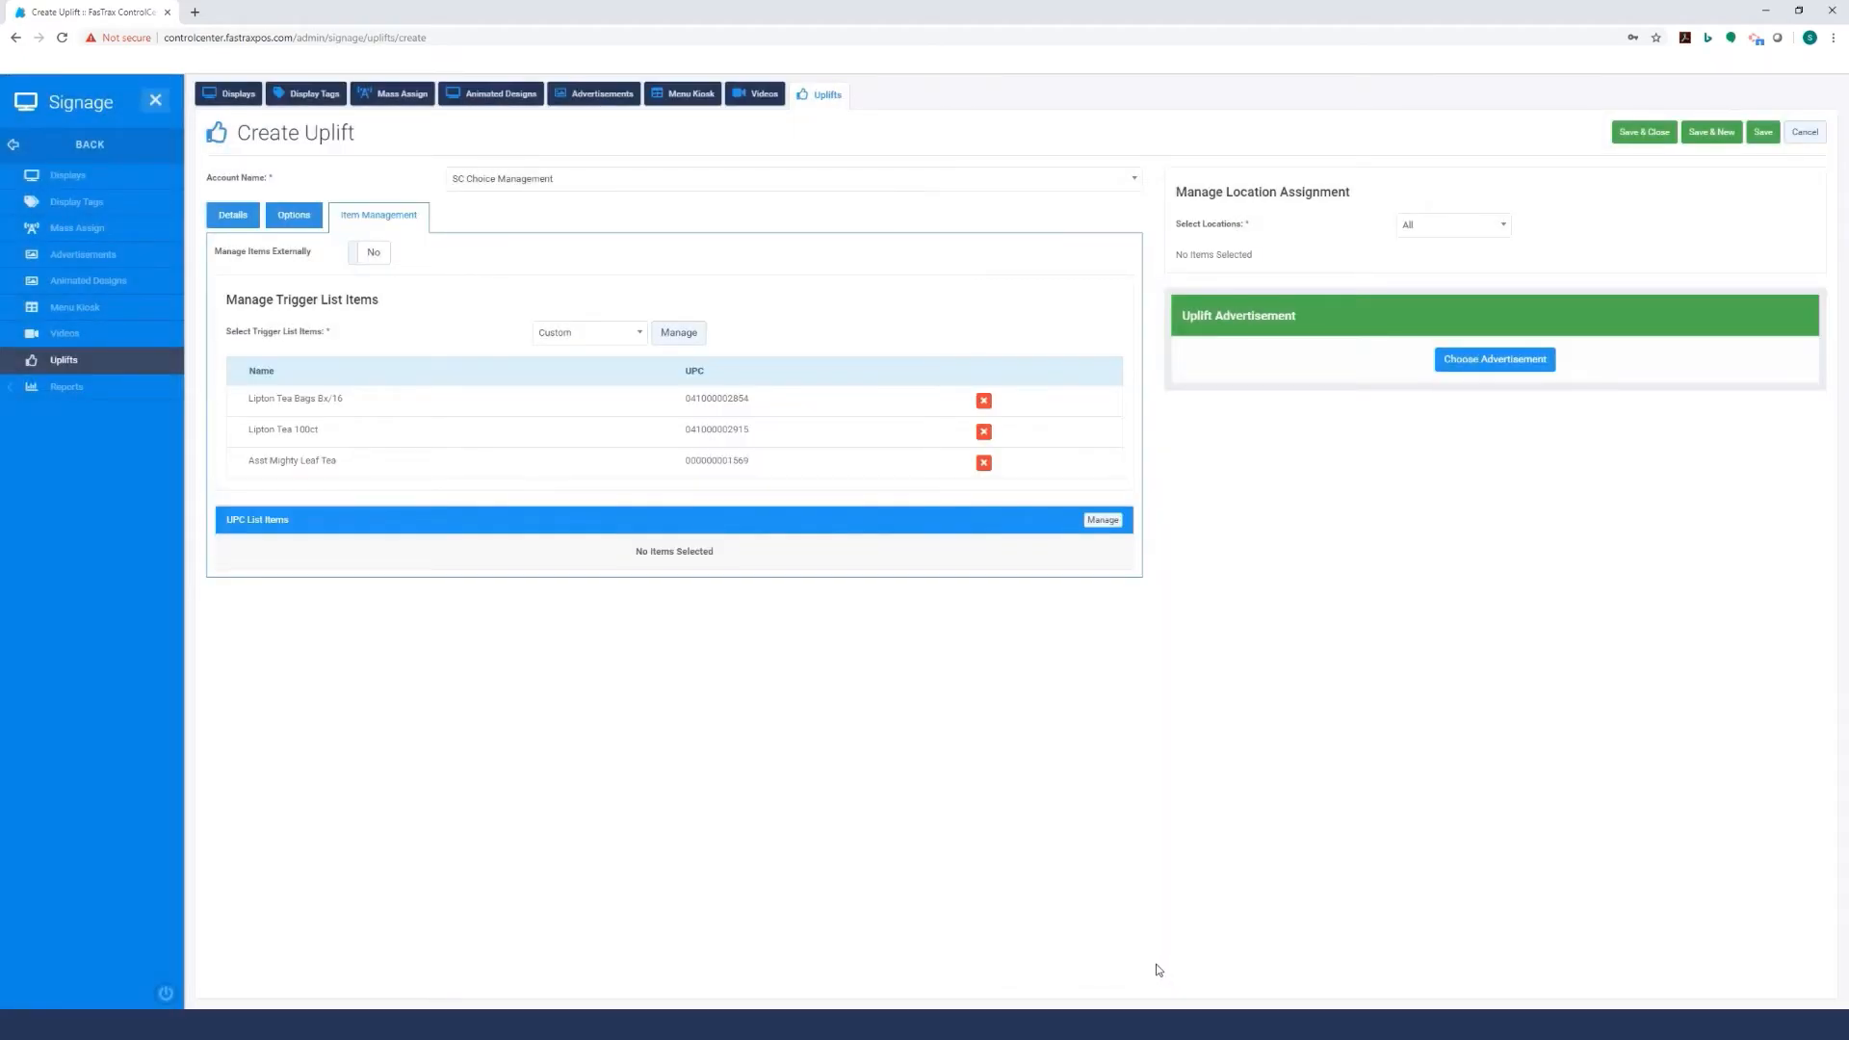
pyautogui.moveTo(576, 646)
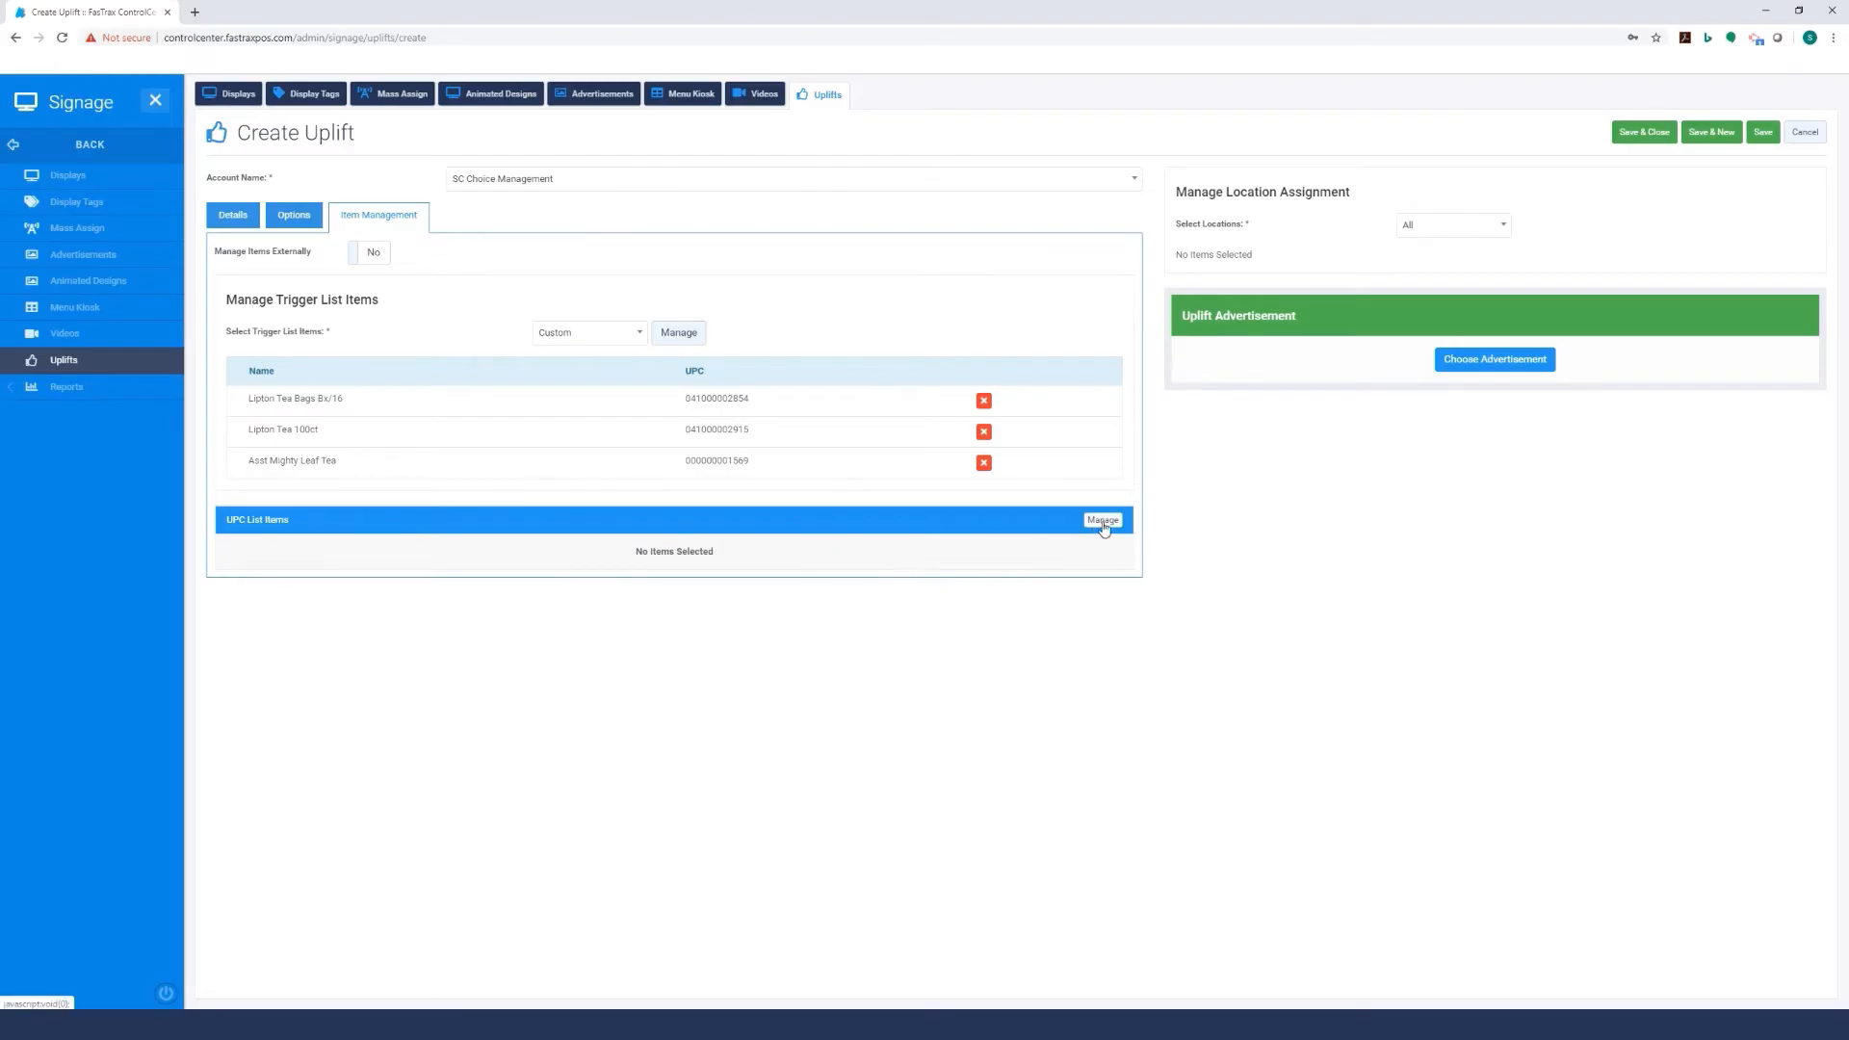
# Select Sweetly Stevia 120 bx and Sweetly Stevia Box 250 as UPC list items and apply.
pyautogui.click(1101, 520)
pyautogui.write('sweetly')
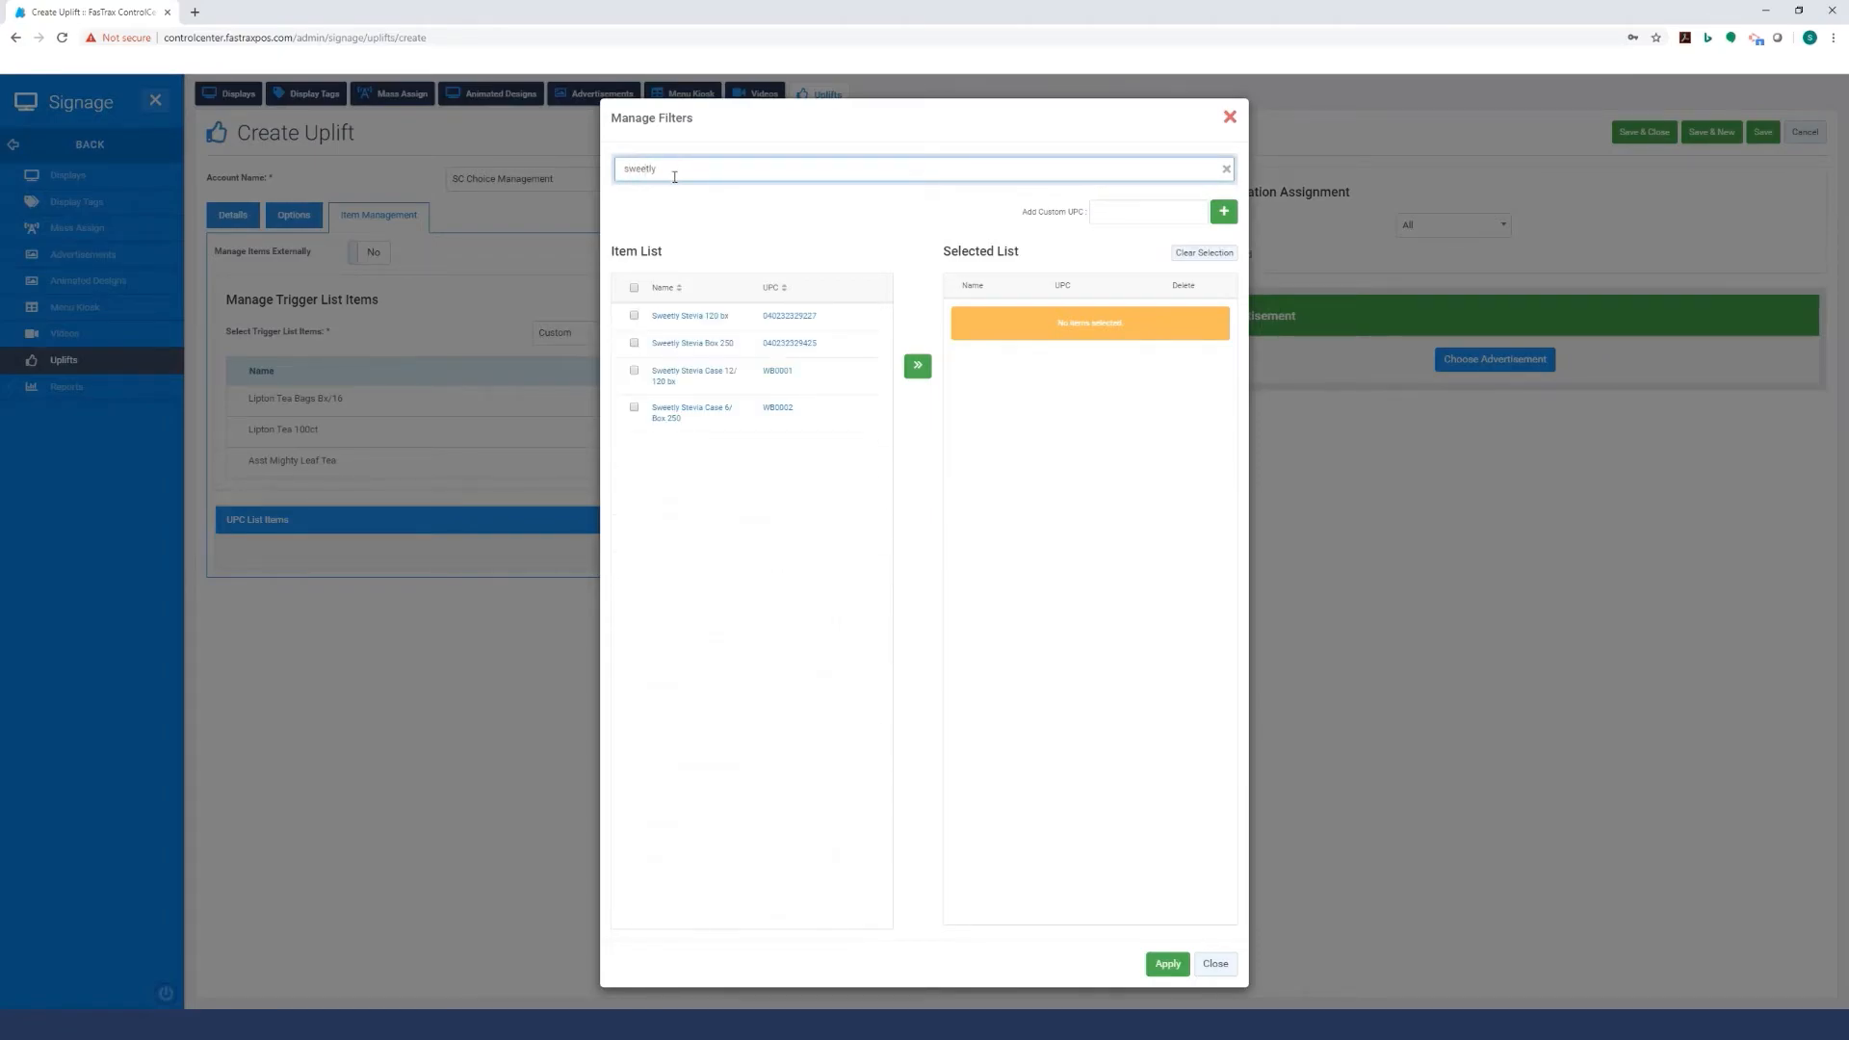
pyautogui.click(634, 316)
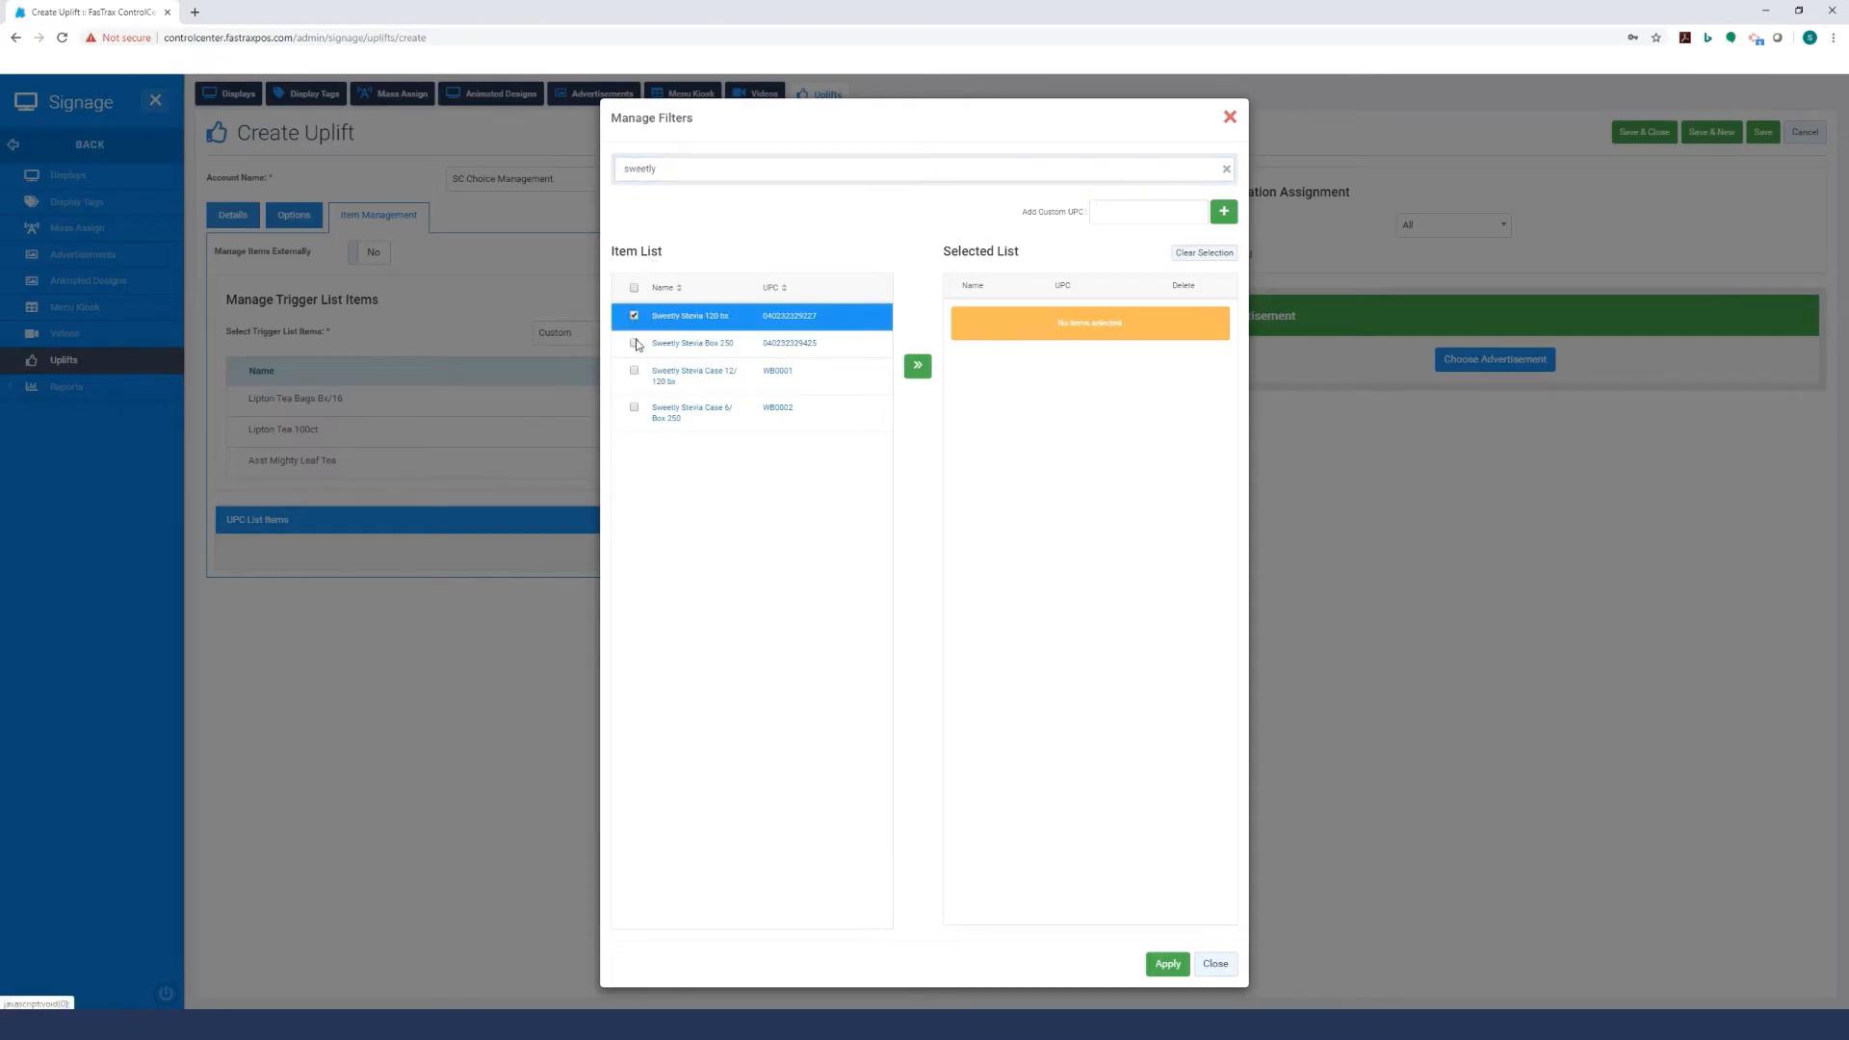
pyautogui.click(635, 343)
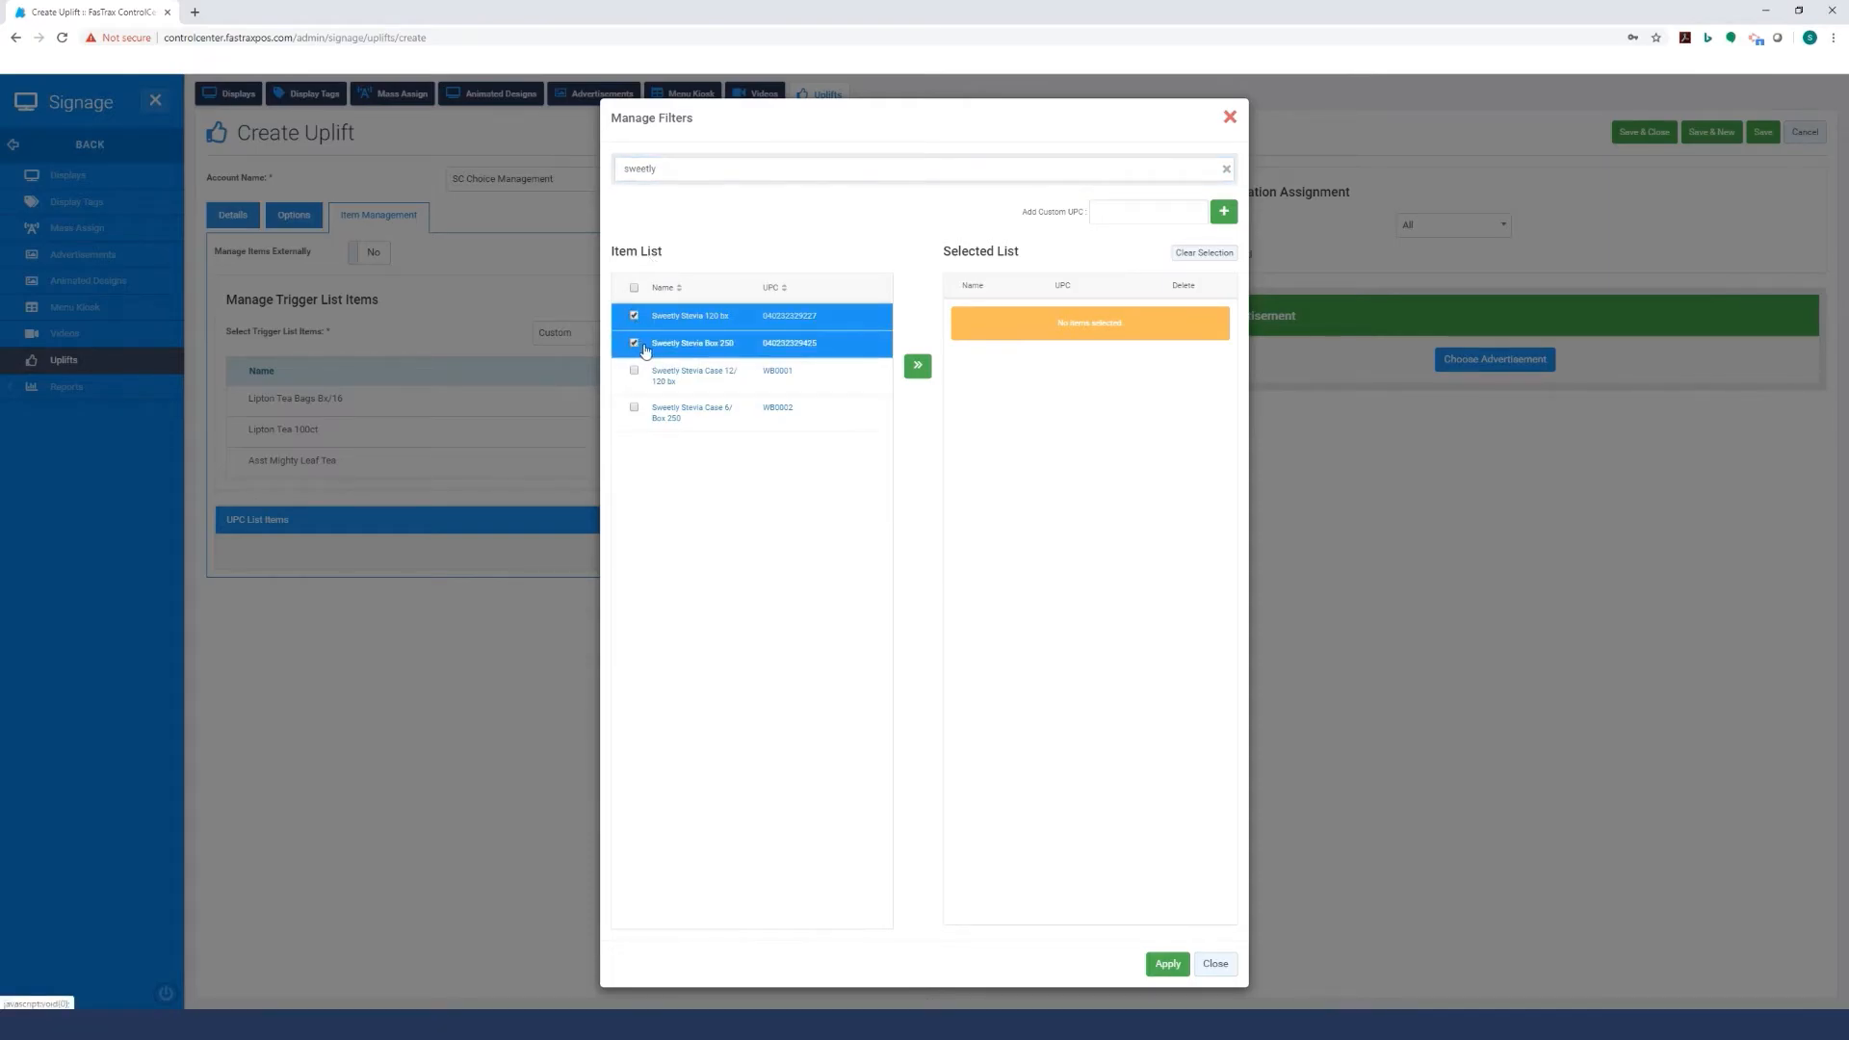
pyautogui.moveTo(916, 366)
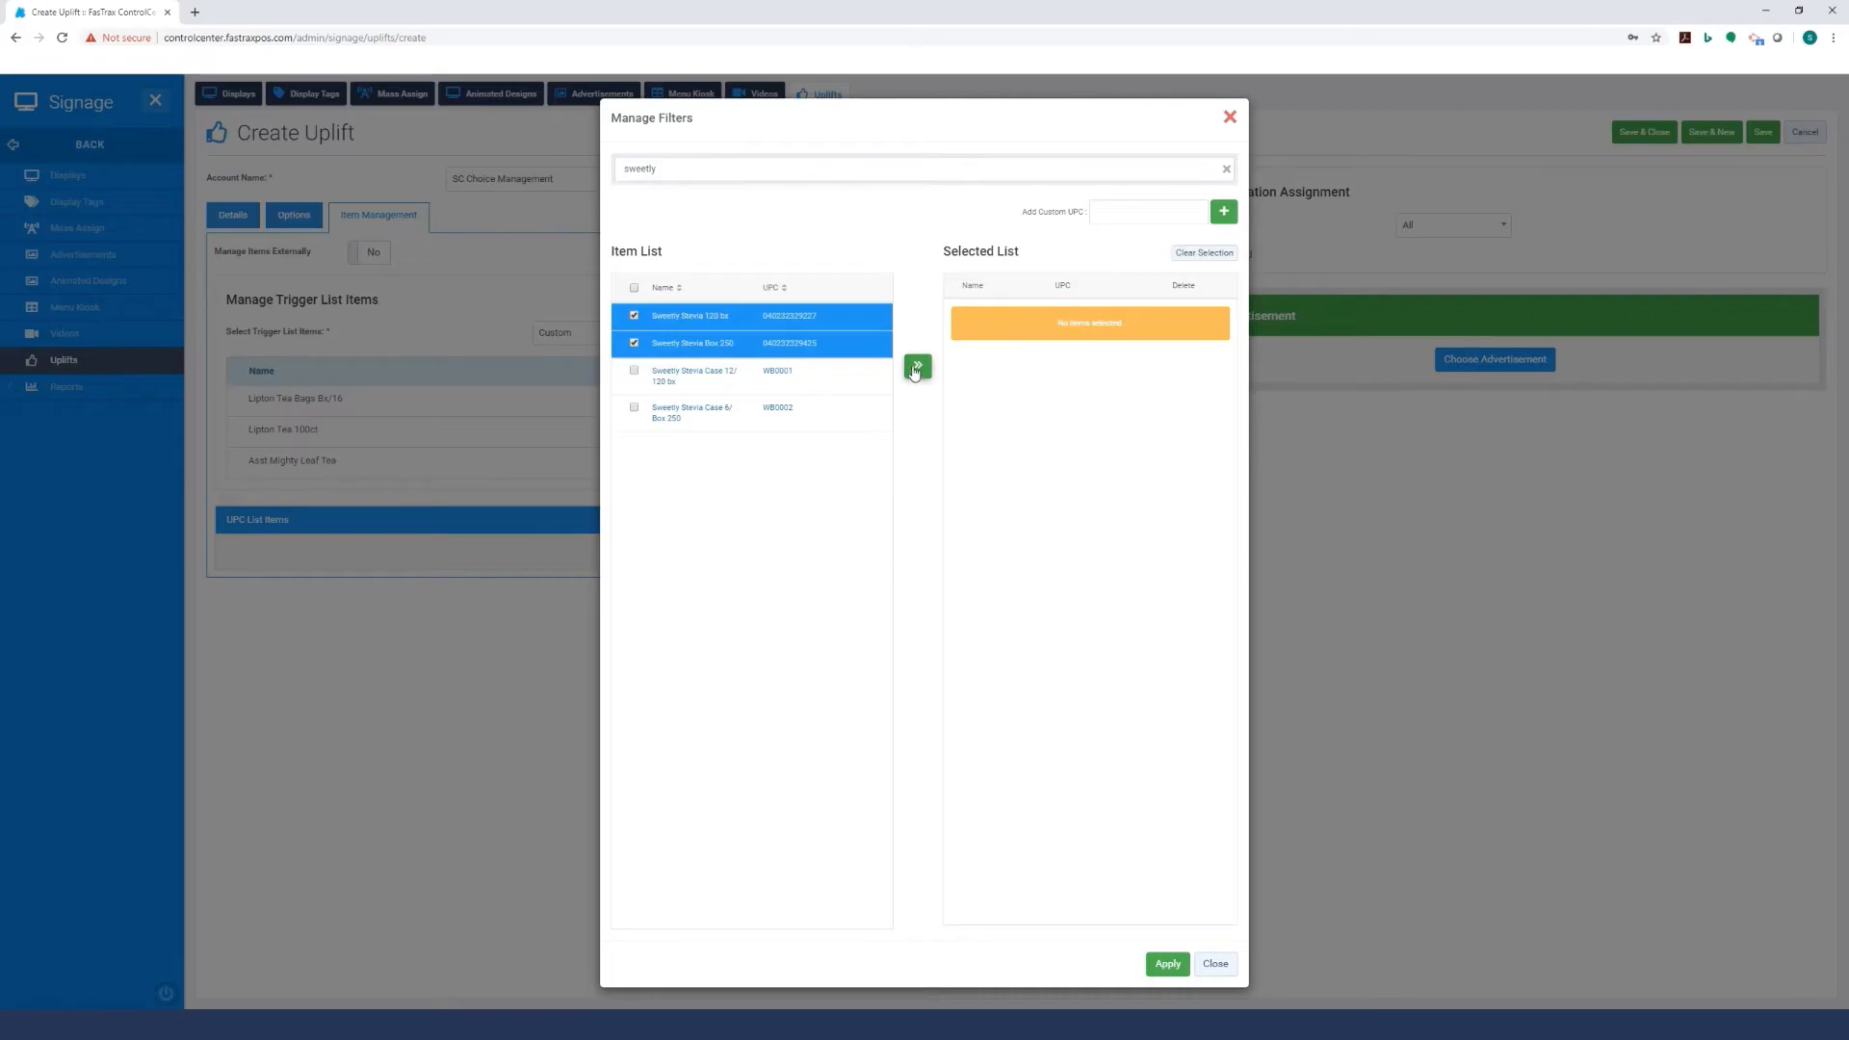
pyautogui.click(916, 366)
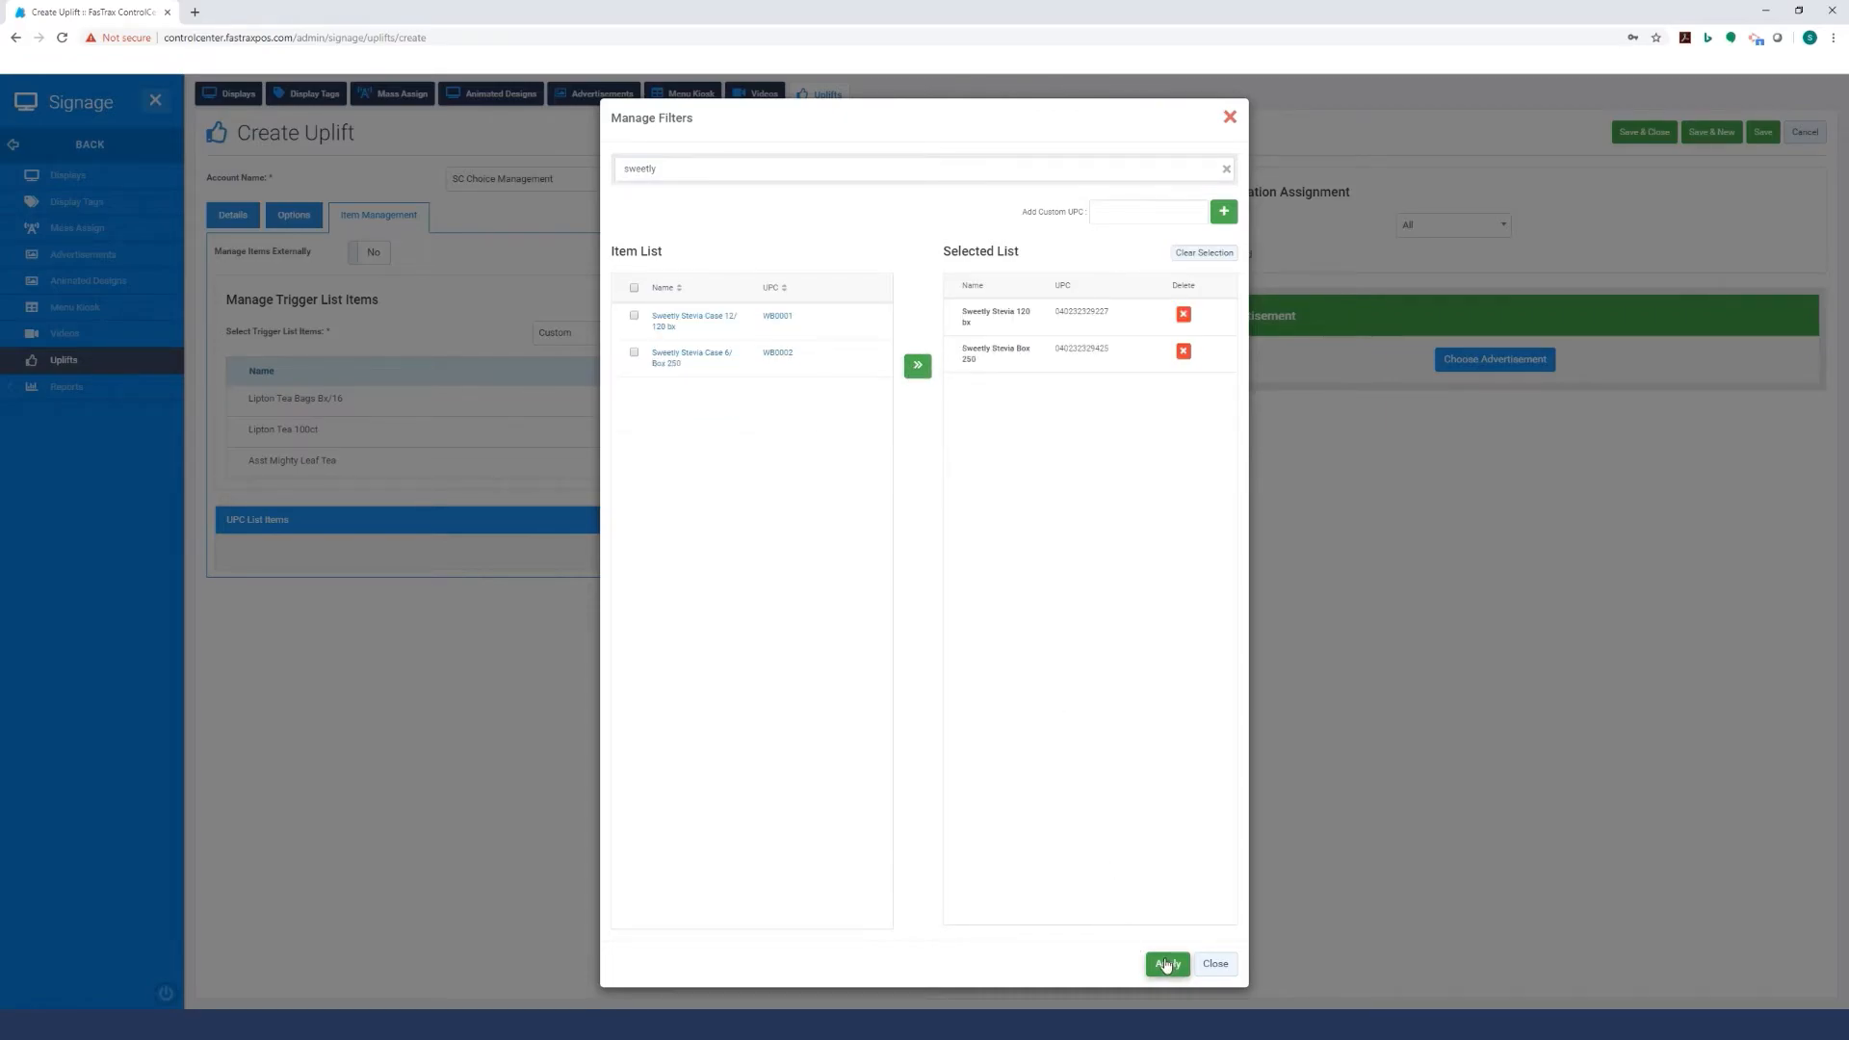
pyautogui.click(1166, 963)
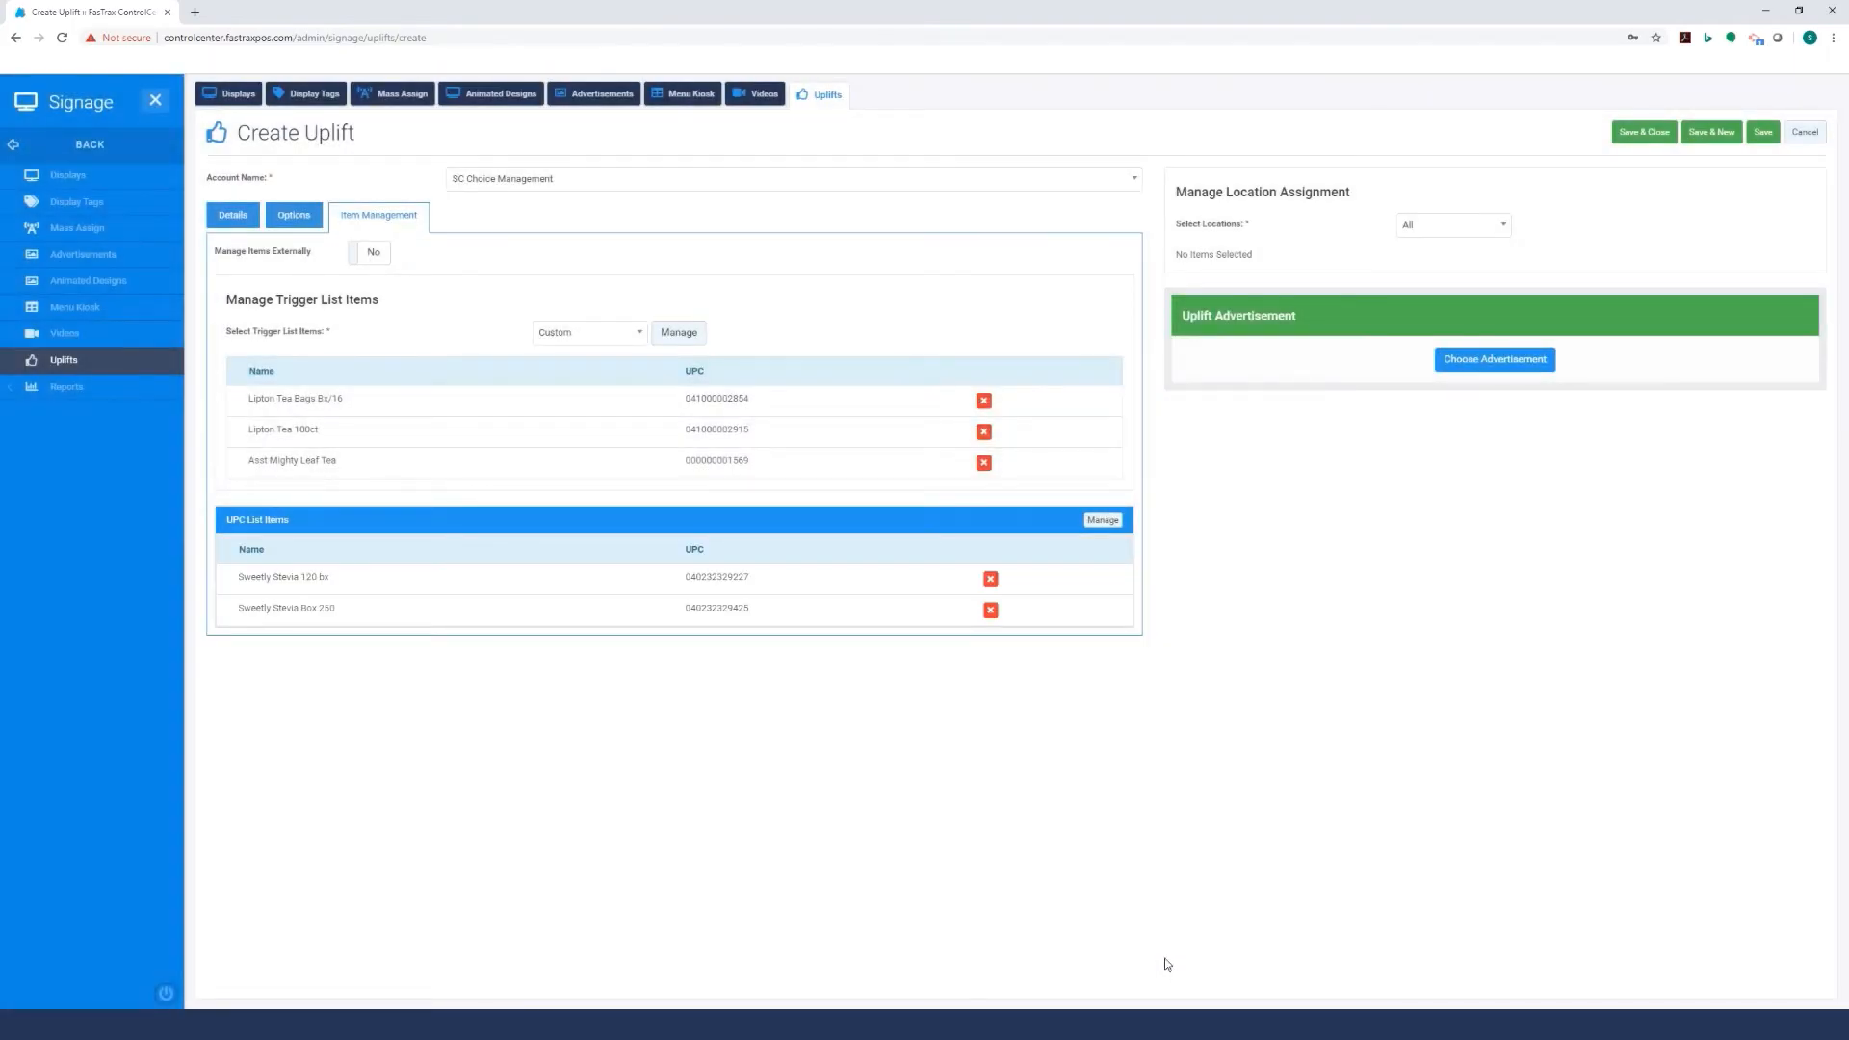
pyautogui.moveTo(1496, 341)
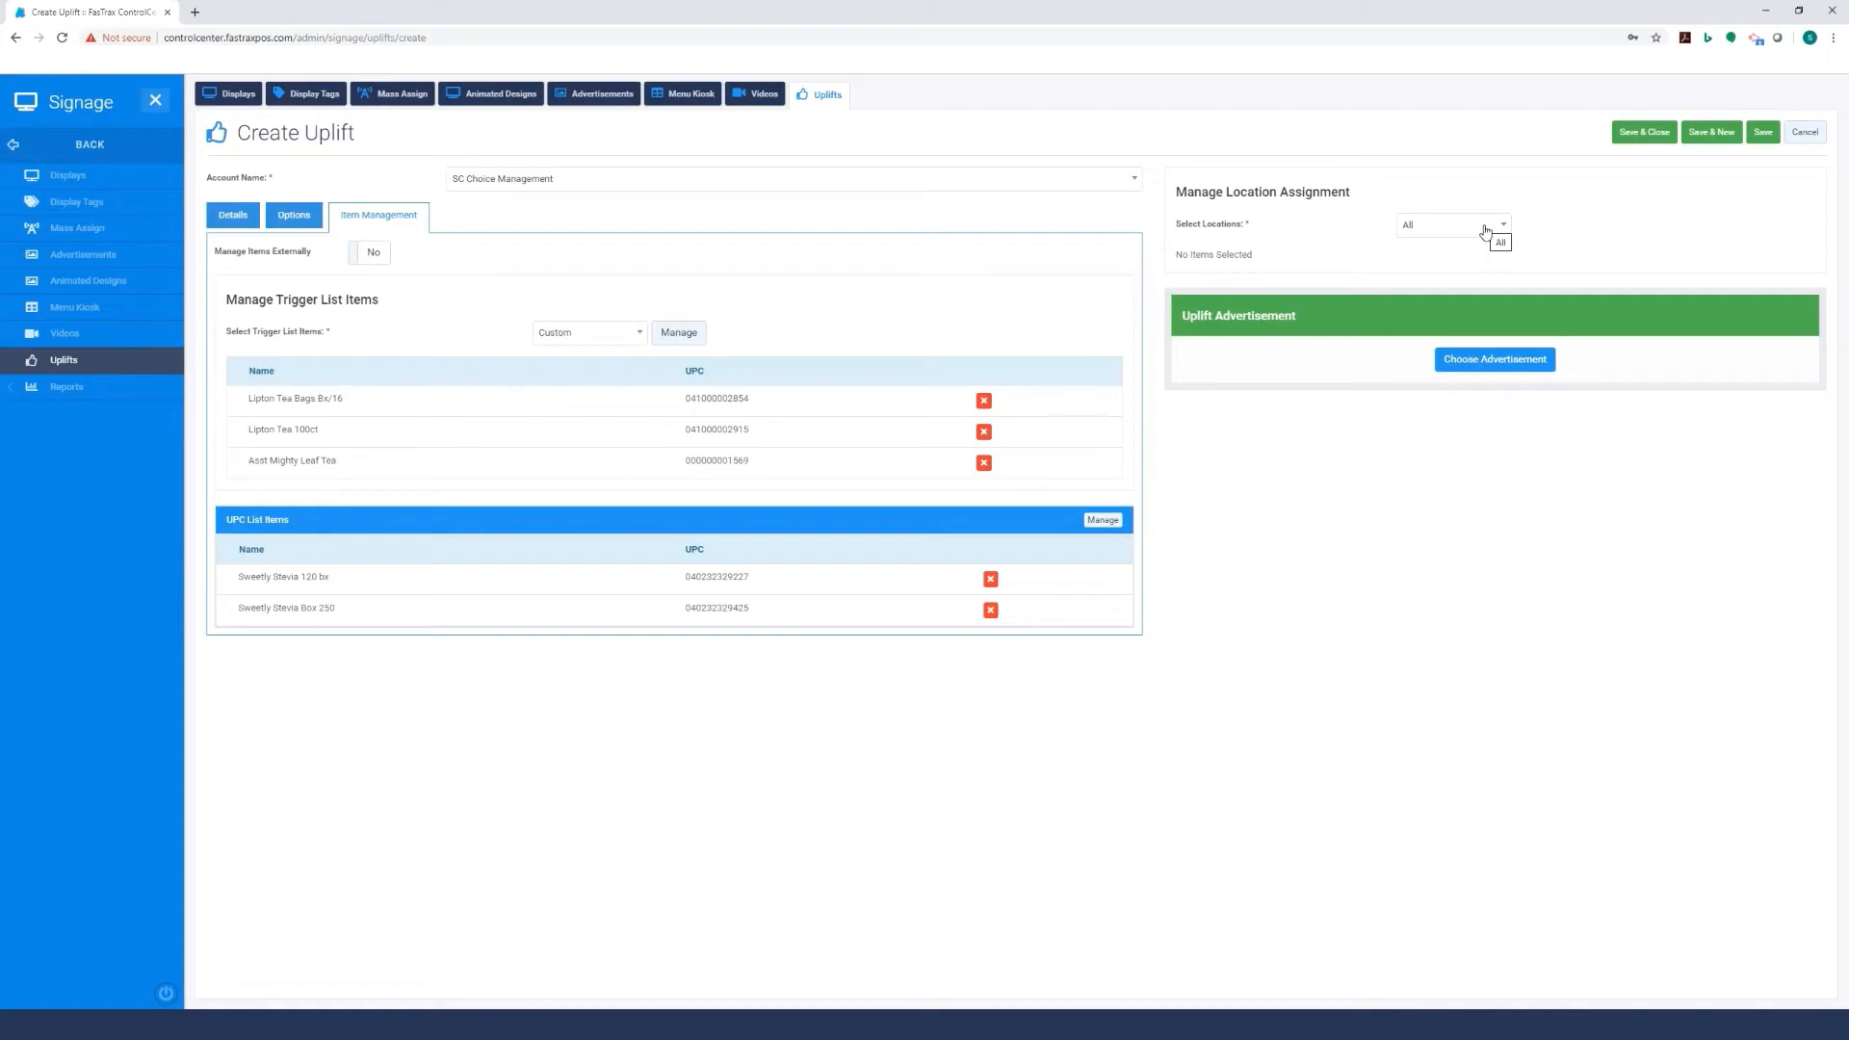
pyautogui.click(1454, 224)
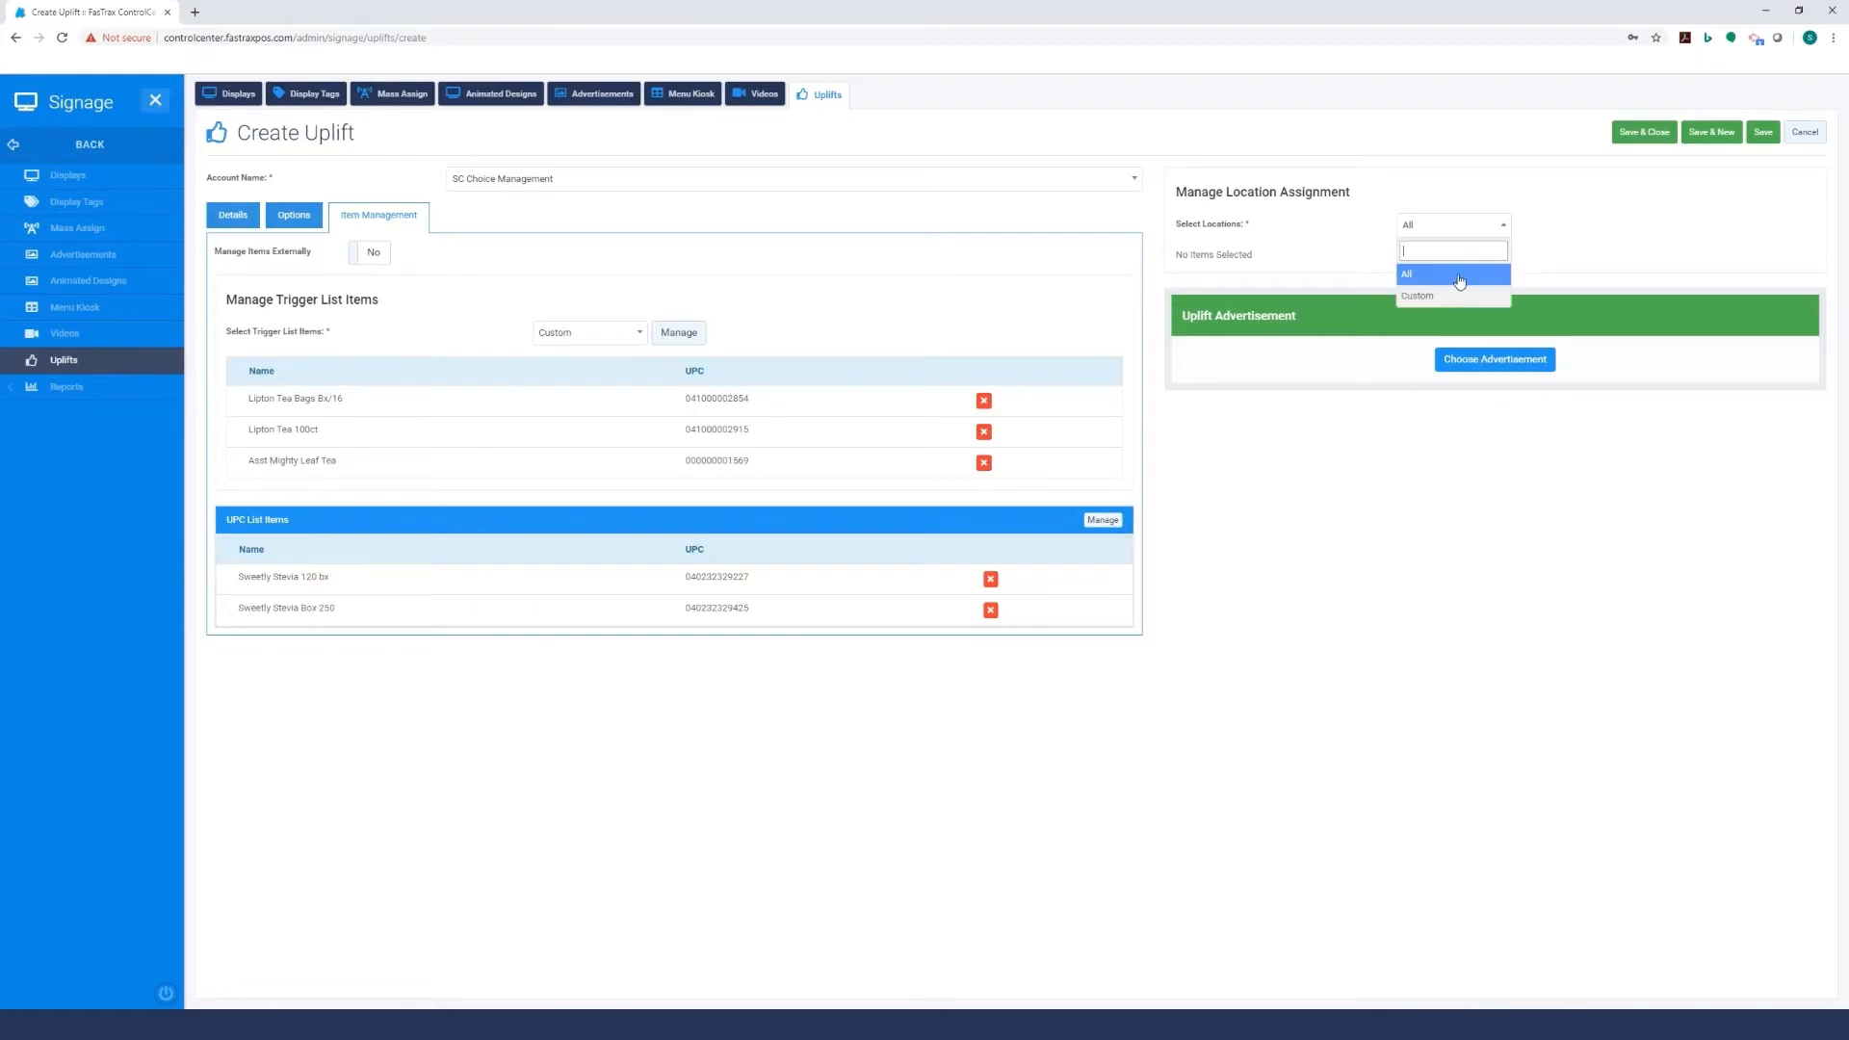
pyautogui.click(1452, 274)
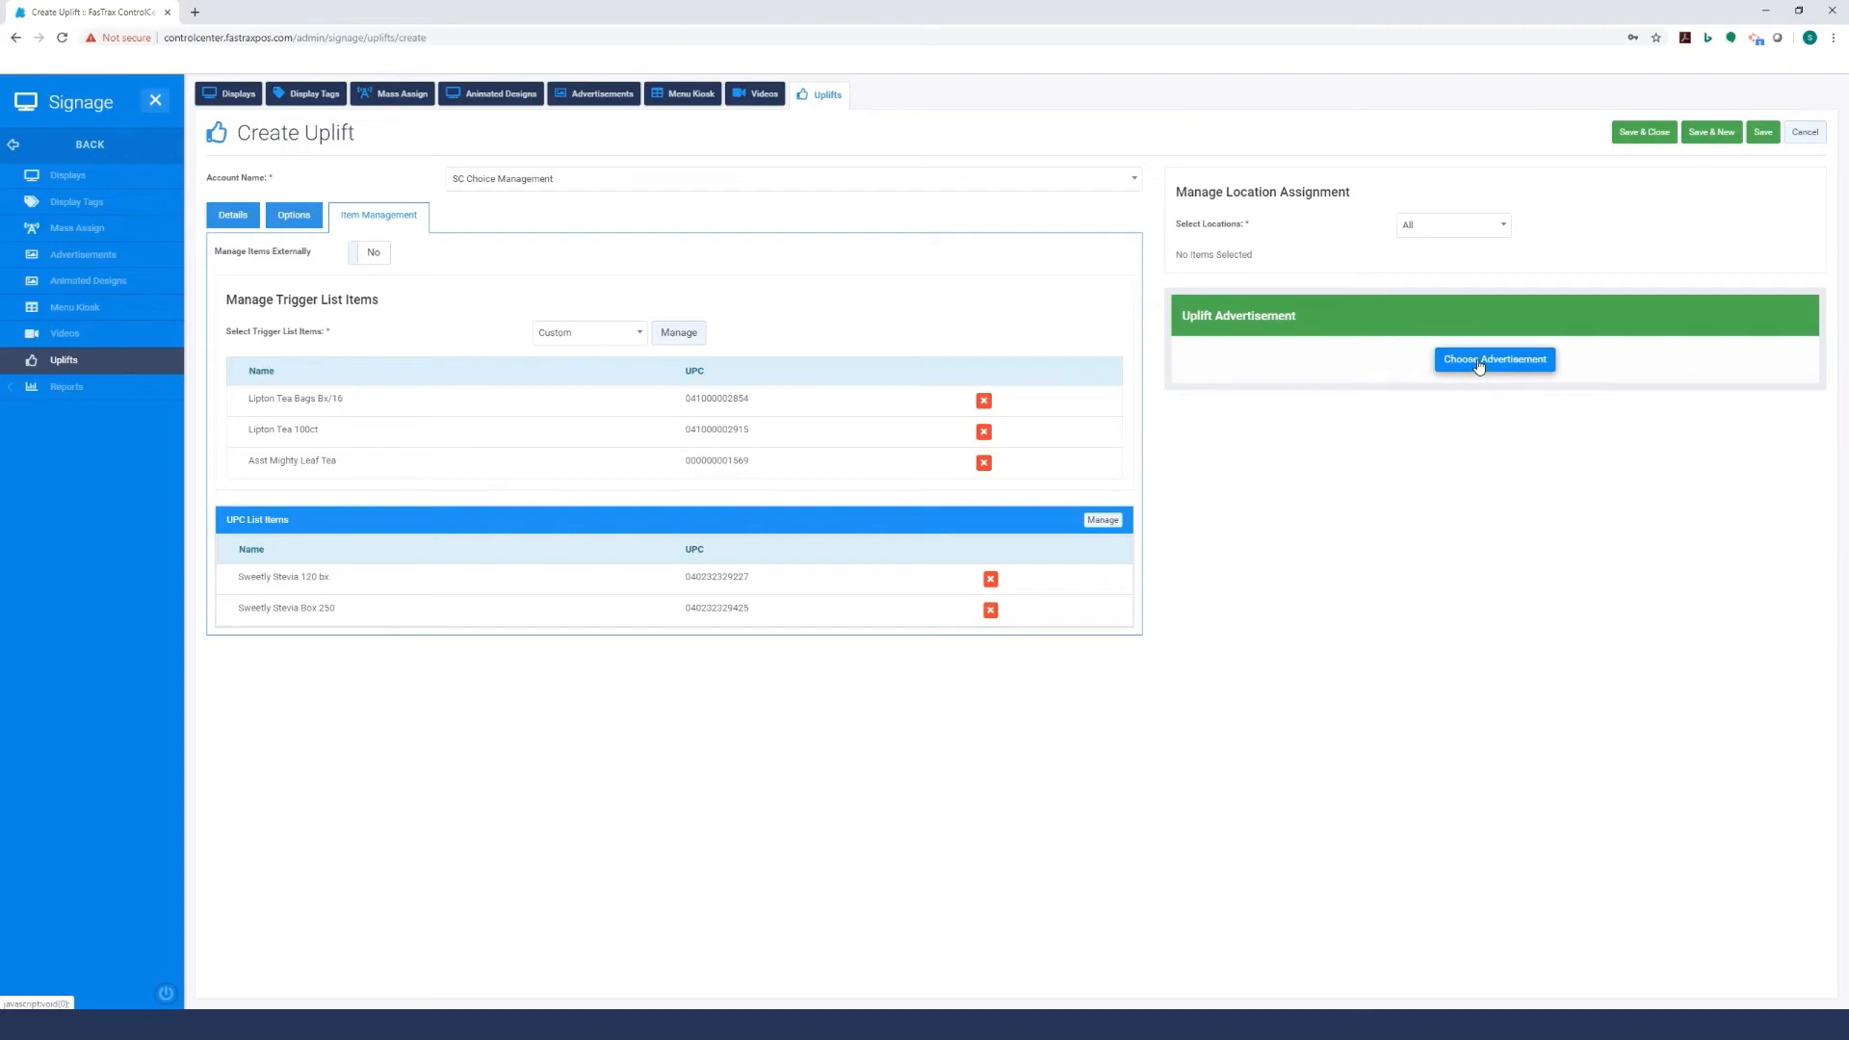
# Choose the 'Sweetly Save 1 Dollar' tile from the Advertisements List for the uplift.
pyautogui.click(1493, 359)
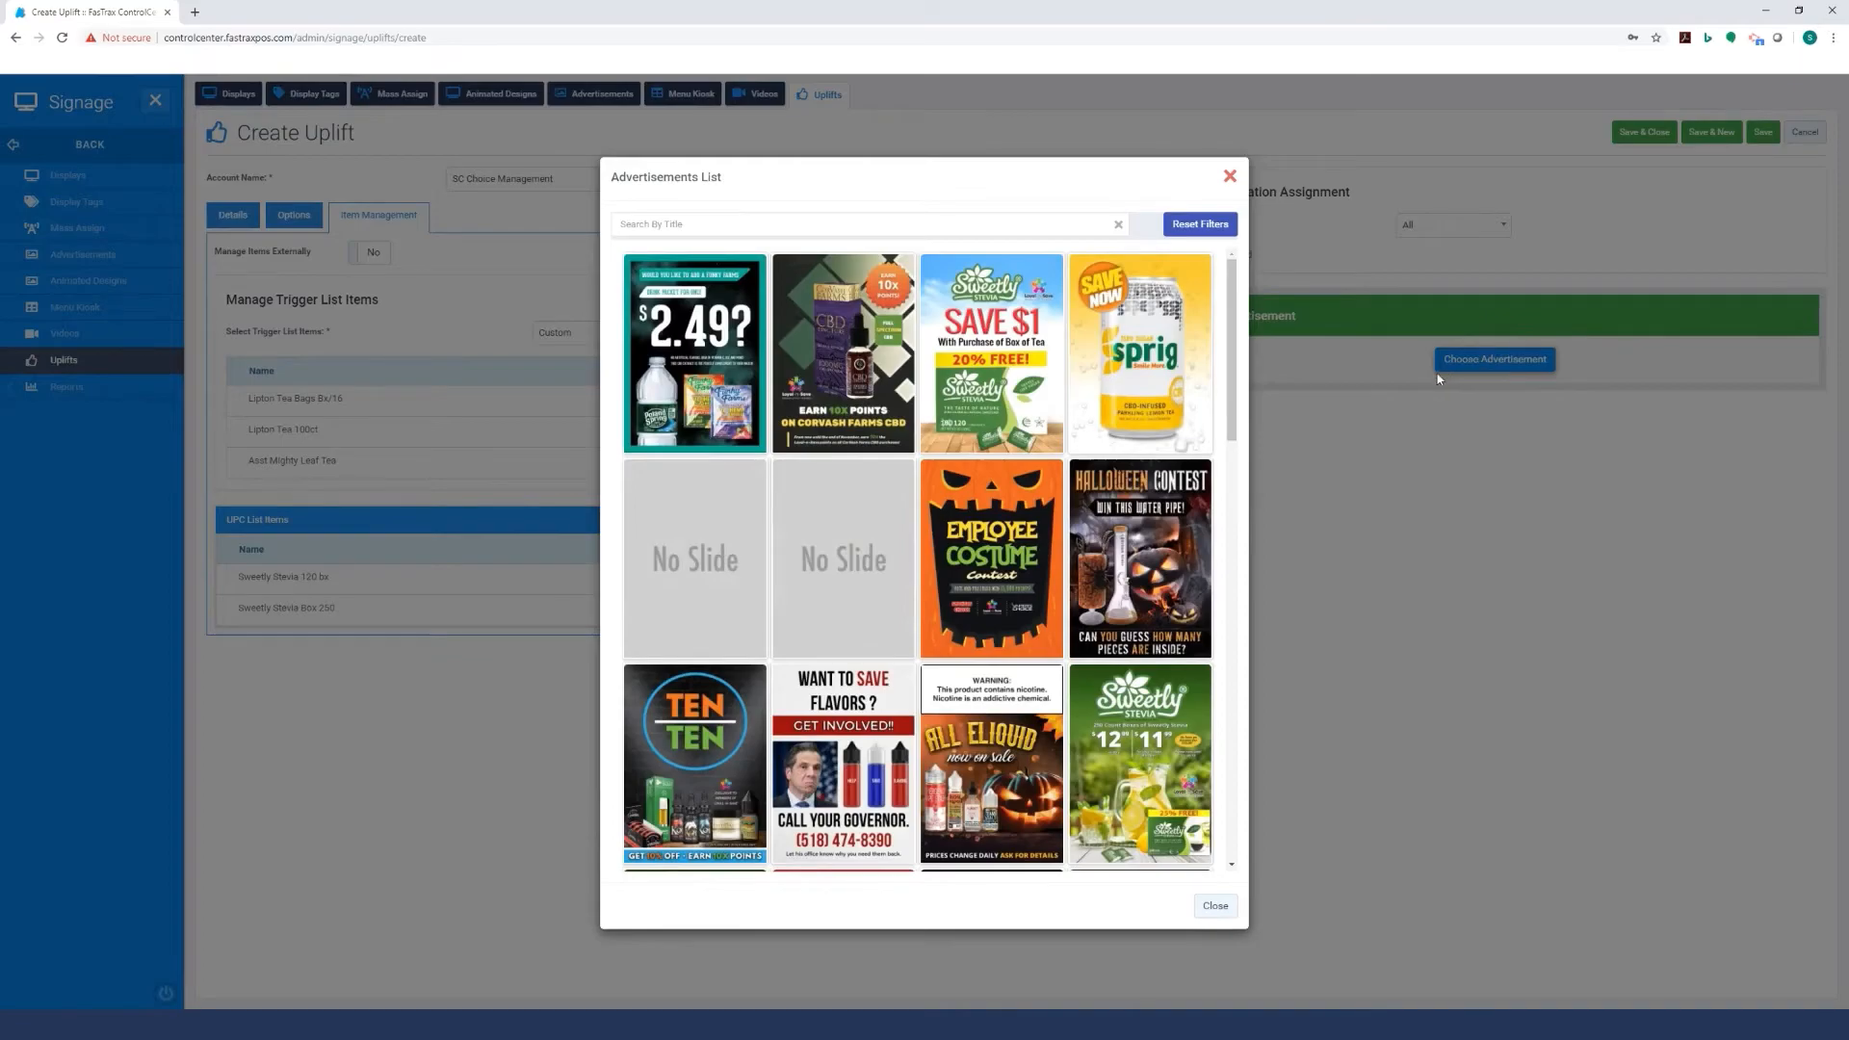
pyautogui.moveTo(989, 354)
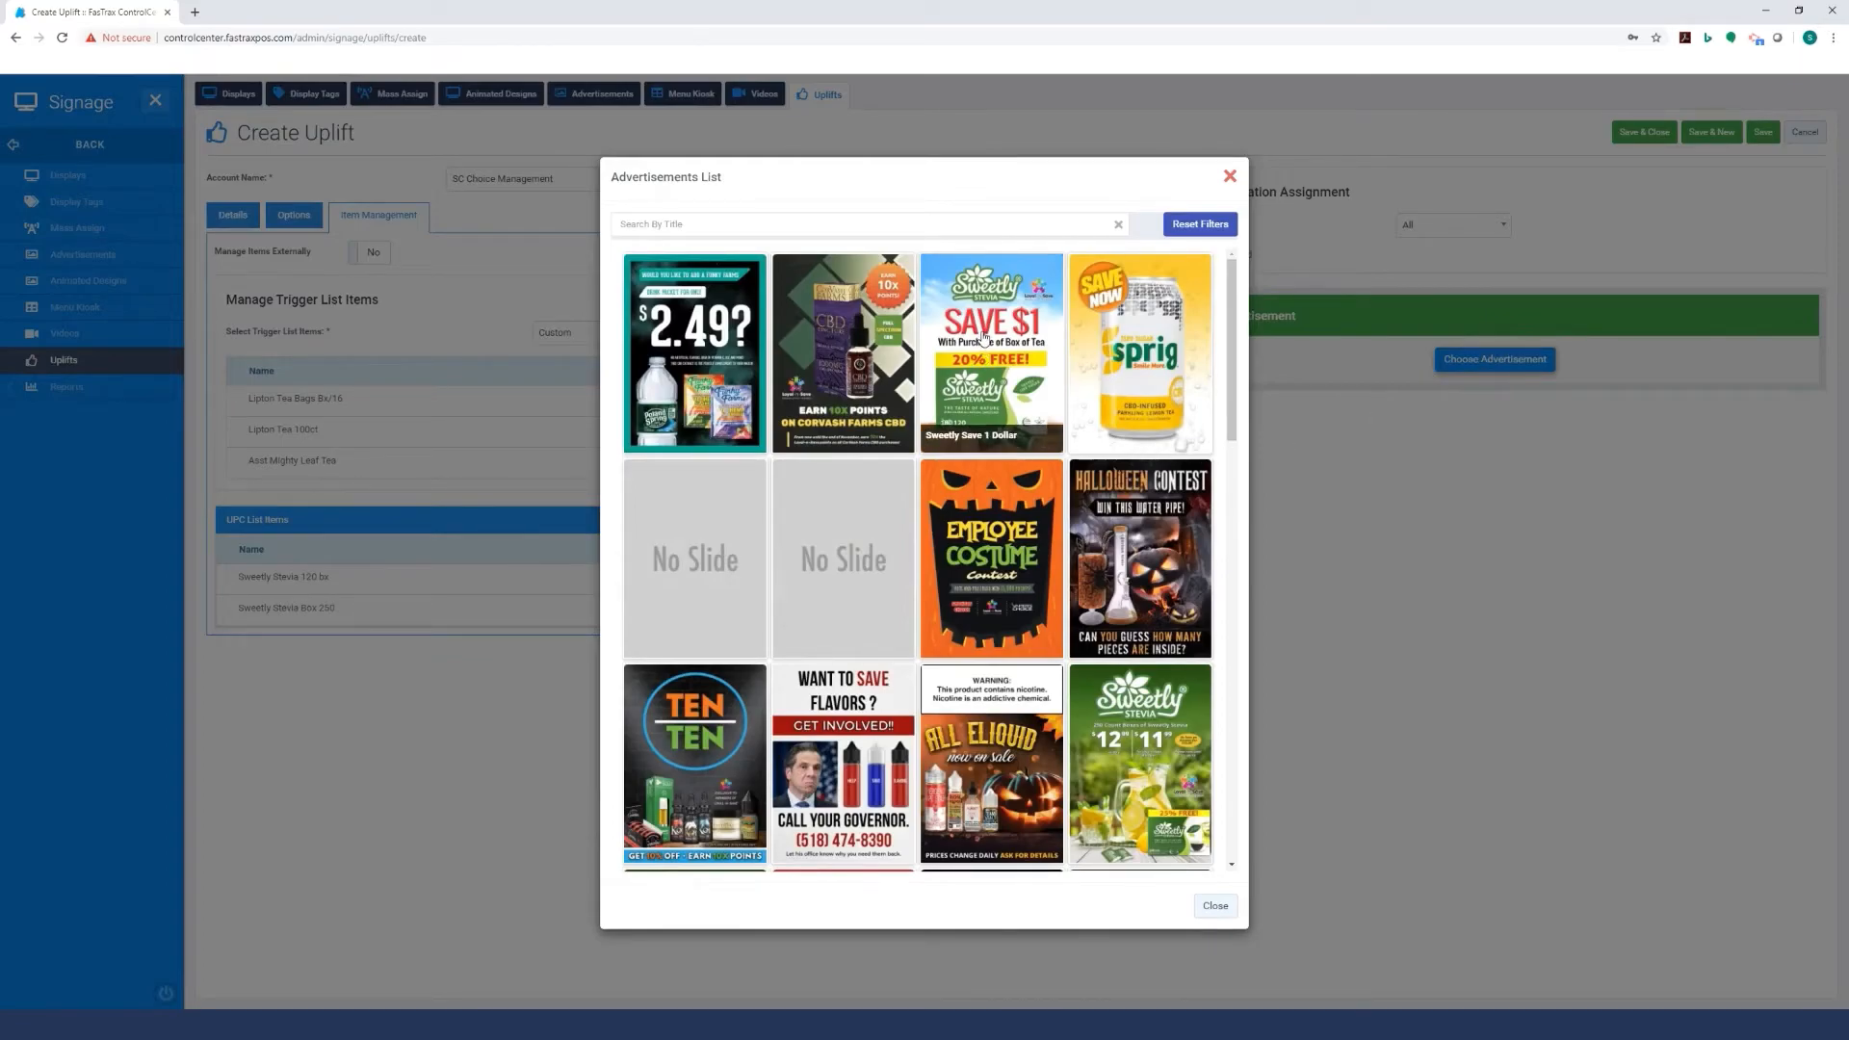
pyautogui.click(991, 353)
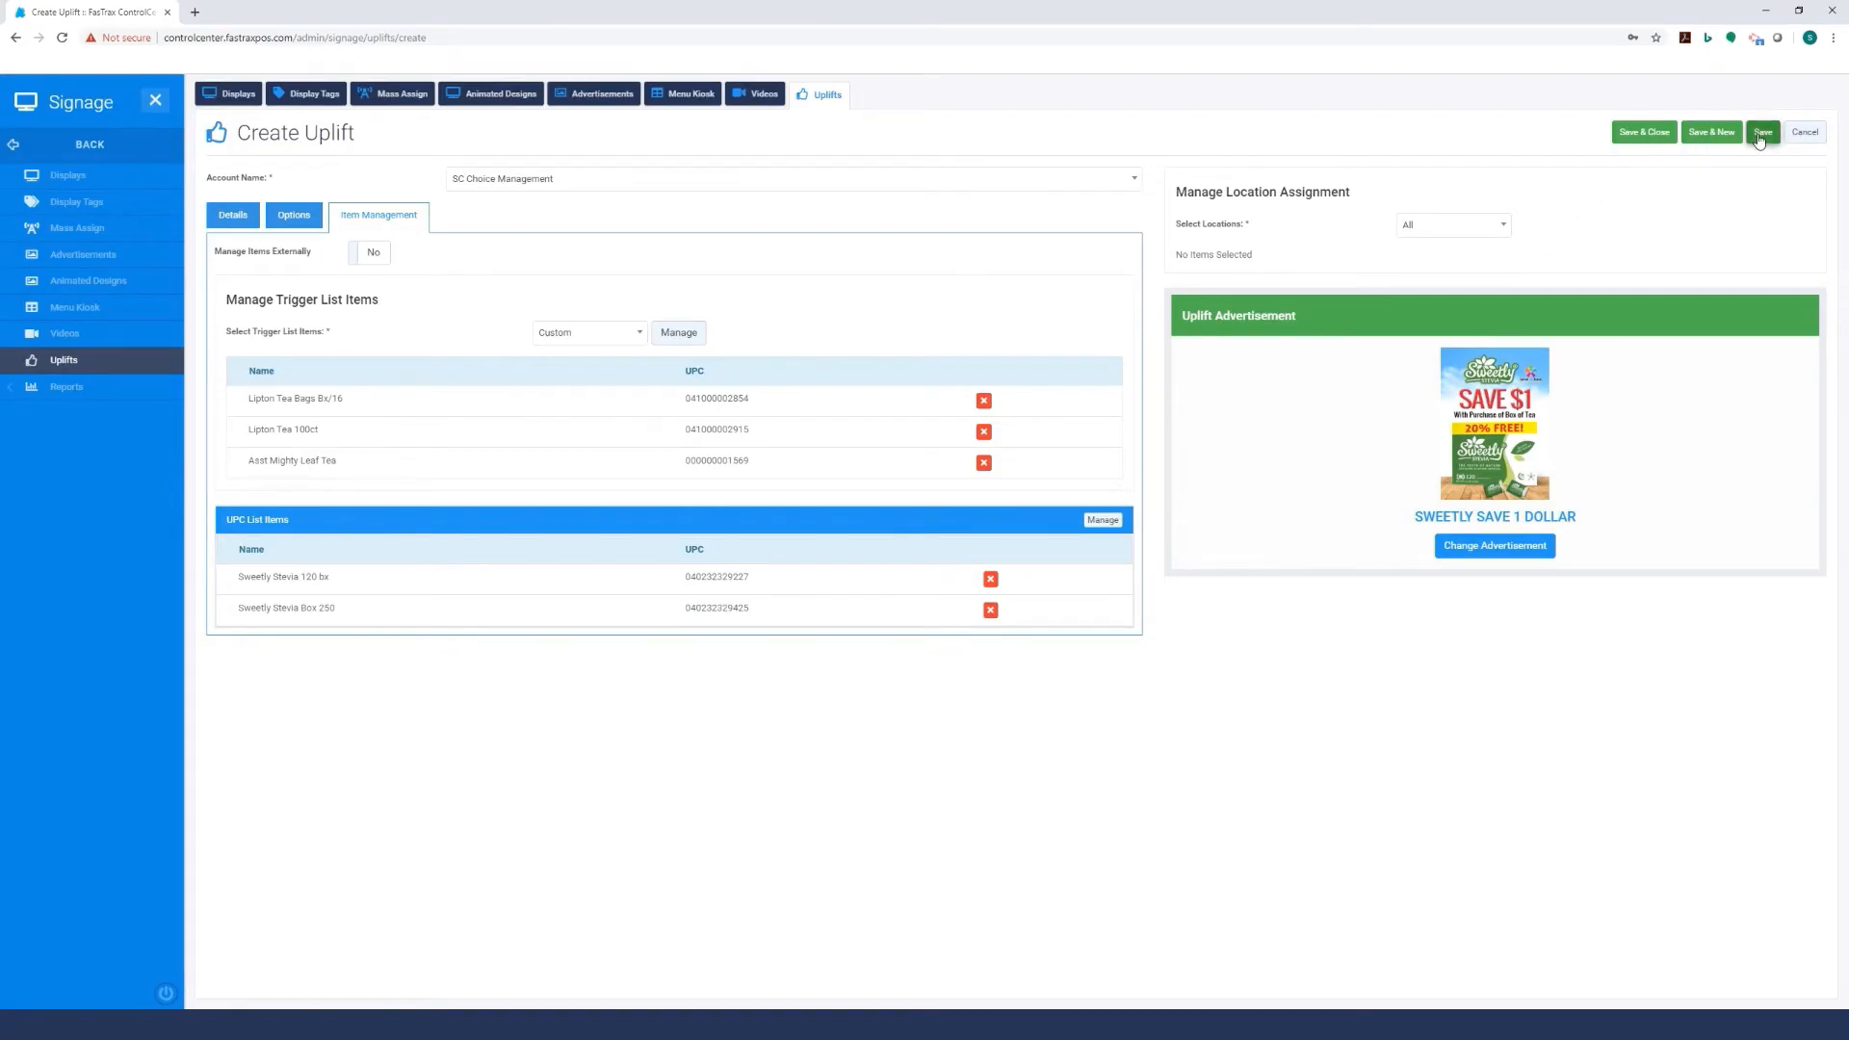
# Save the Sweetly Savings uplift campaign from the Create Uplift page.
pyautogui.click(1761, 131)
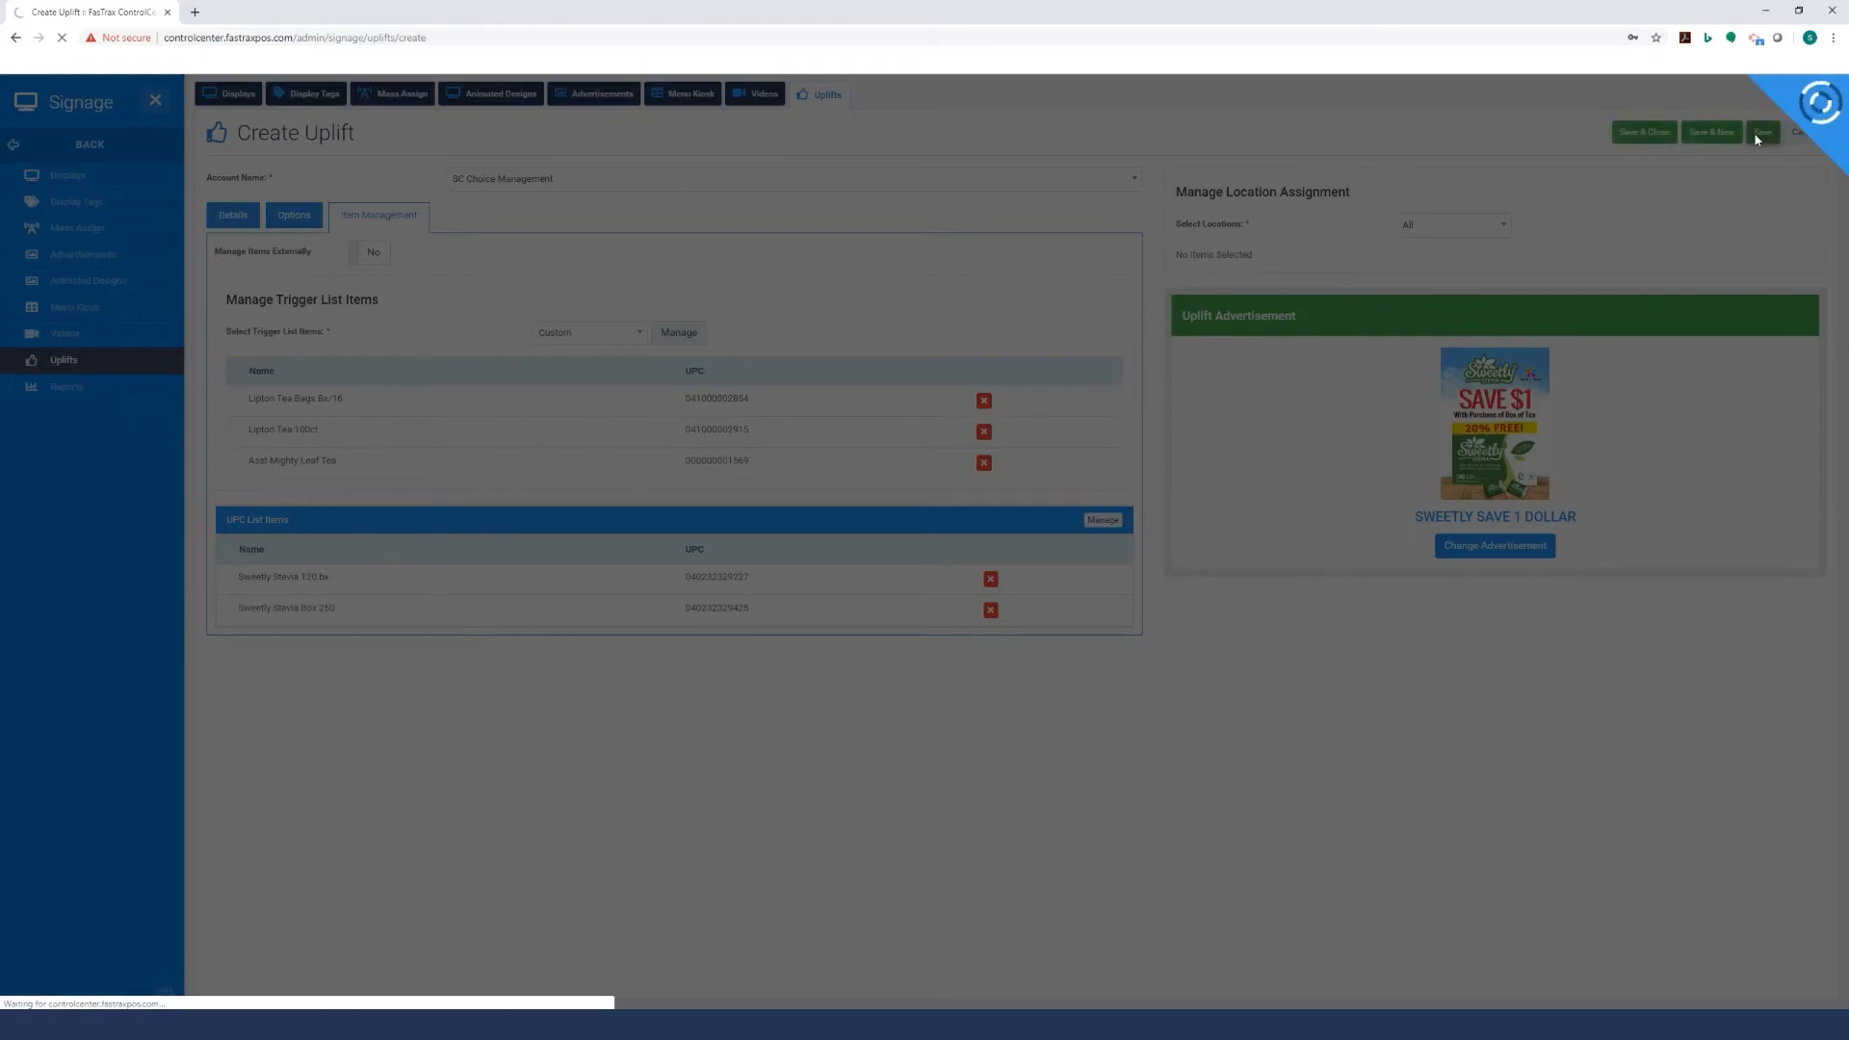
pyautogui.click(1761, 131)
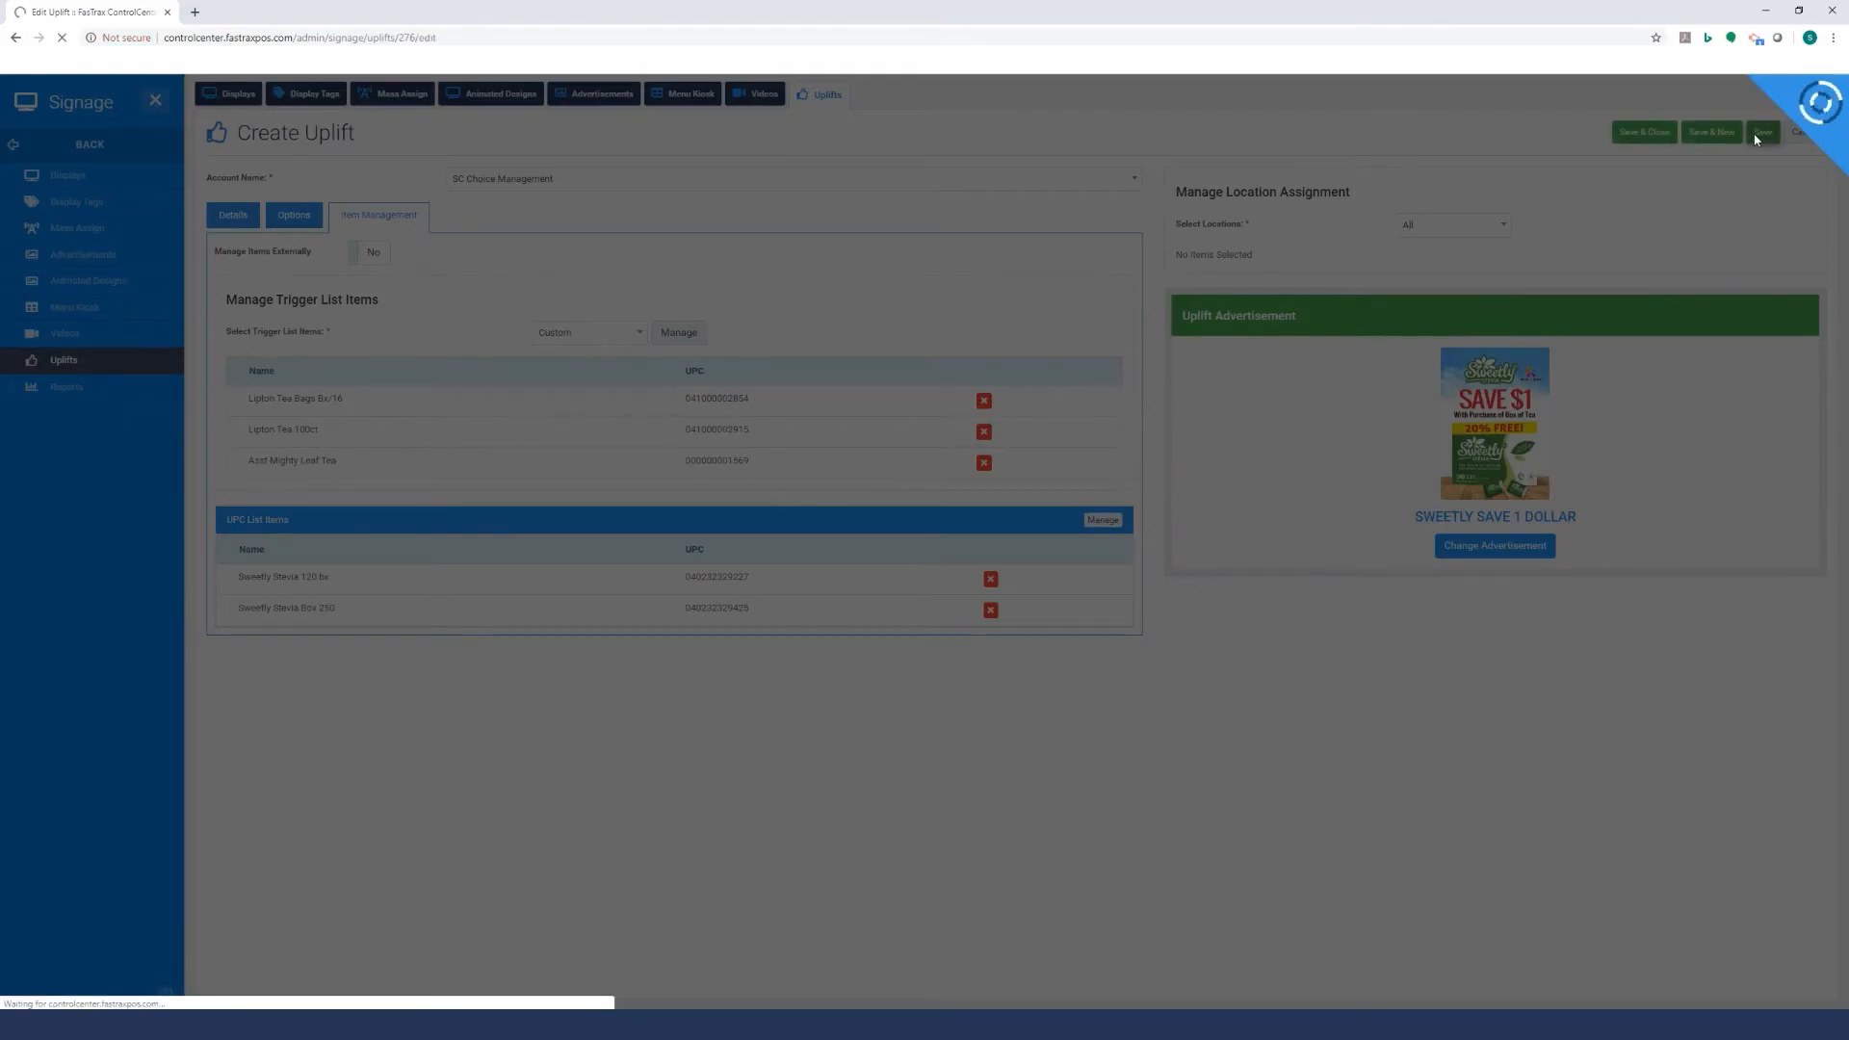
pyautogui.click(1761, 132)
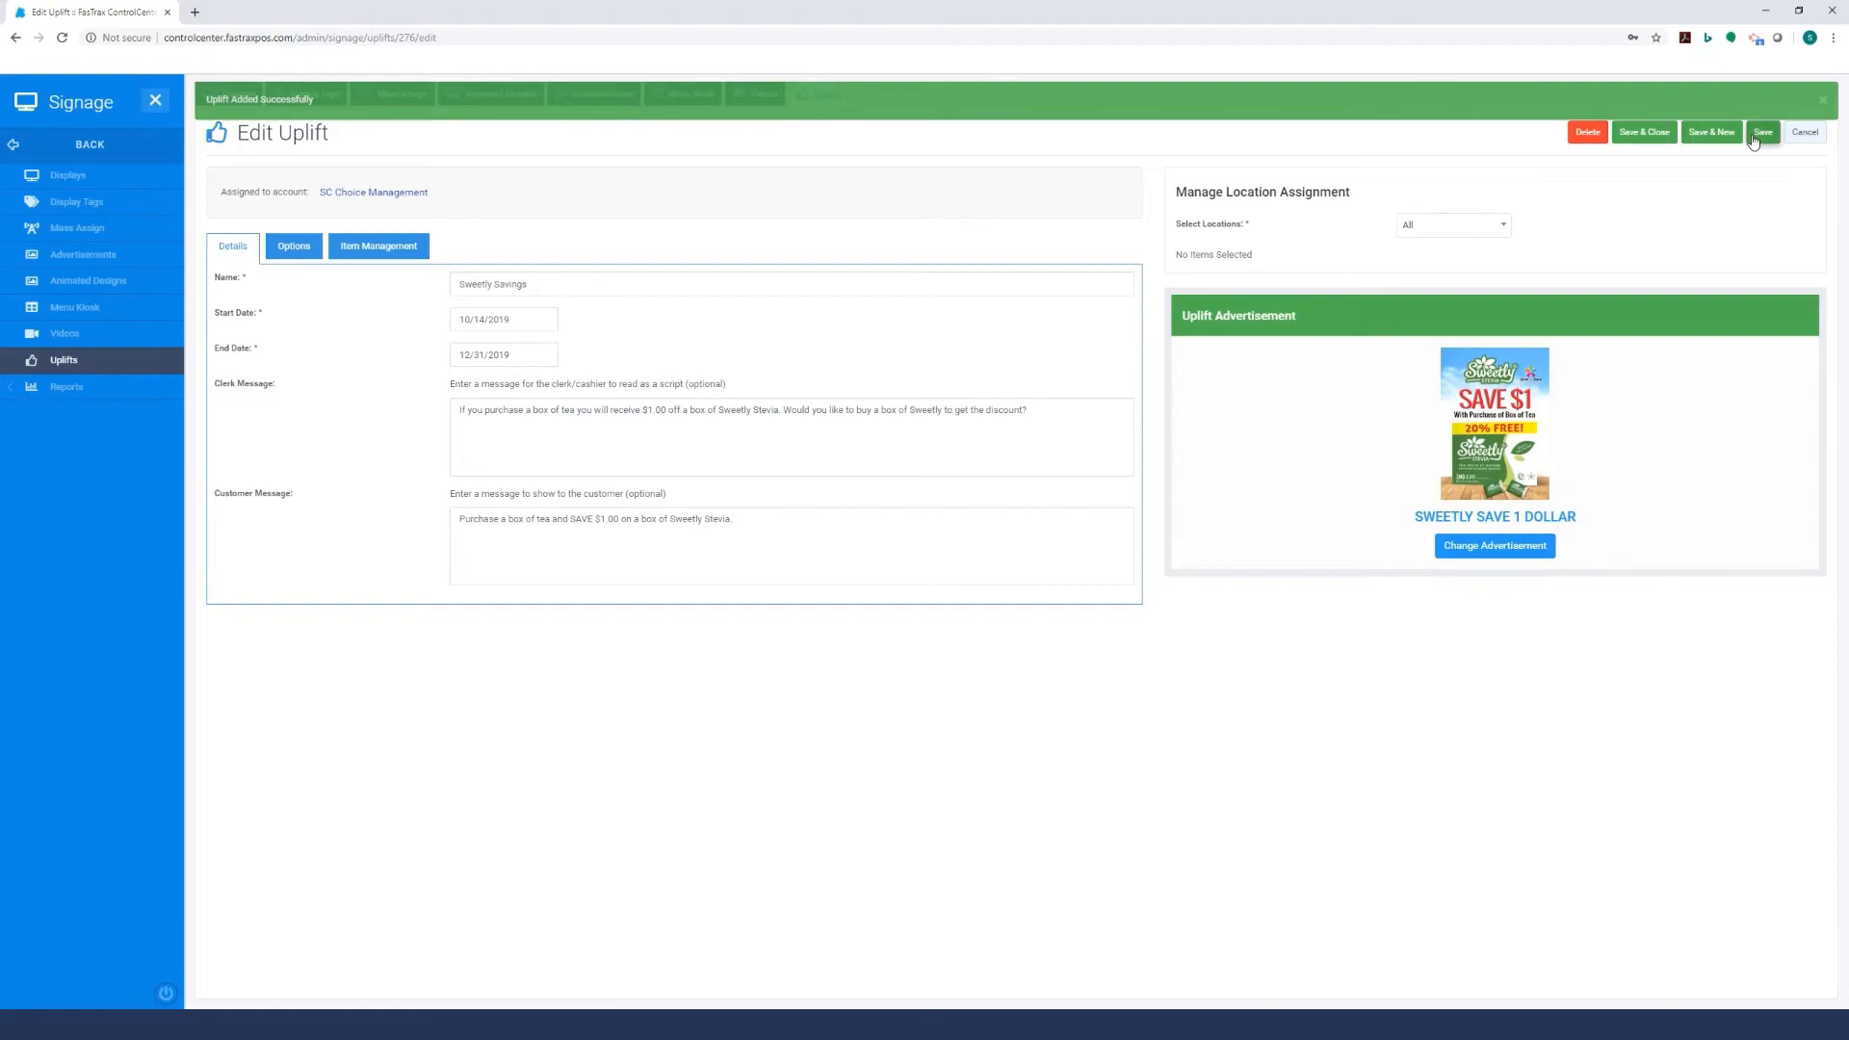